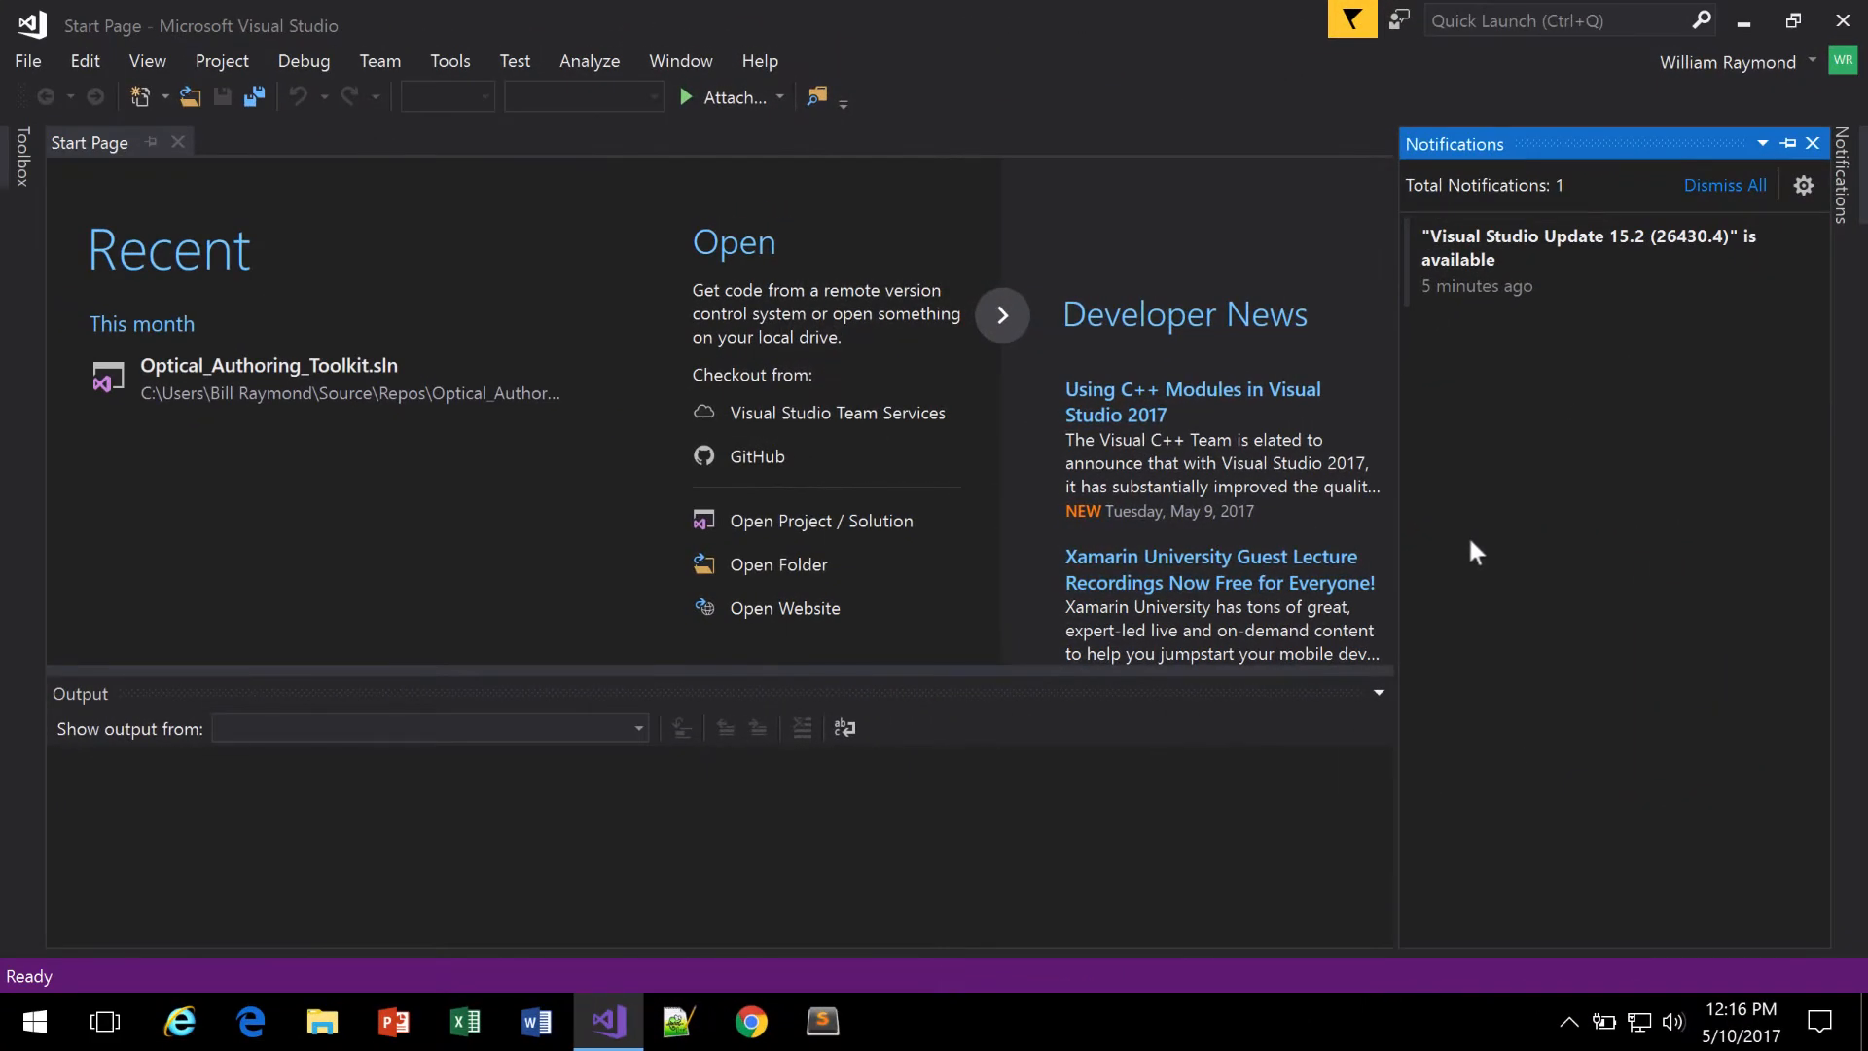
mouse_move(1448, 547)
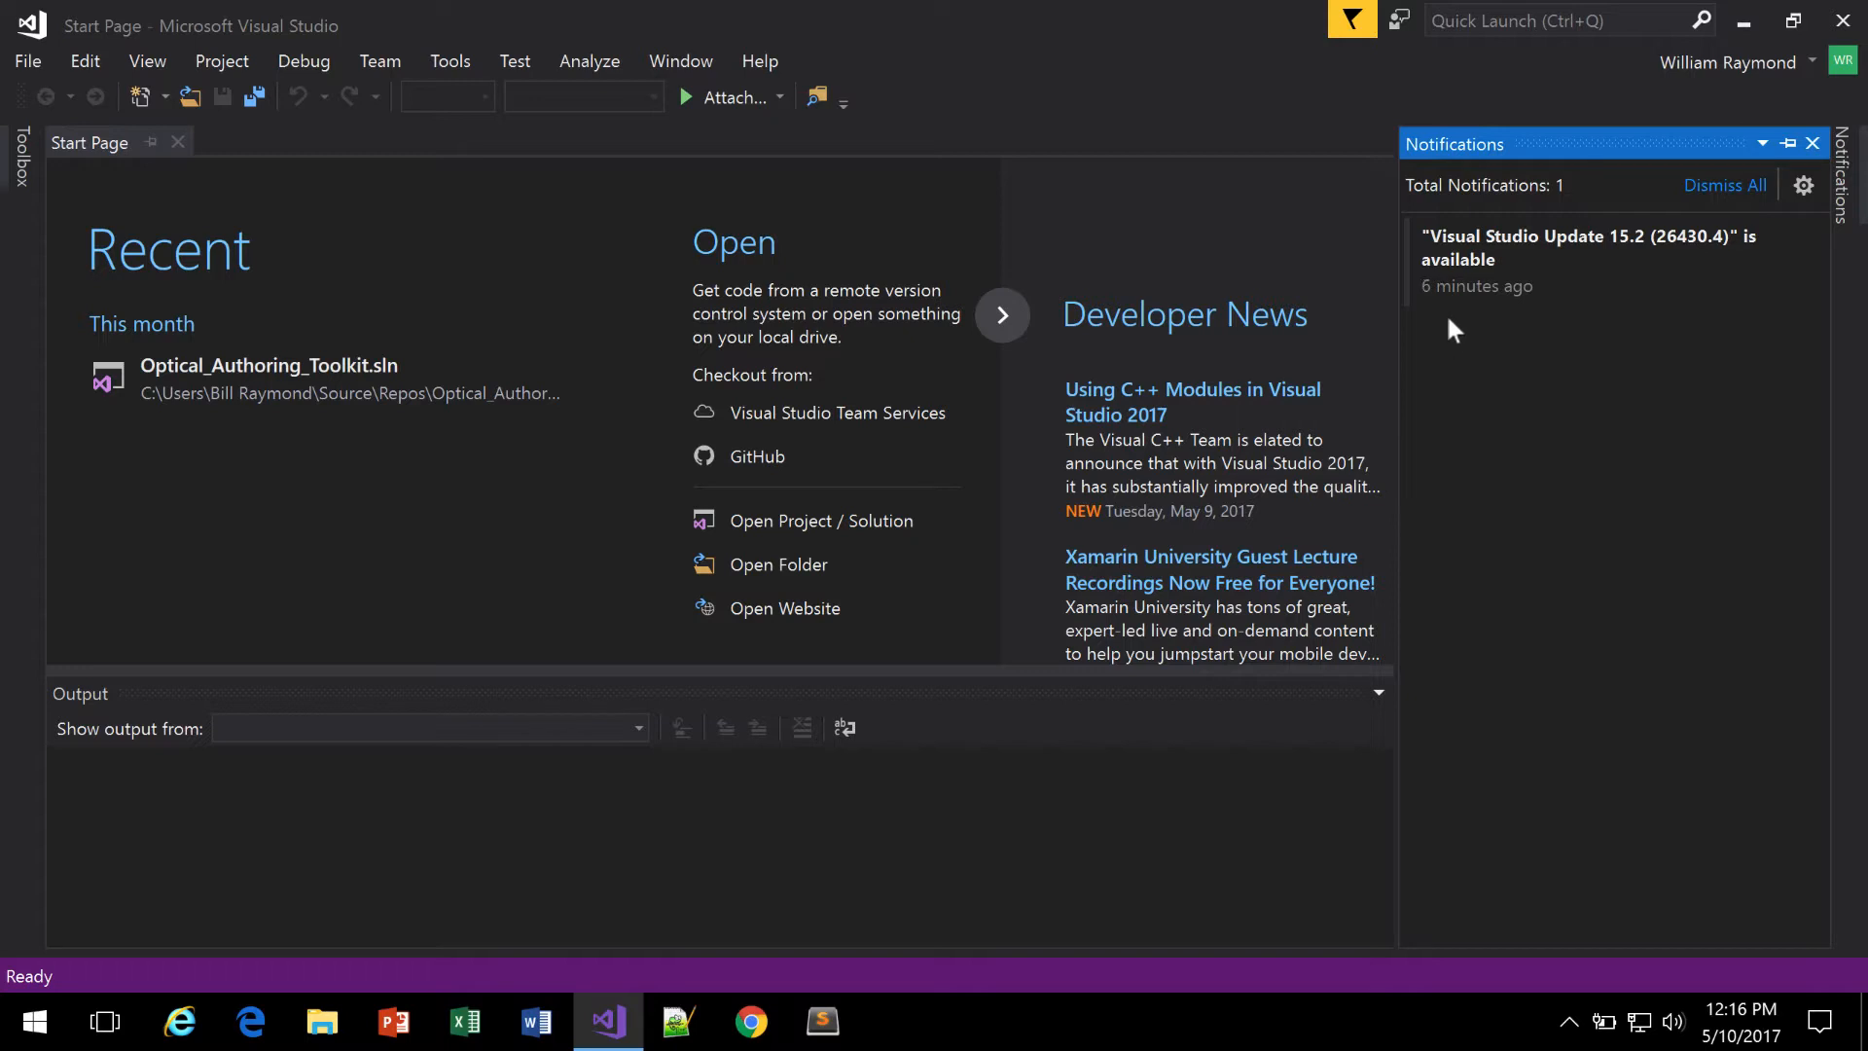
mouse_move(1458, 321)
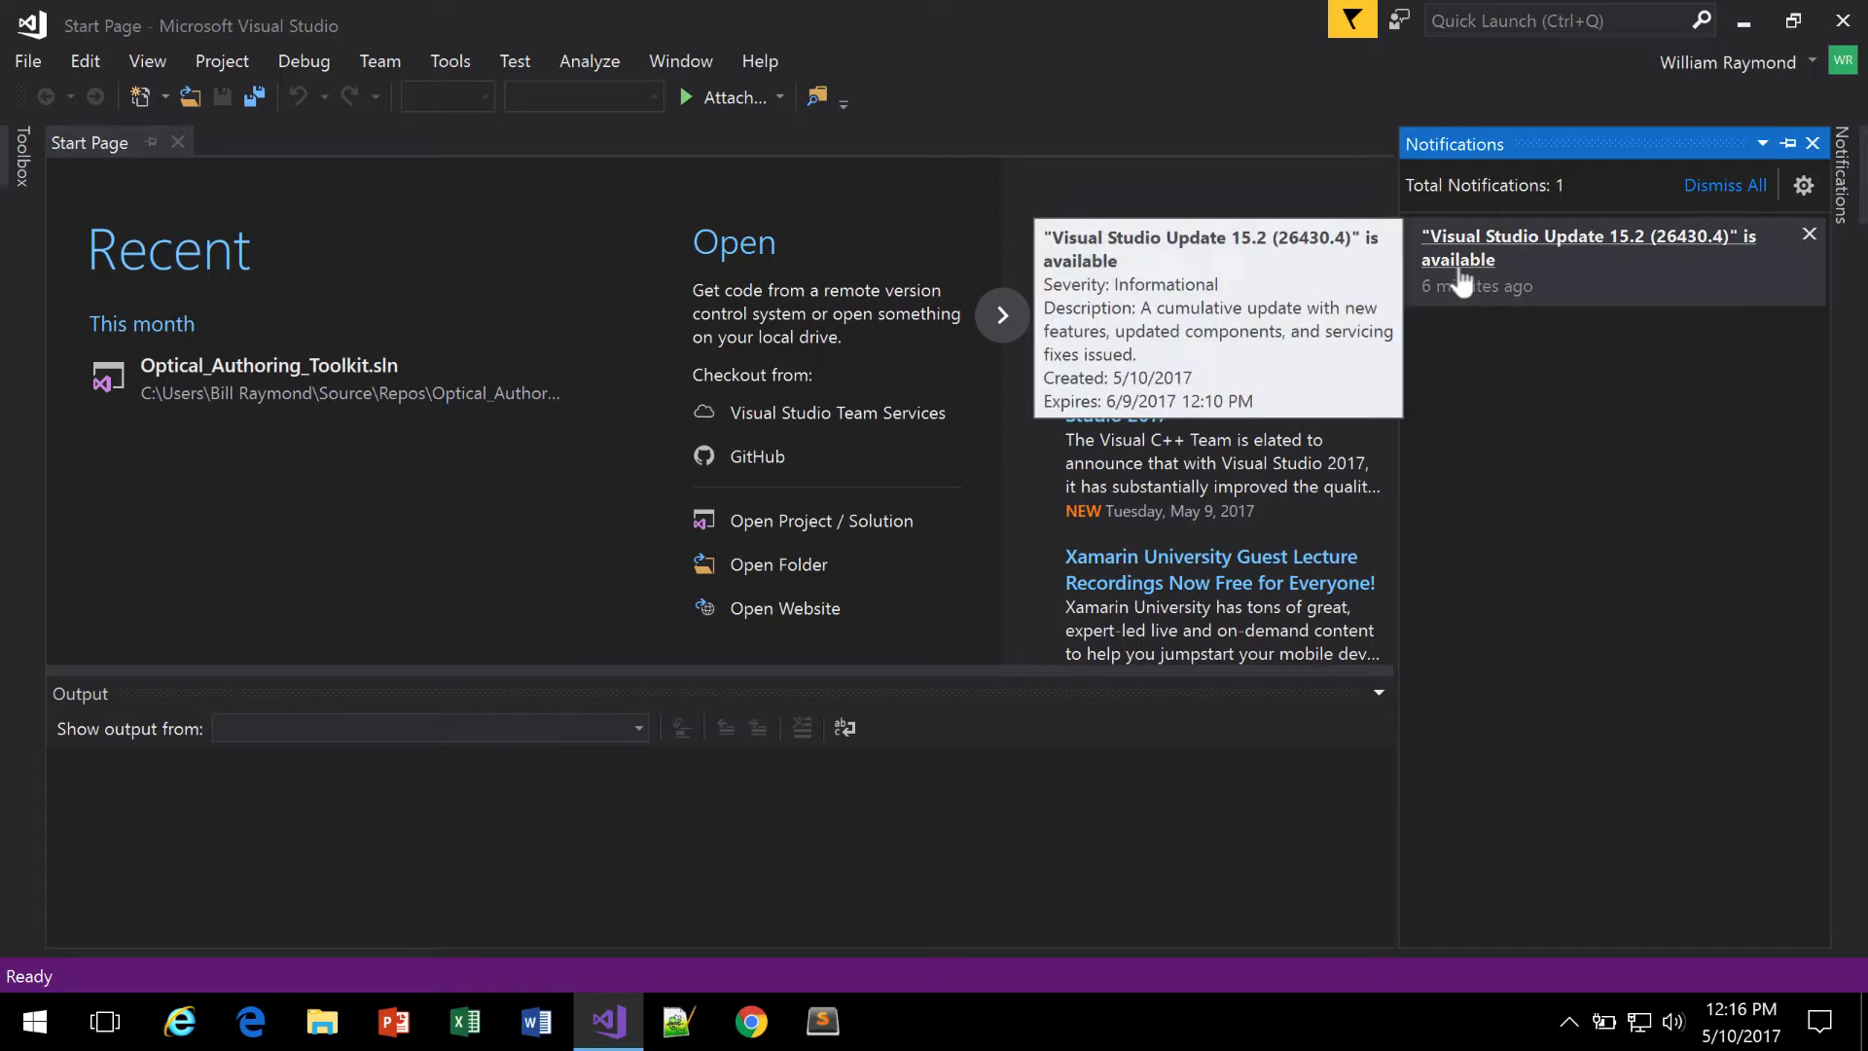
Step: Select Visual Studio Update 15.2 among the pending product updates in Extensions and Updates
click(1584, 247)
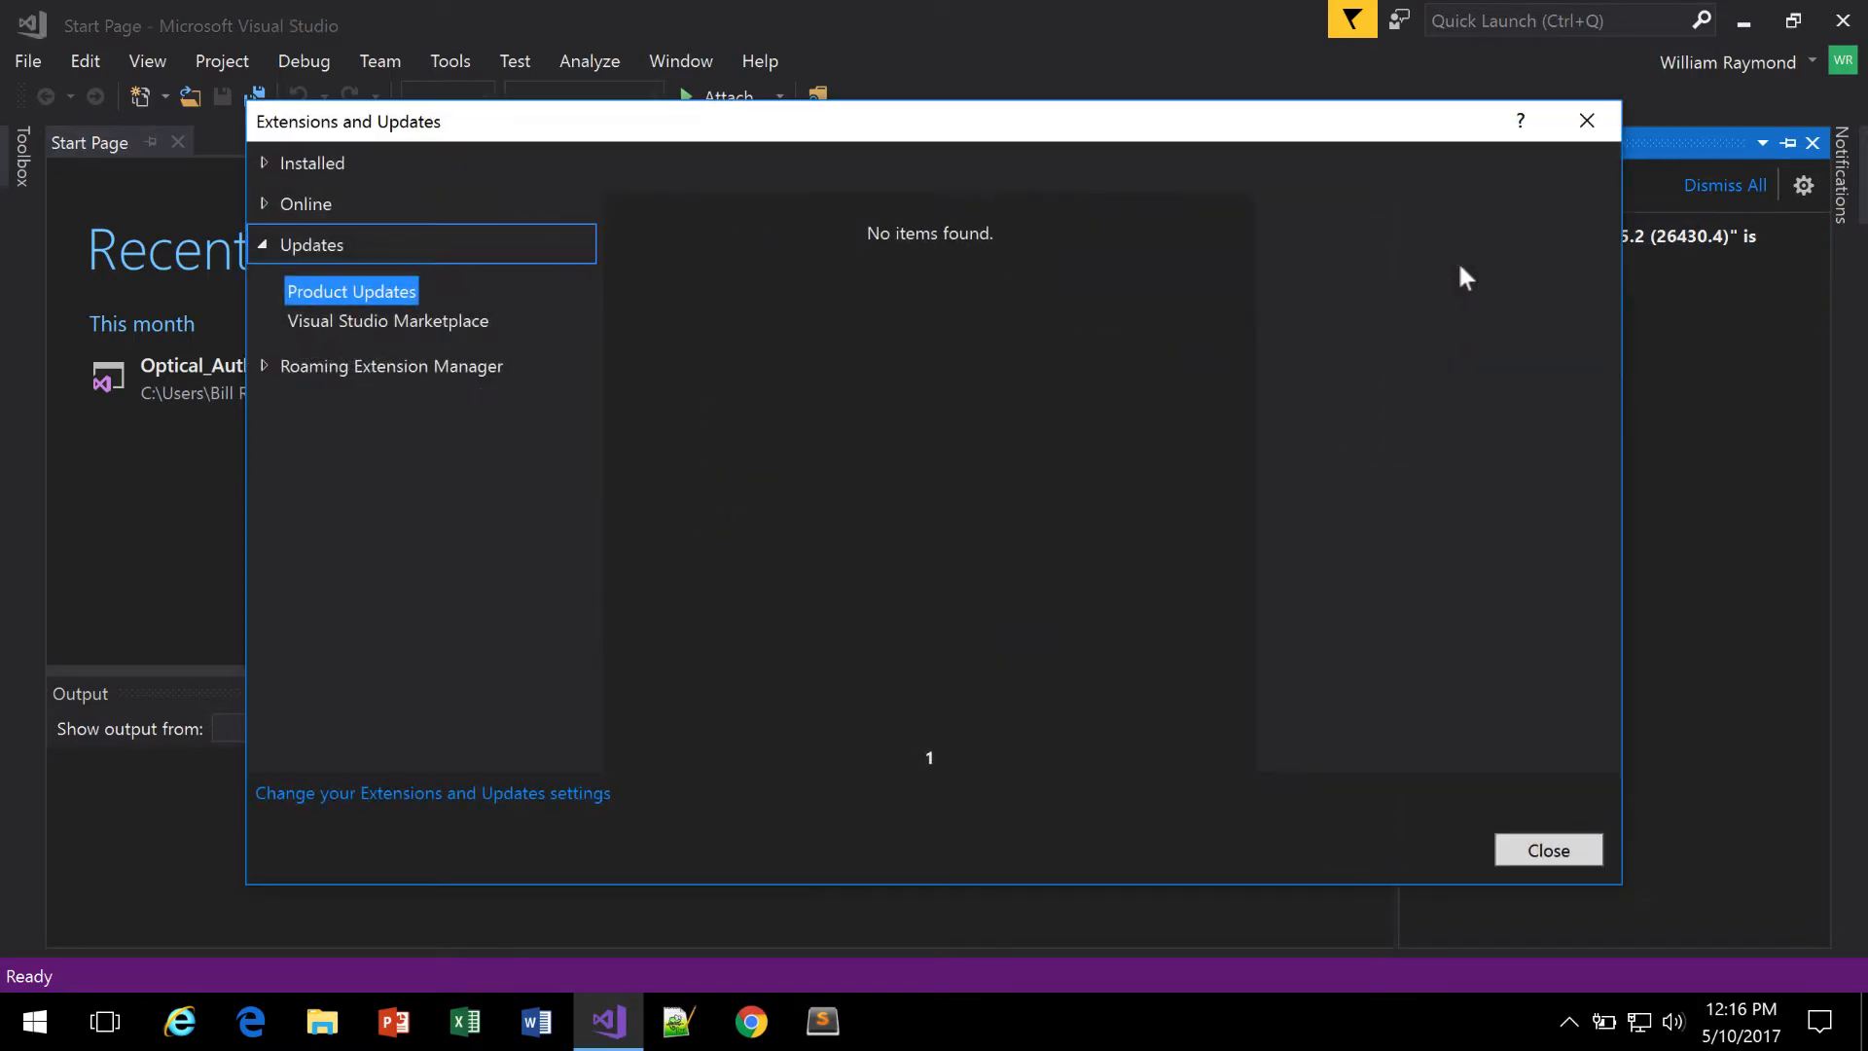
click(350, 290)
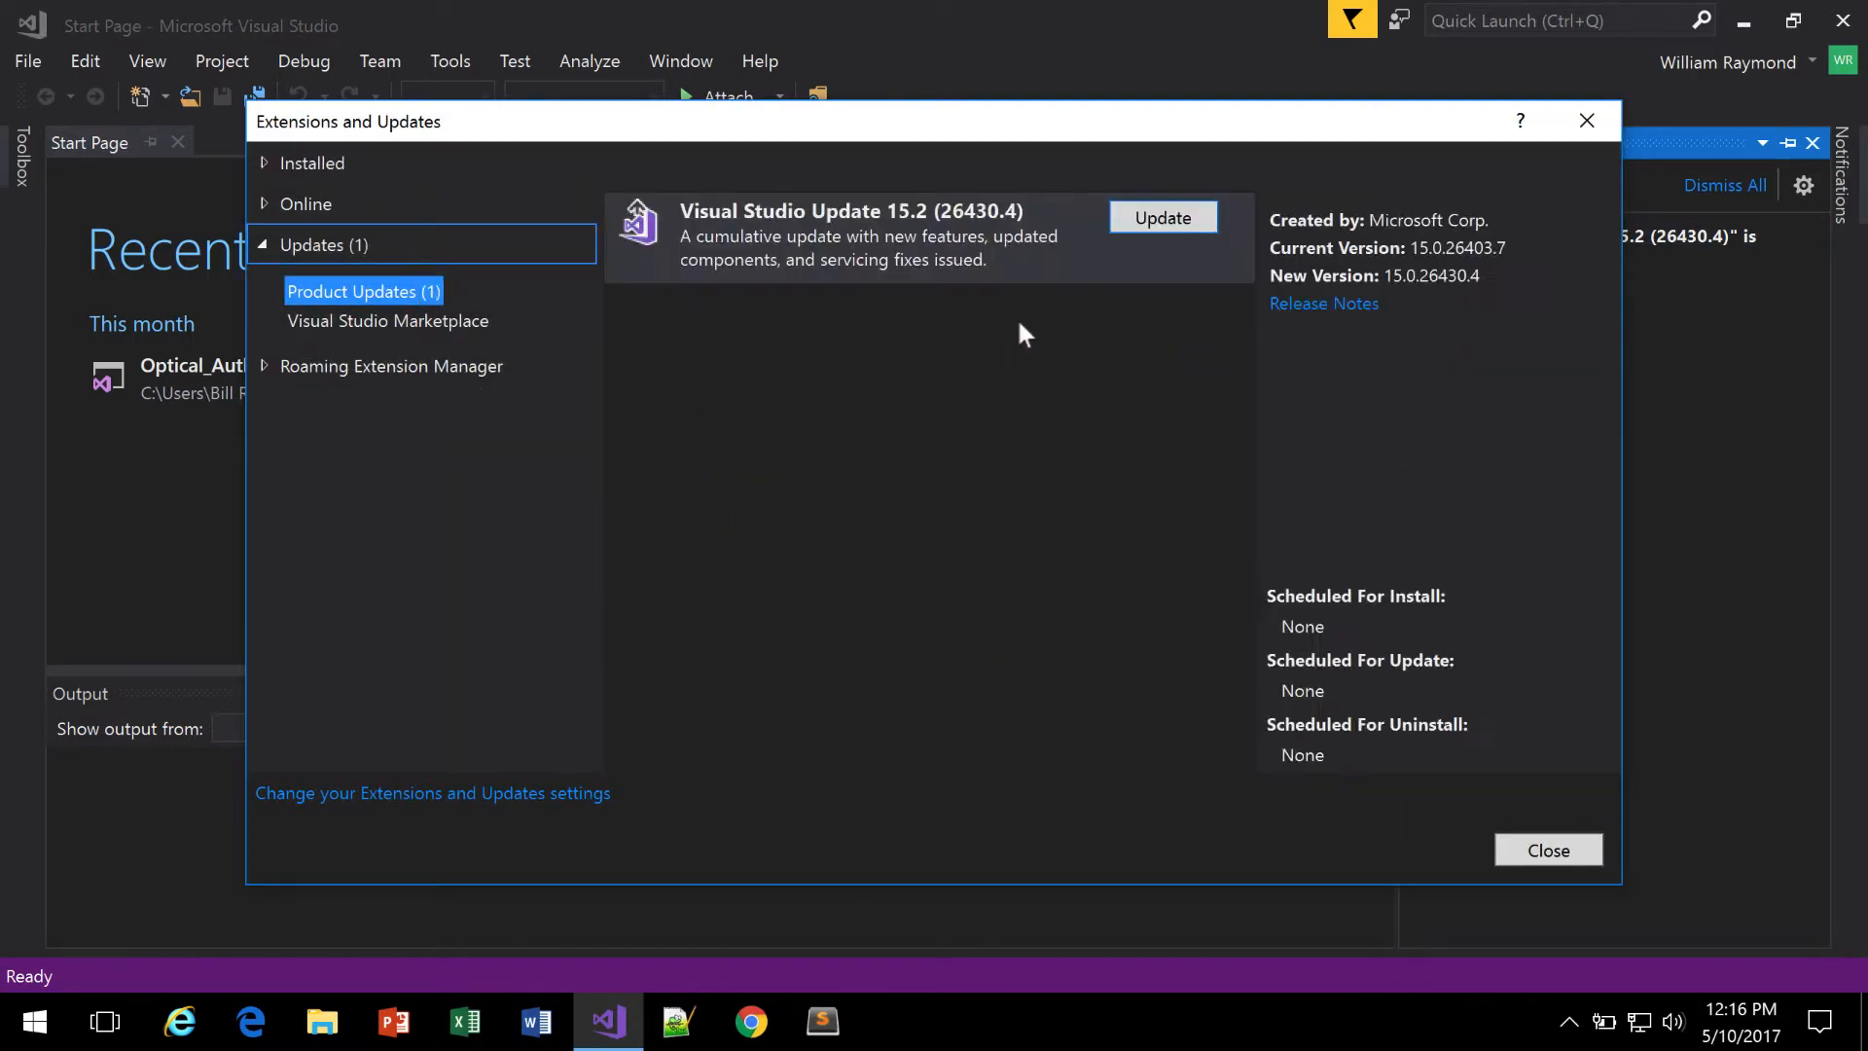
click(1160, 217)
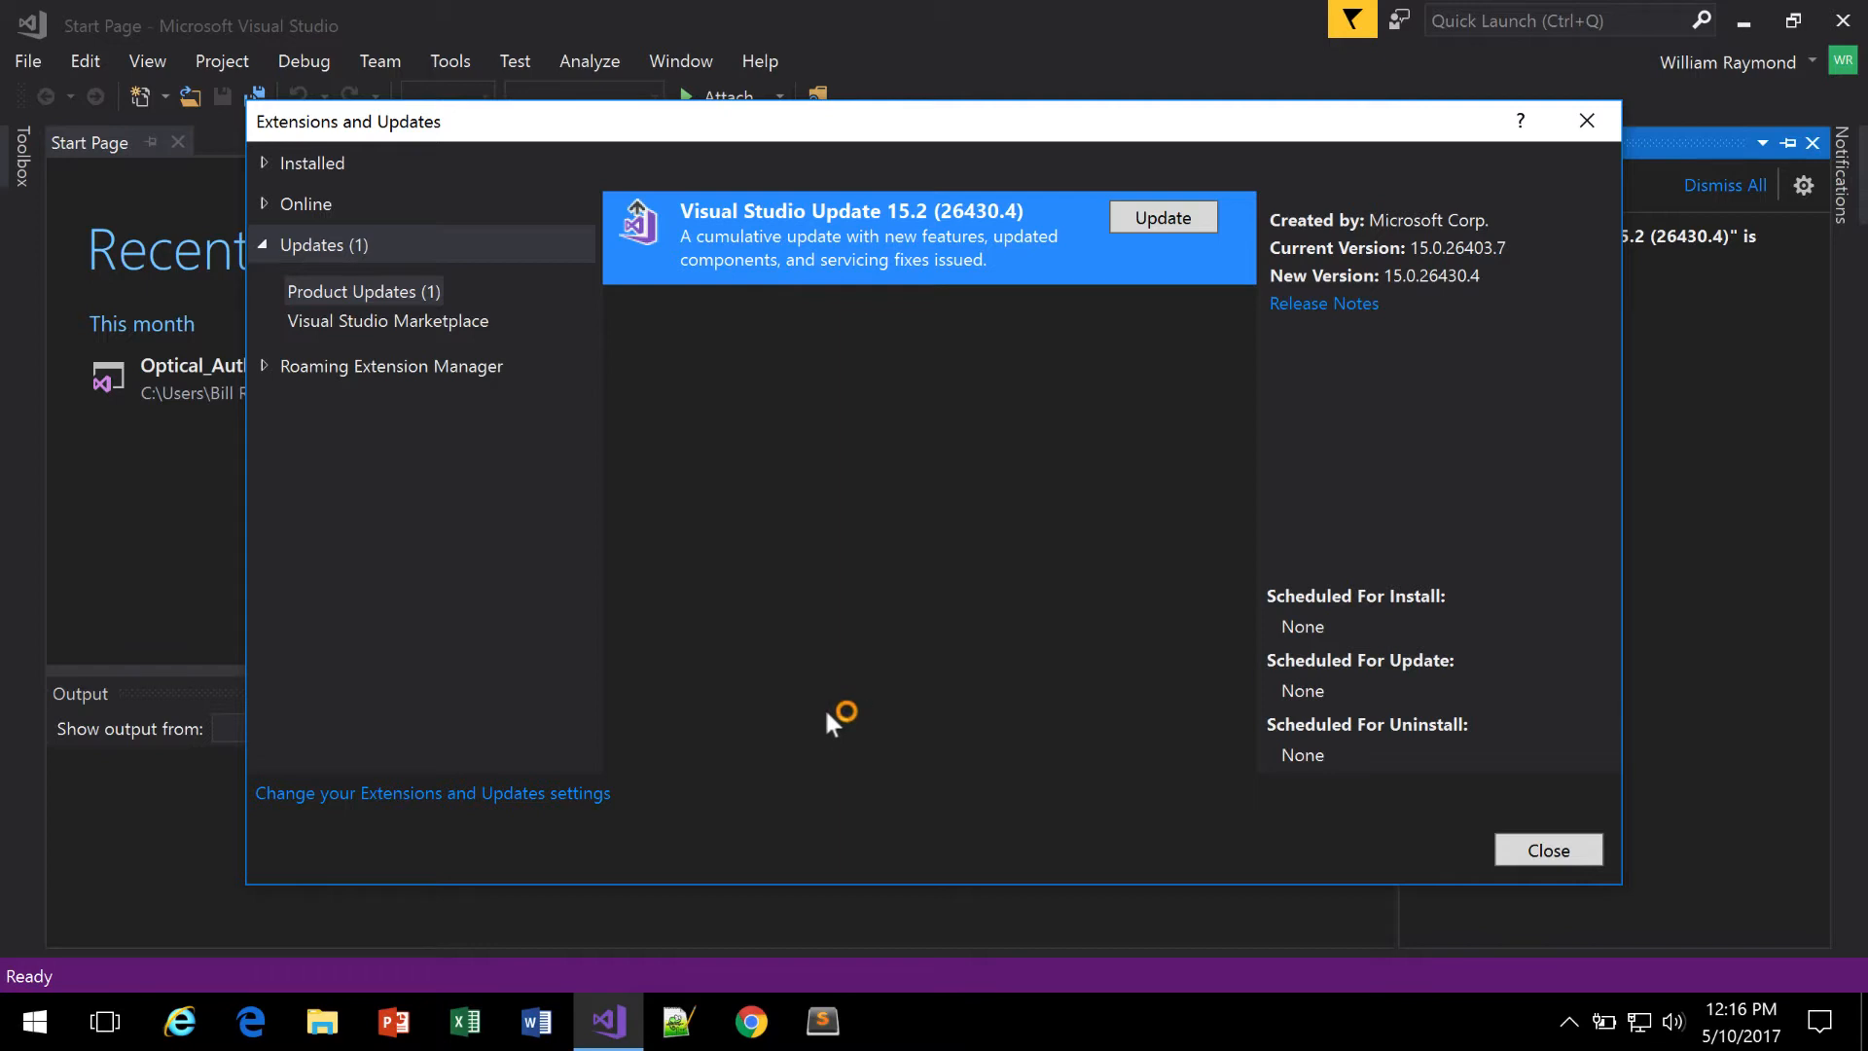
mouse_move(835, 722)
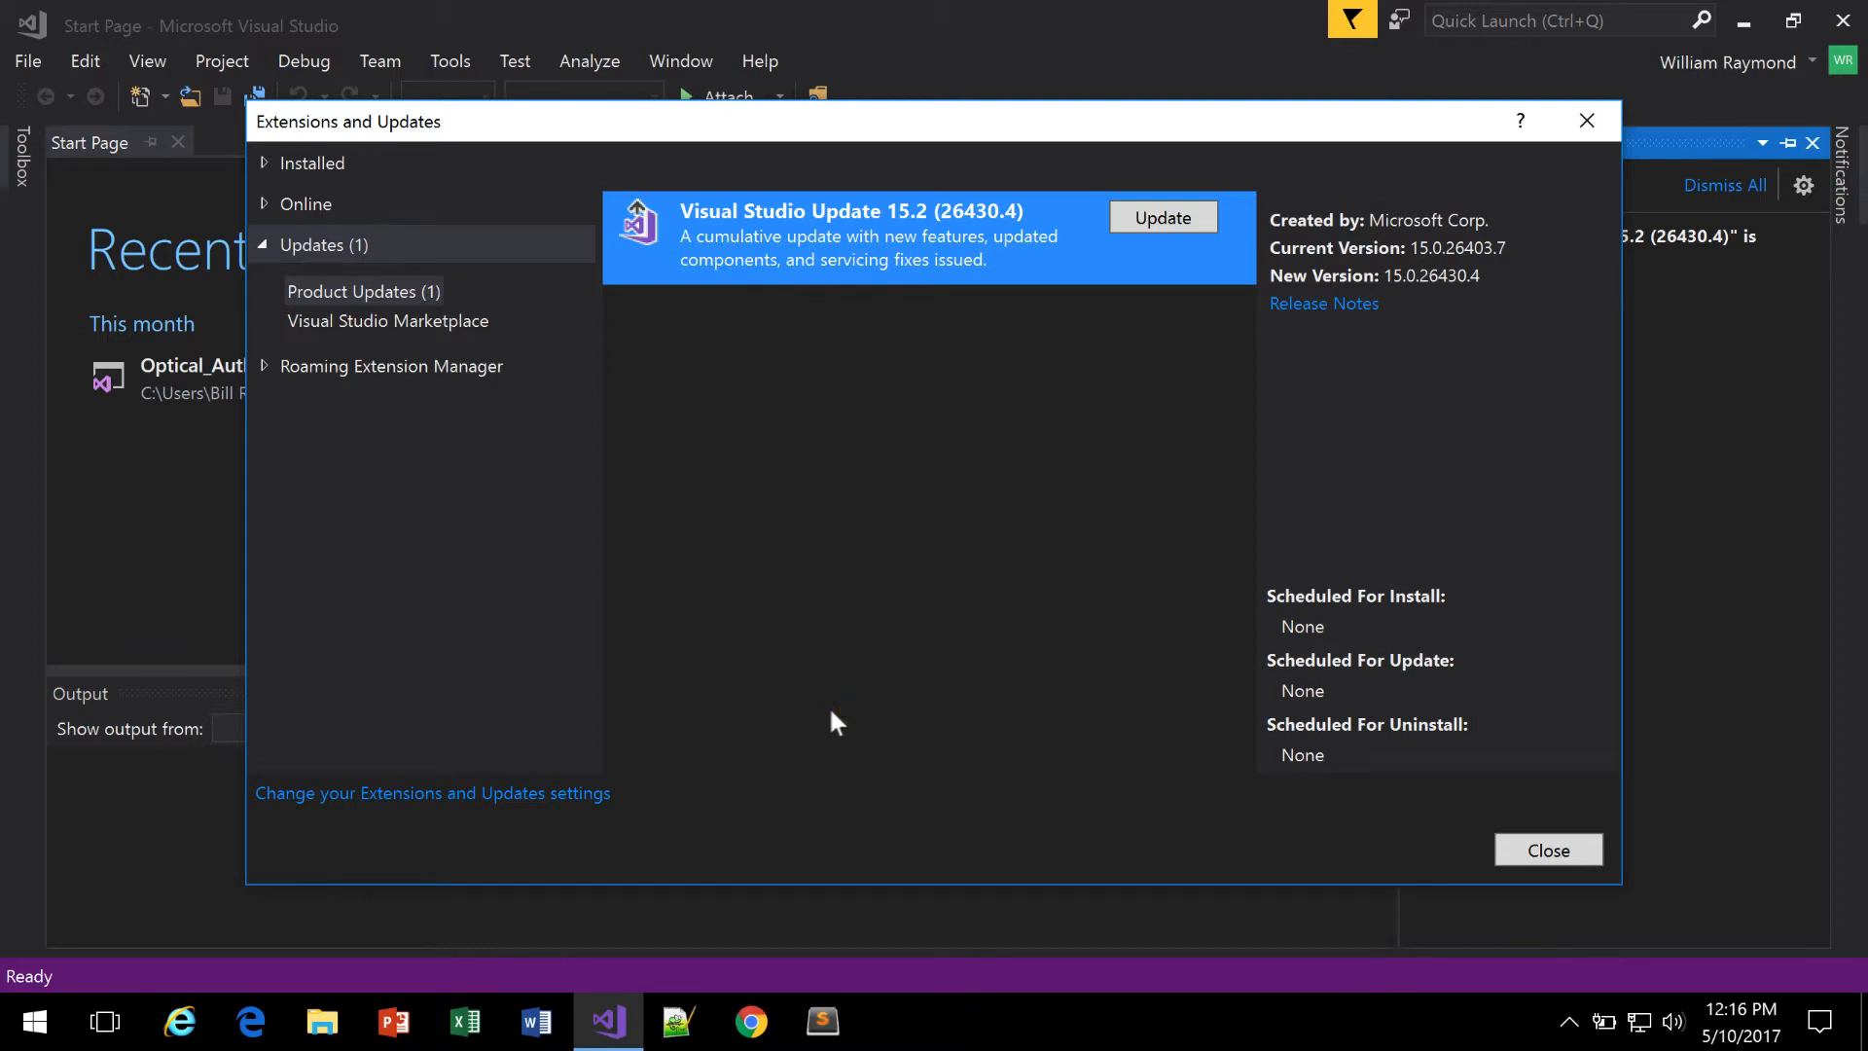
click(1160, 216)
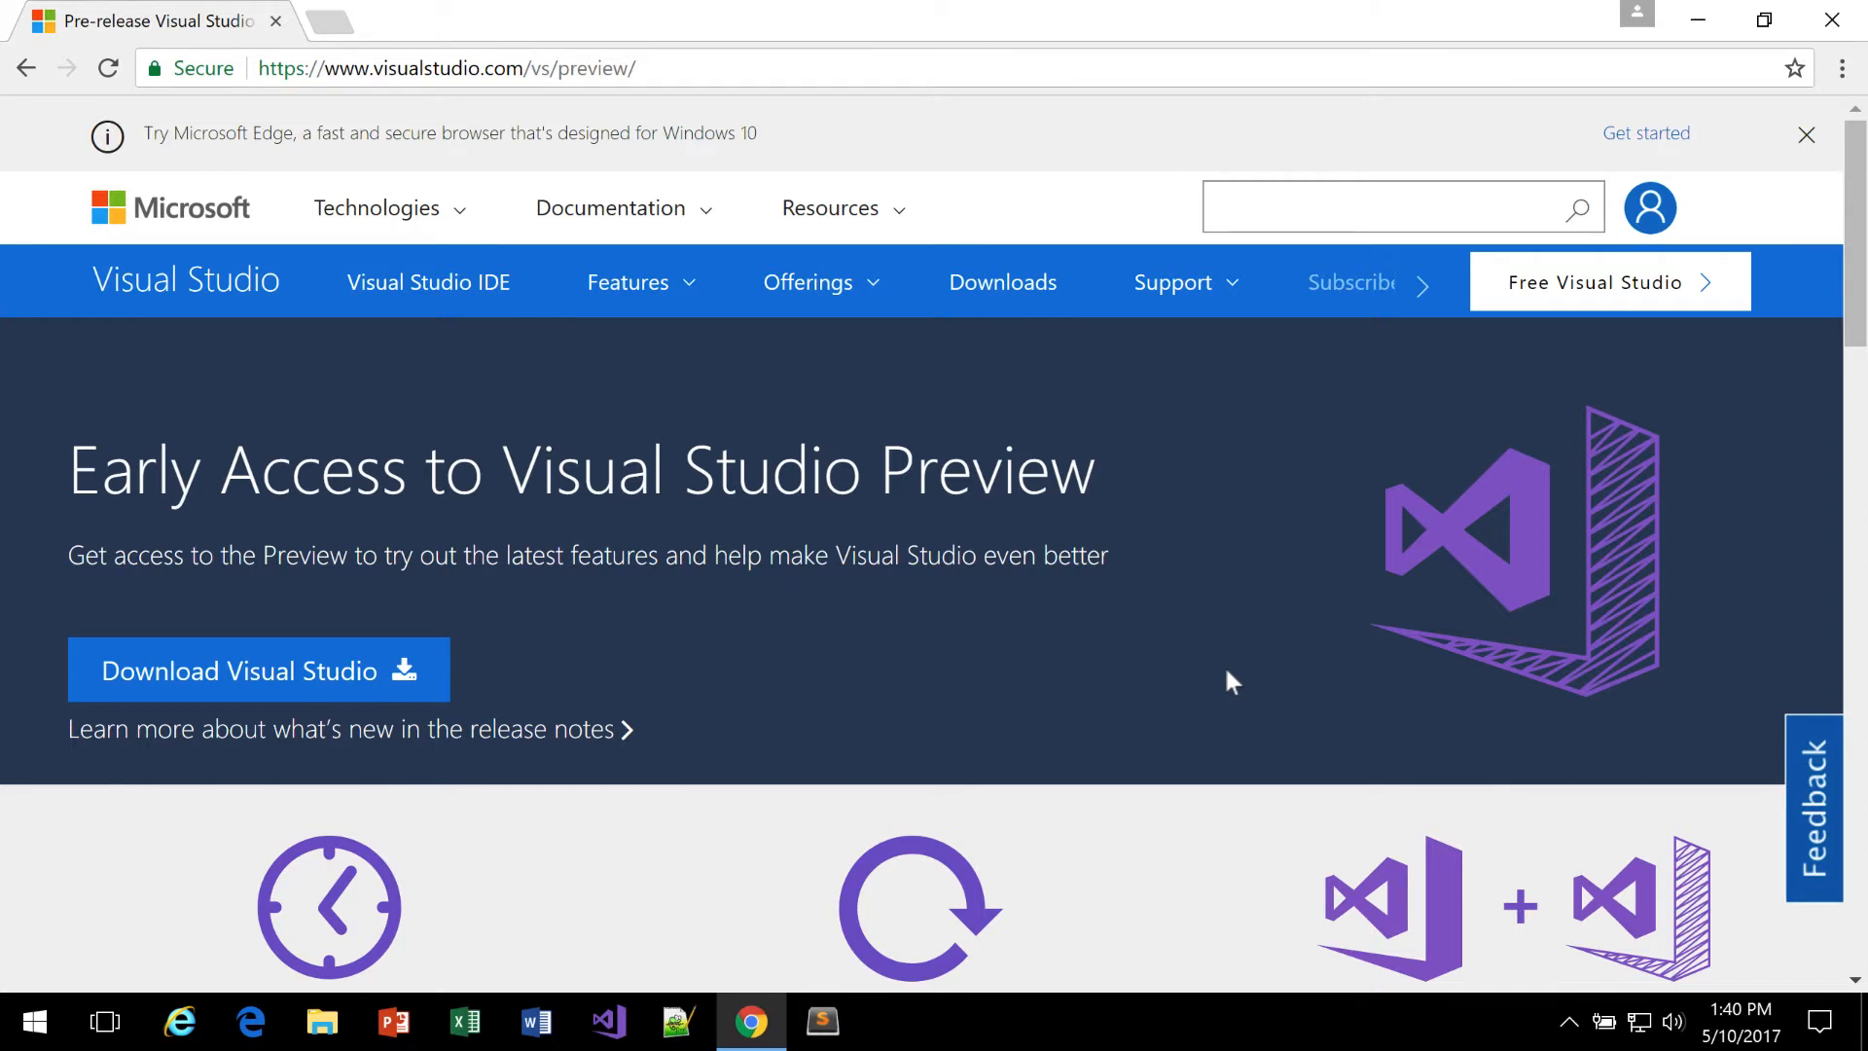
mouse_move(572, 677)
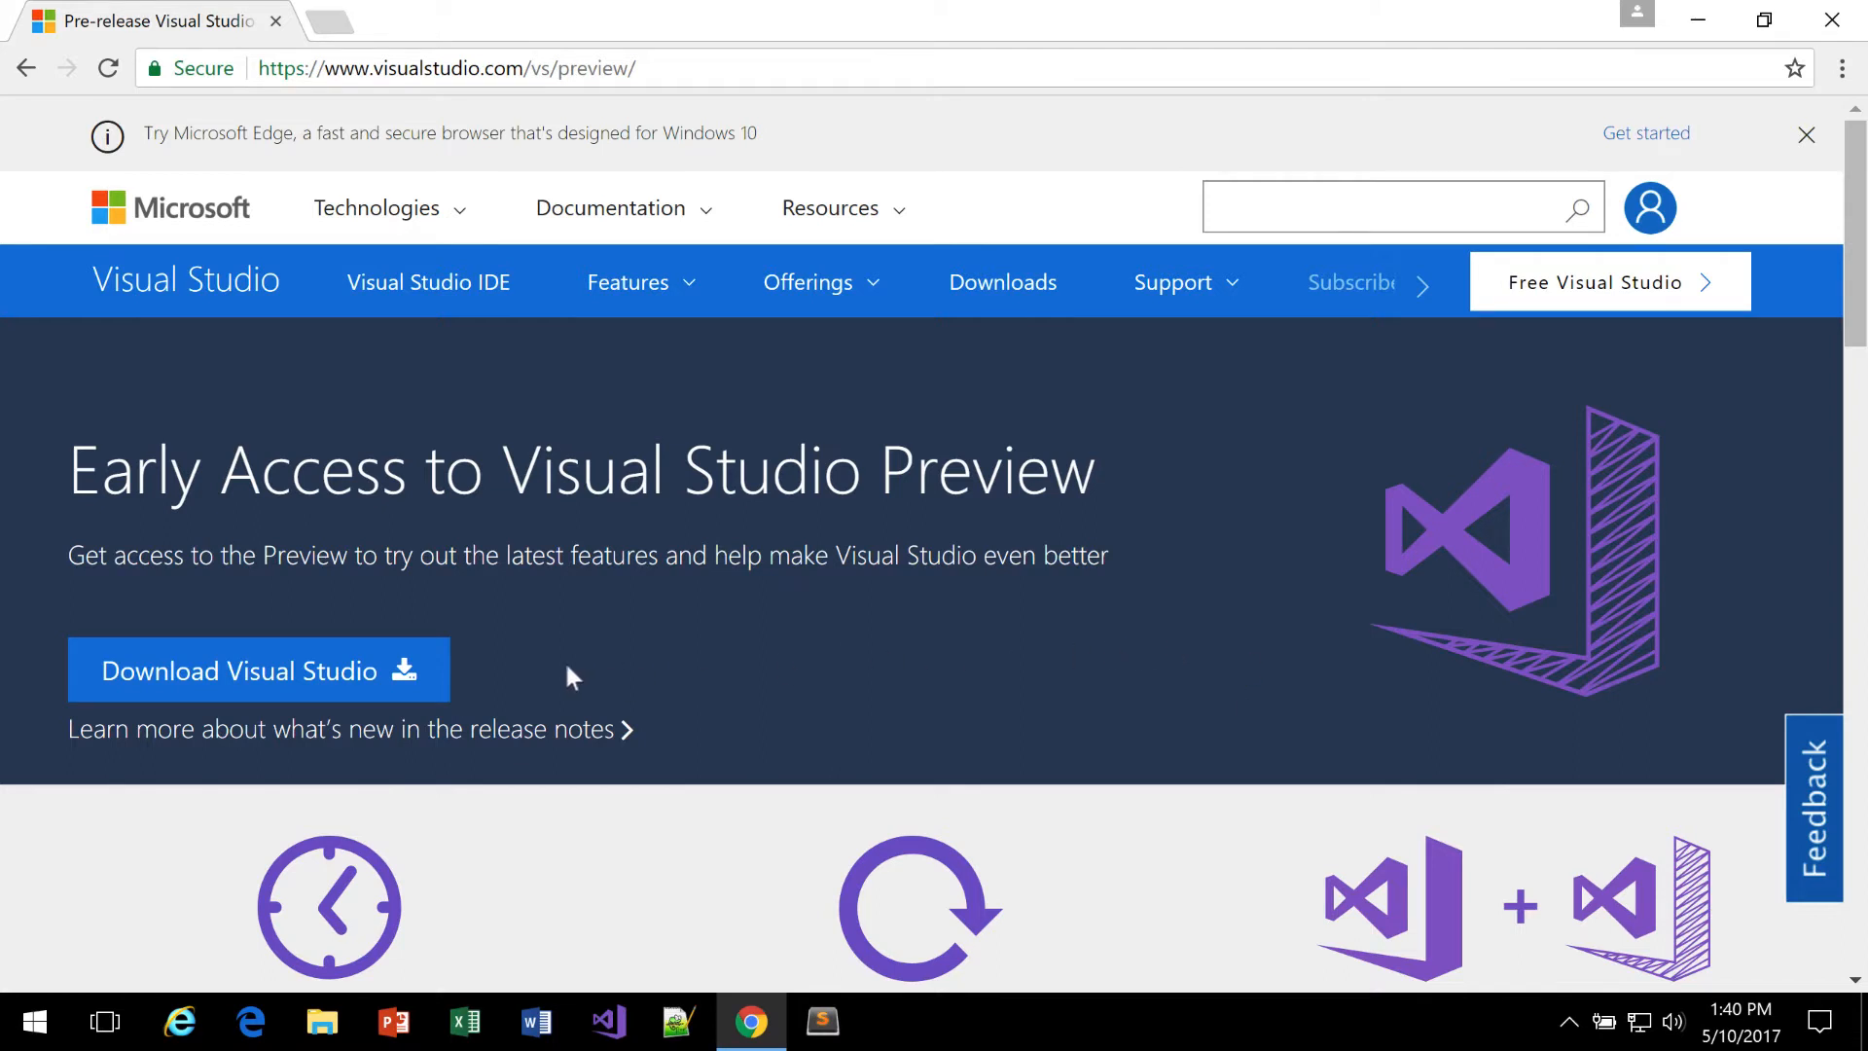
mouse_move(547, 680)
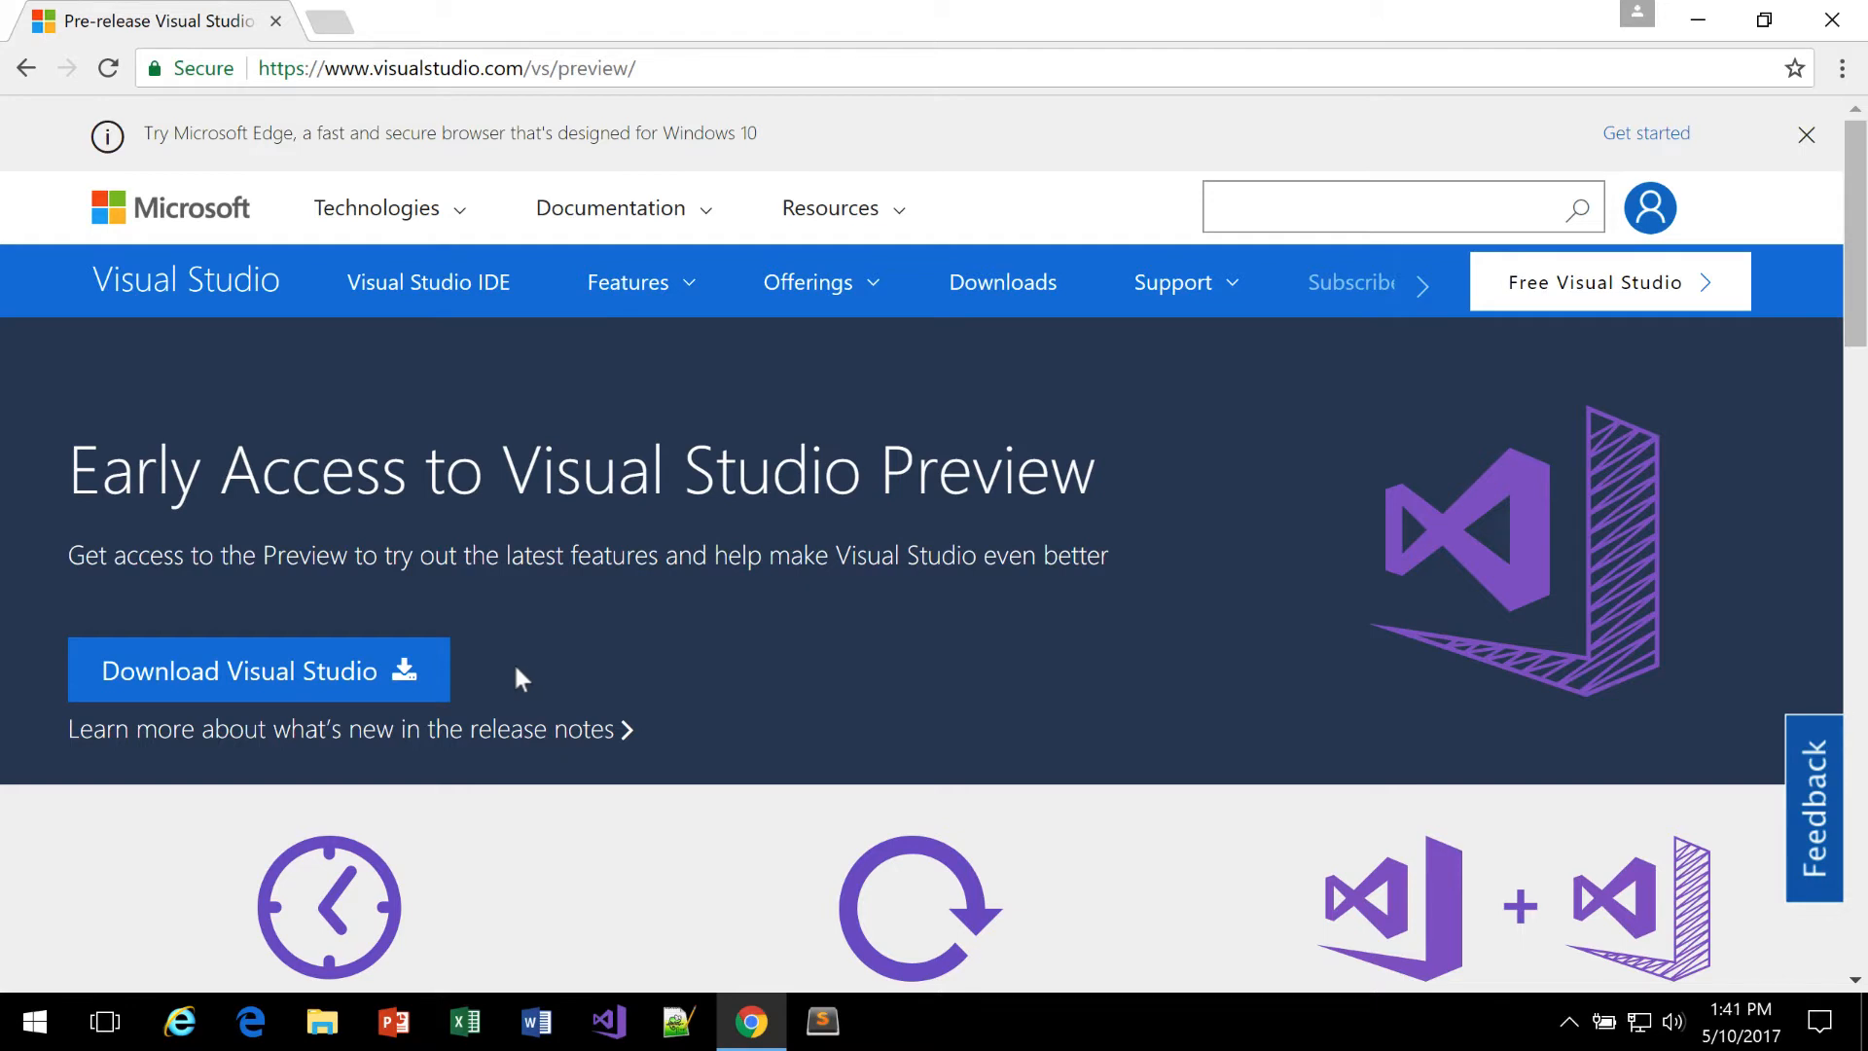
Step: Download the Professional edition from the Visual Studio 2017 Preview page
click(257, 670)
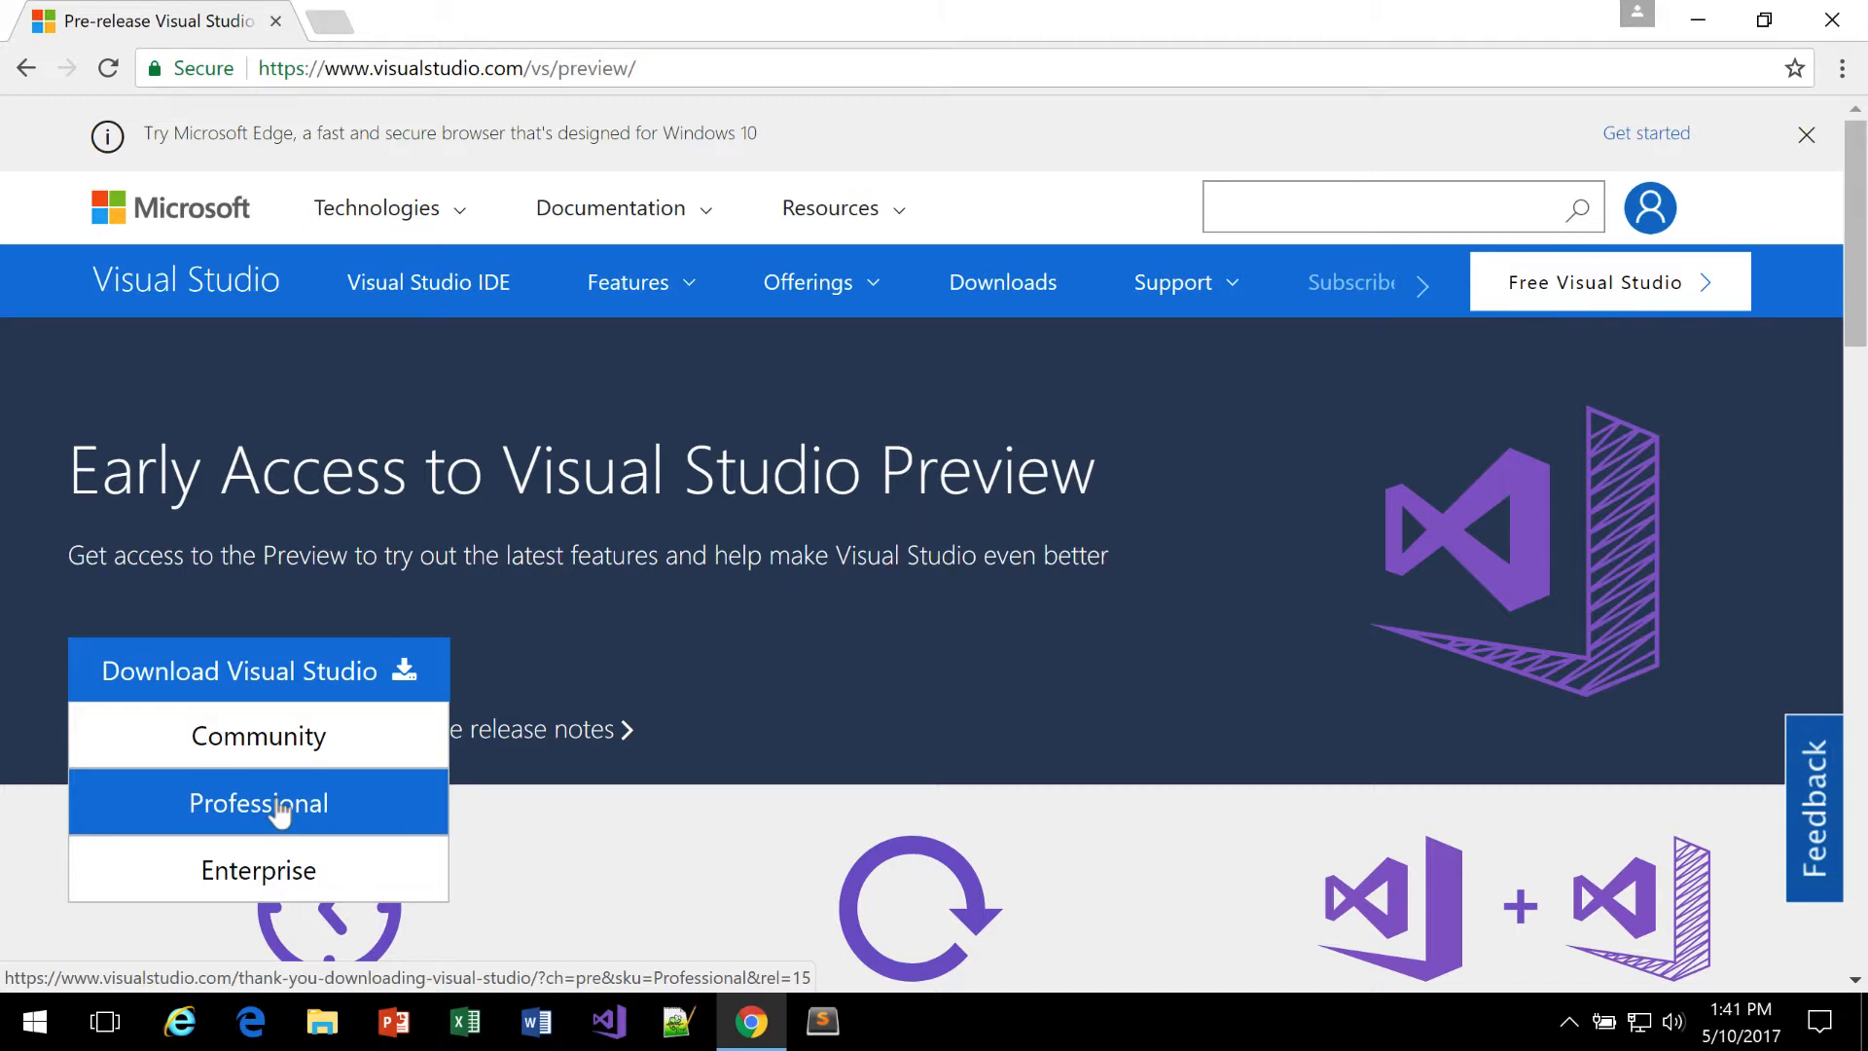
mouse_move(258, 870)
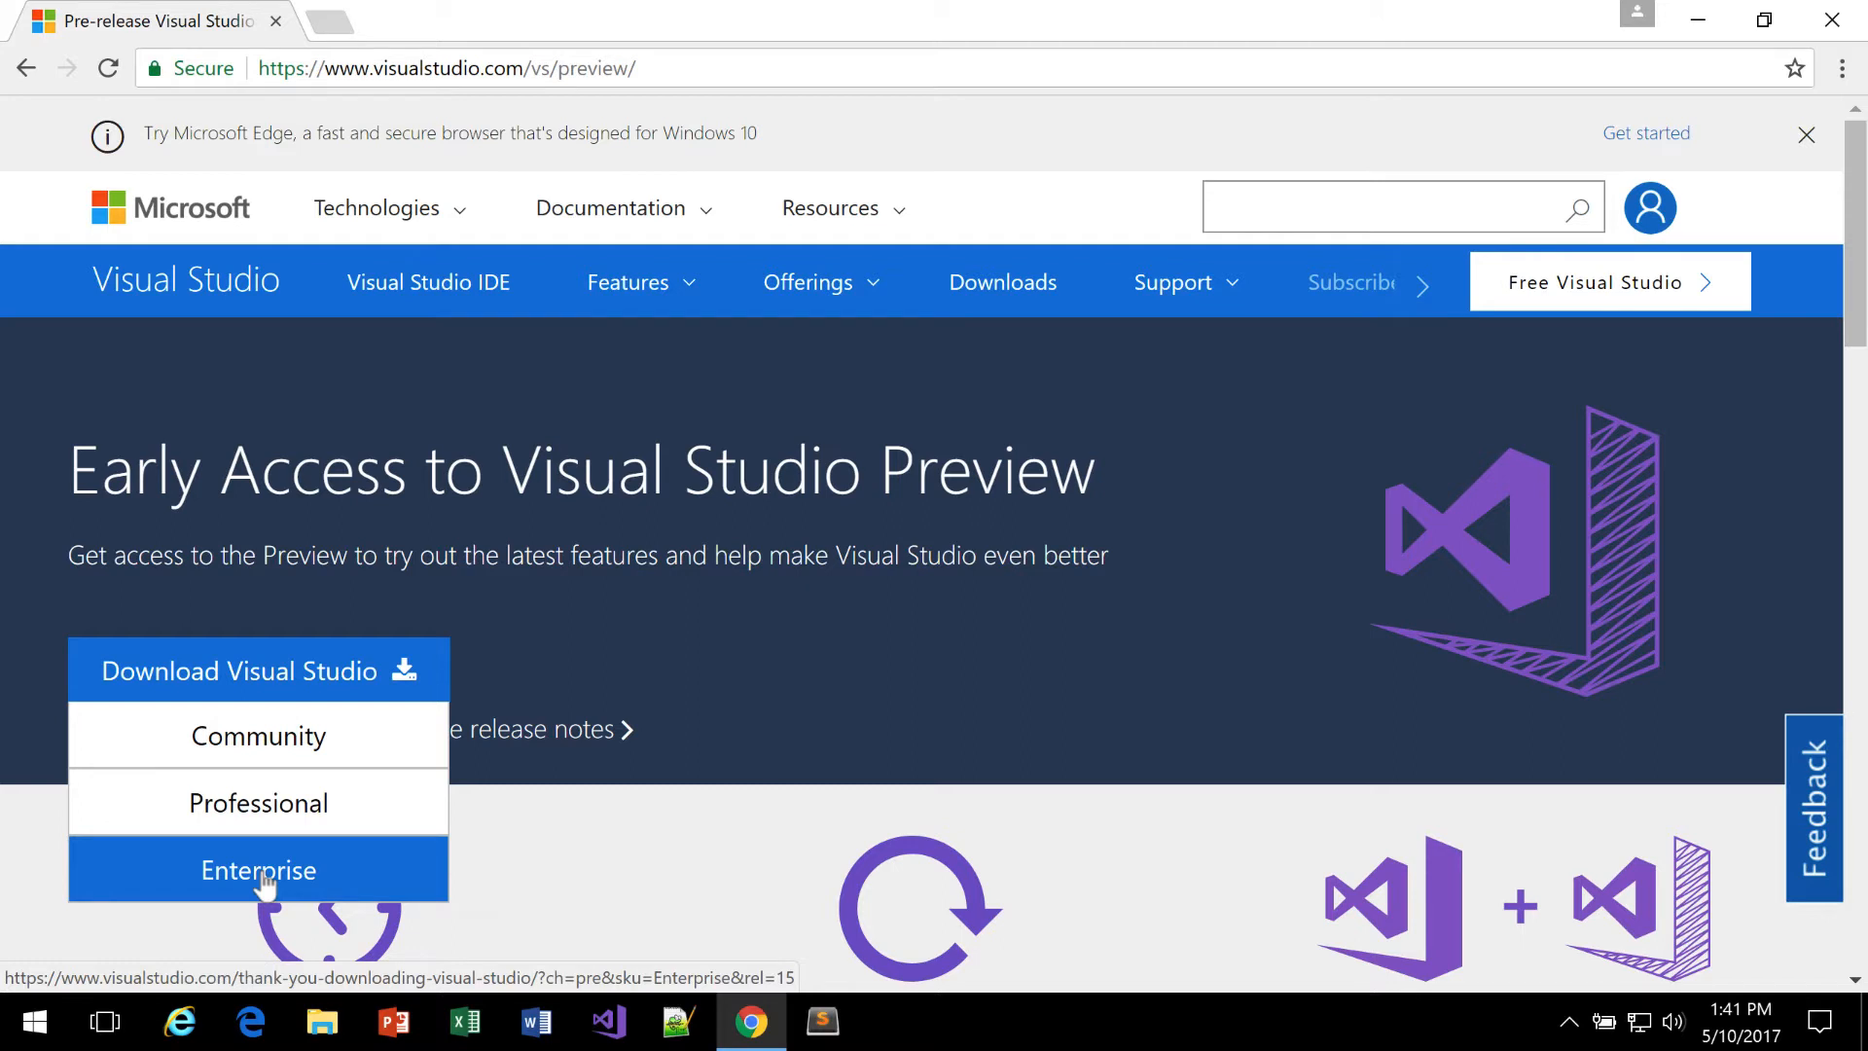
mouse_move(258, 802)
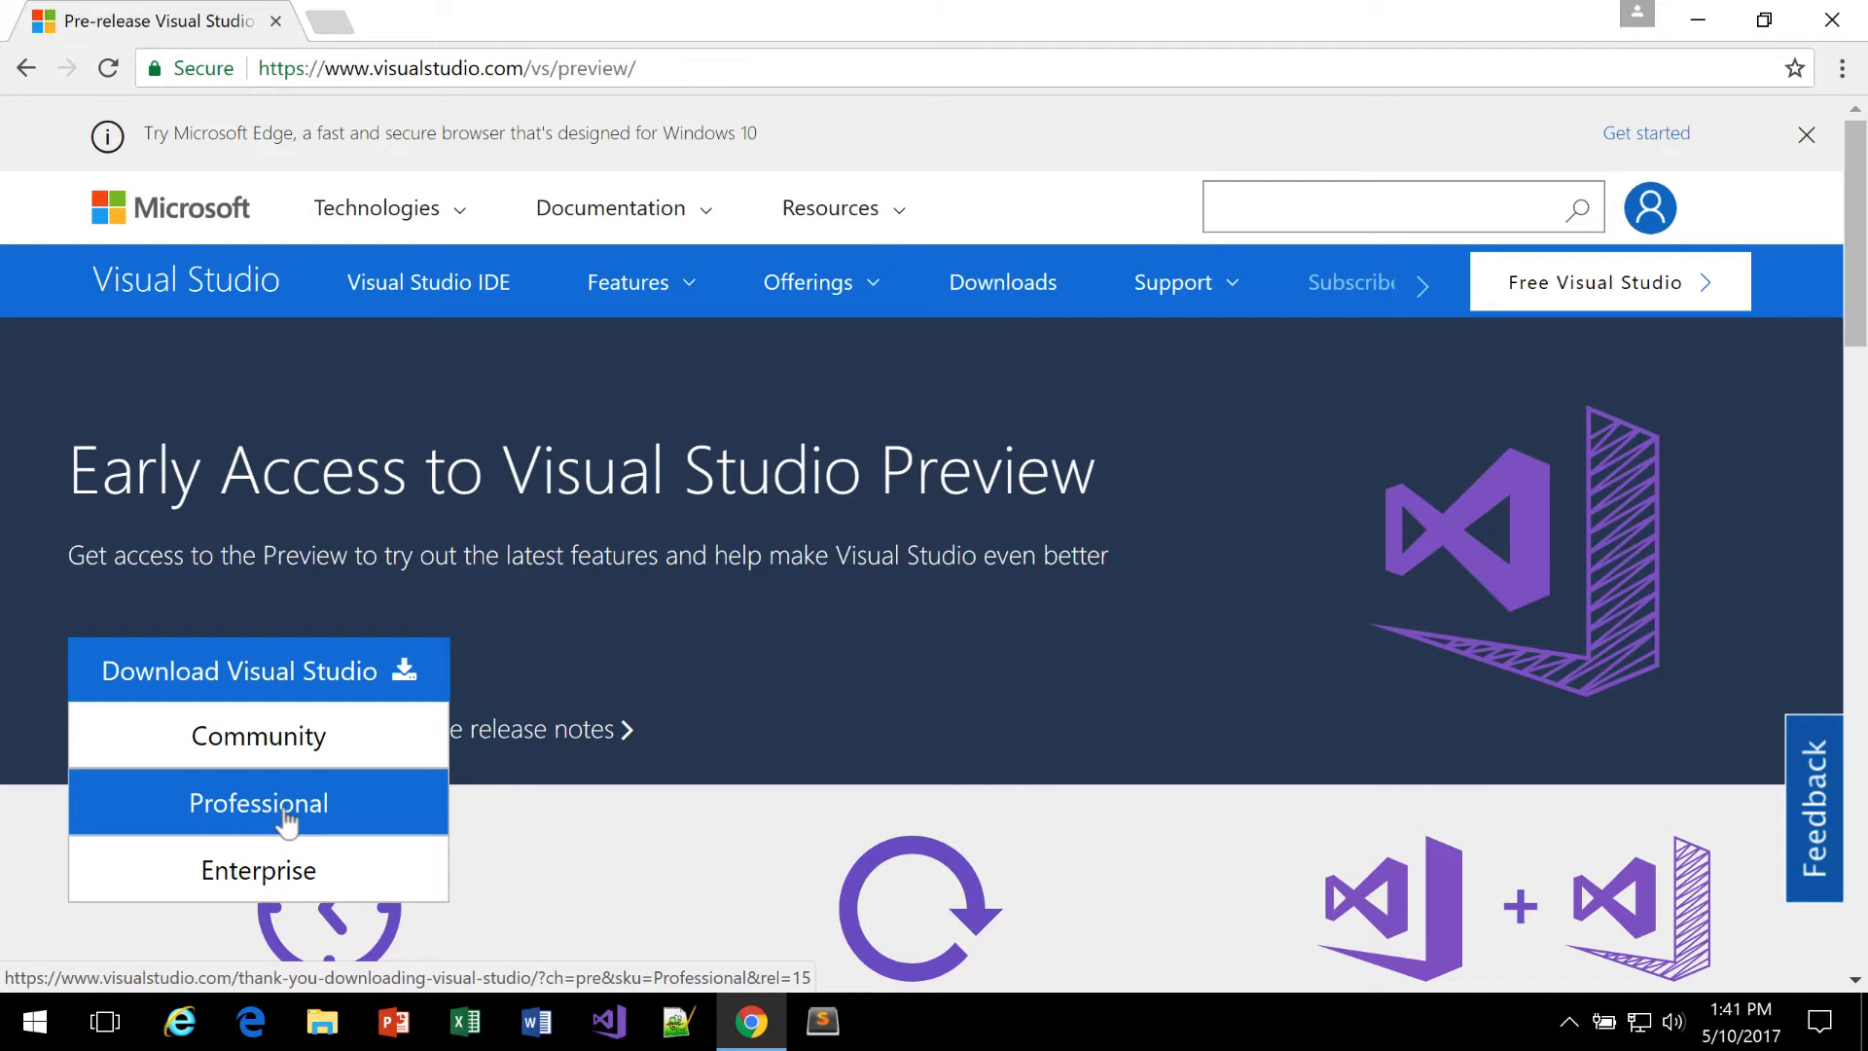
click(259, 802)
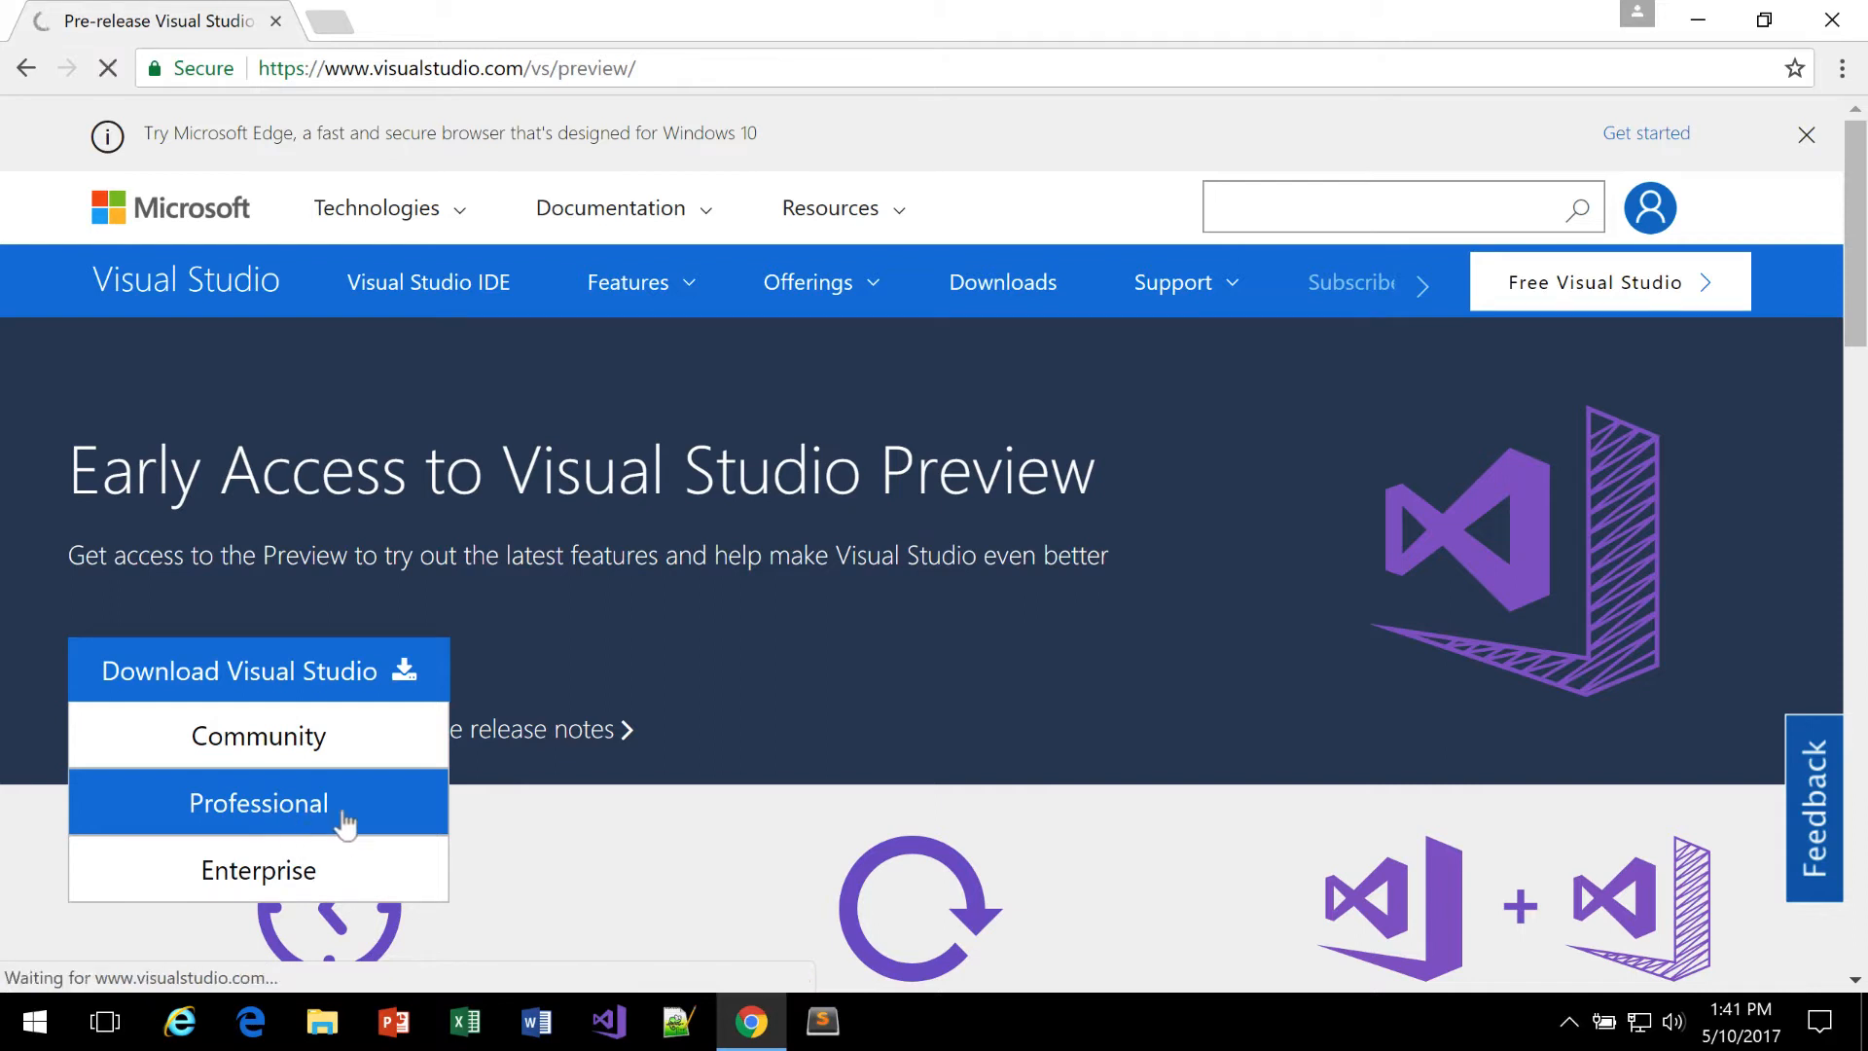
click(259, 802)
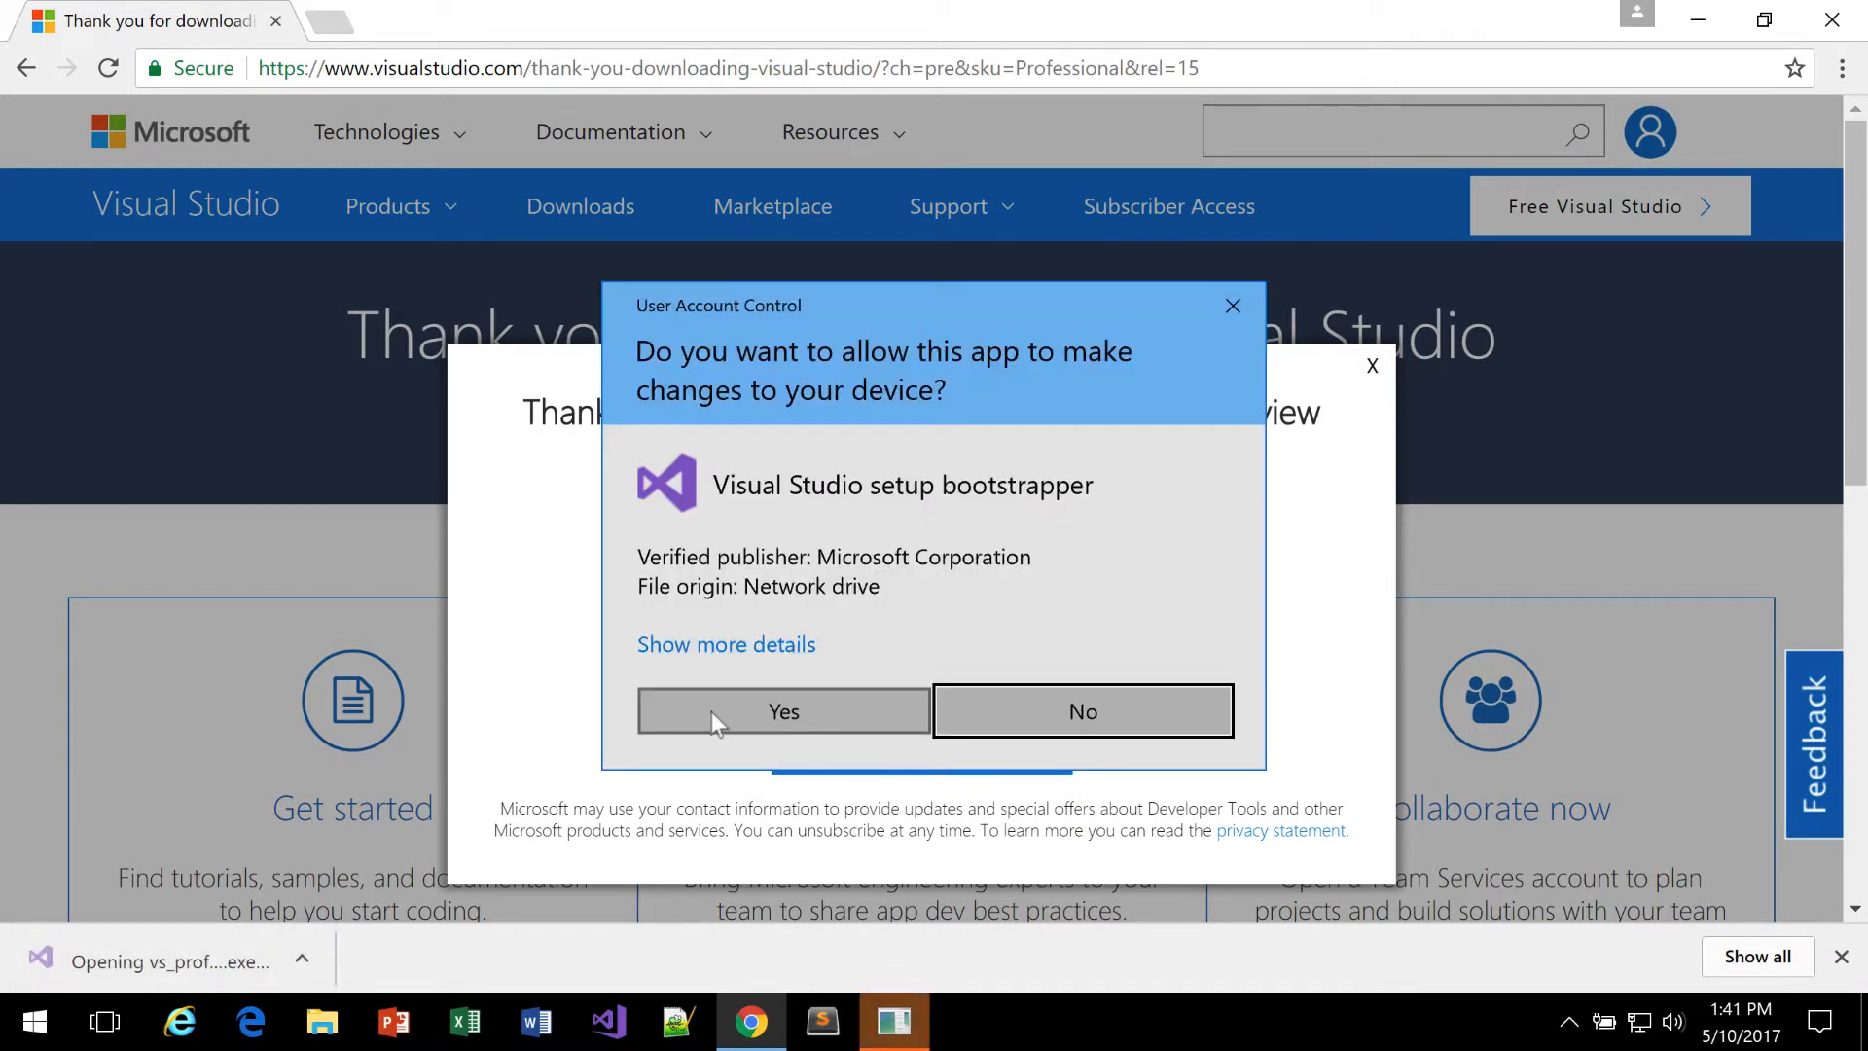
Step: Allow the setup bootstrapper to run, dismiss the signup popup and accept the license terms
click(783, 710)
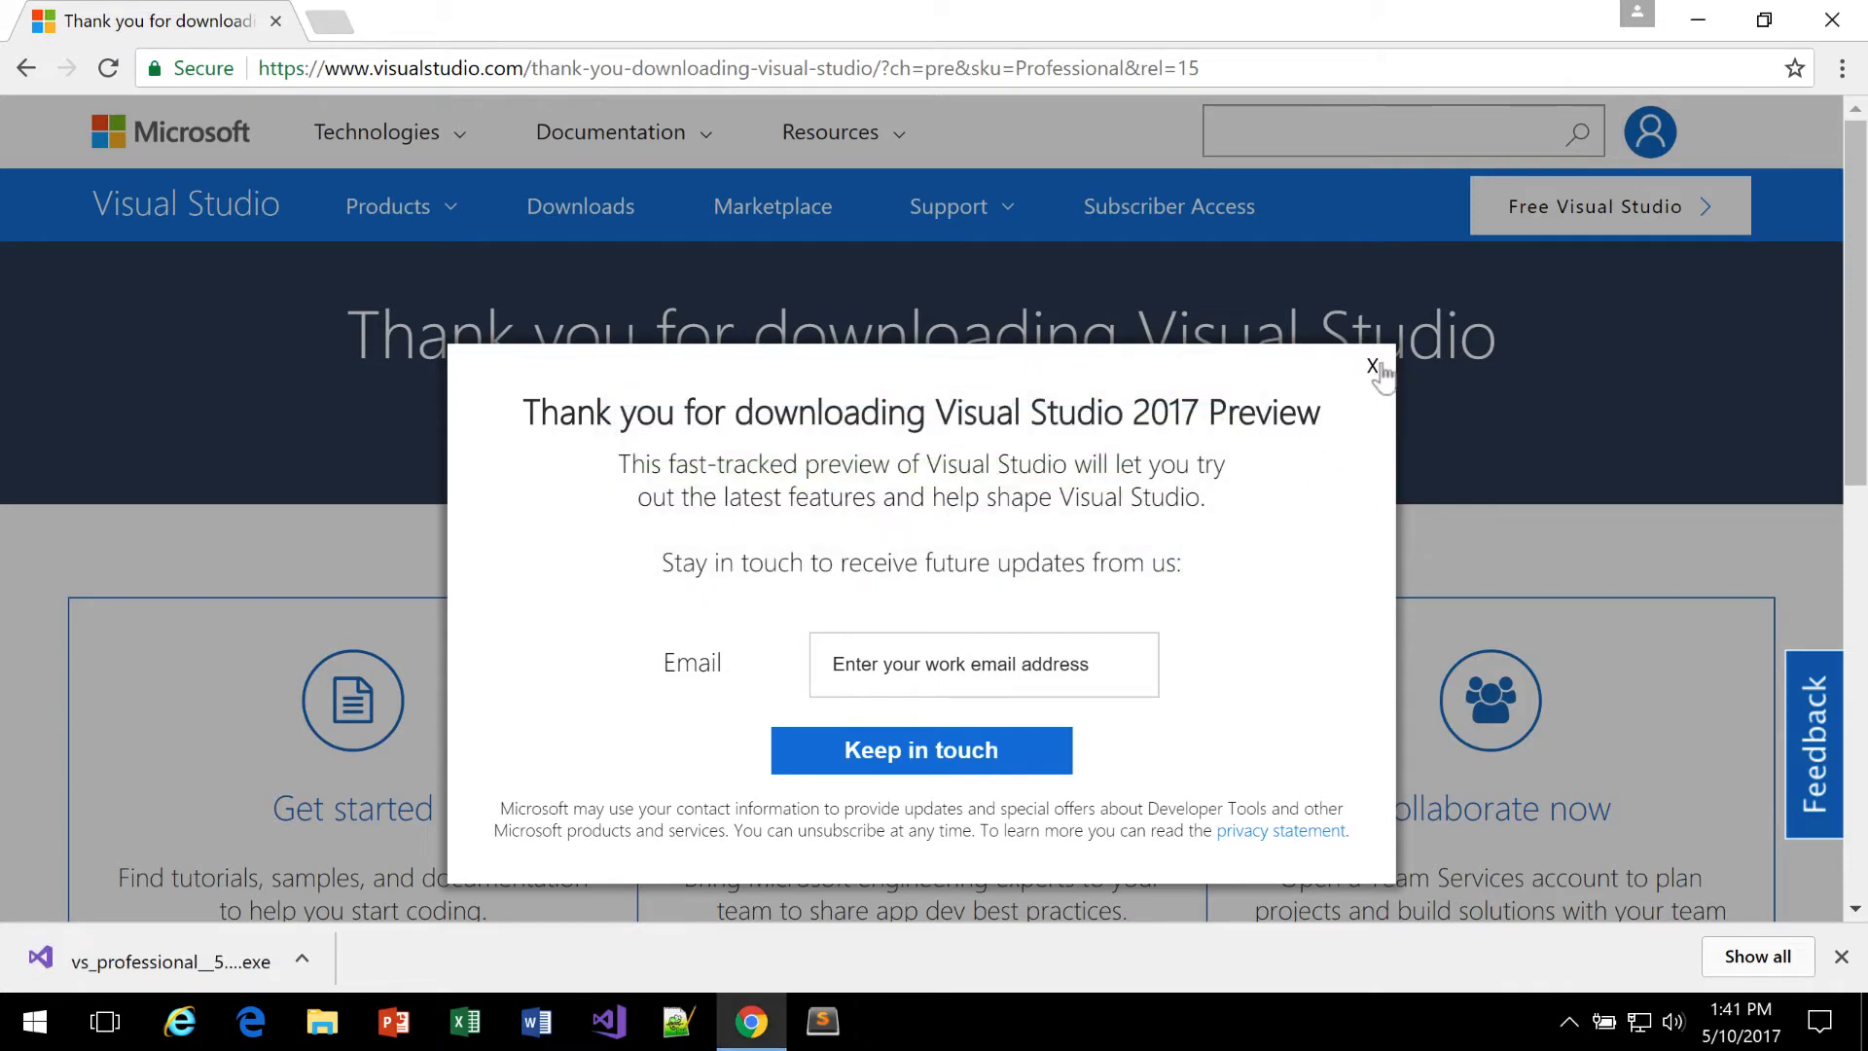
click(1370, 364)
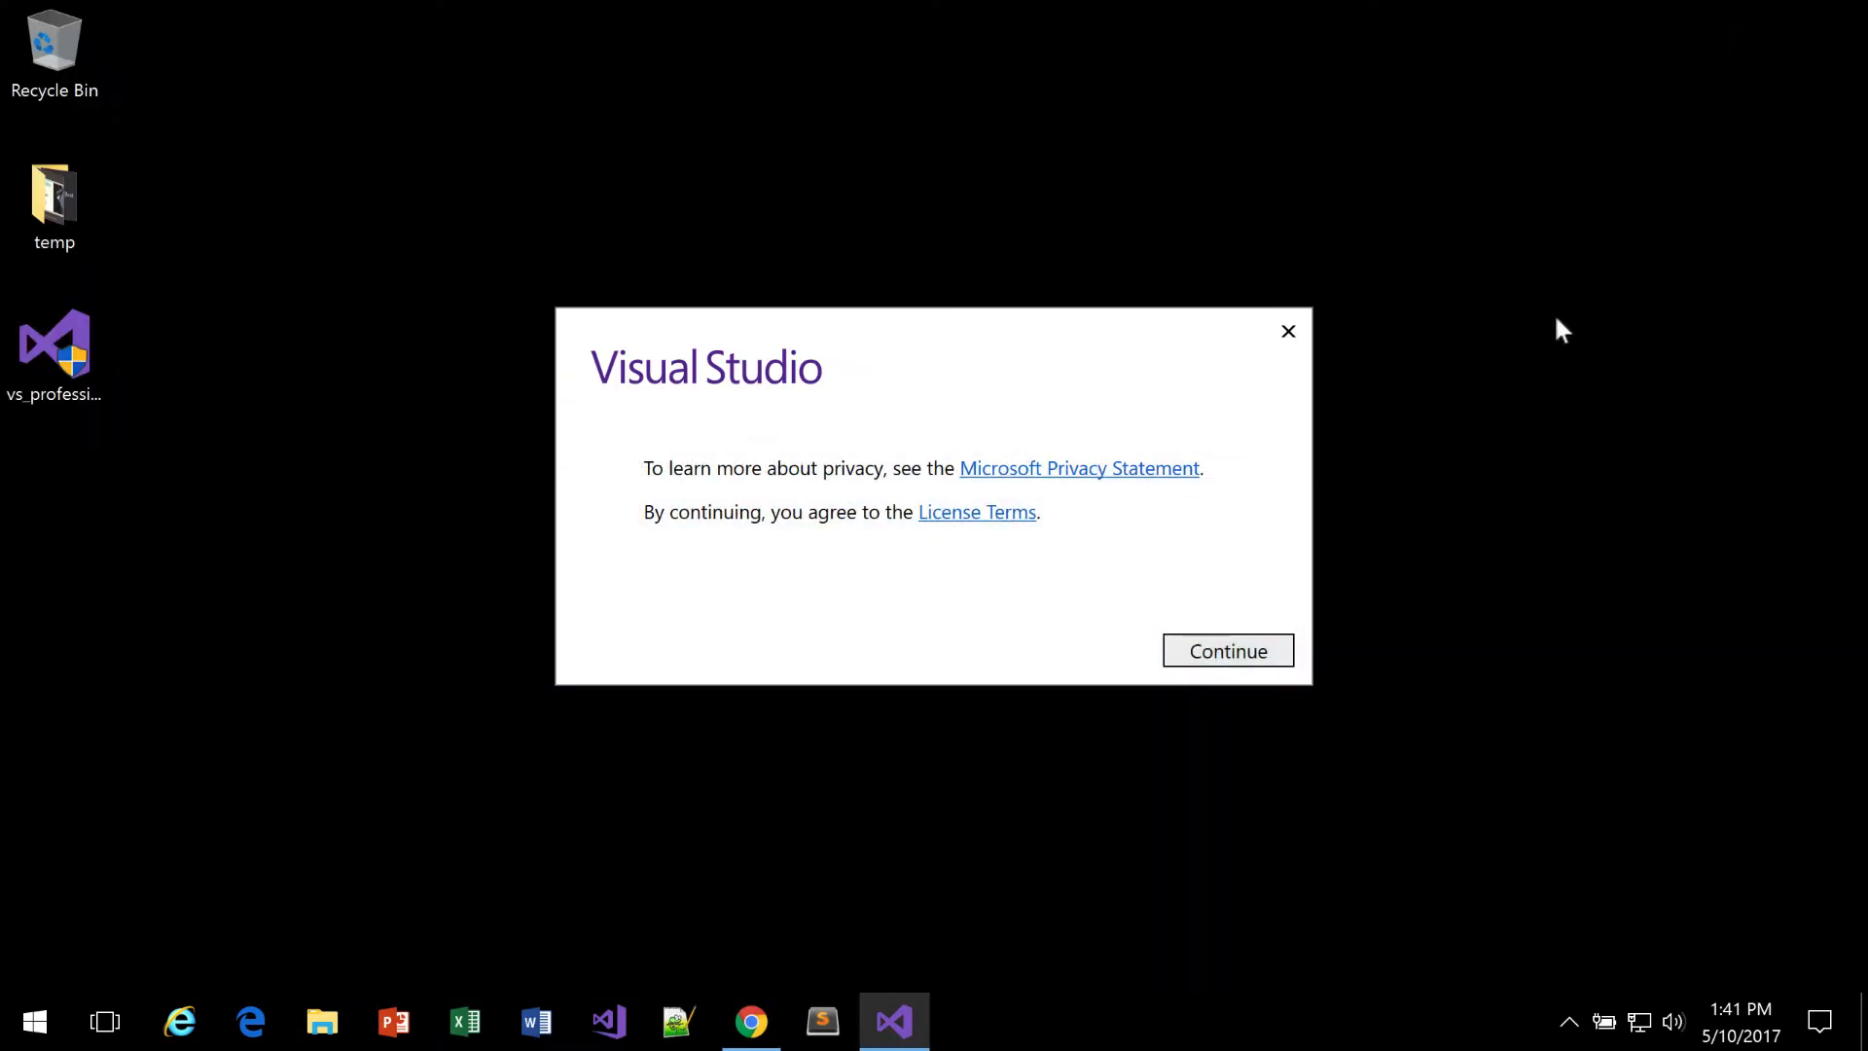
click(1228, 650)
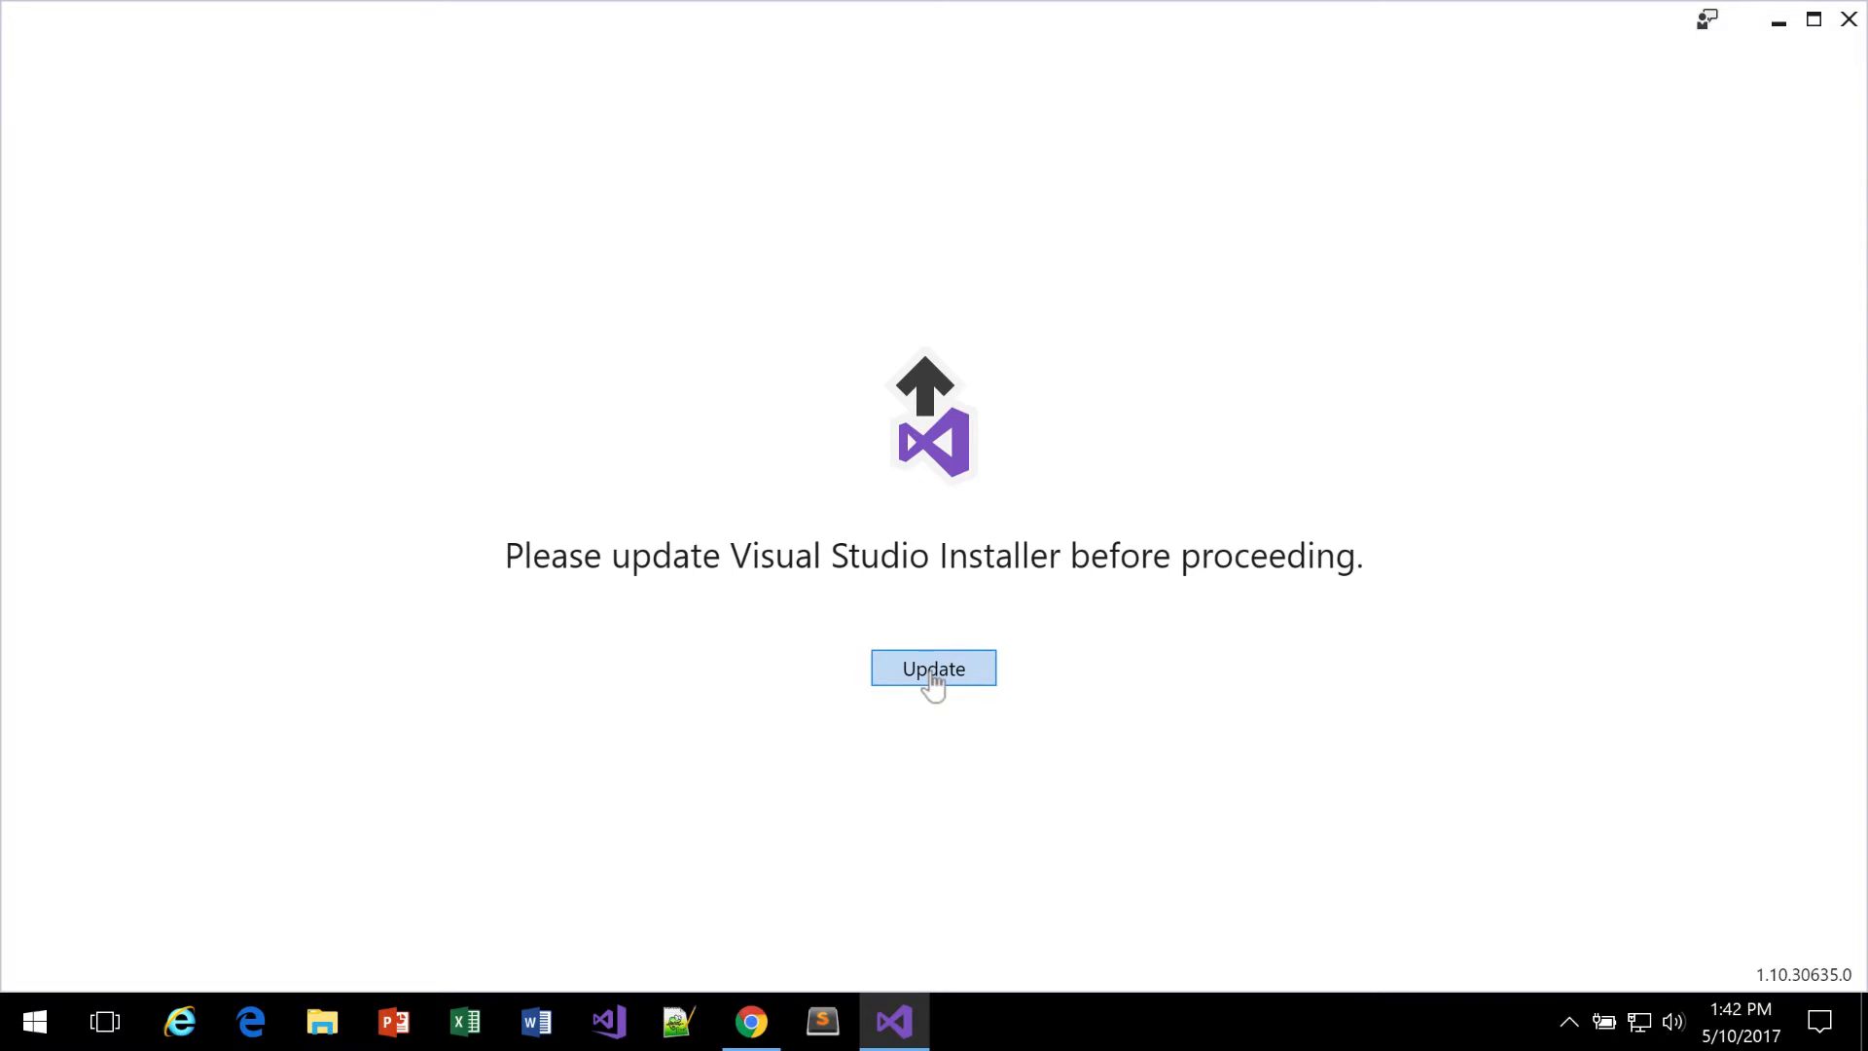
Step: Update the installer and include the ASP.NET and web development workload
click(932, 668)
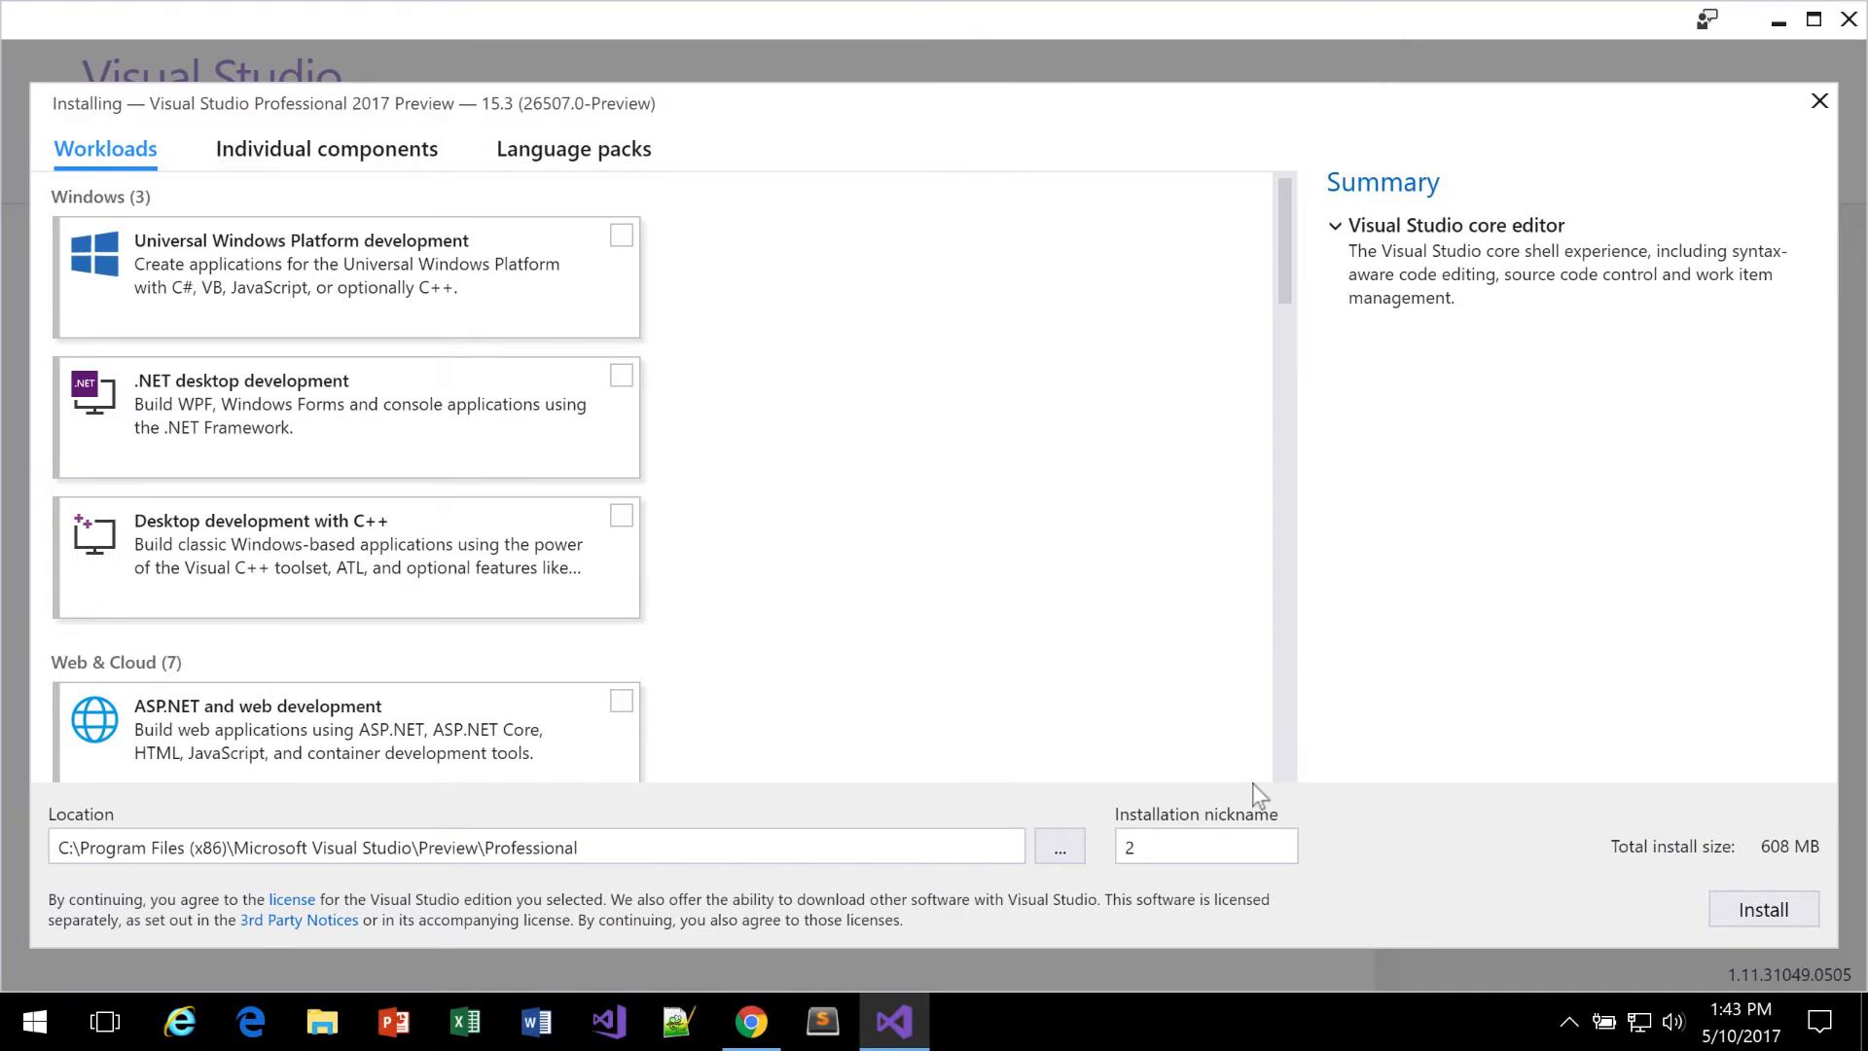
mouse_move(842, 393)
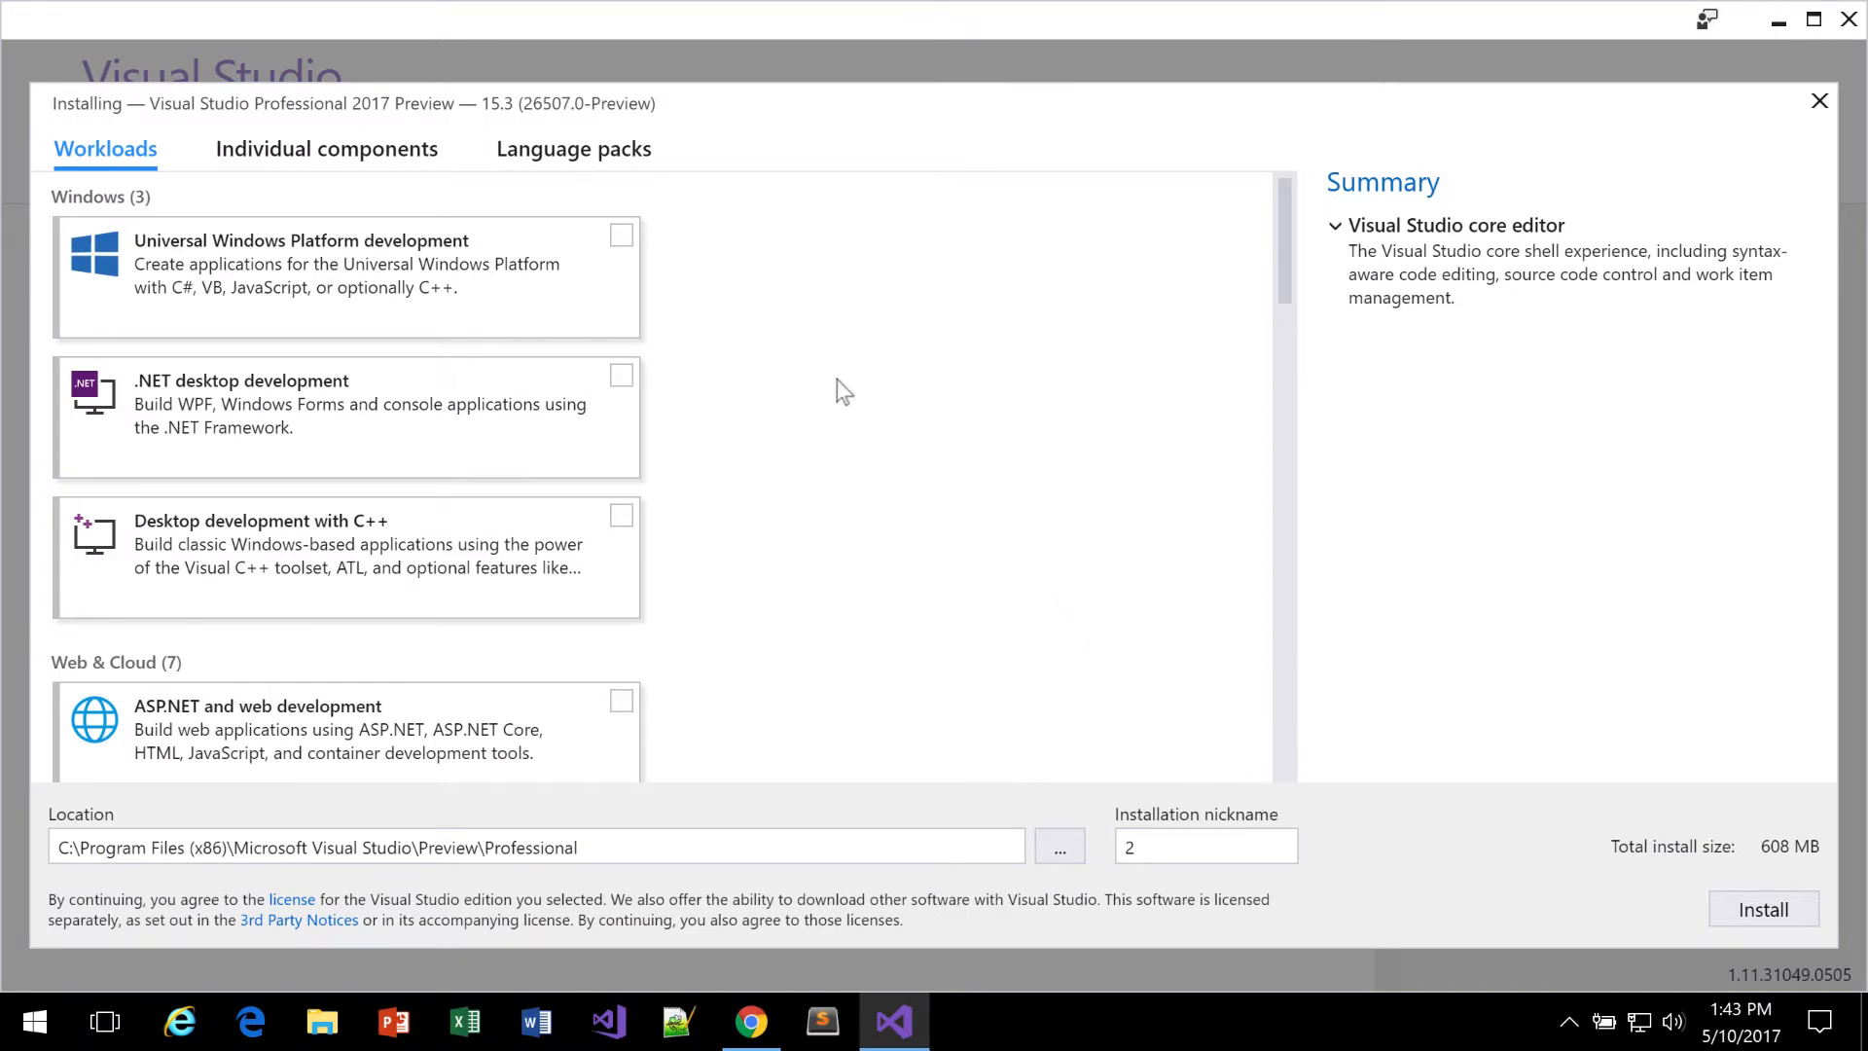
mouse_move(676, 574)
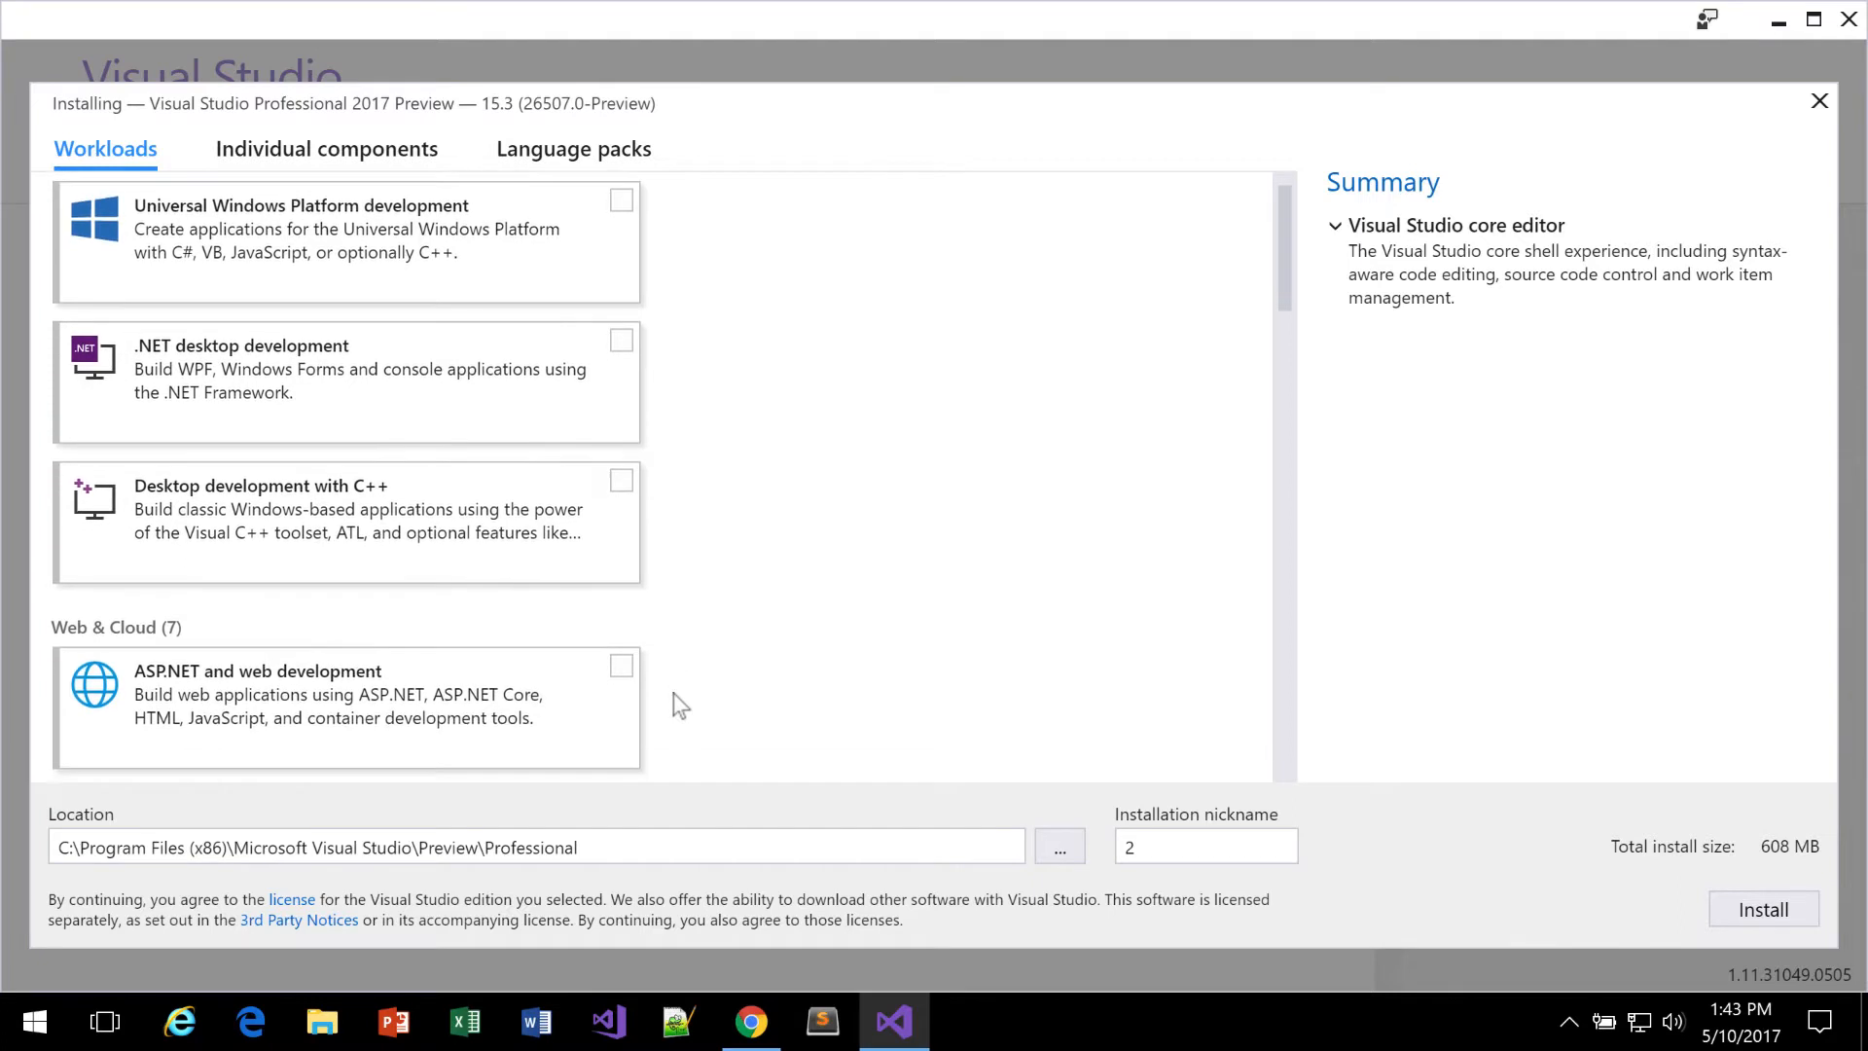
scroll(down, 3)
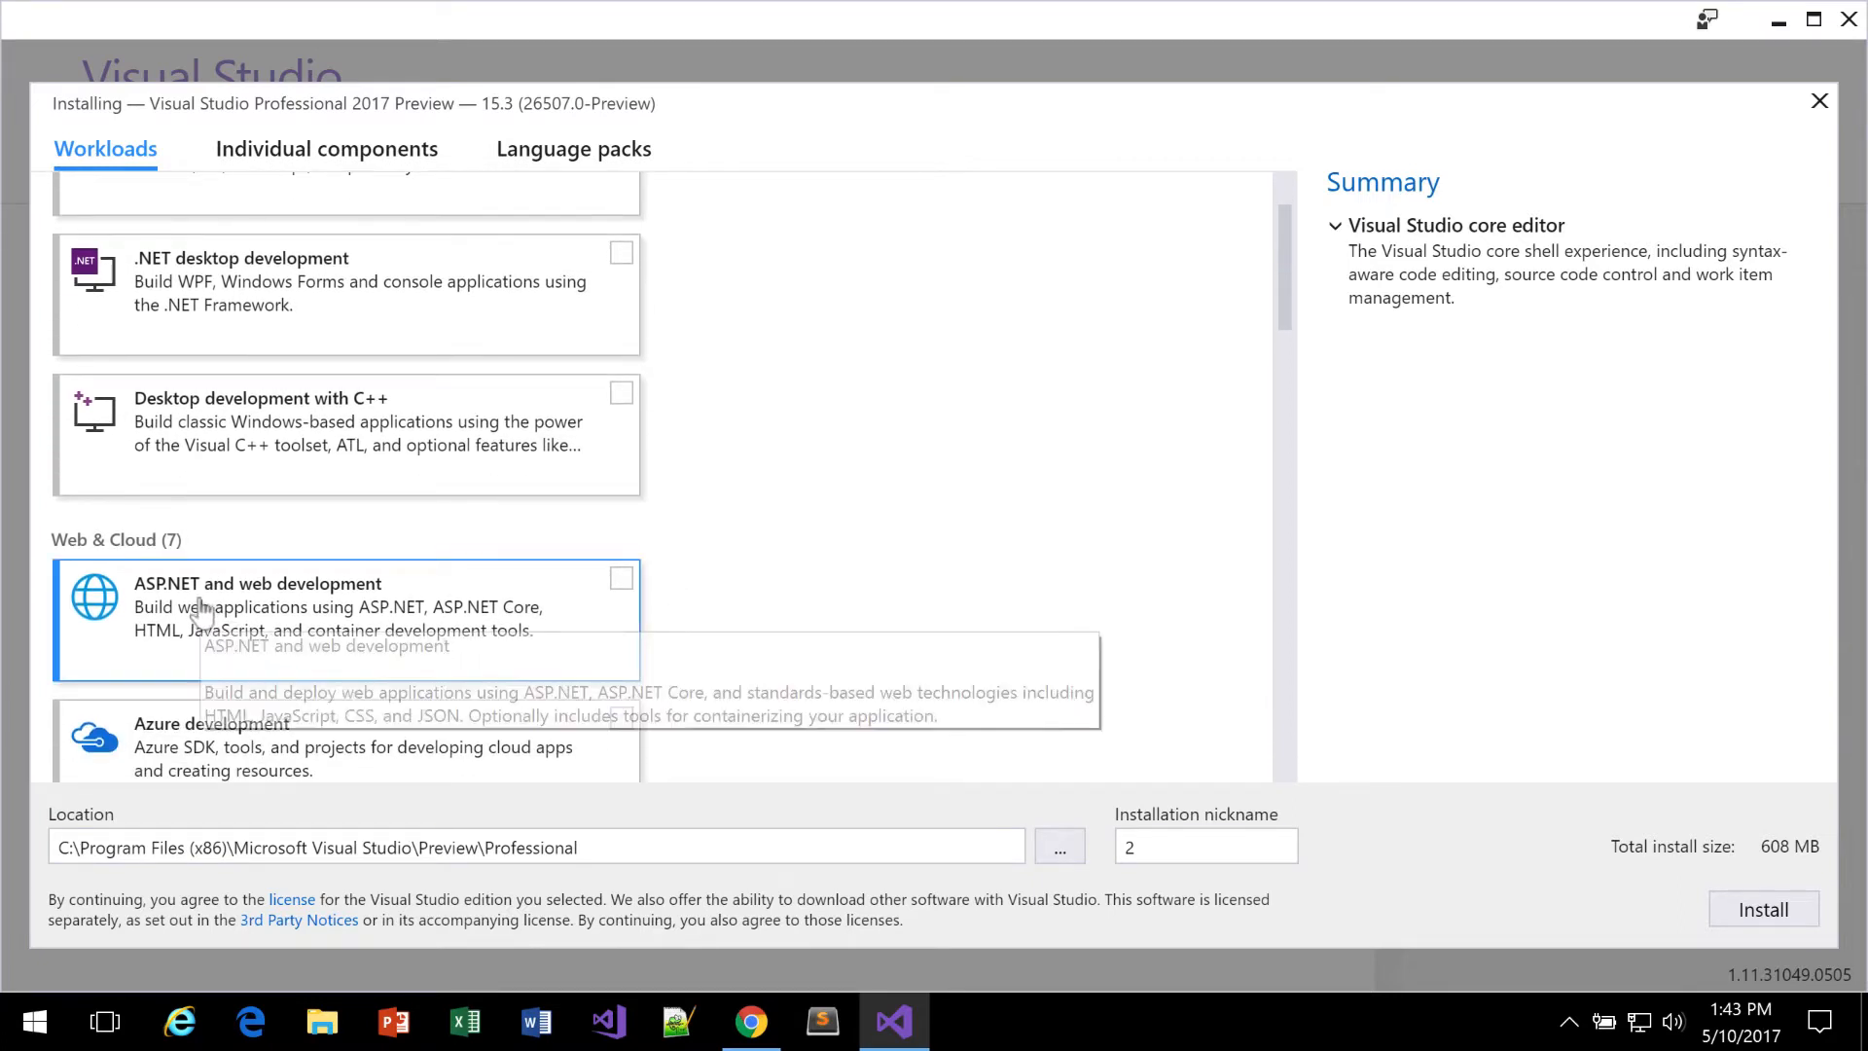
click(621, 578)
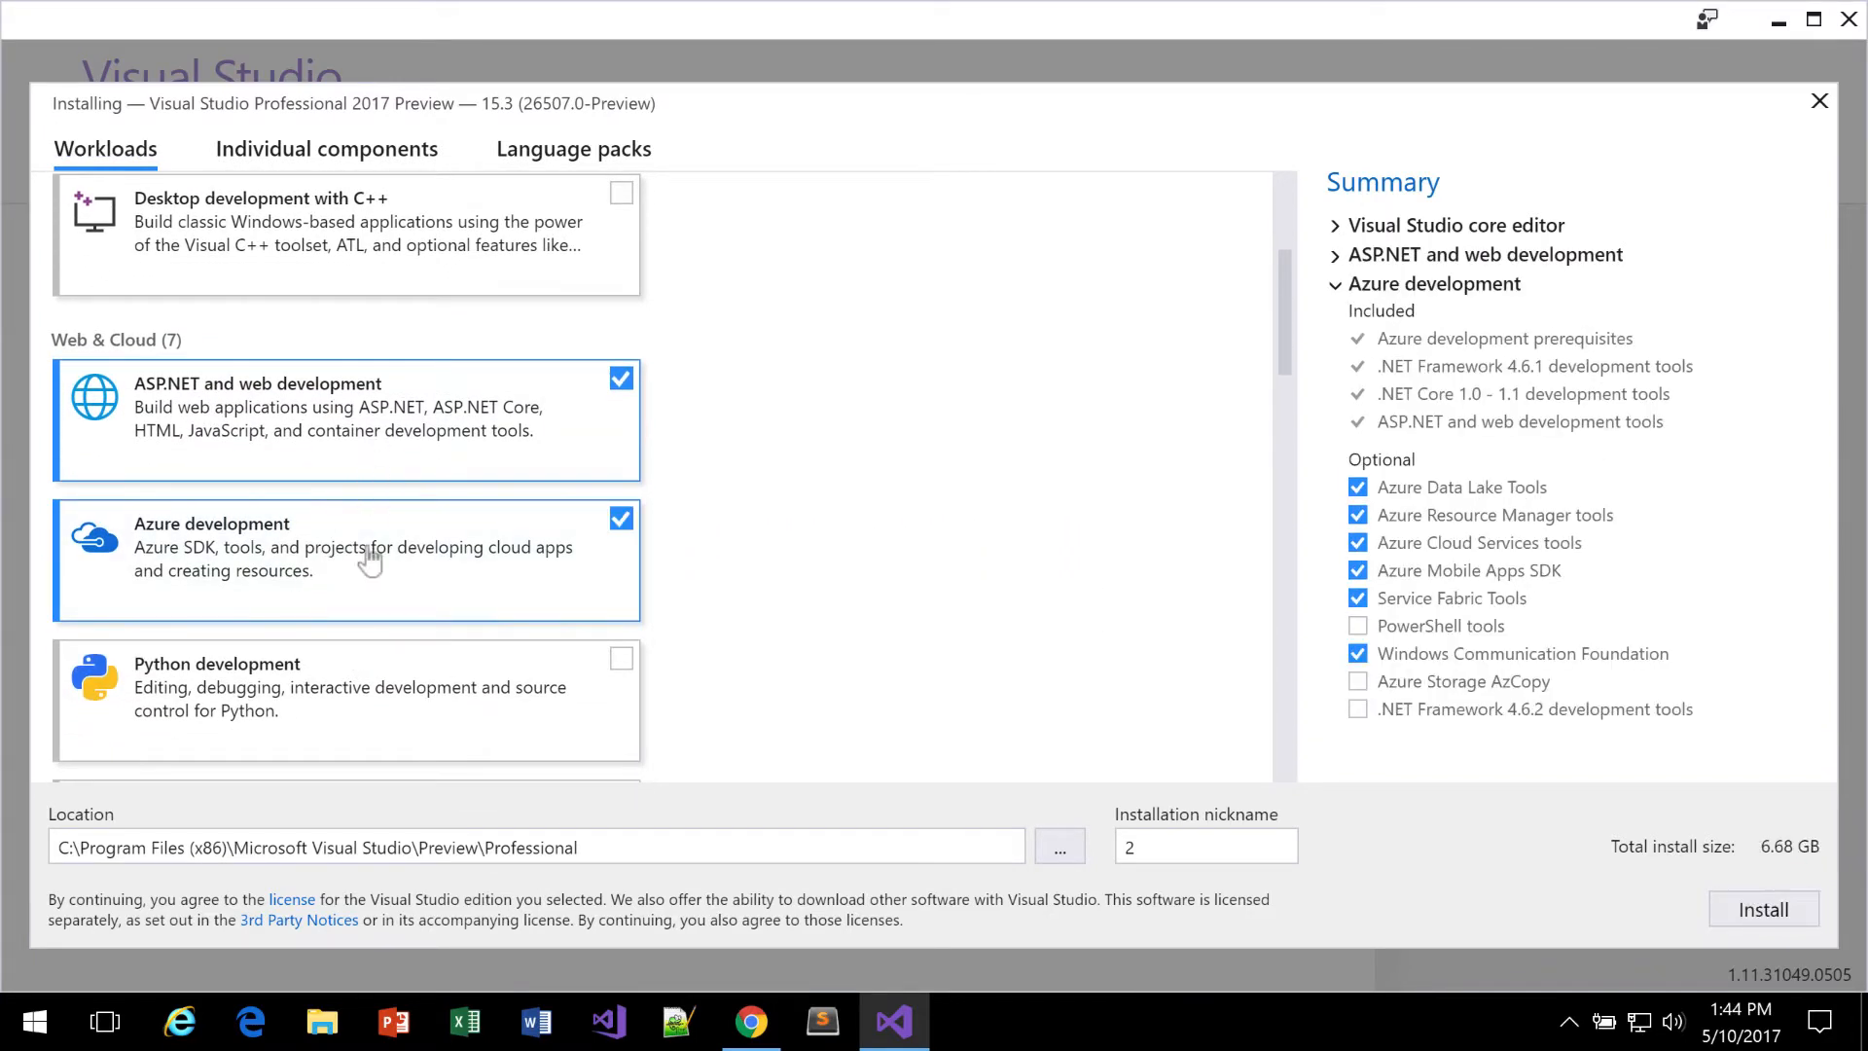
mouse_move(393, 469)
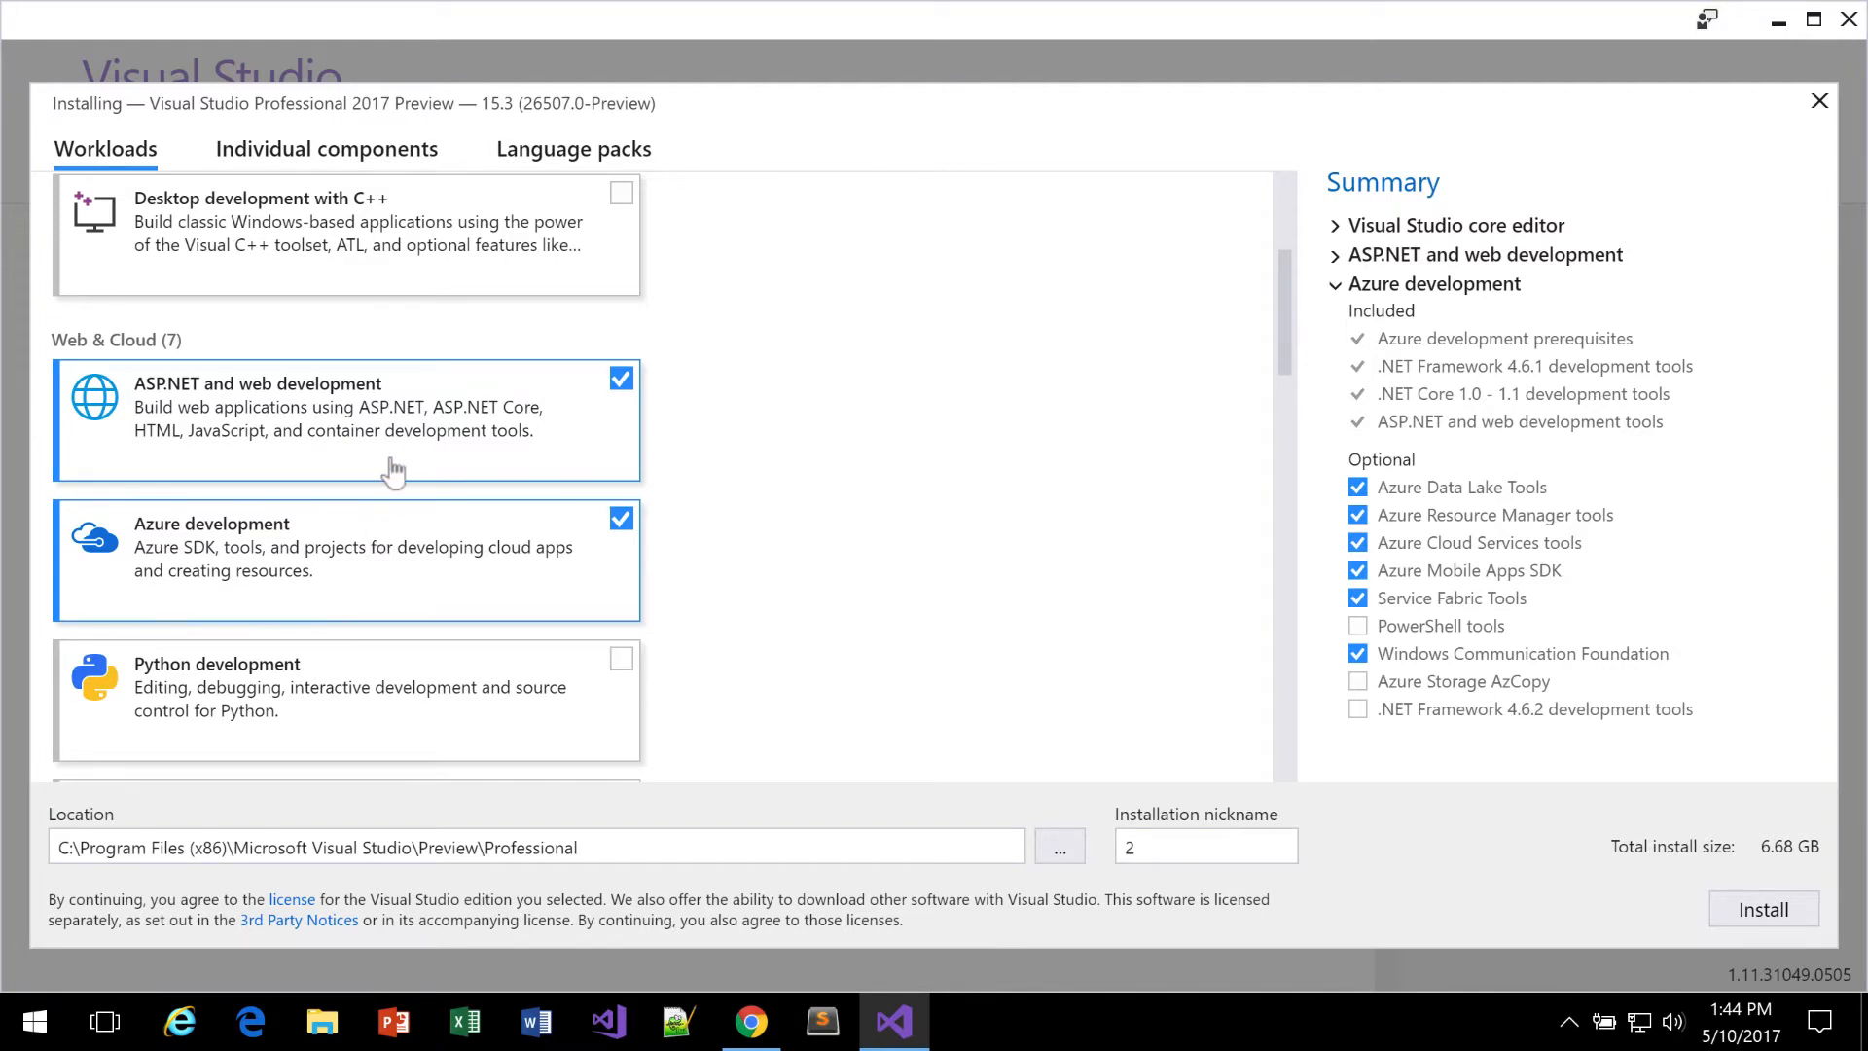
mouse_move(782, 554)
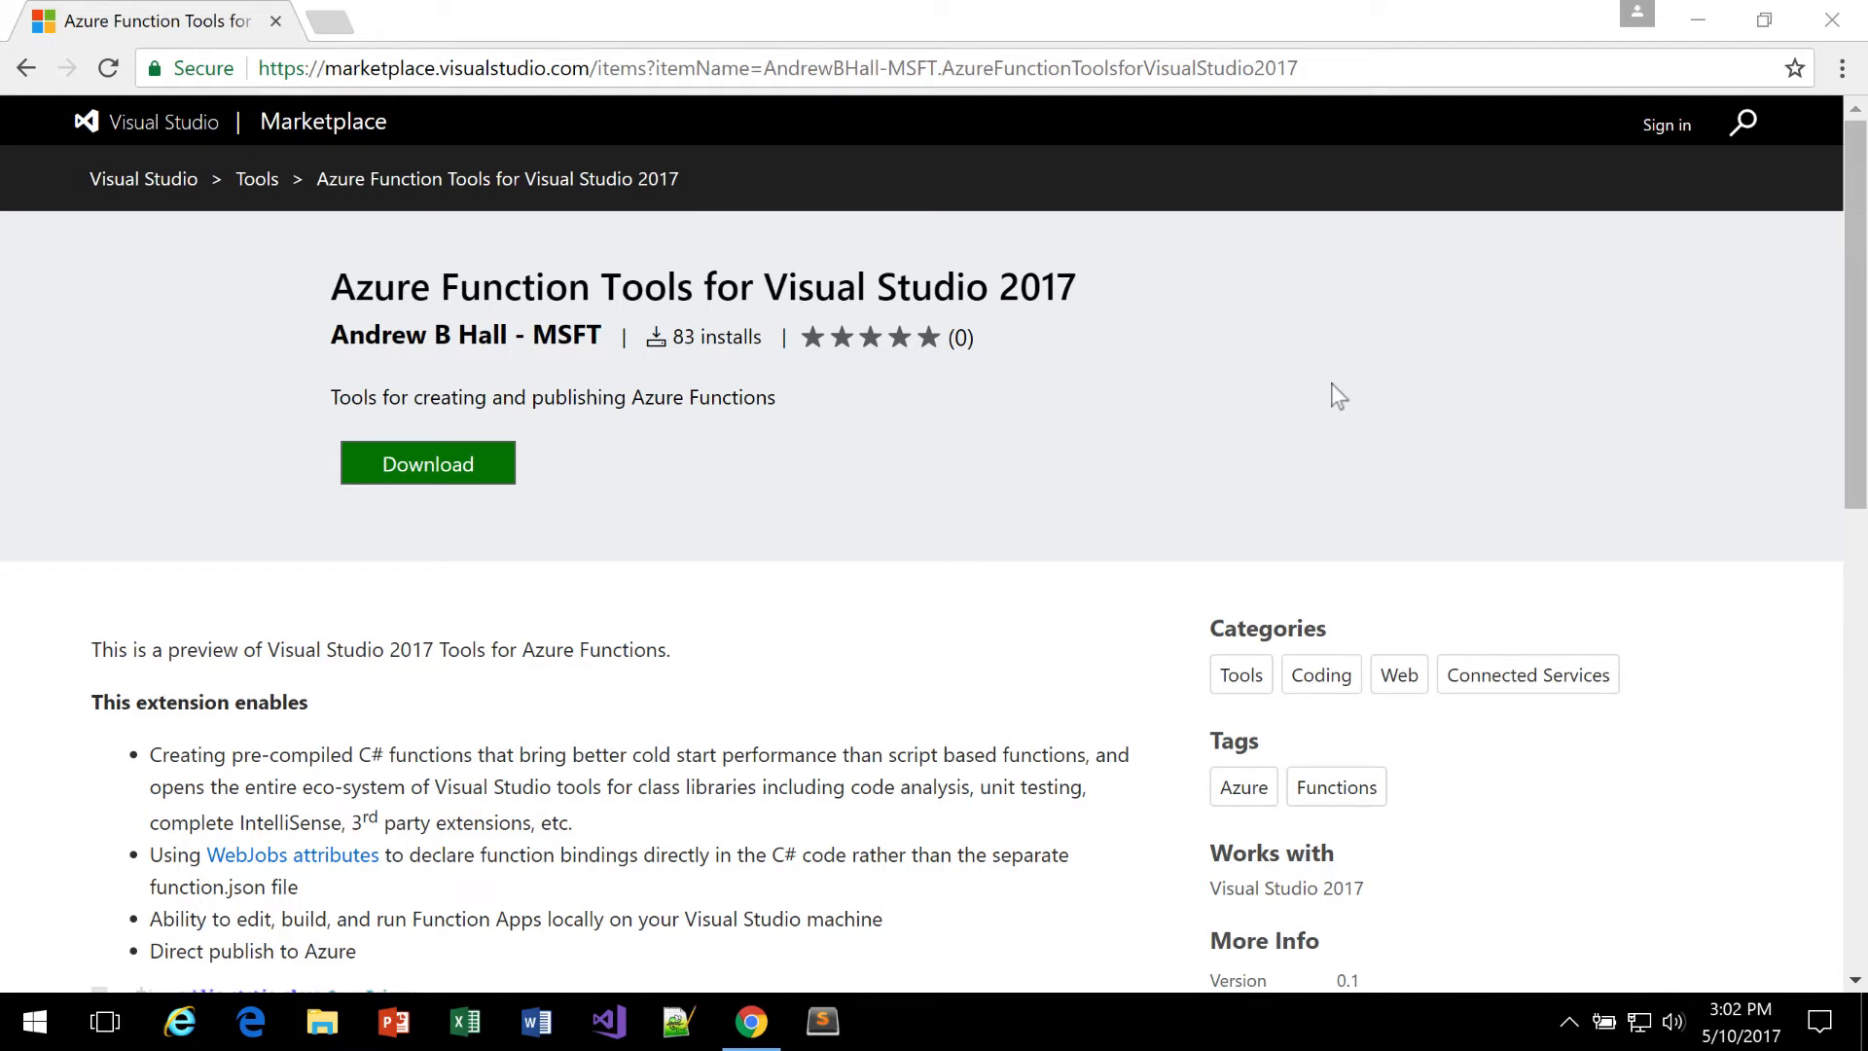
mouse_move(1325, 395)
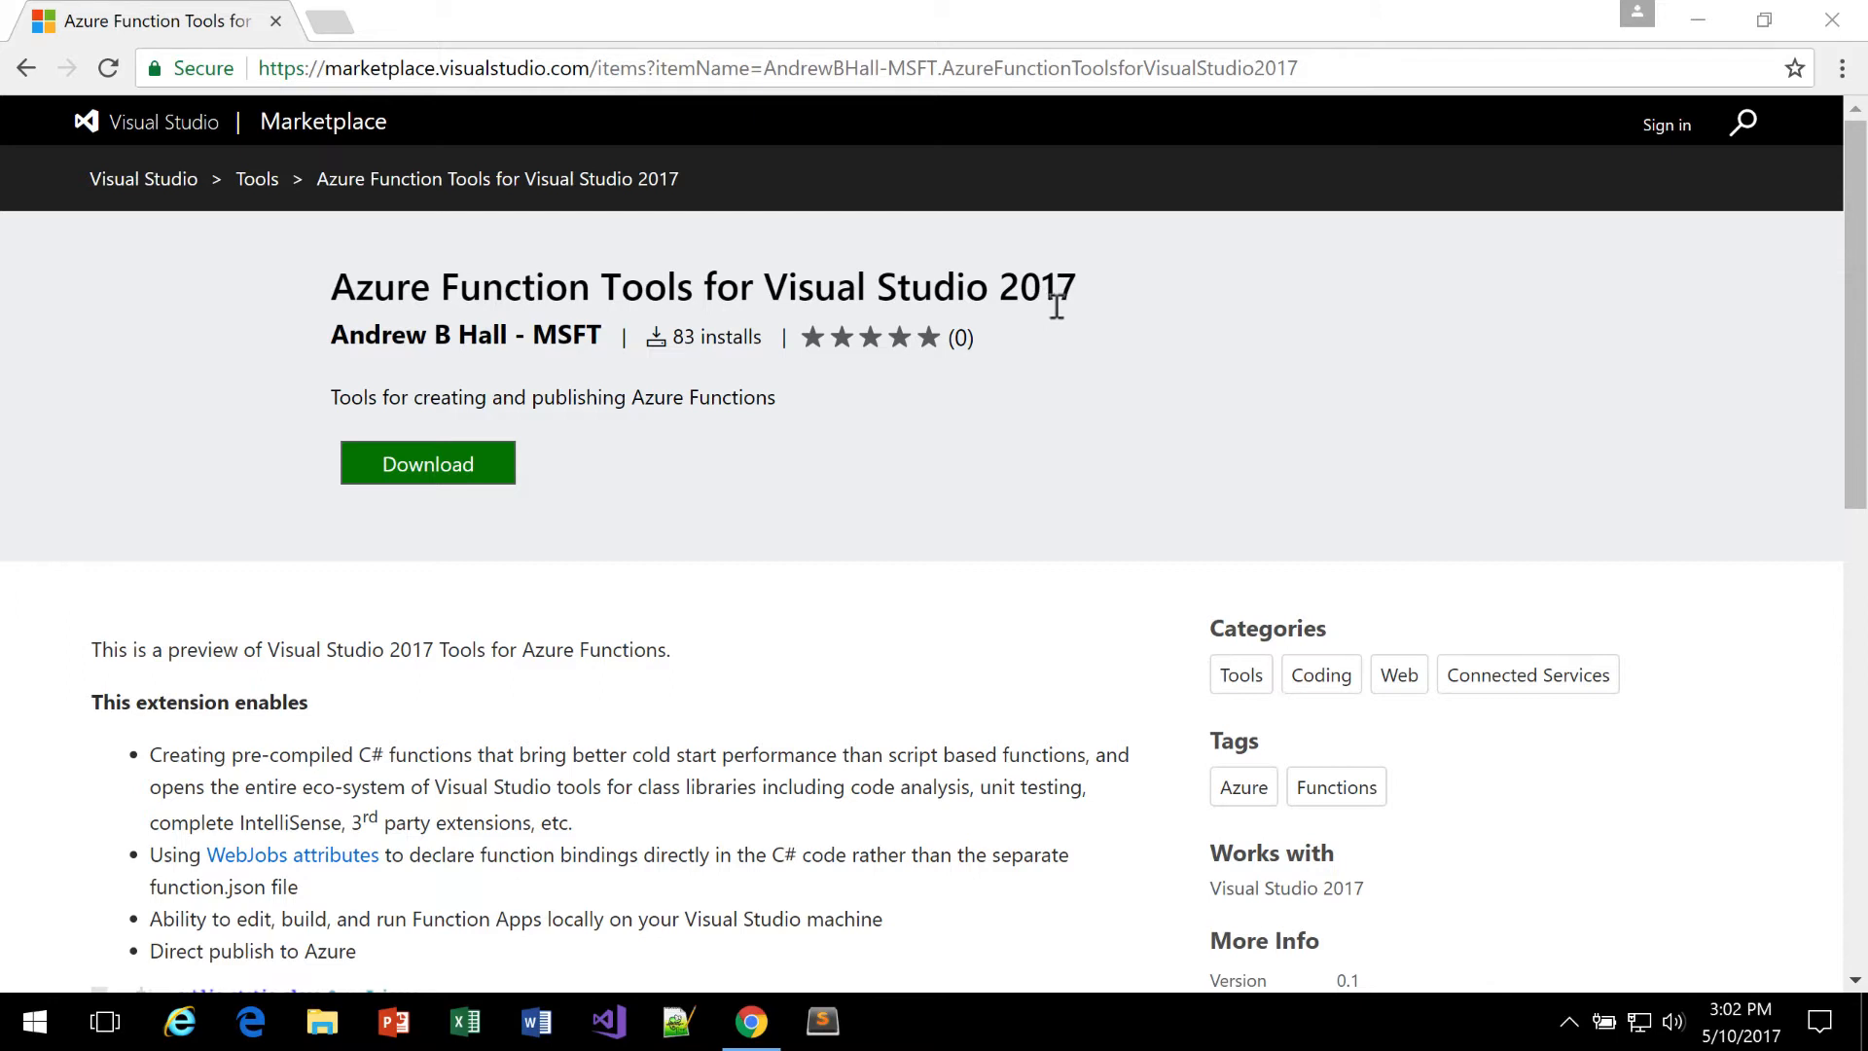
mouse_move(990, 411)
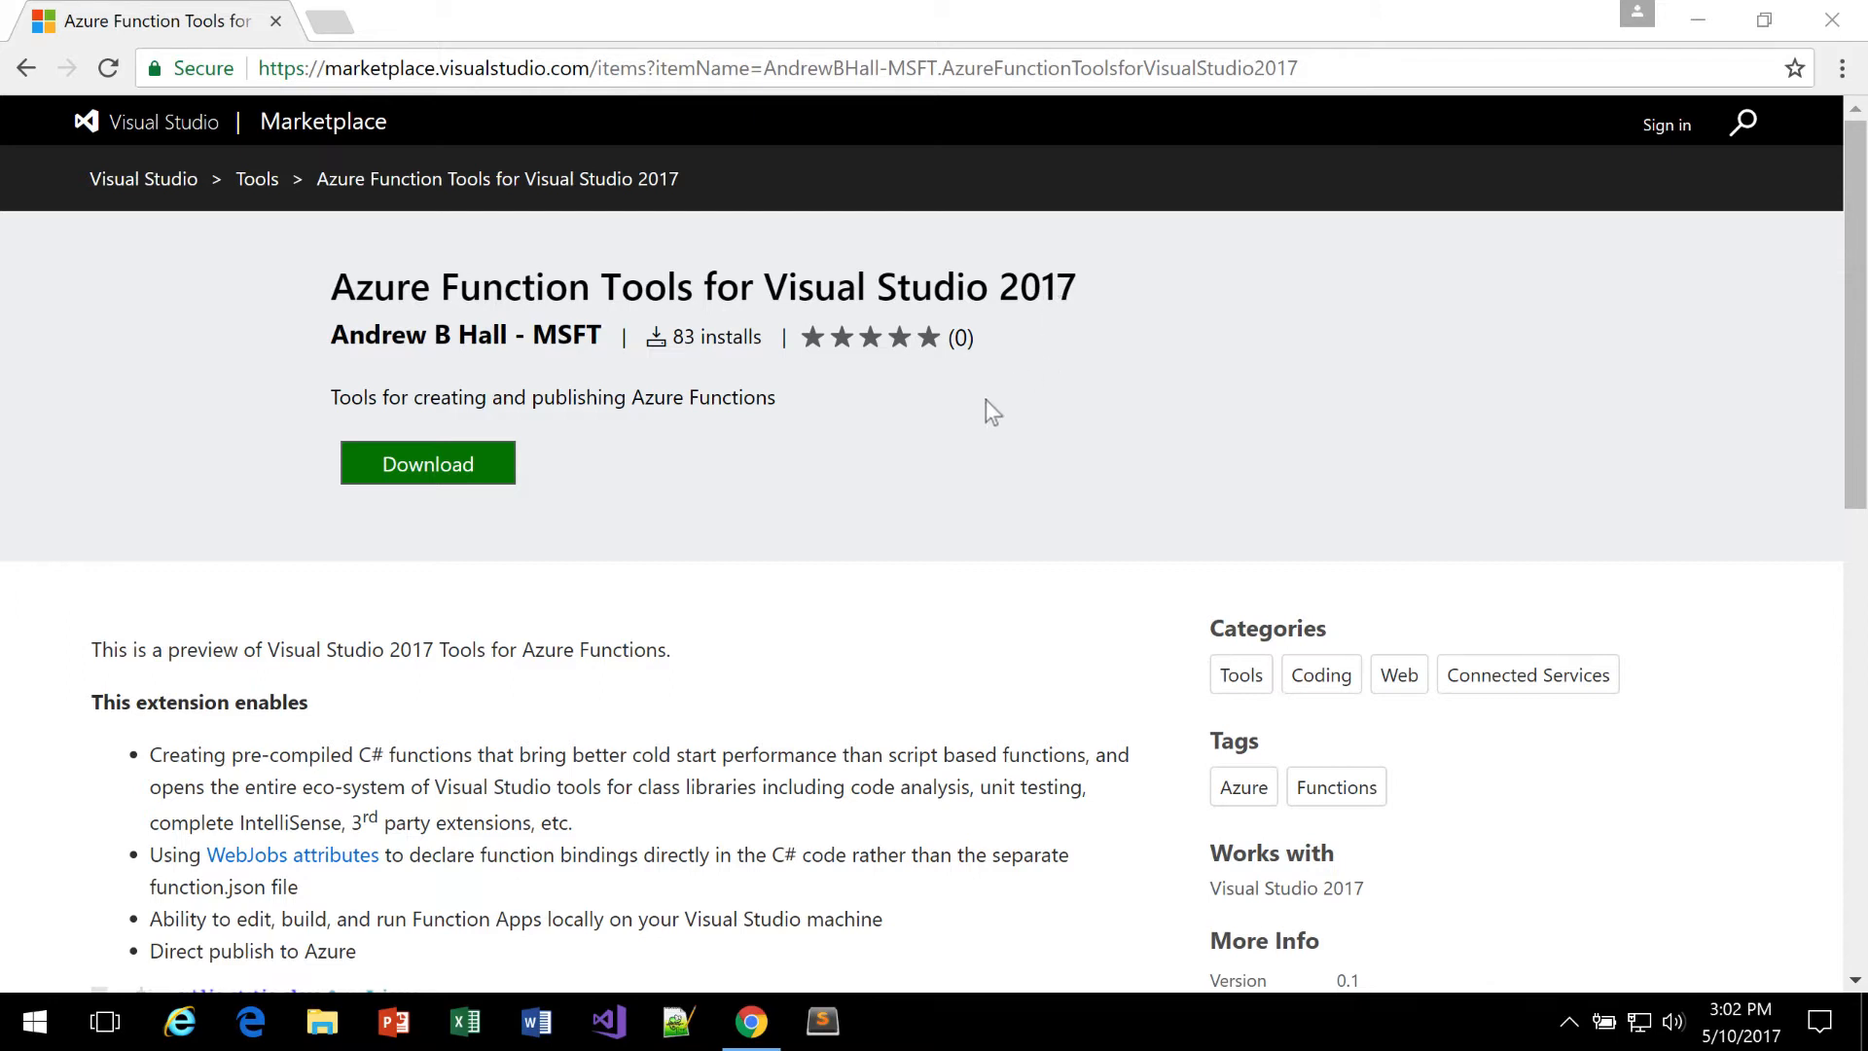
mouse_move(591, 465)
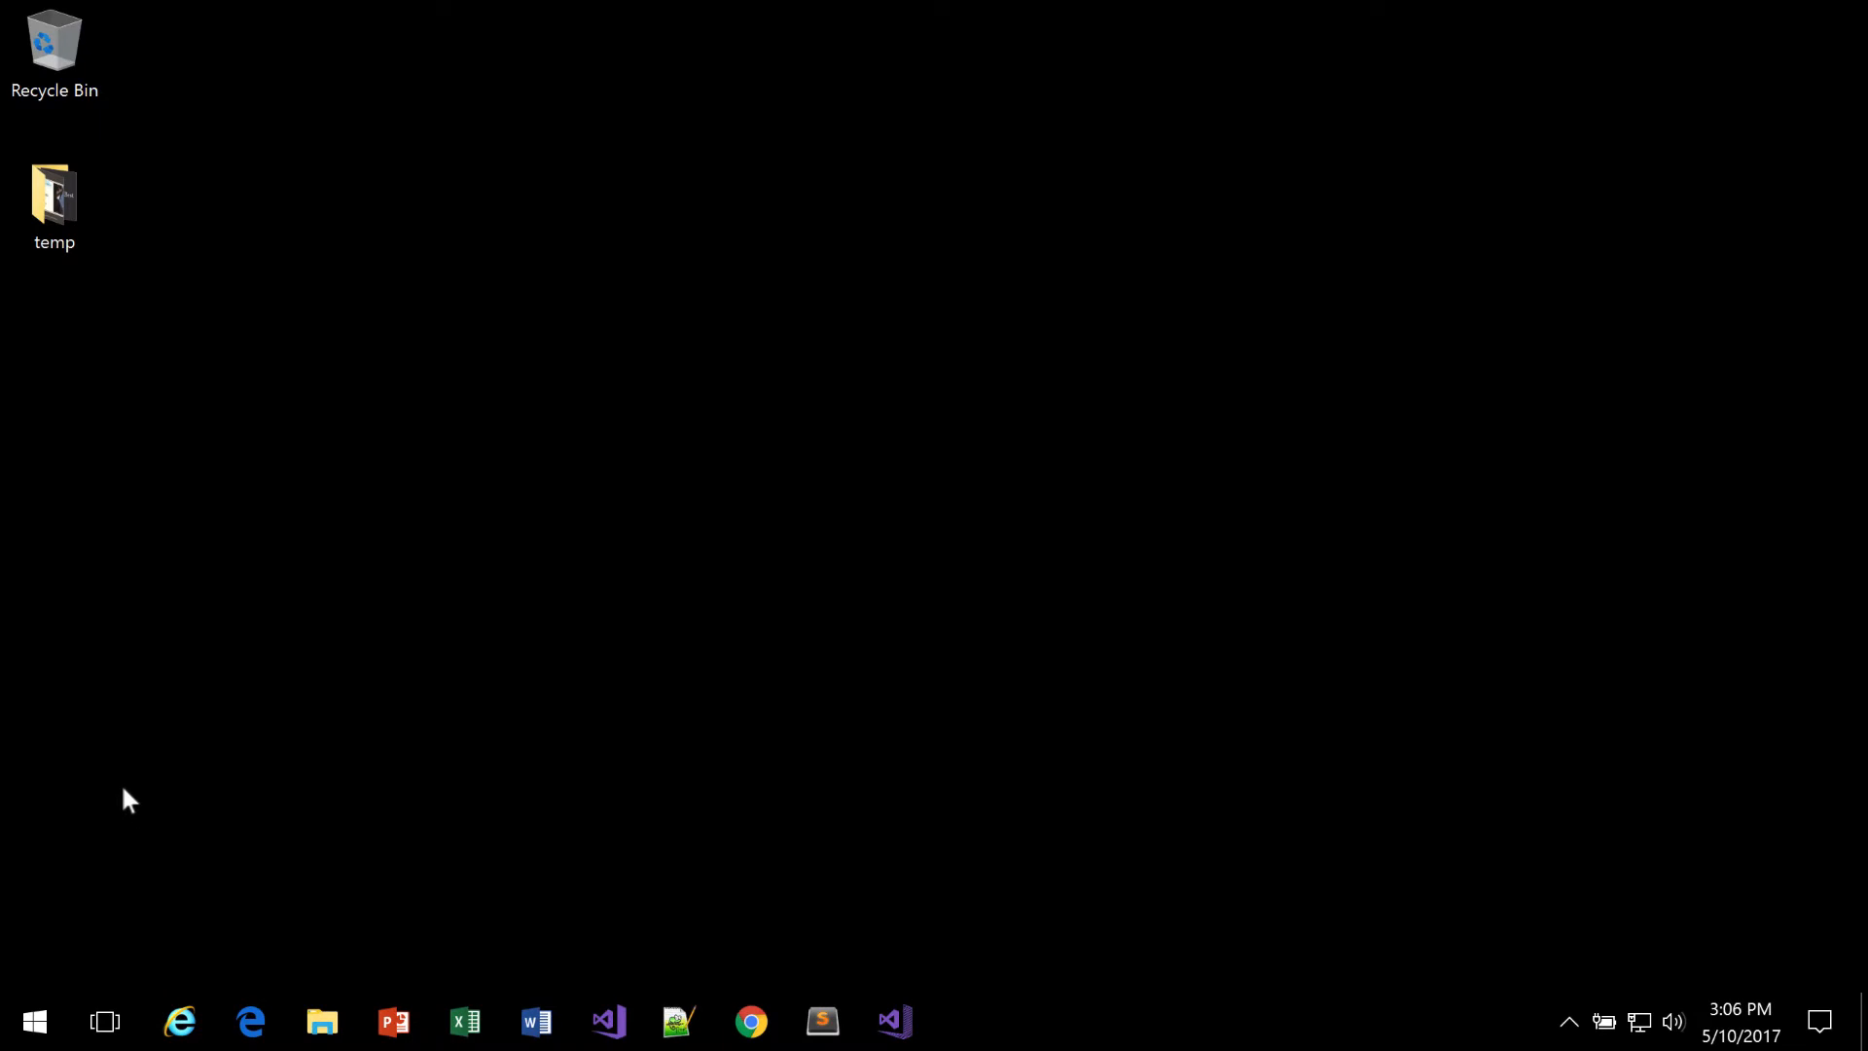
mouse_move(118, 802)
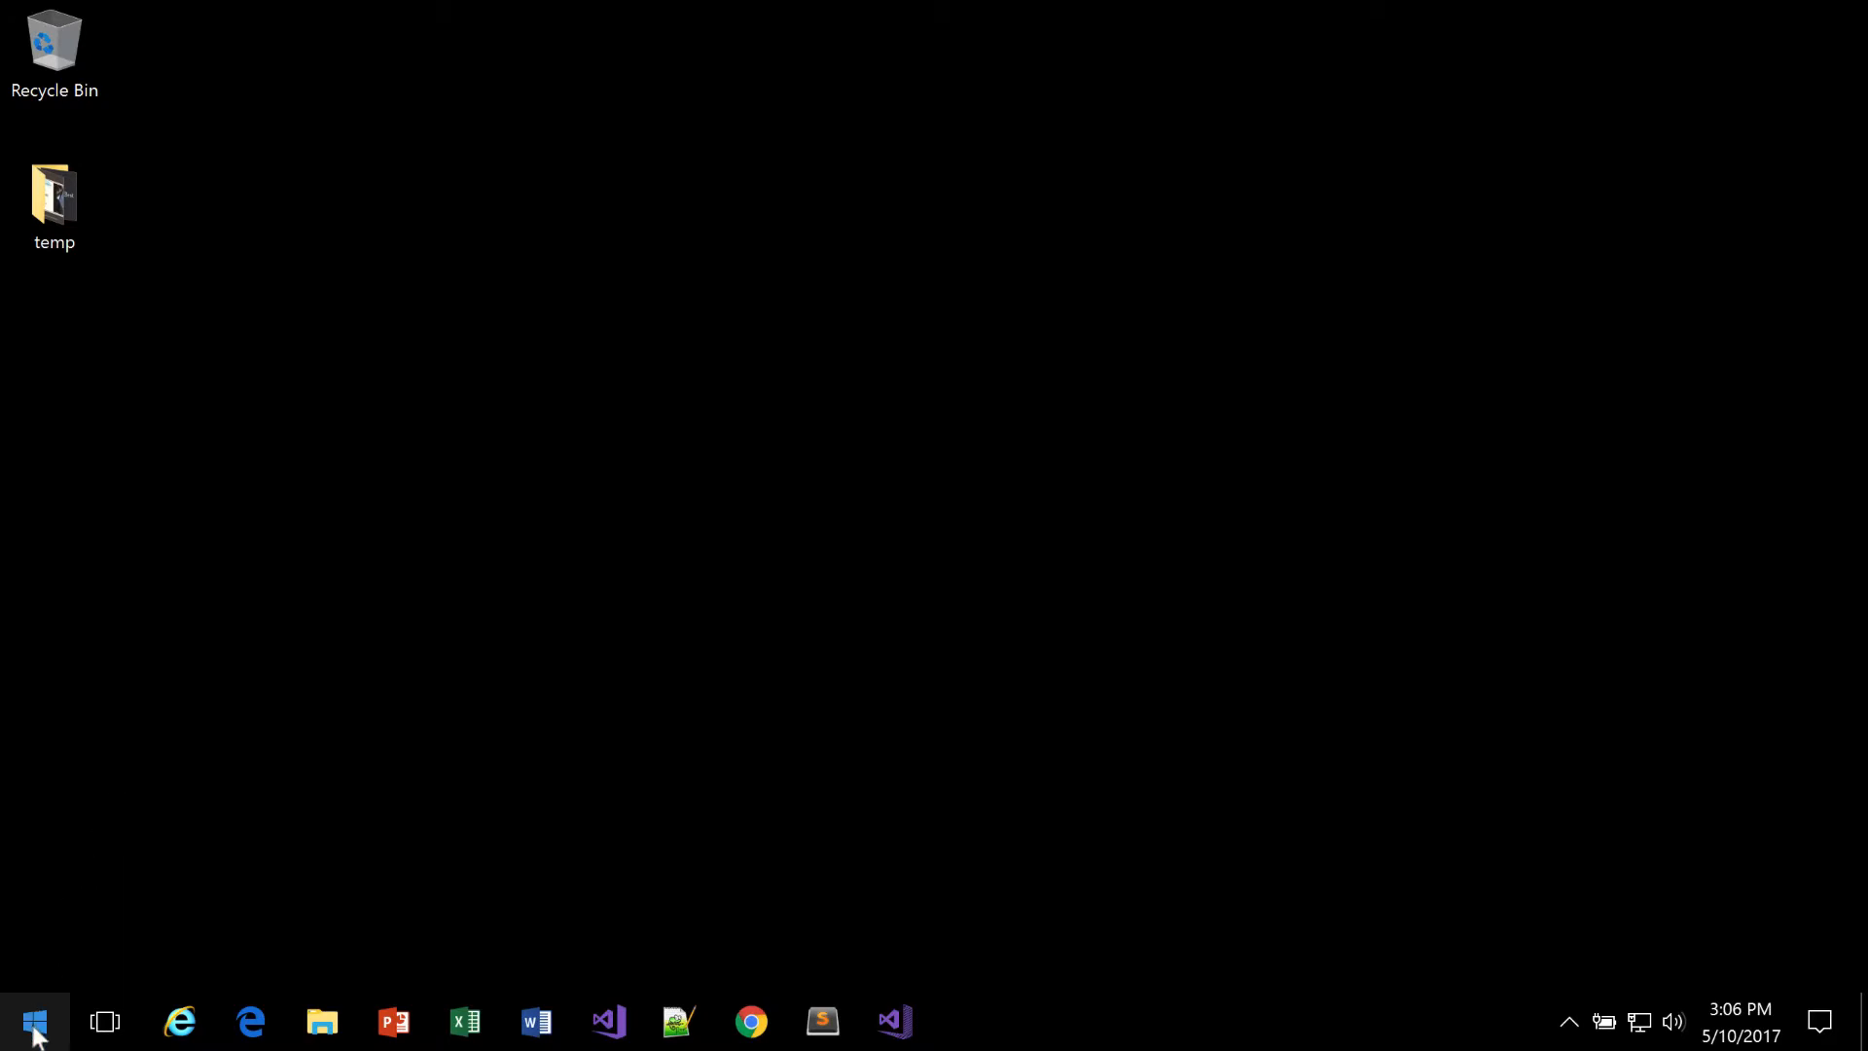
Step: Search the Start menu for 'visual studio pre' and launch Visual Studio 2017 Preview
click(33, 1022)
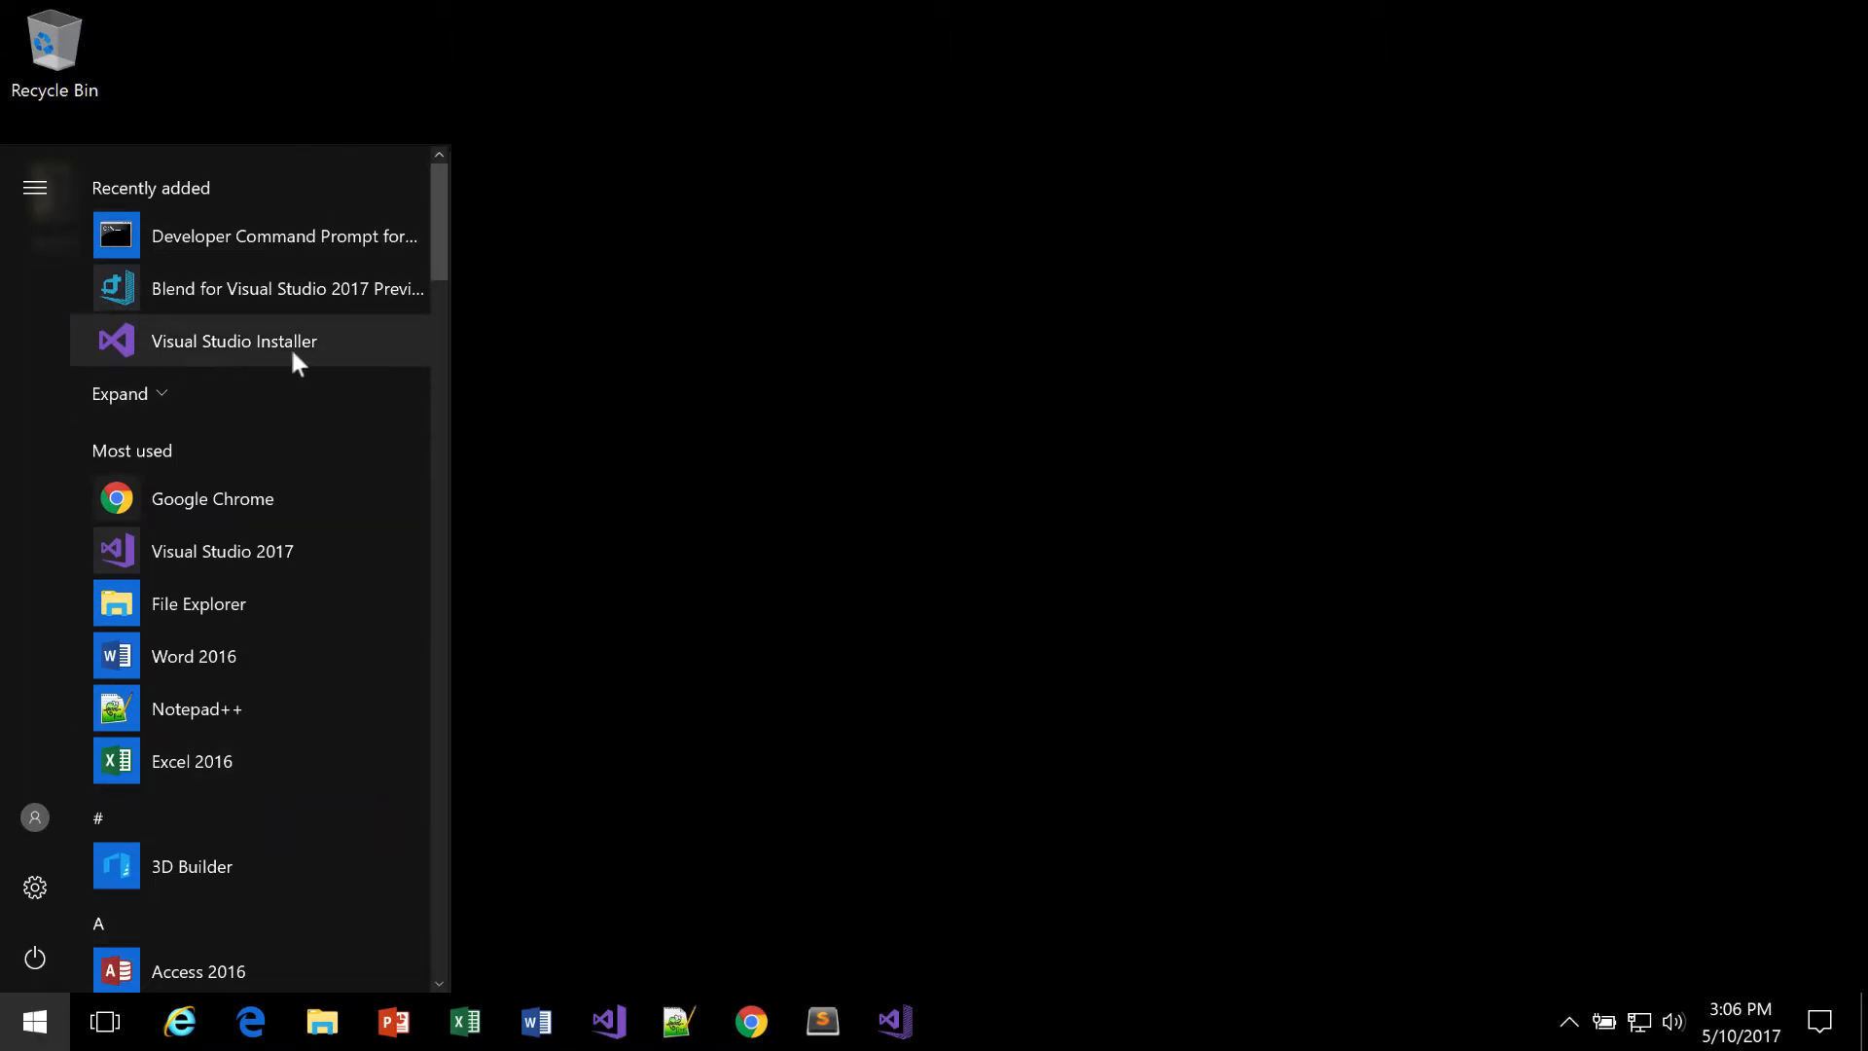
mouse_move(268, 570)
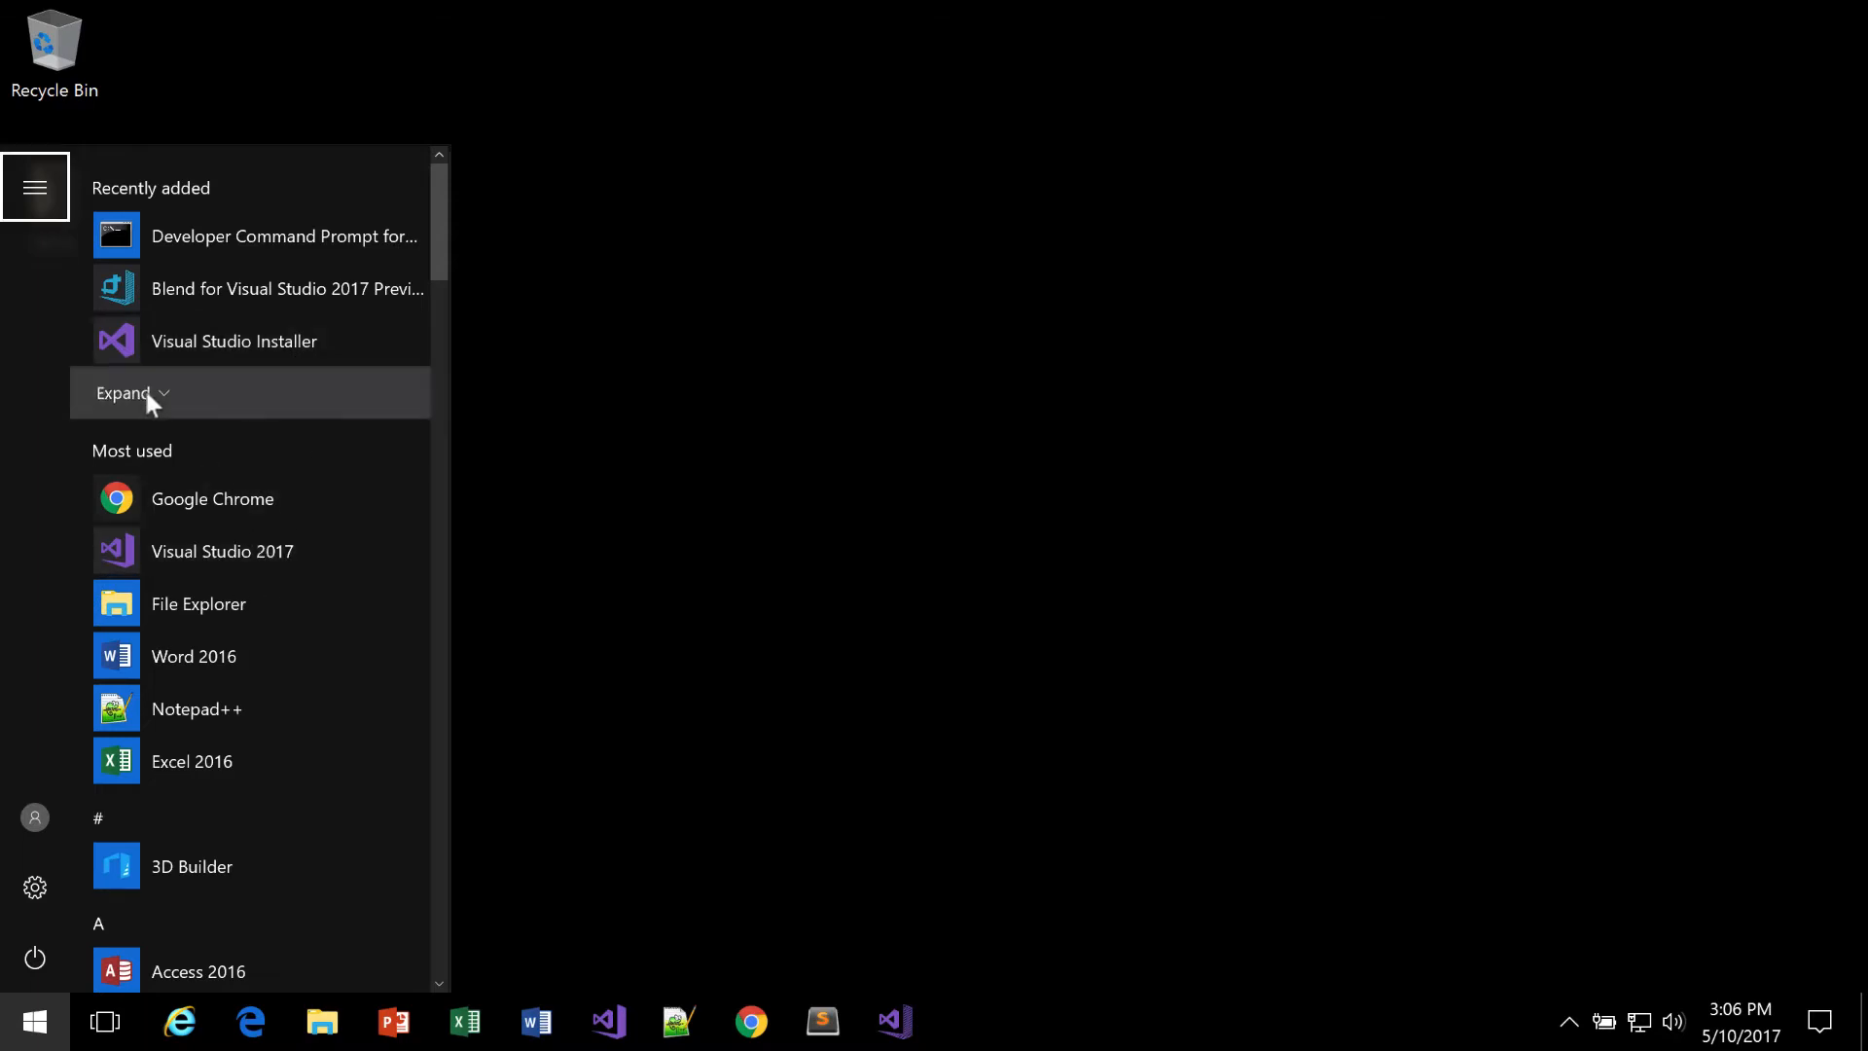
click(122, 393)
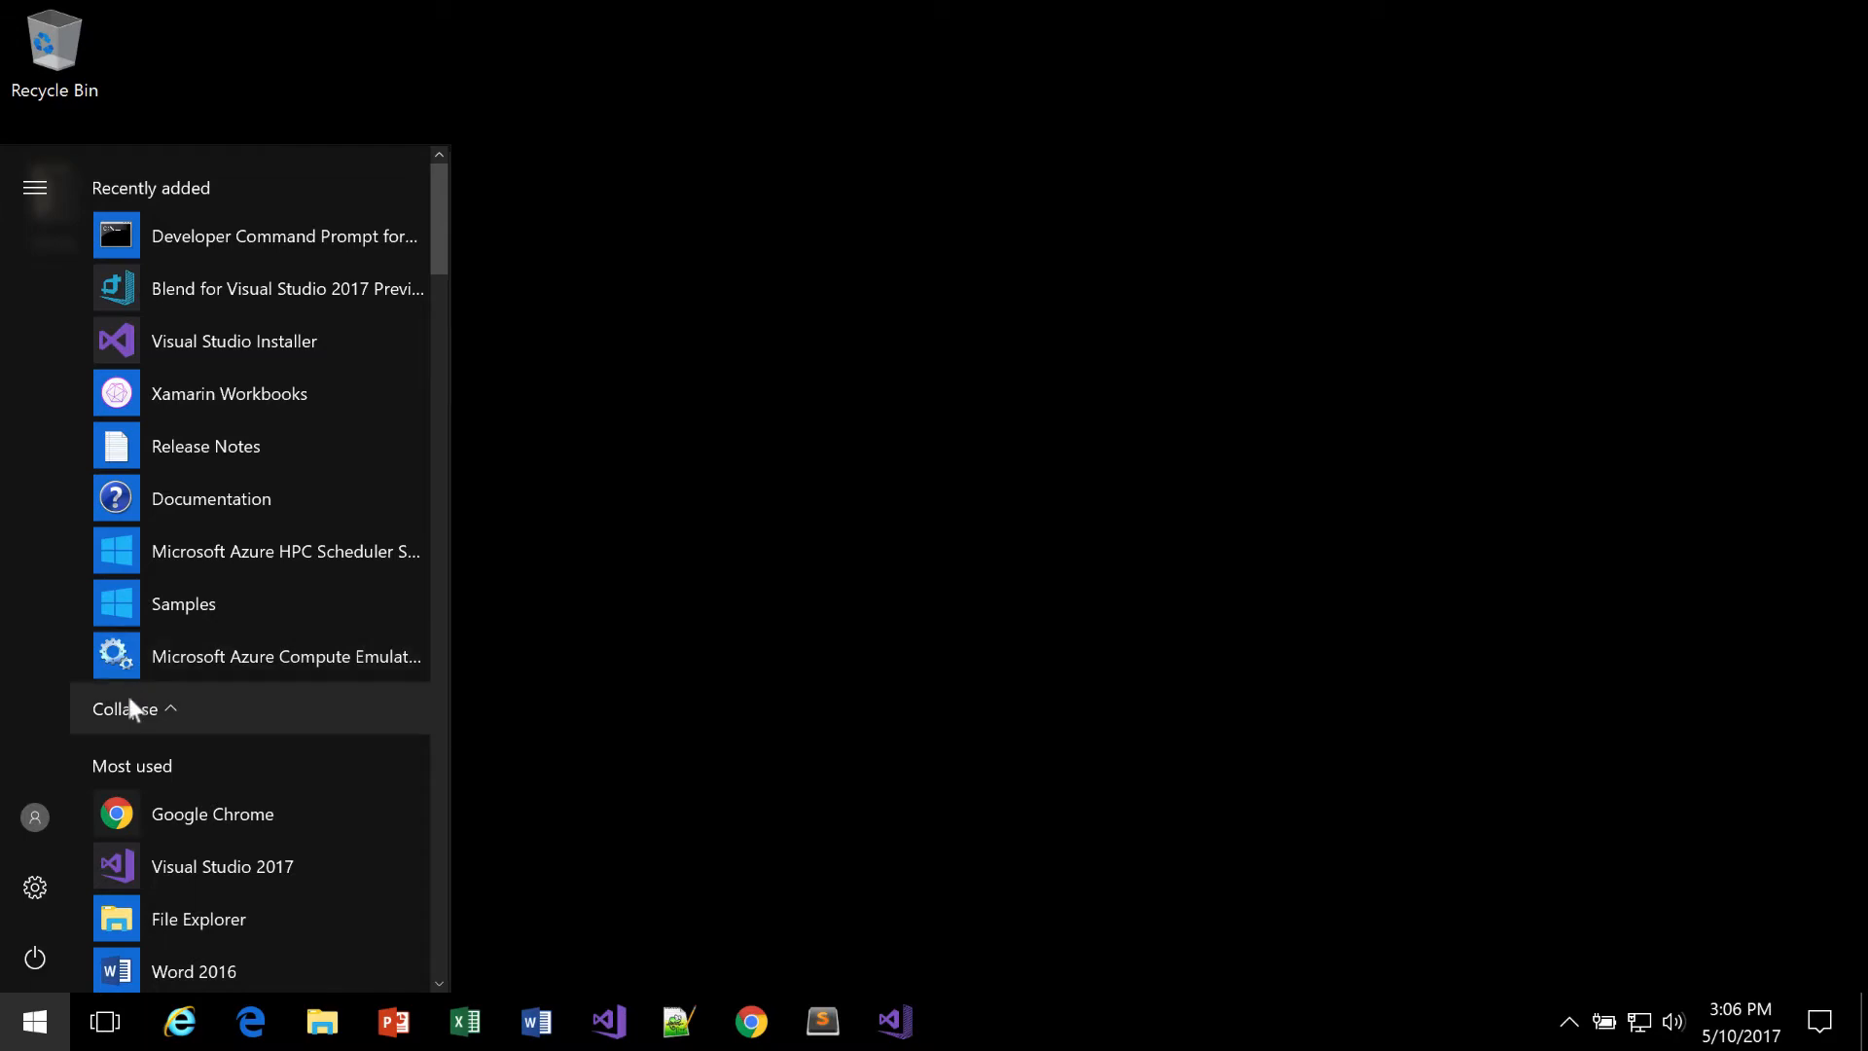
click(121, 709)
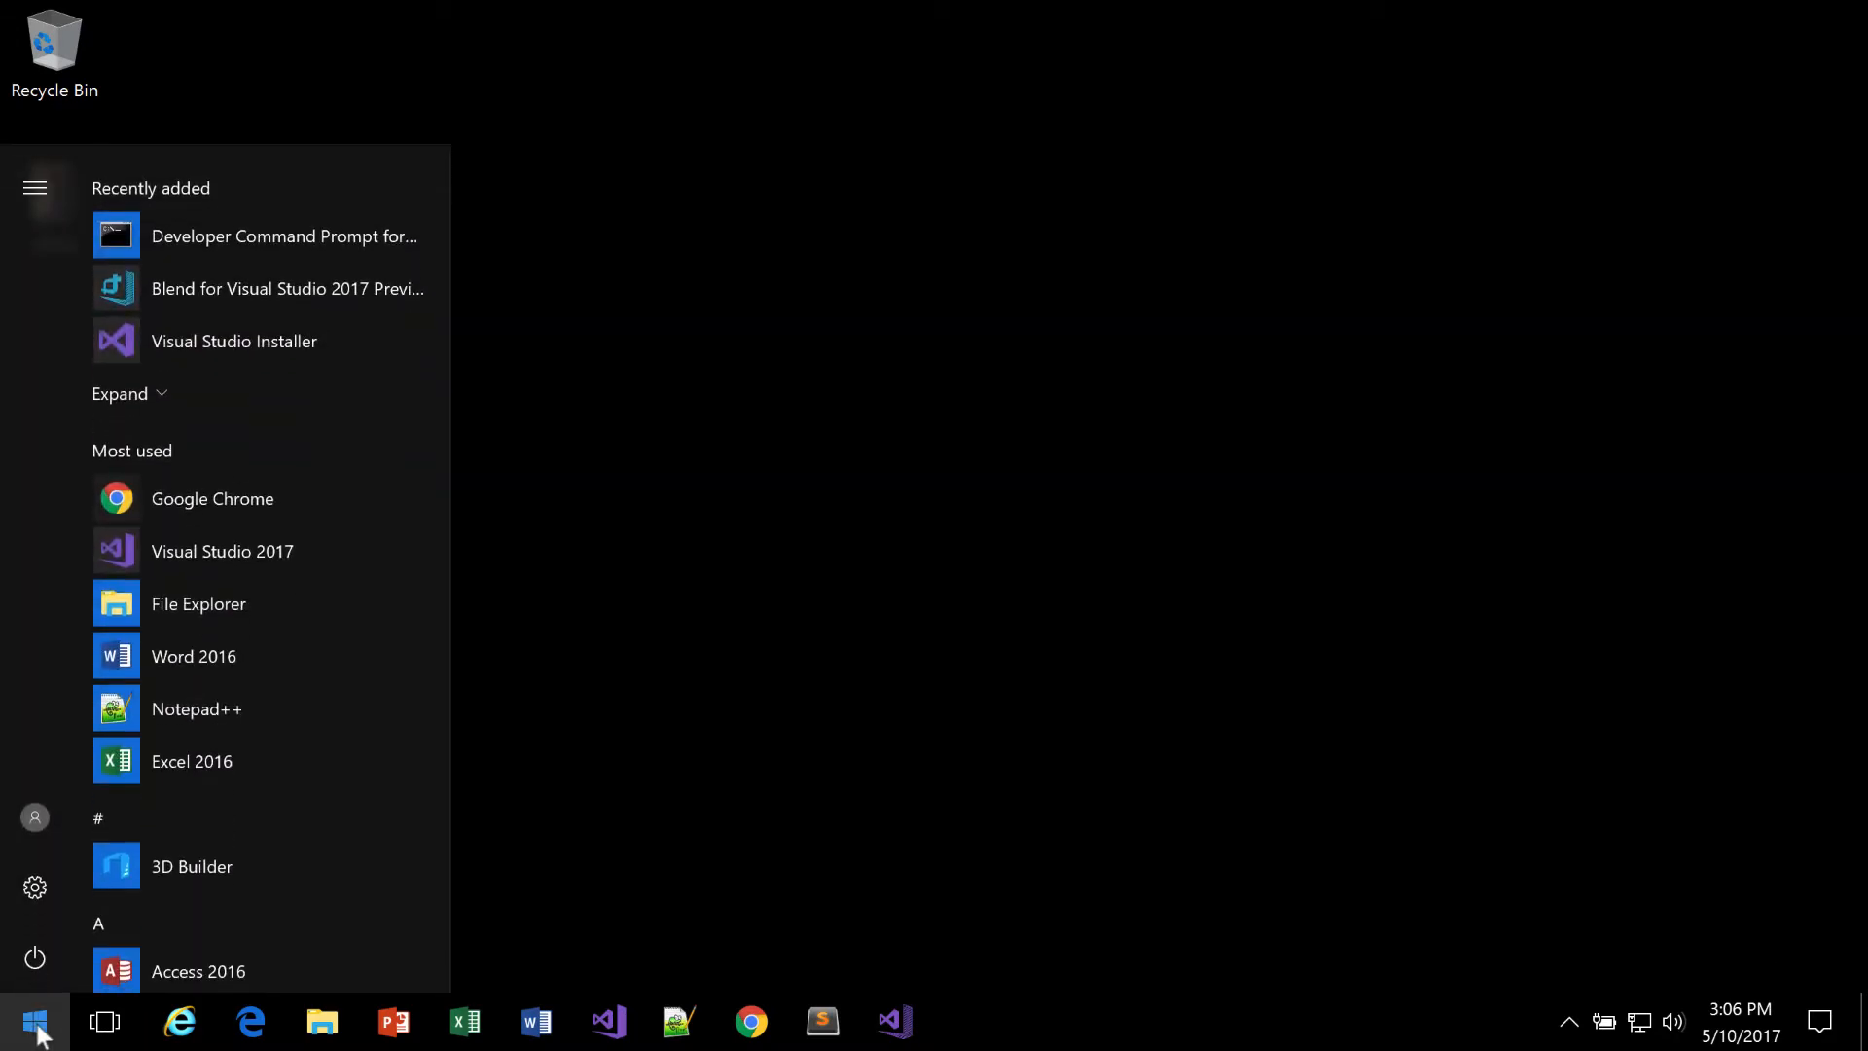
text(visual st)
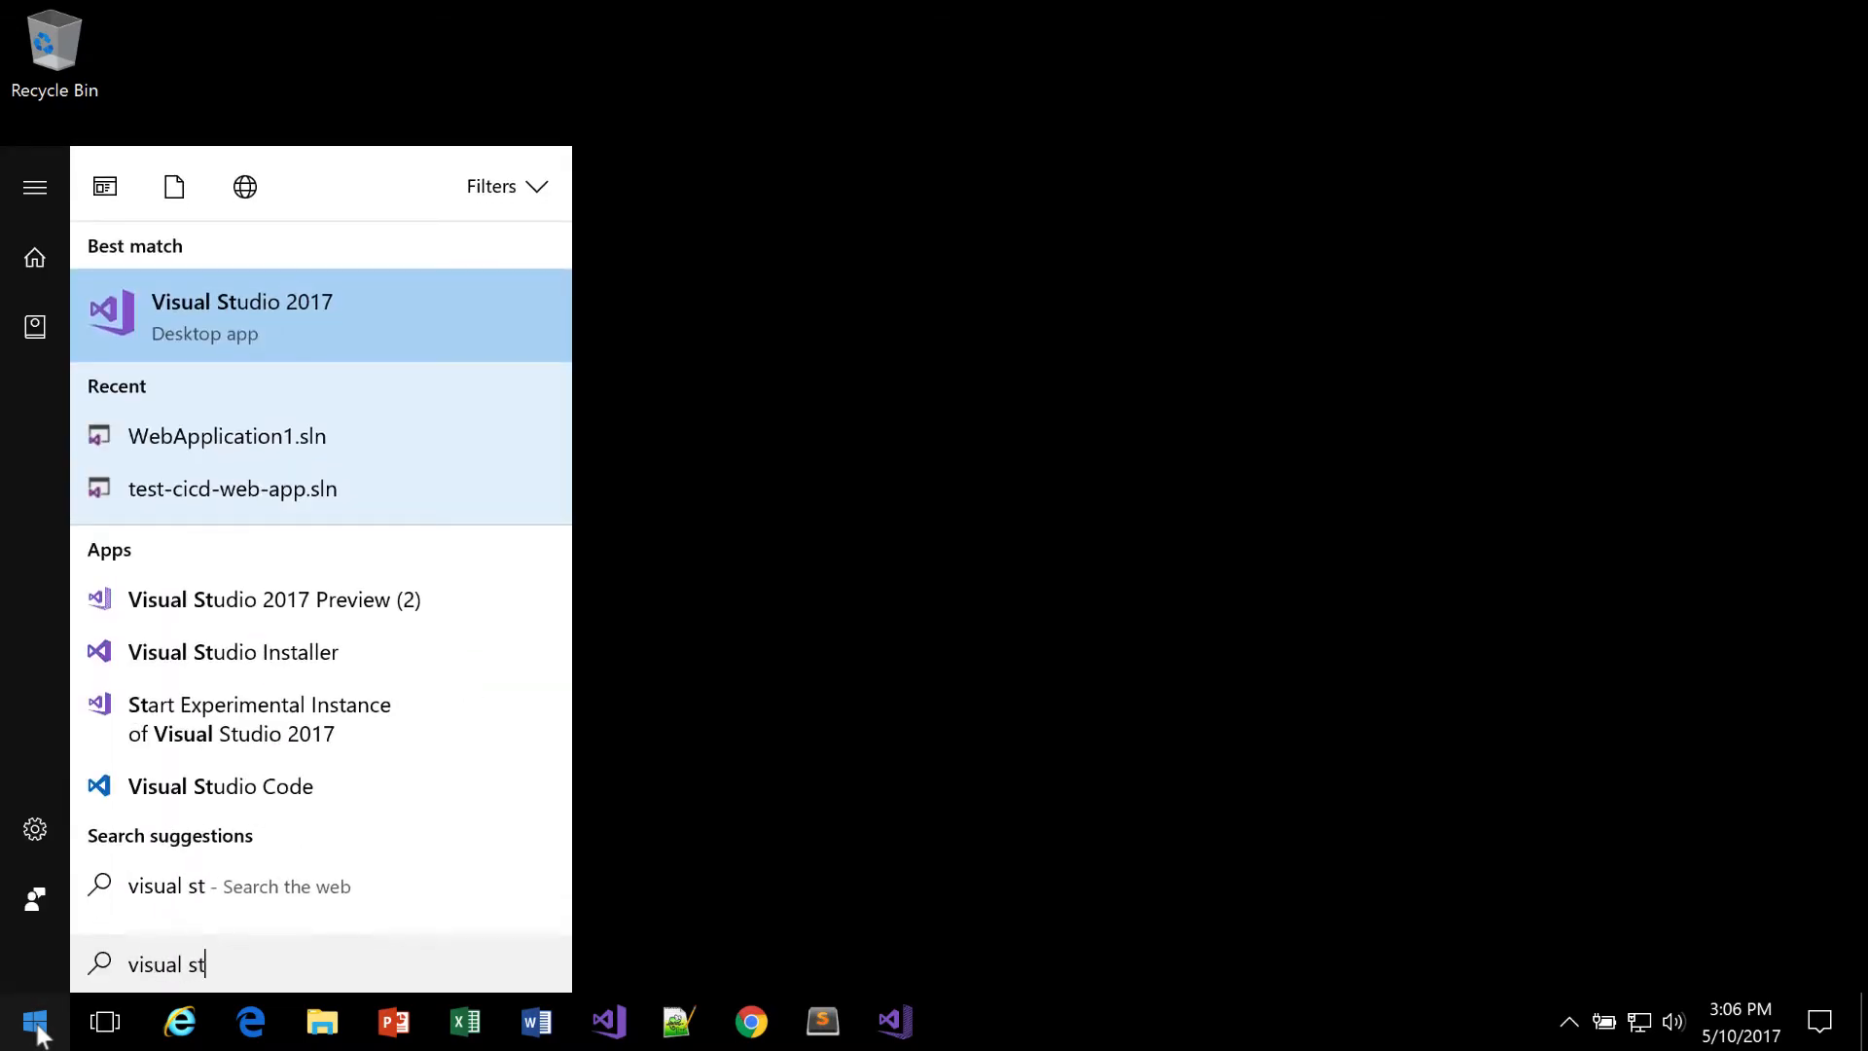
text(udio)
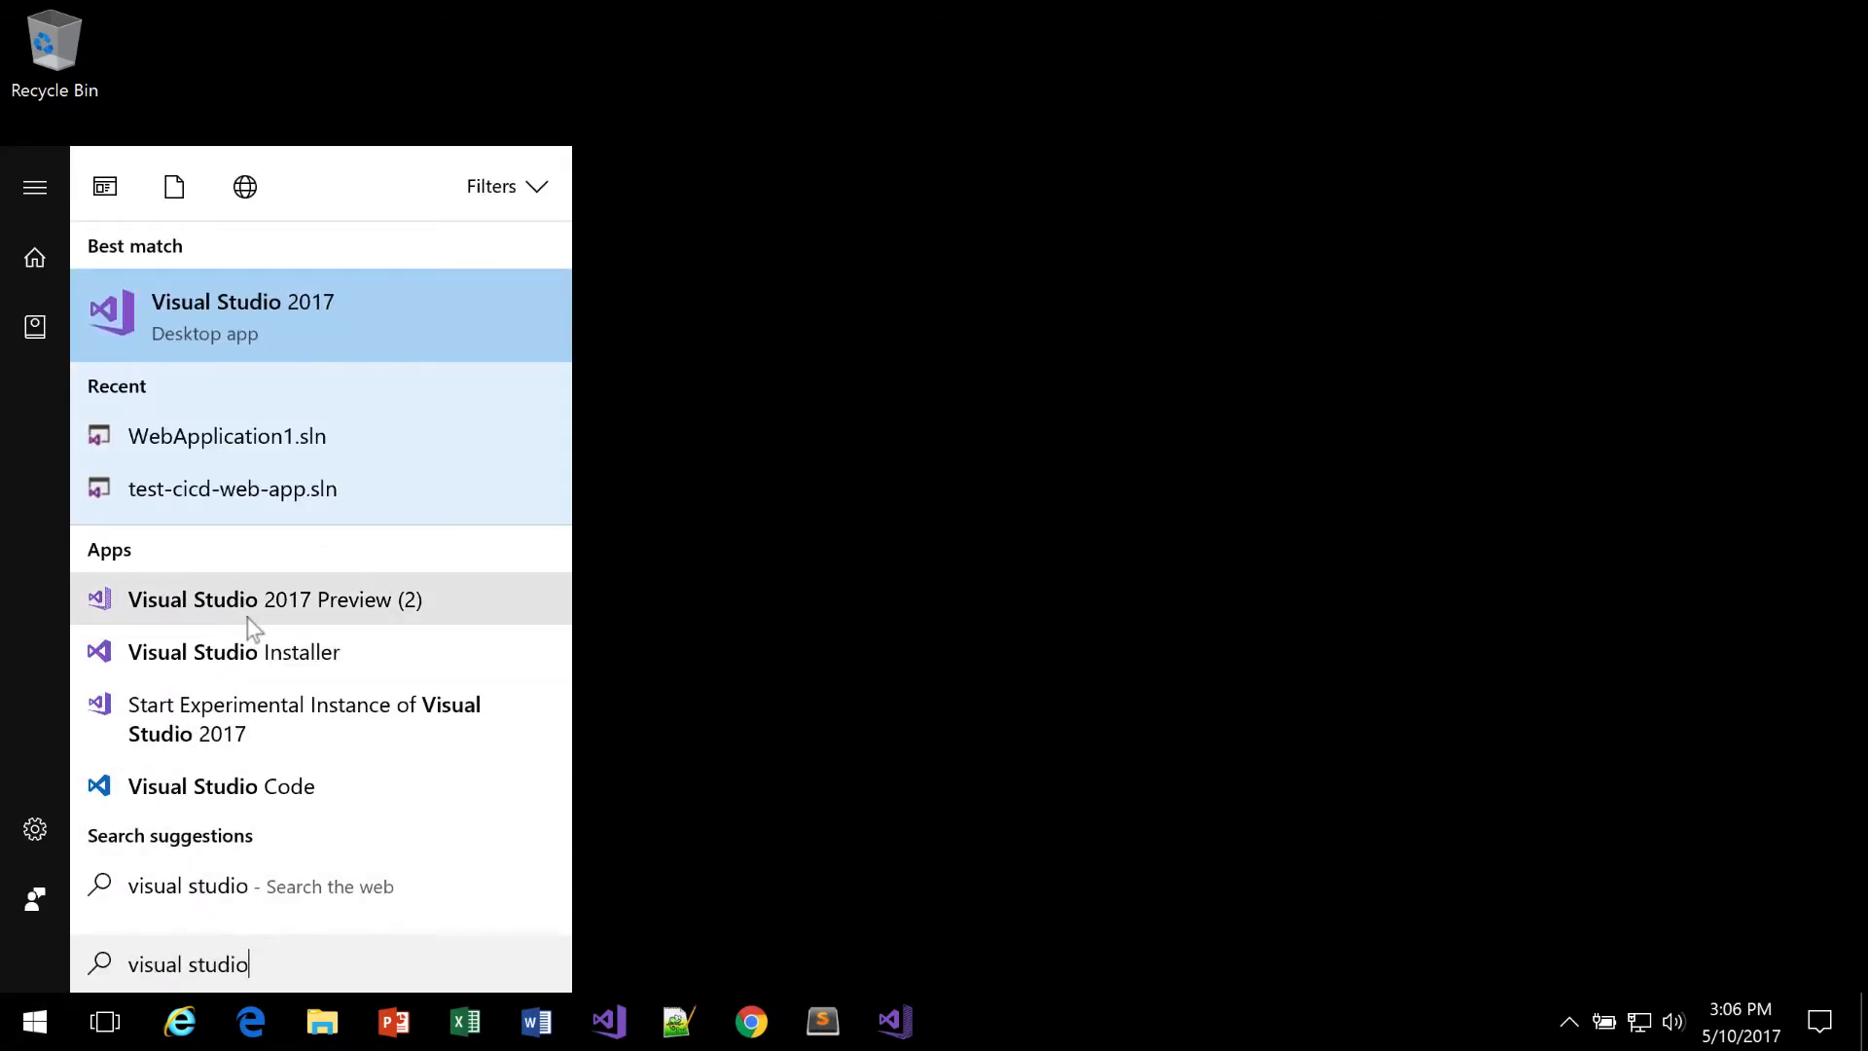
mouse_move(279, 718)
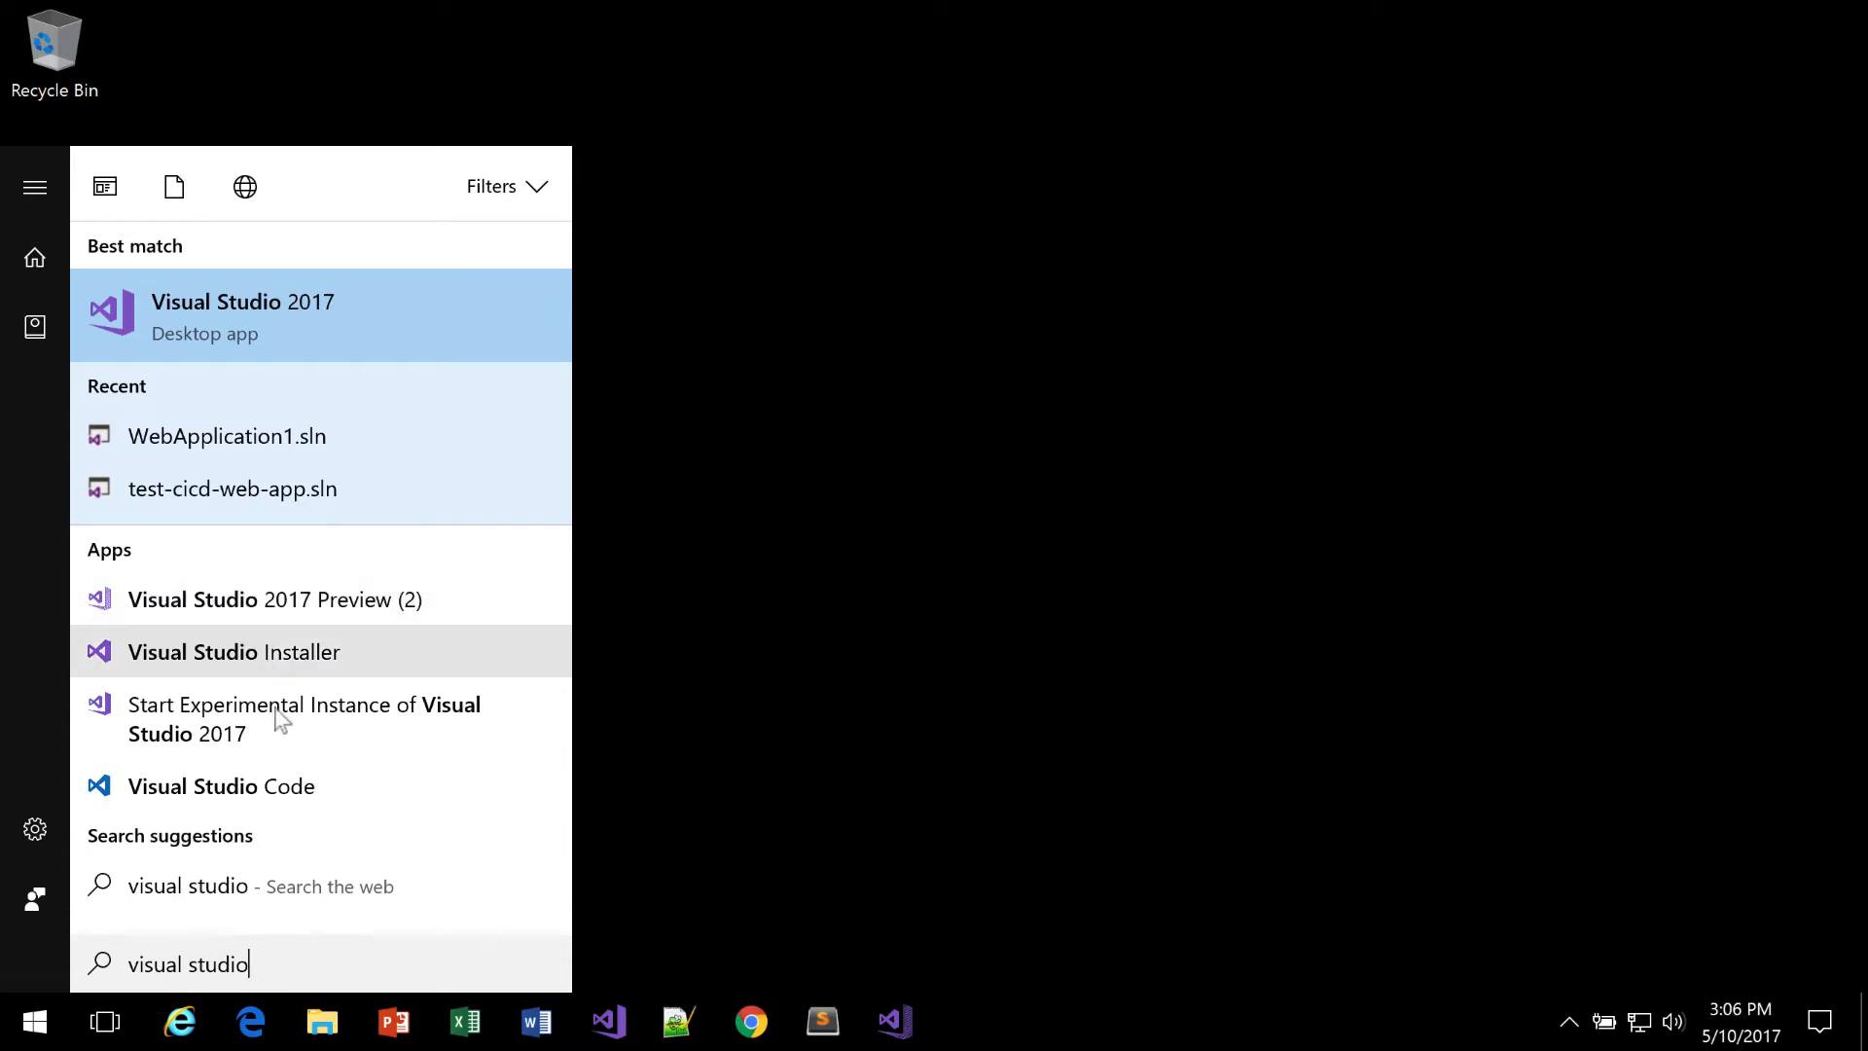
text(preview)
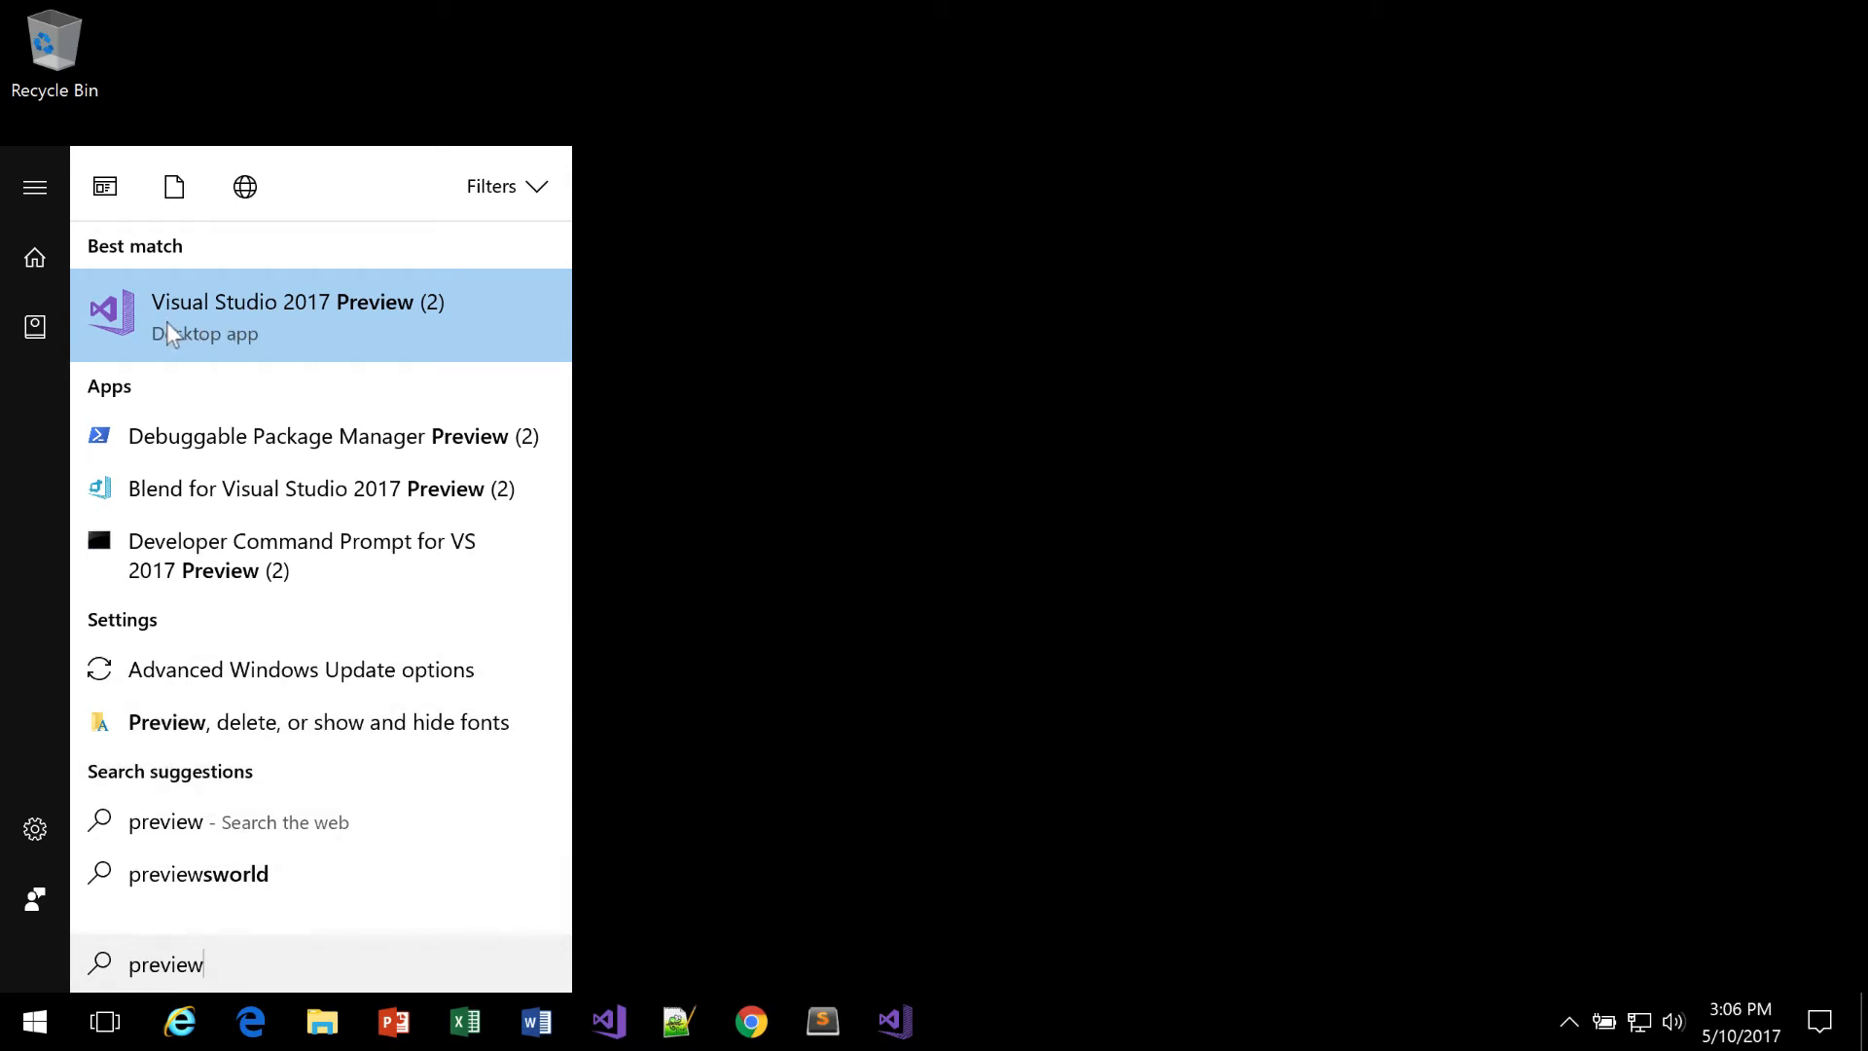
mouse_move(304, 331)
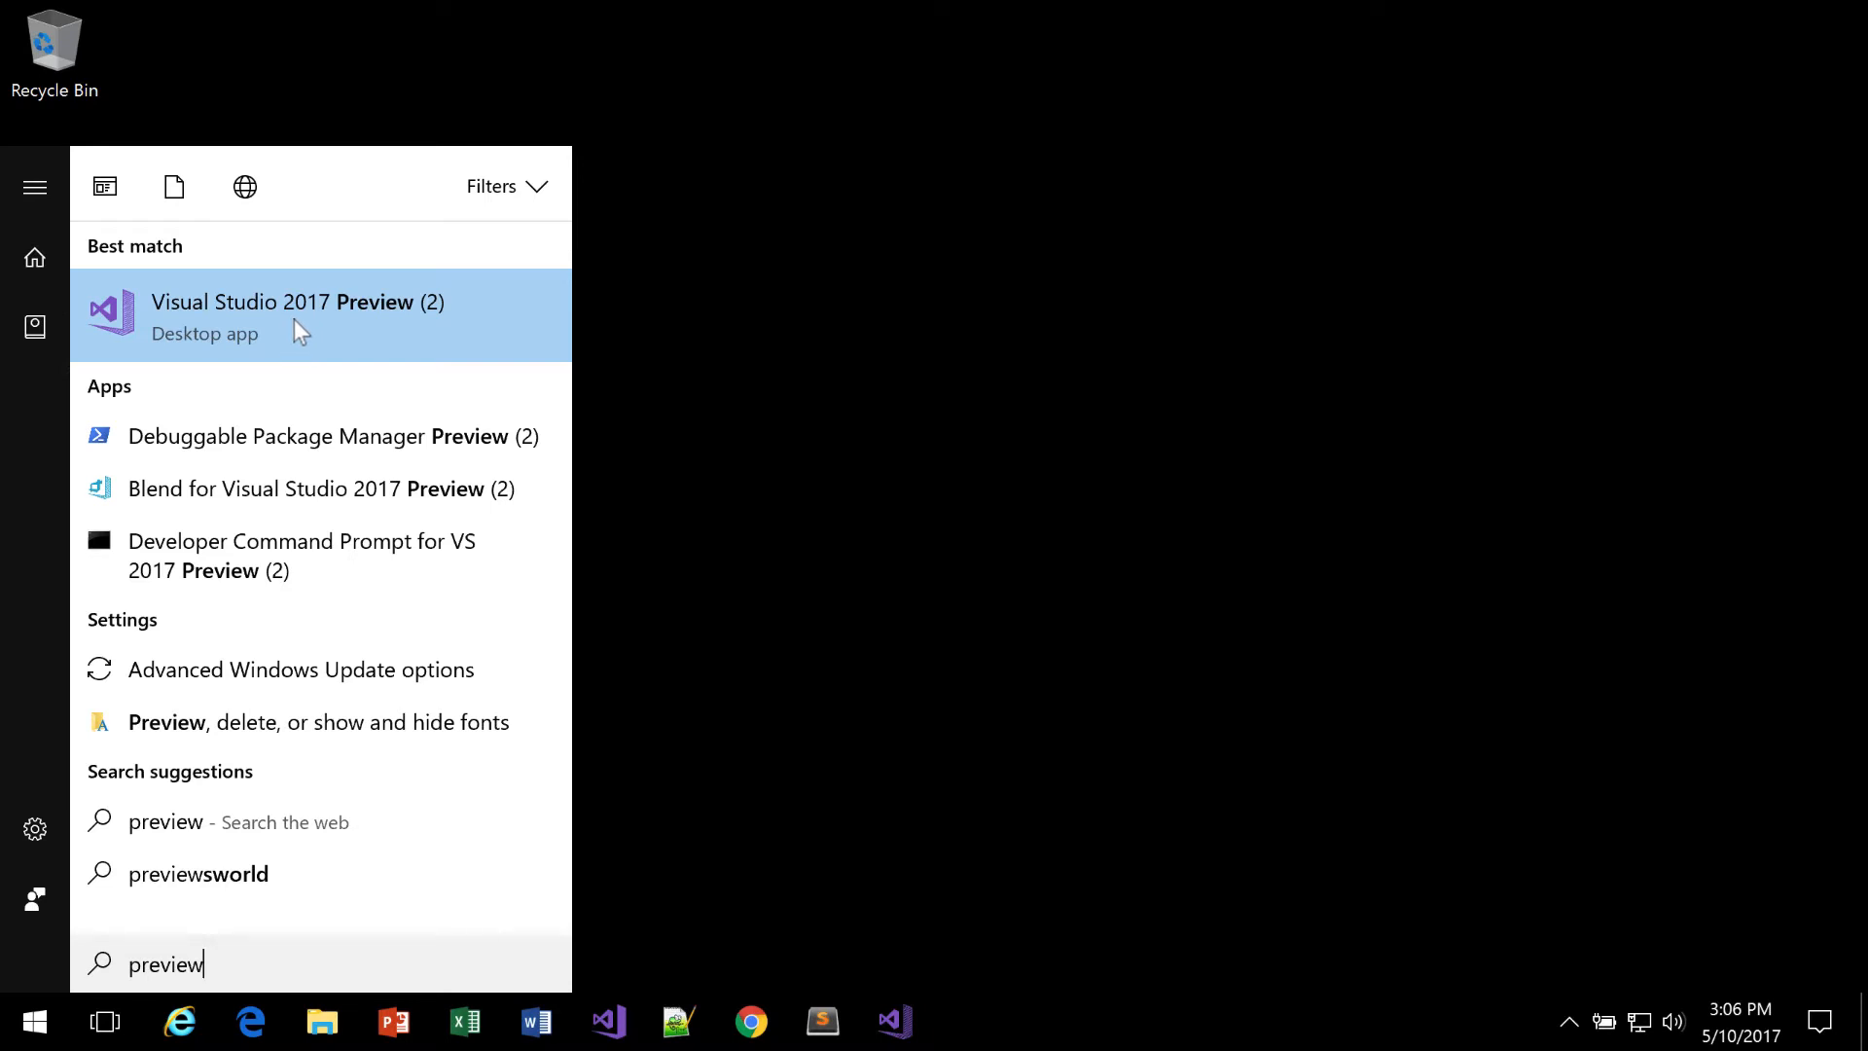
click(296, 315)
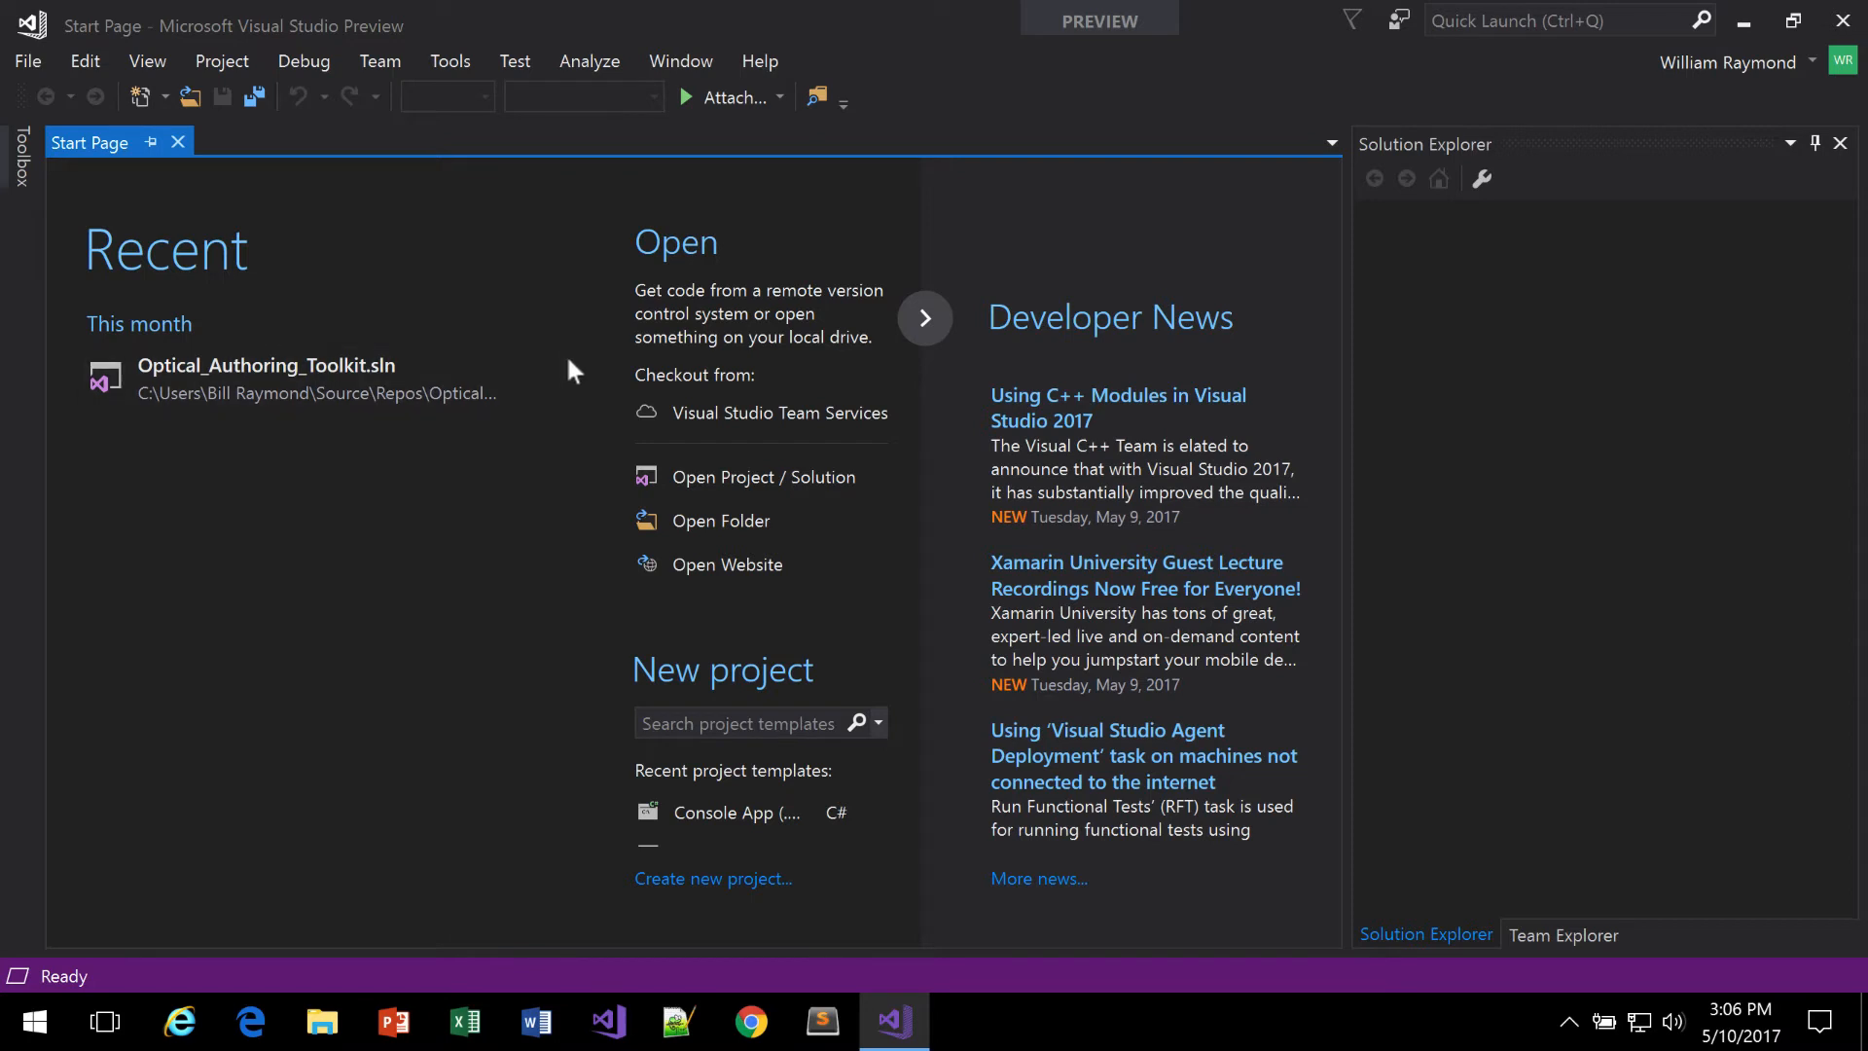
mouse_move(615, 384)
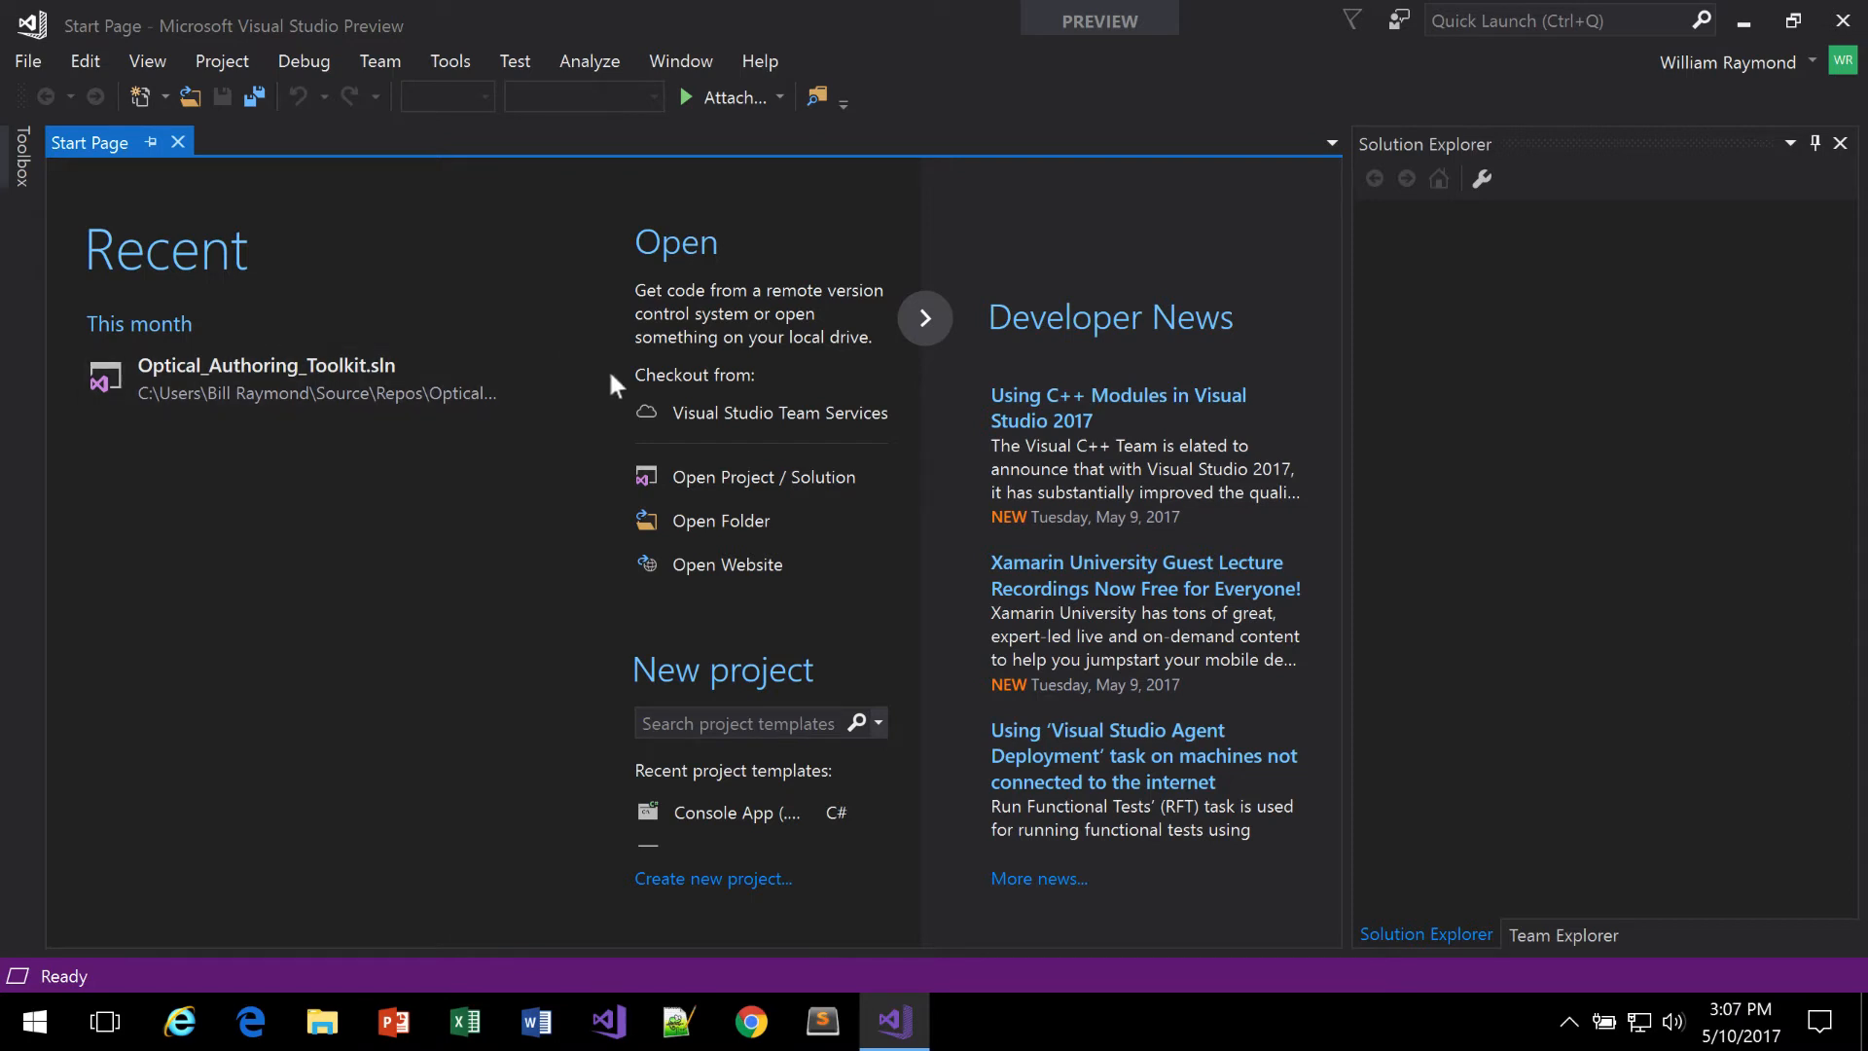
mouse_move(1133, 142)
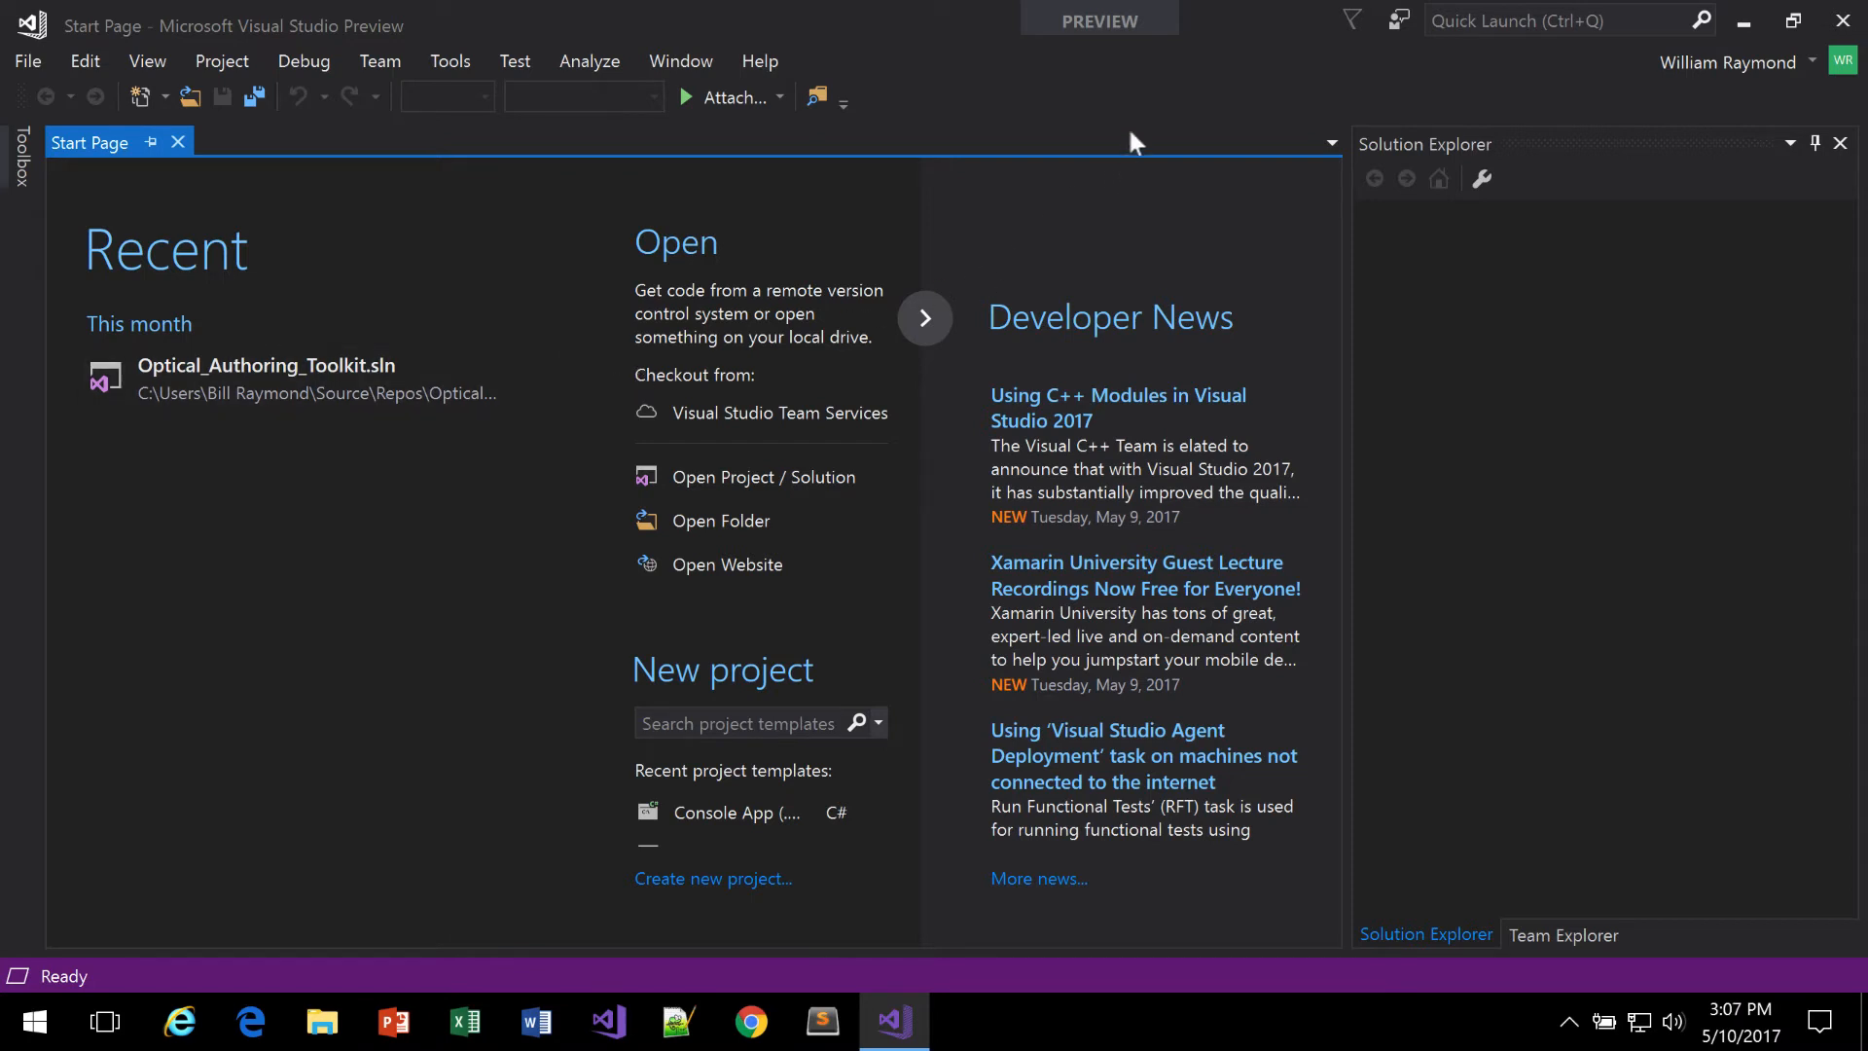
mouse_move(1097, 20)
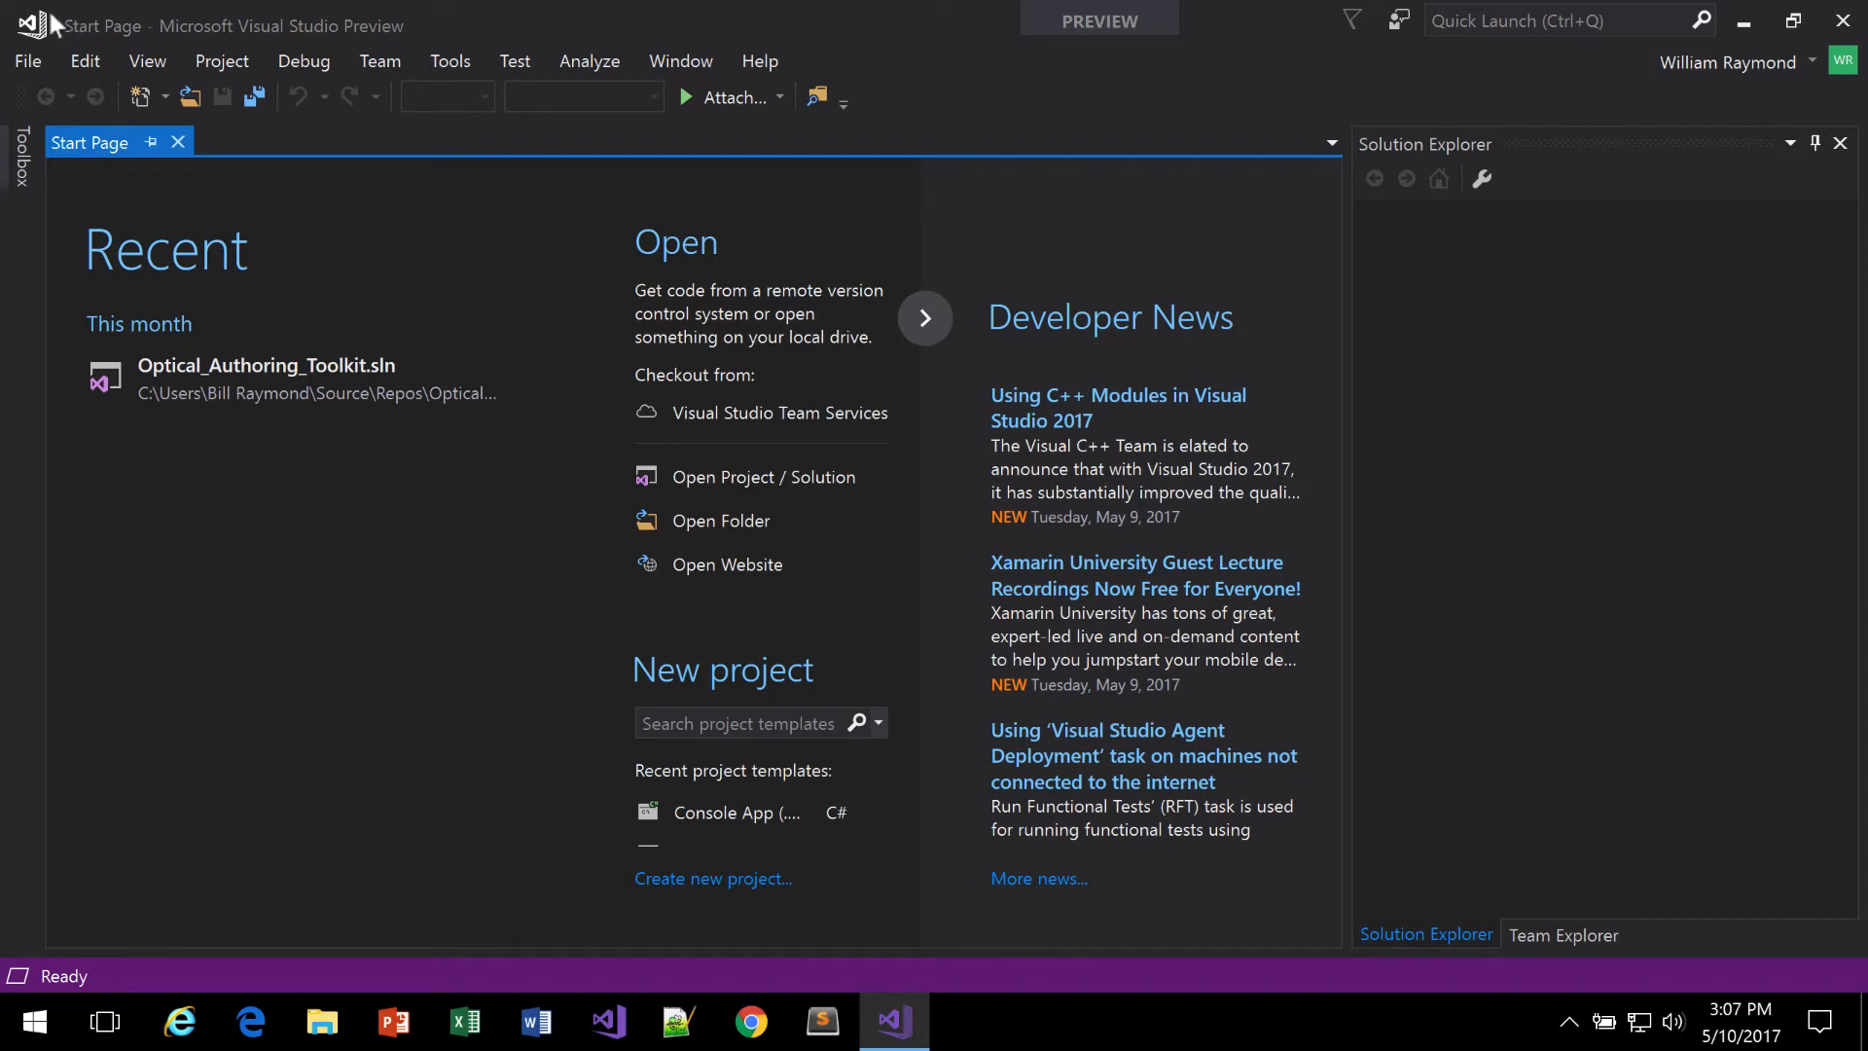
mouse_move(47, 35)
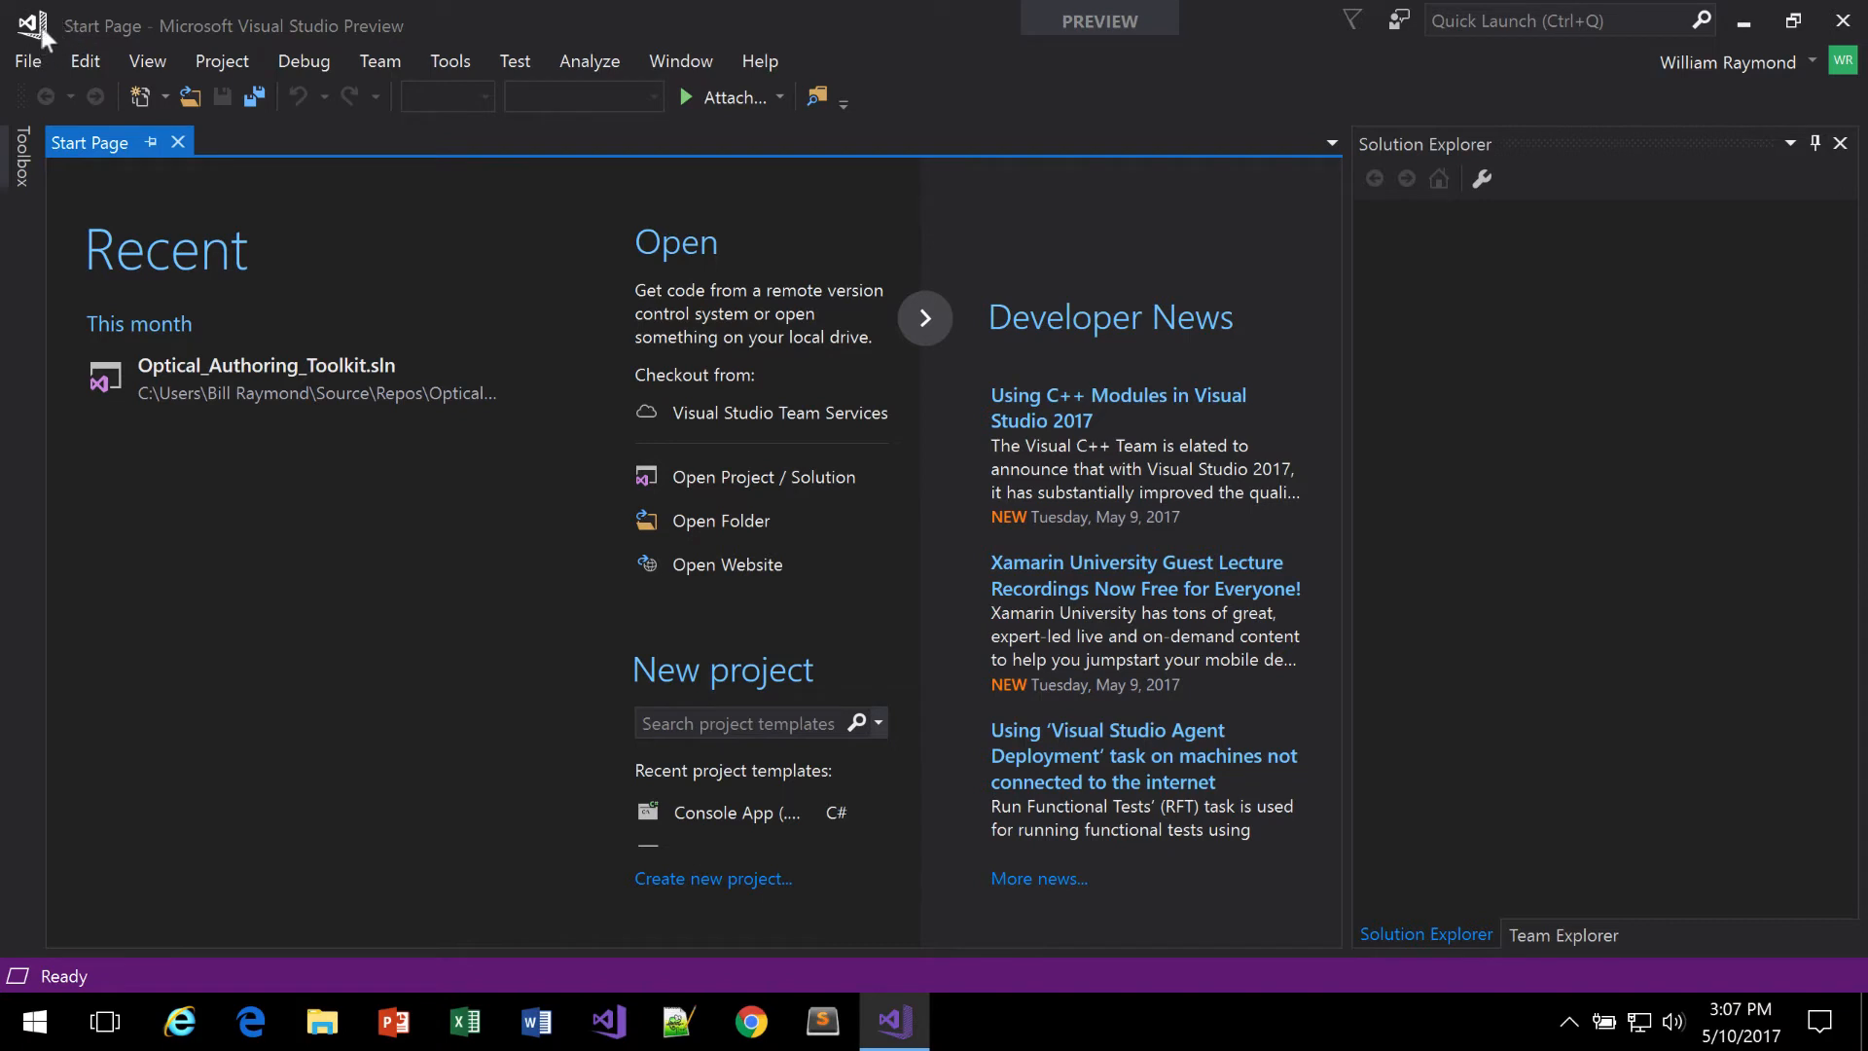
mouse_move(45, 35)
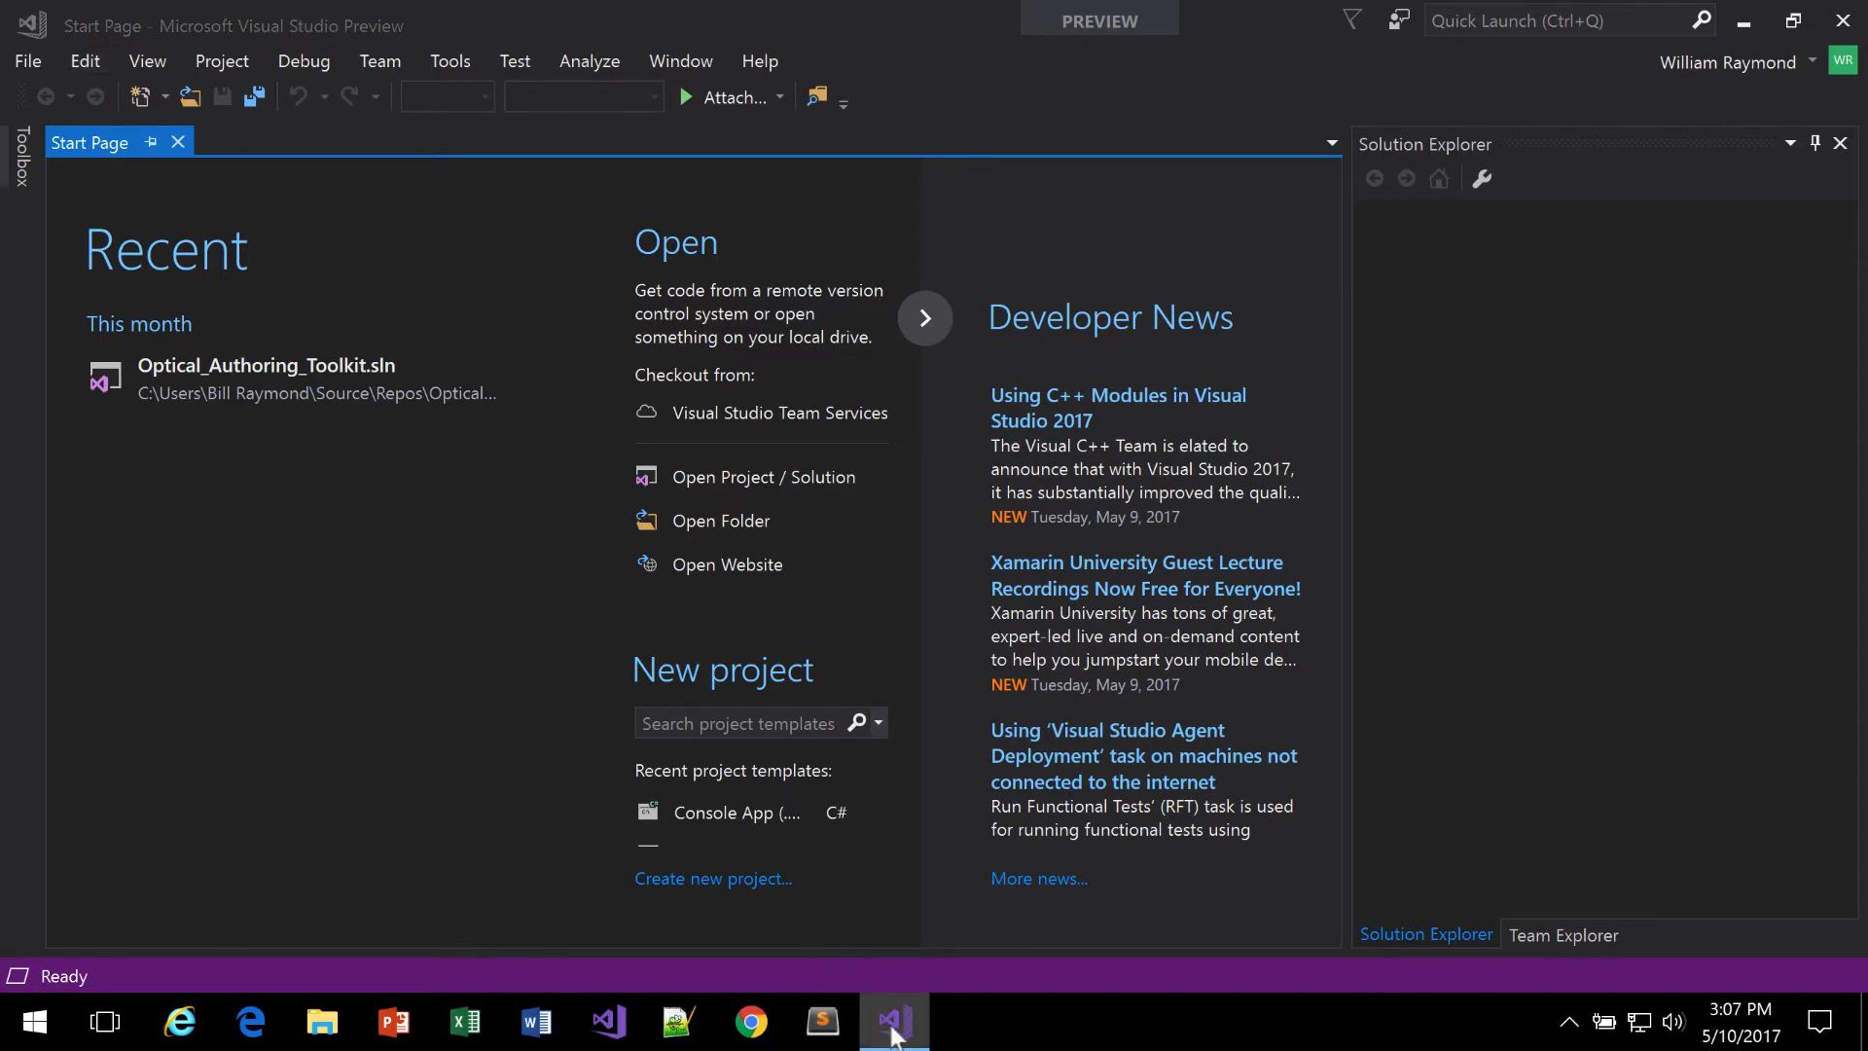
Step: Relaunch Visual Studio 2017 Preview from its taskbar icon
right_click(891, 1021)
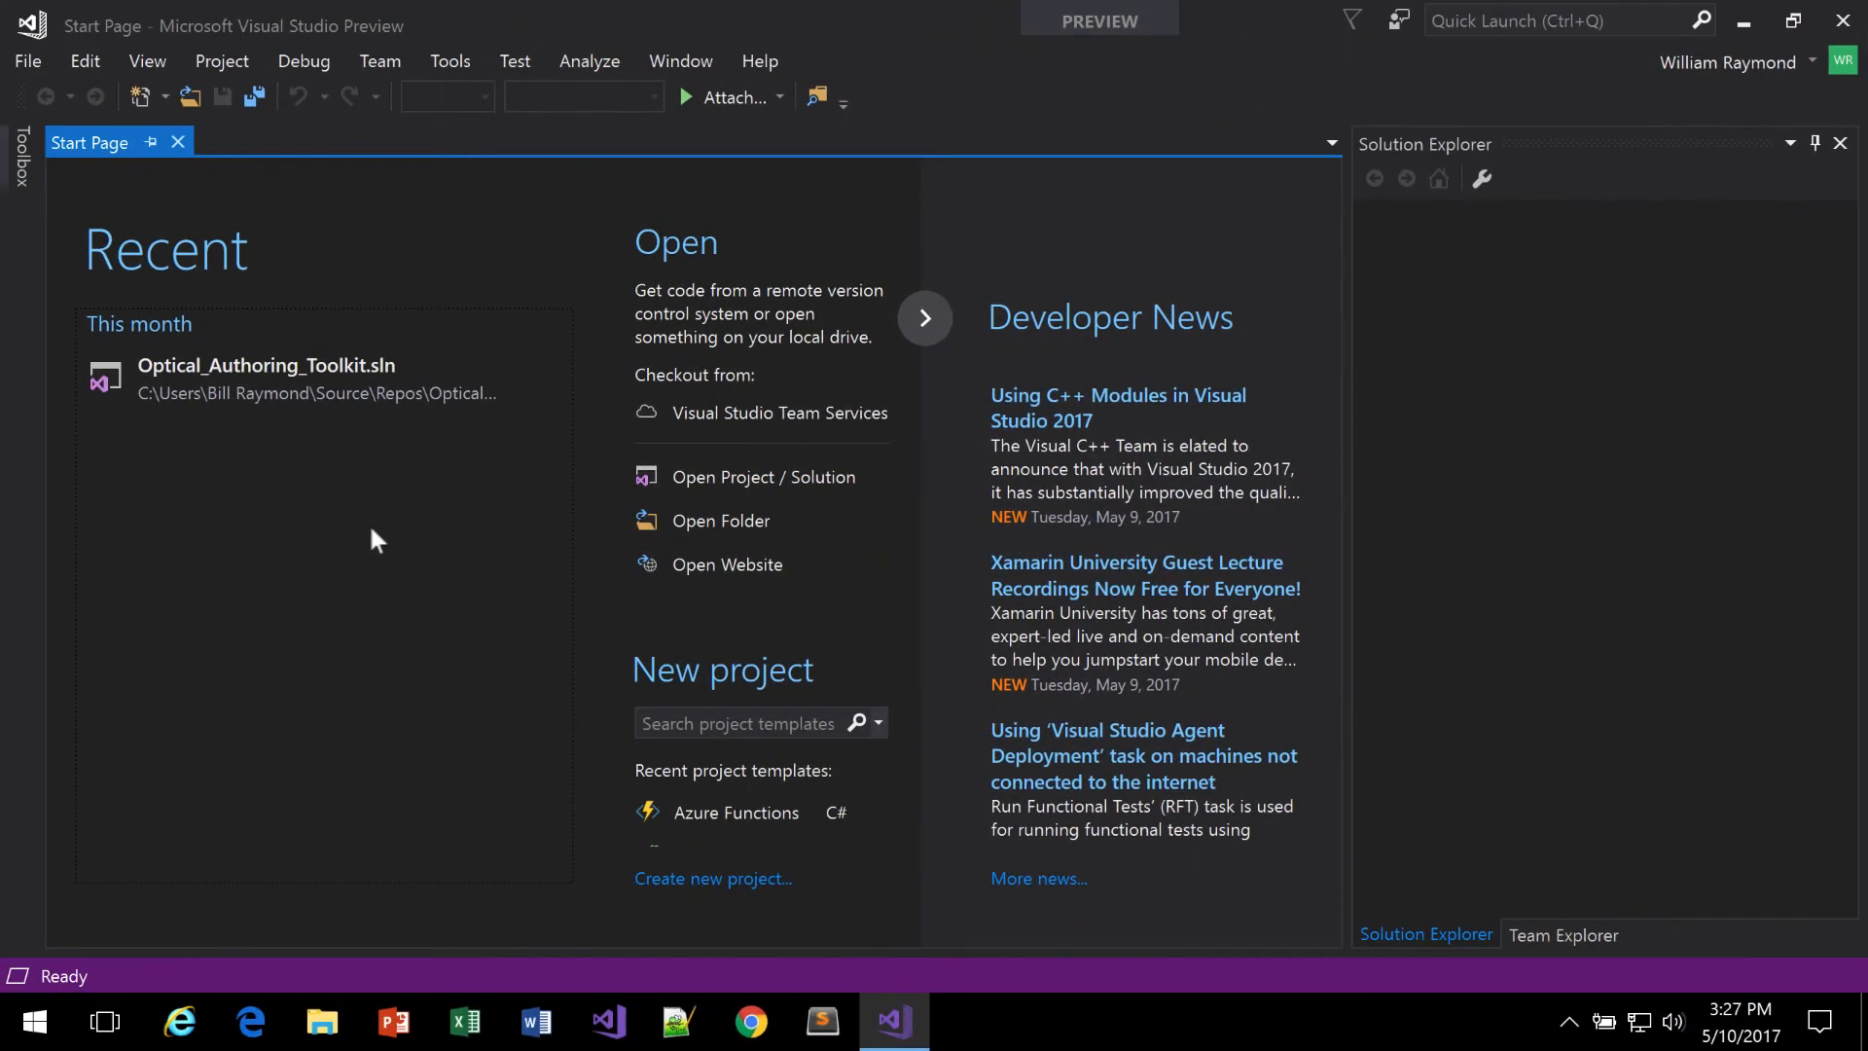
mouse_move(263, 333)
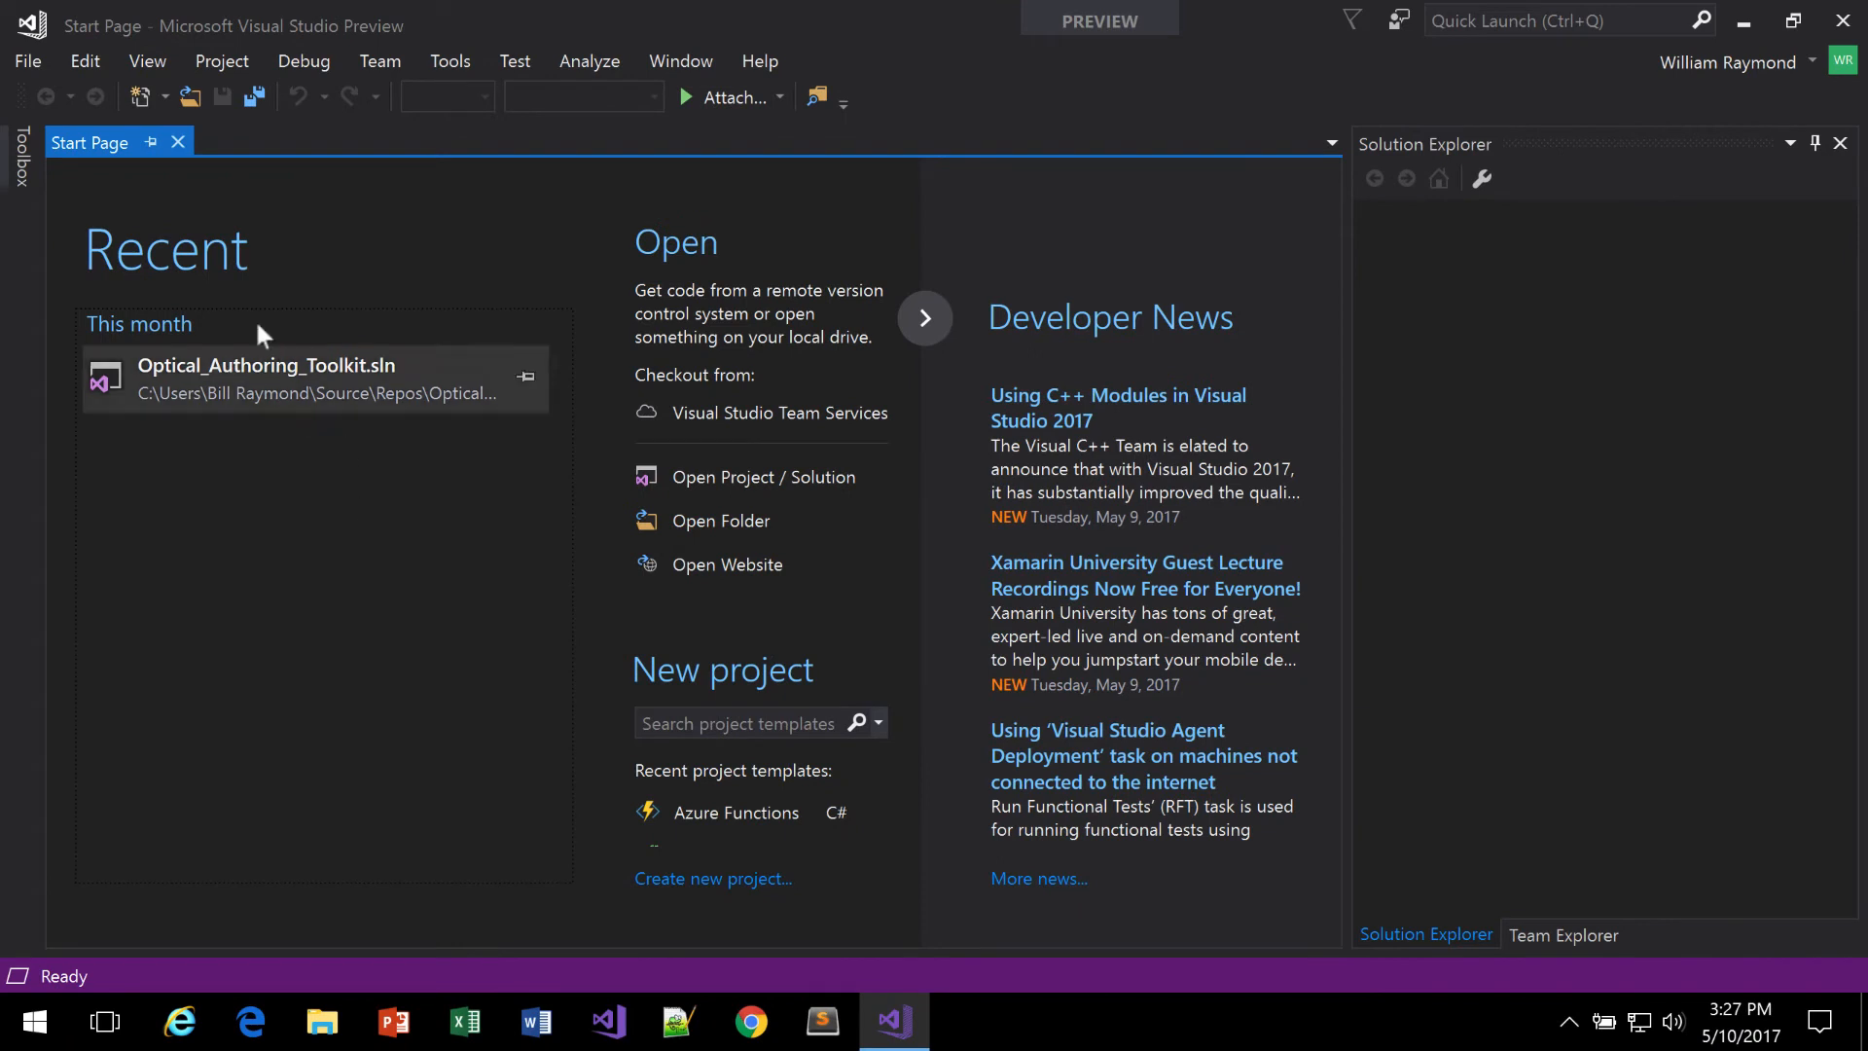
Step: Create a new Cloud project from the Azure Functions template, named FunctionApp1
click(25, 60)
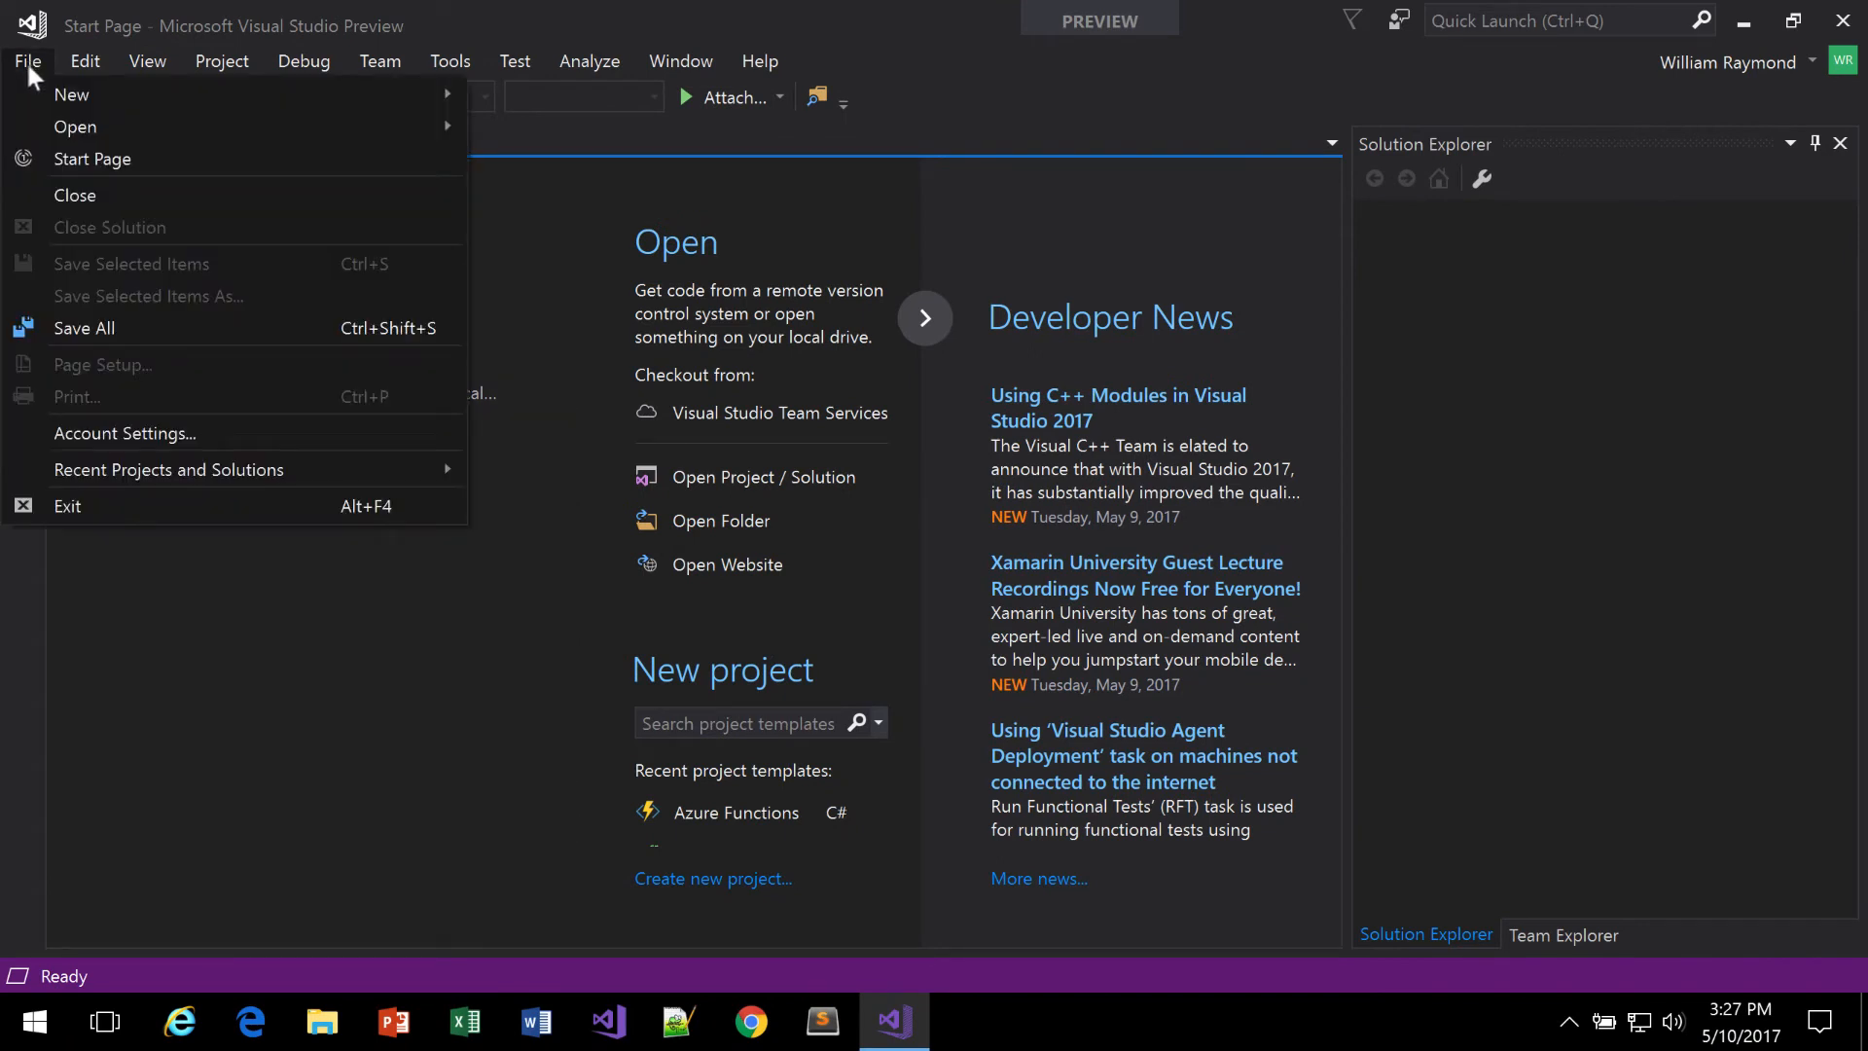
mouse_move(72, 94)
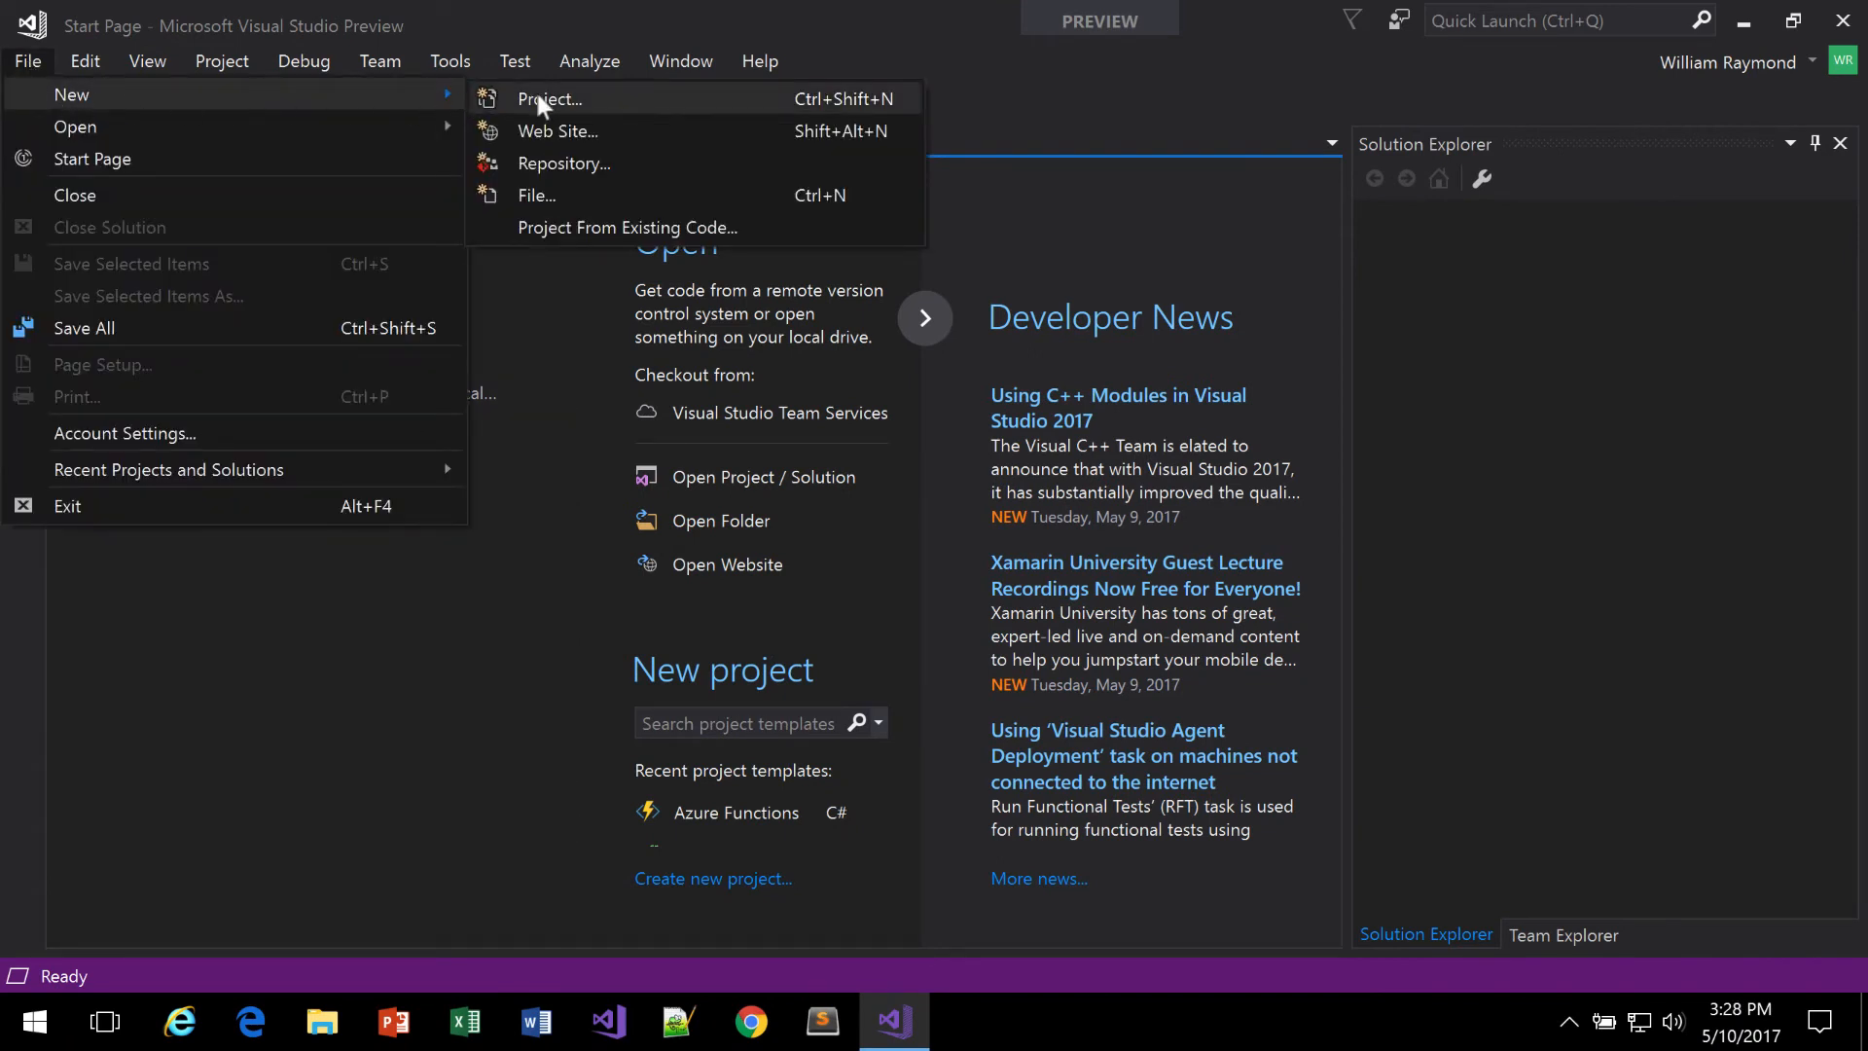
click(549, 99)
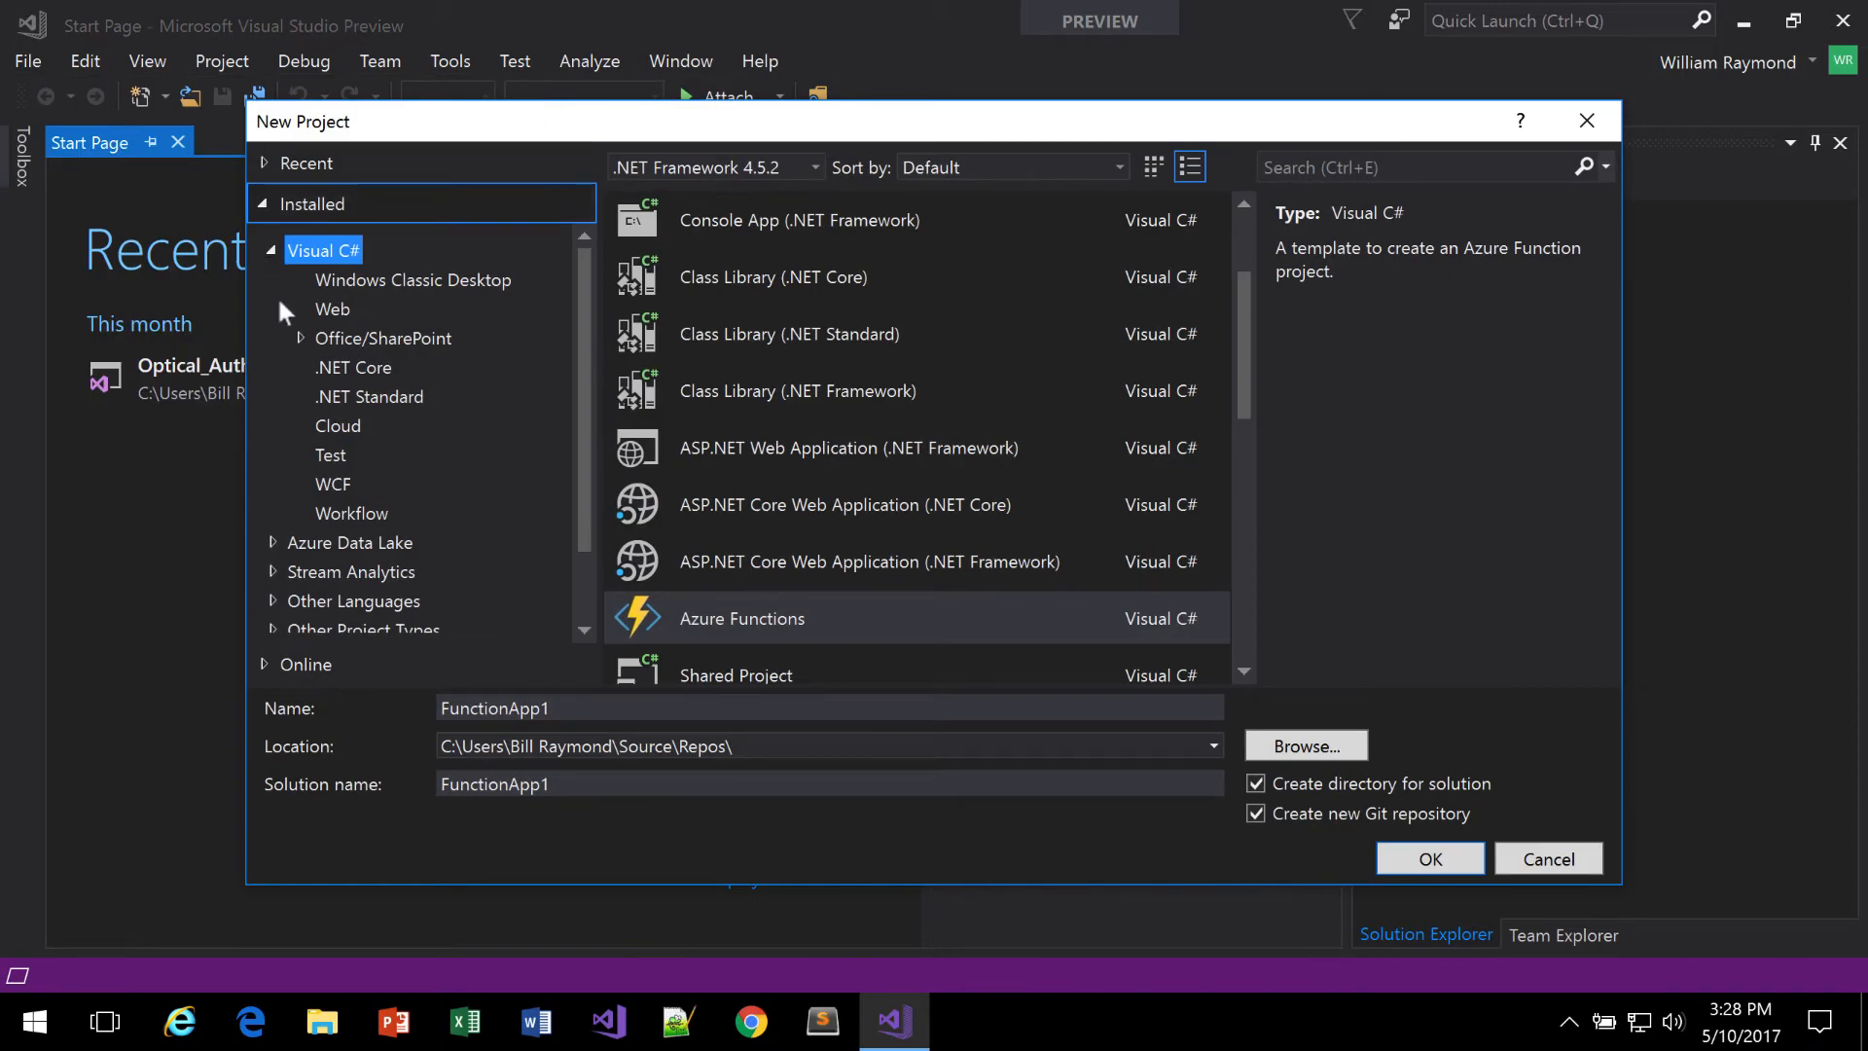
click(337, 426)
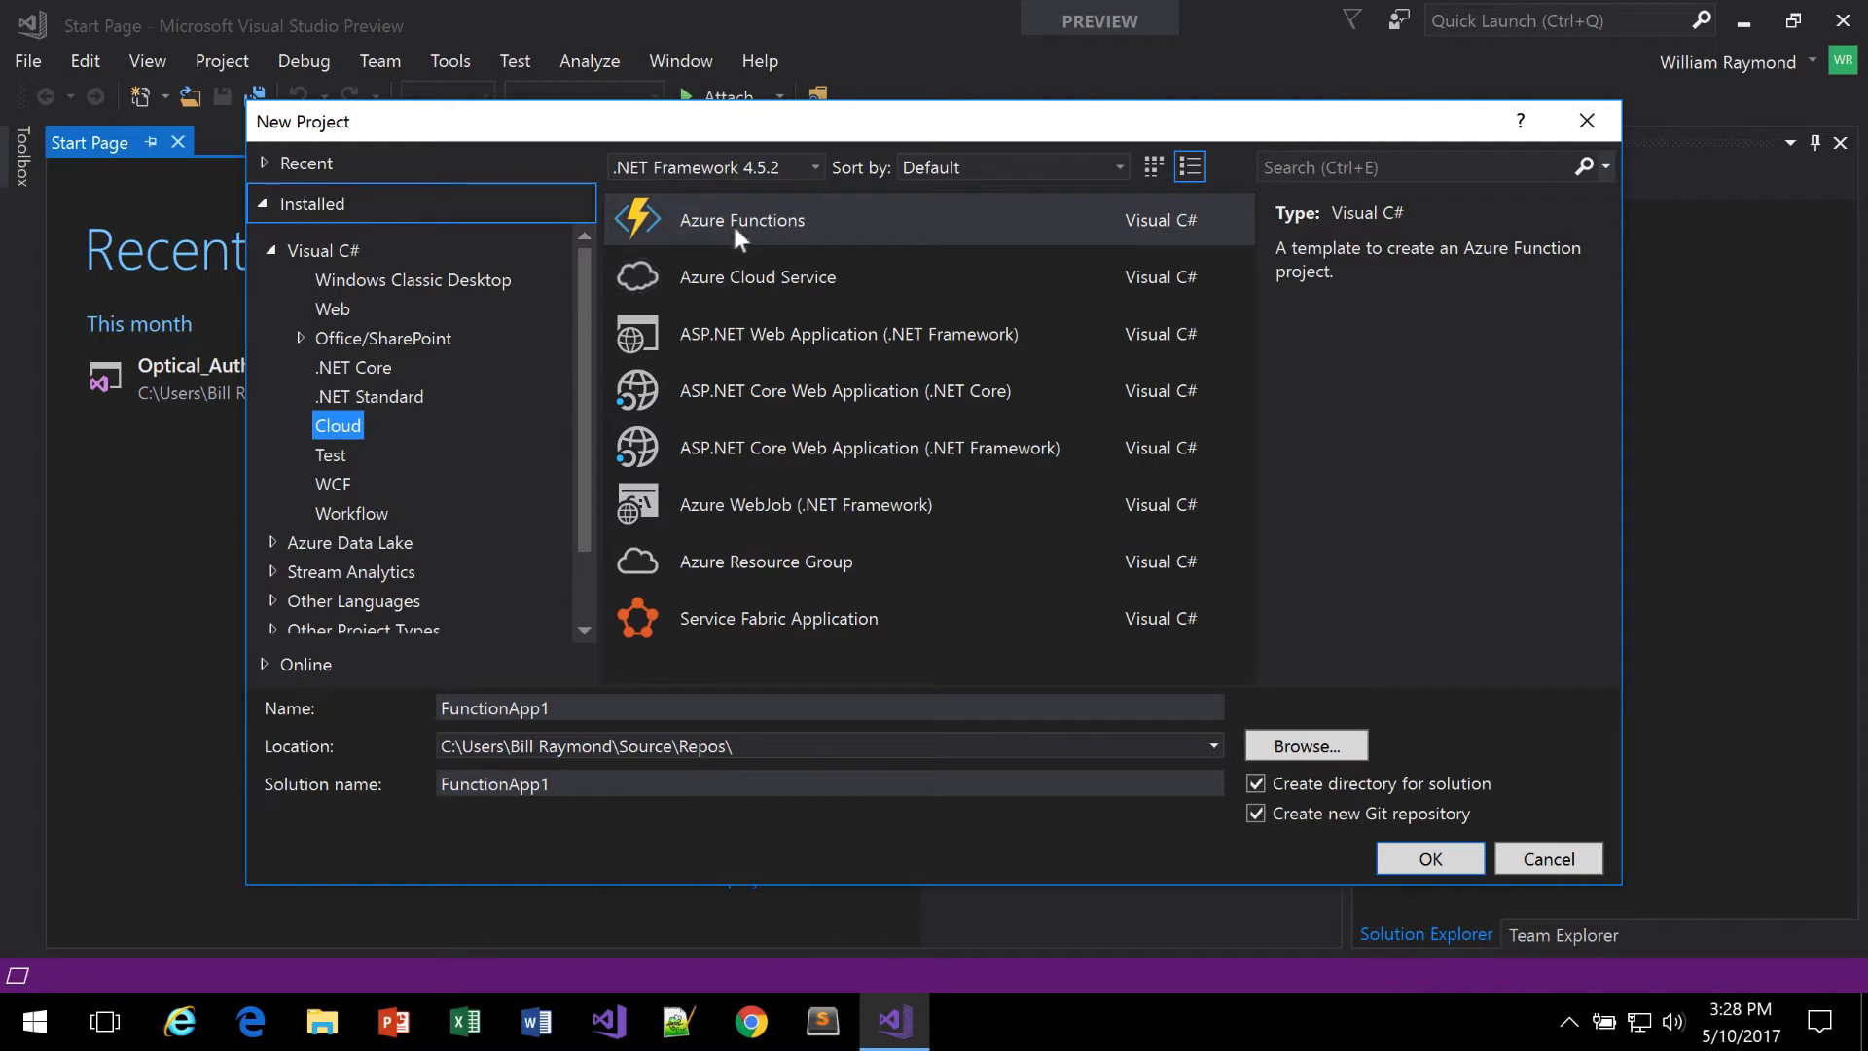
mouse_move(742, 222)
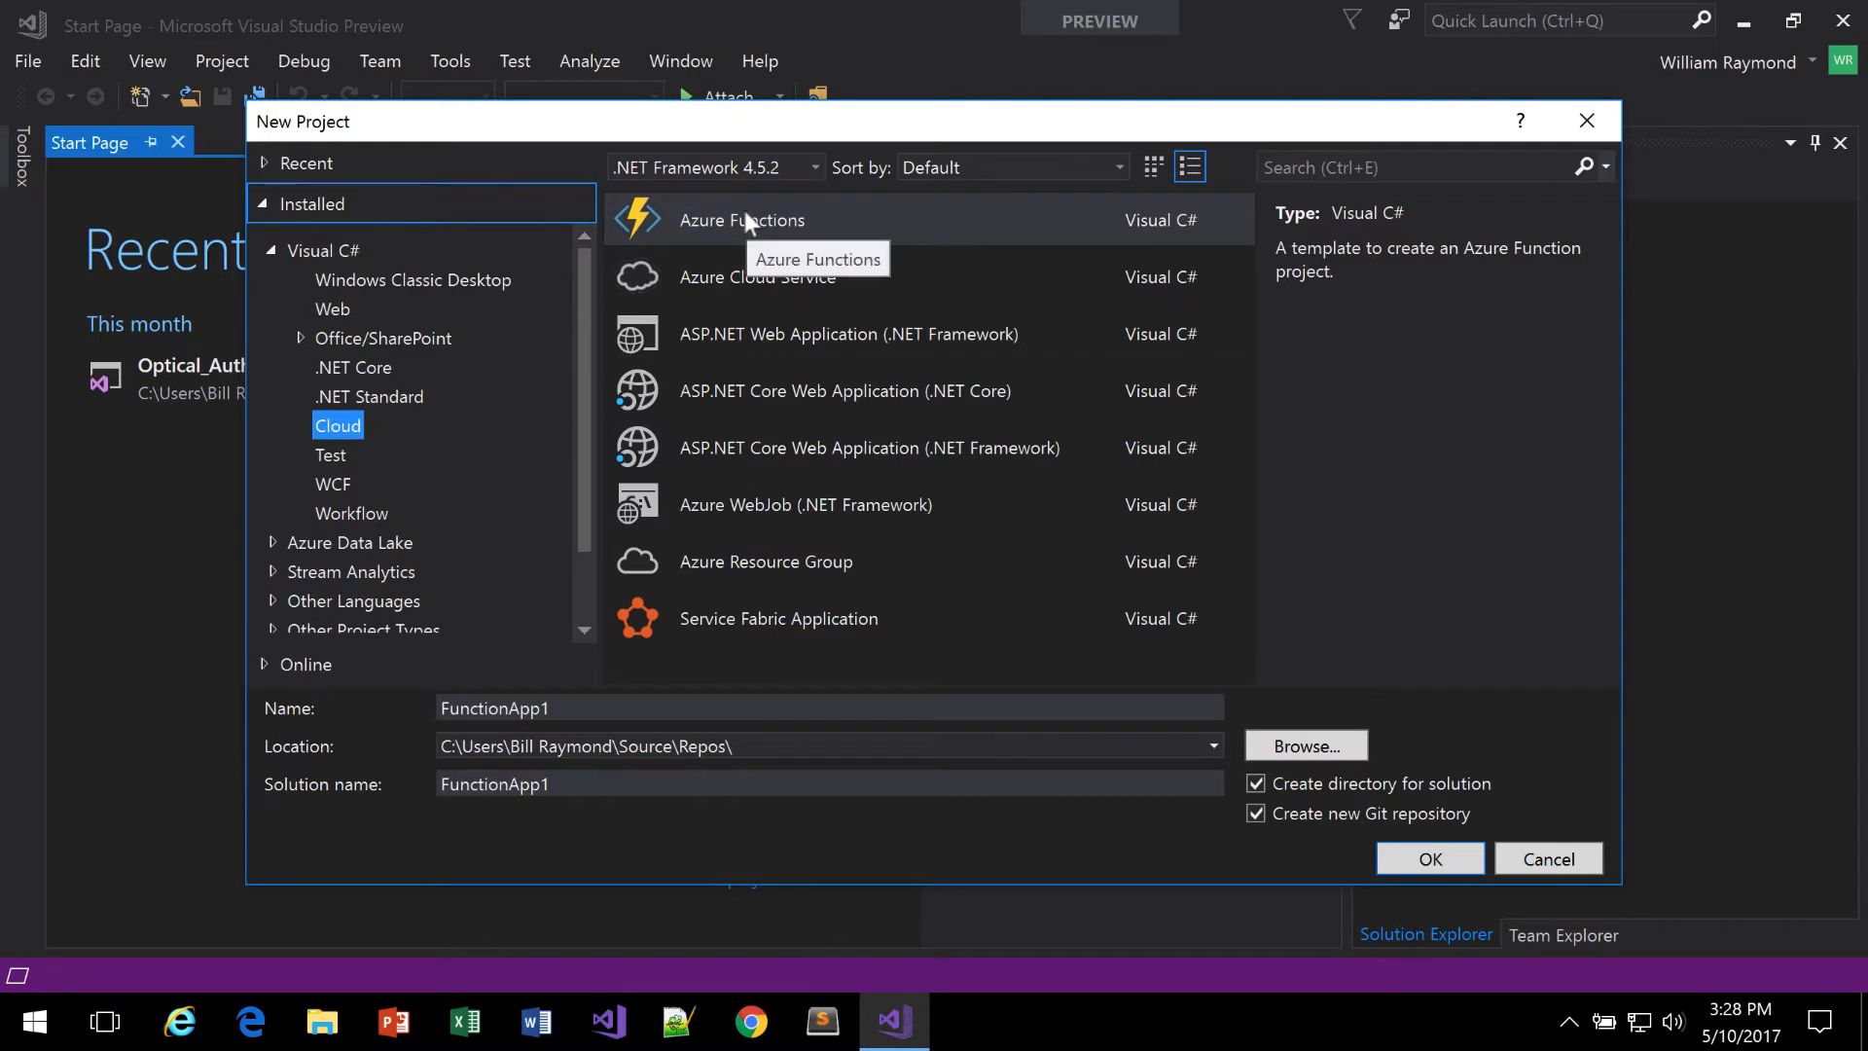
click(1419, 167)
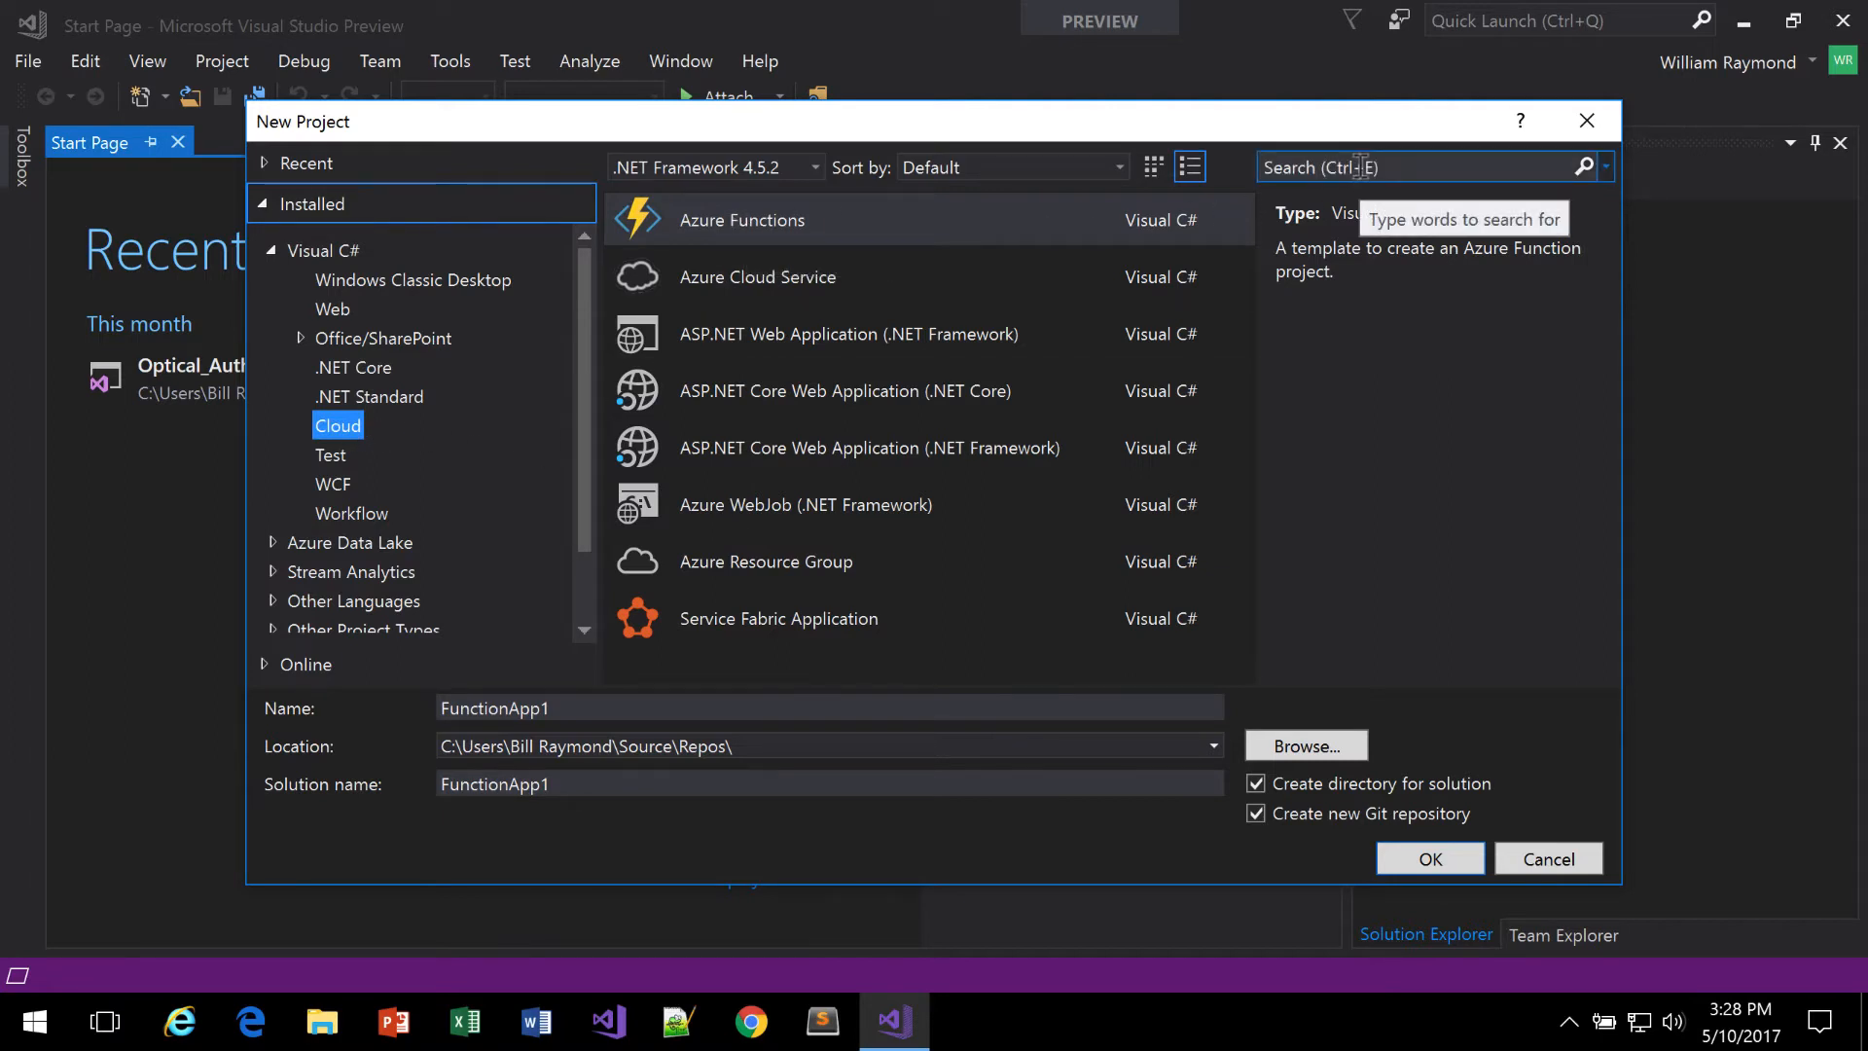
text(function)
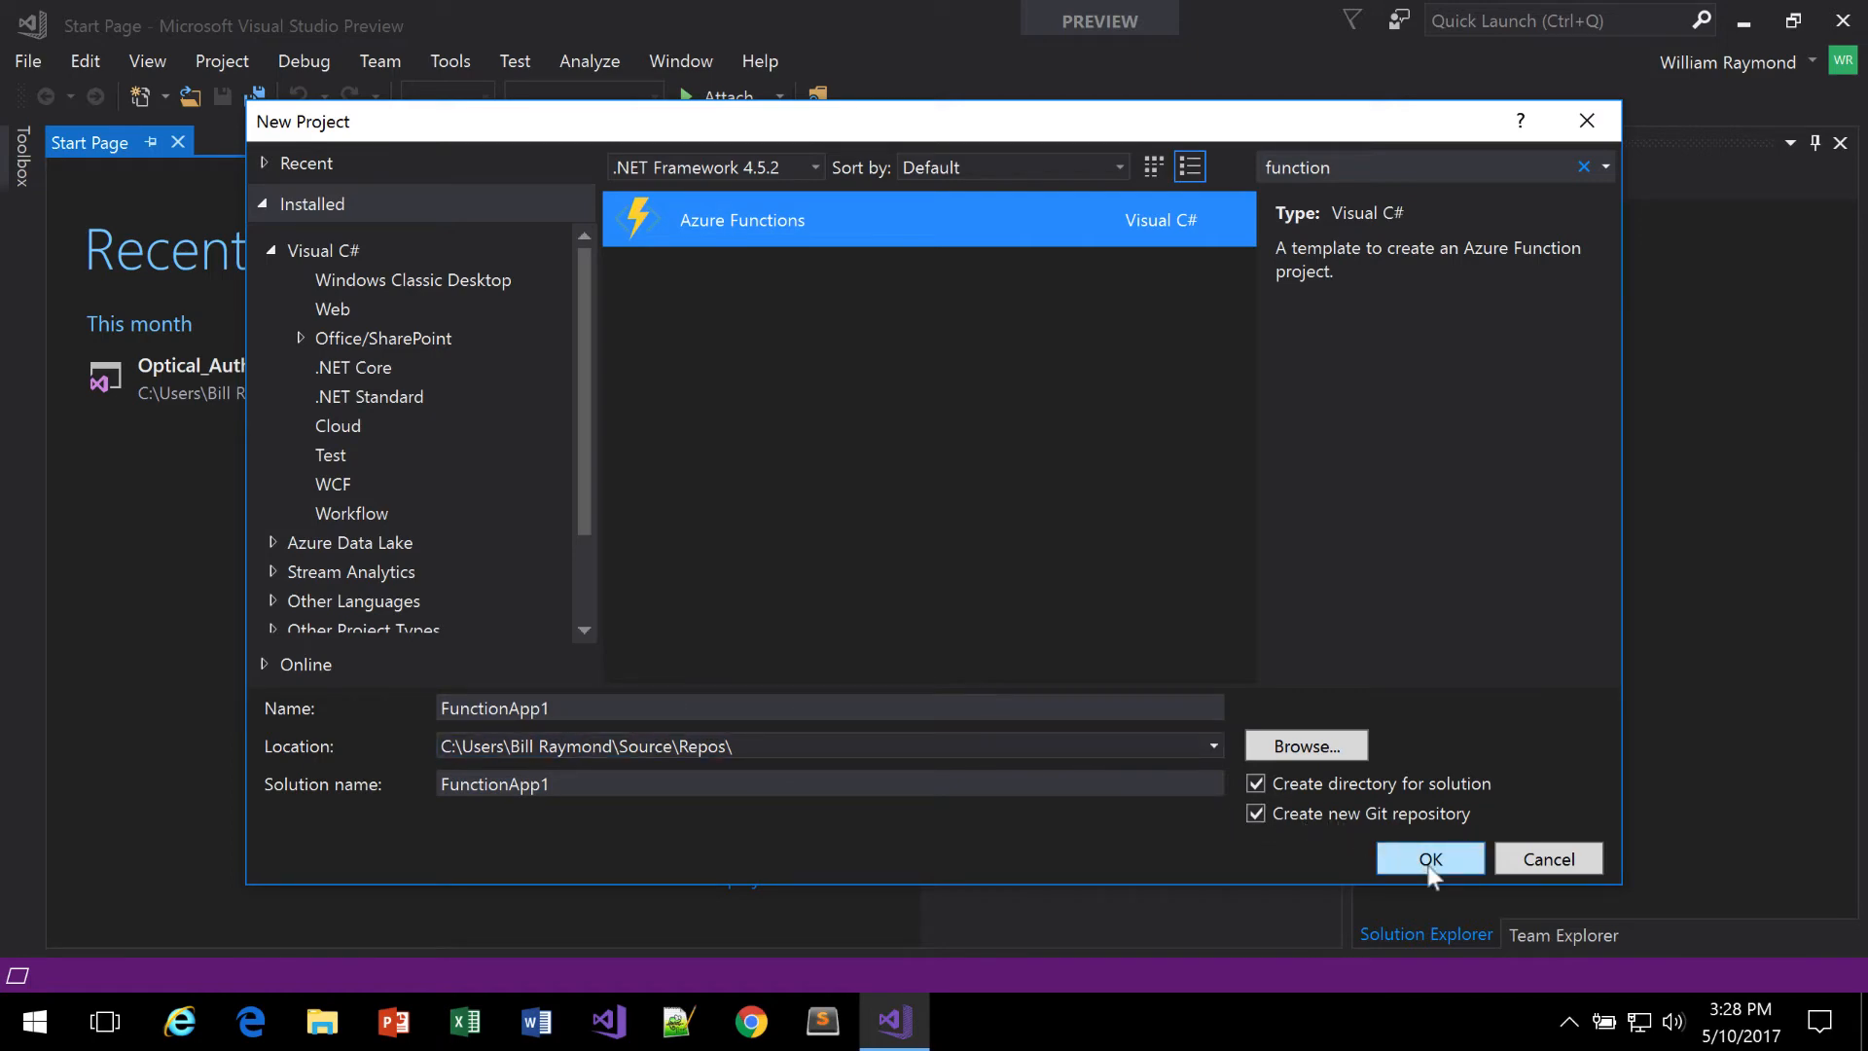
click(1428, 858)
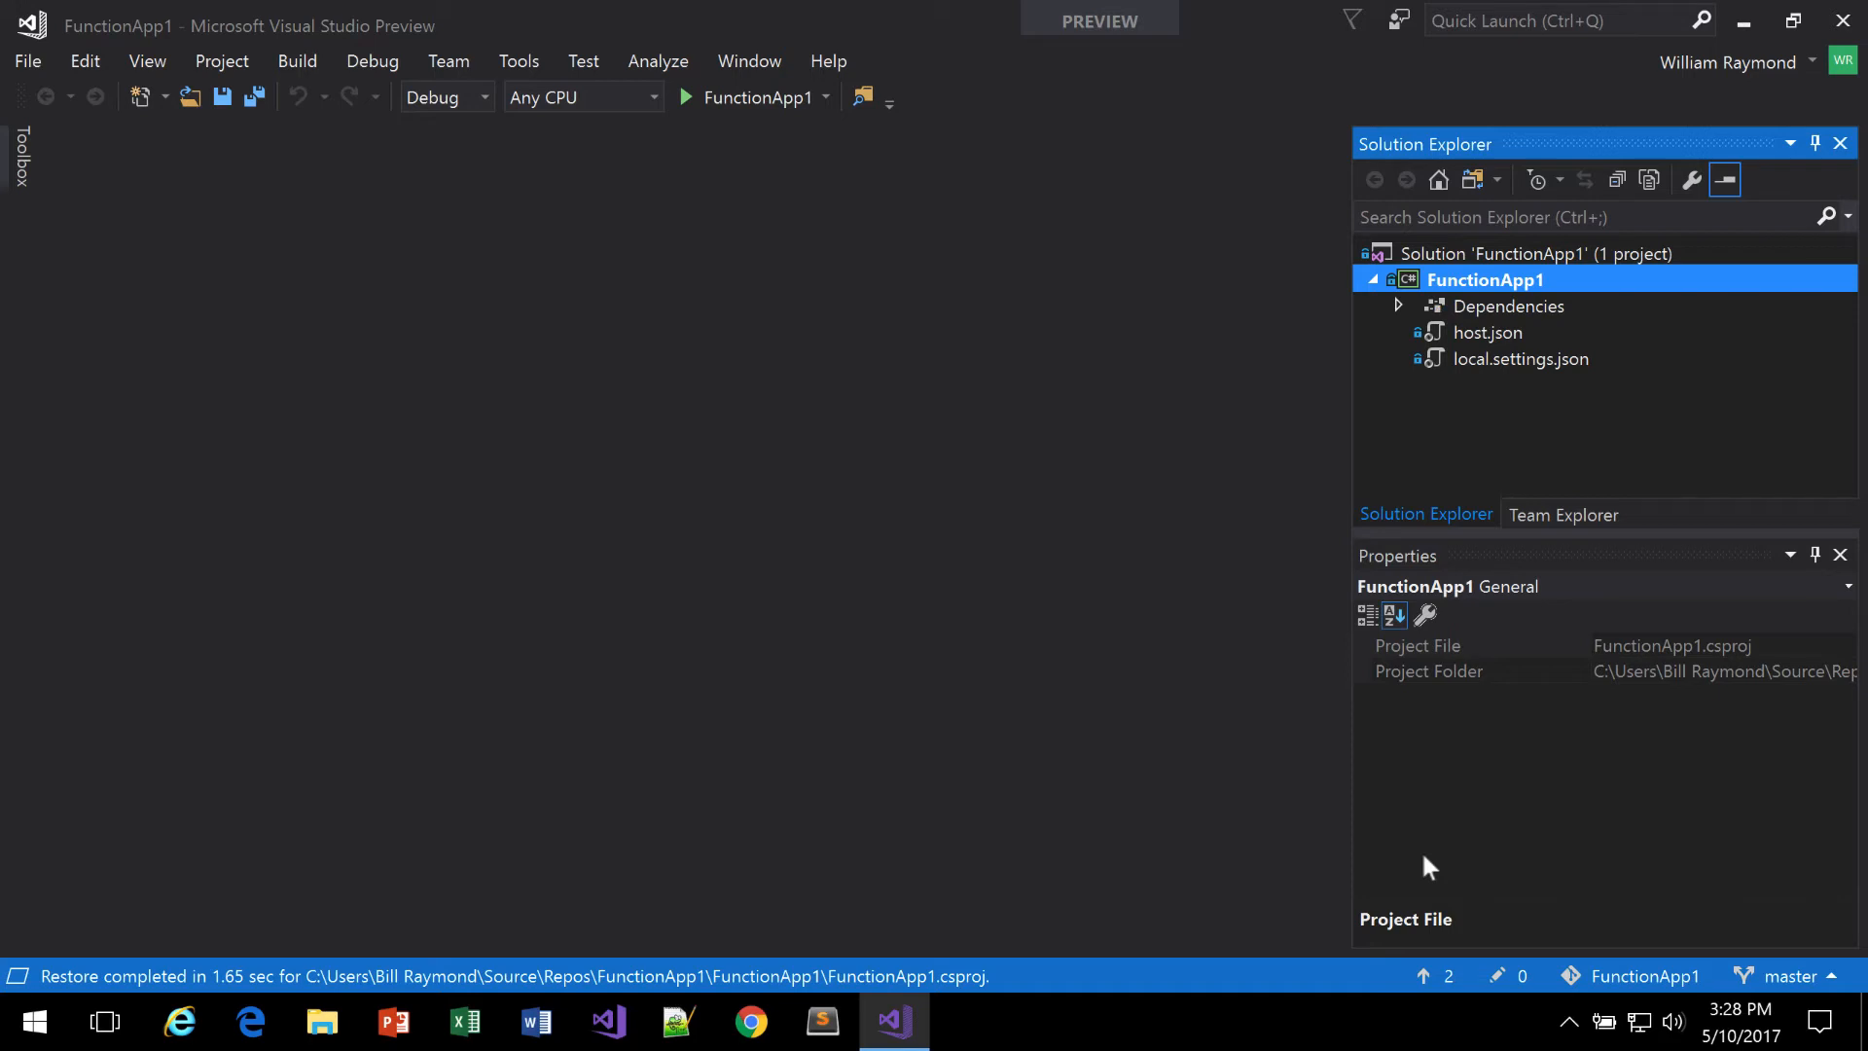
mouse_move(1499, 862)
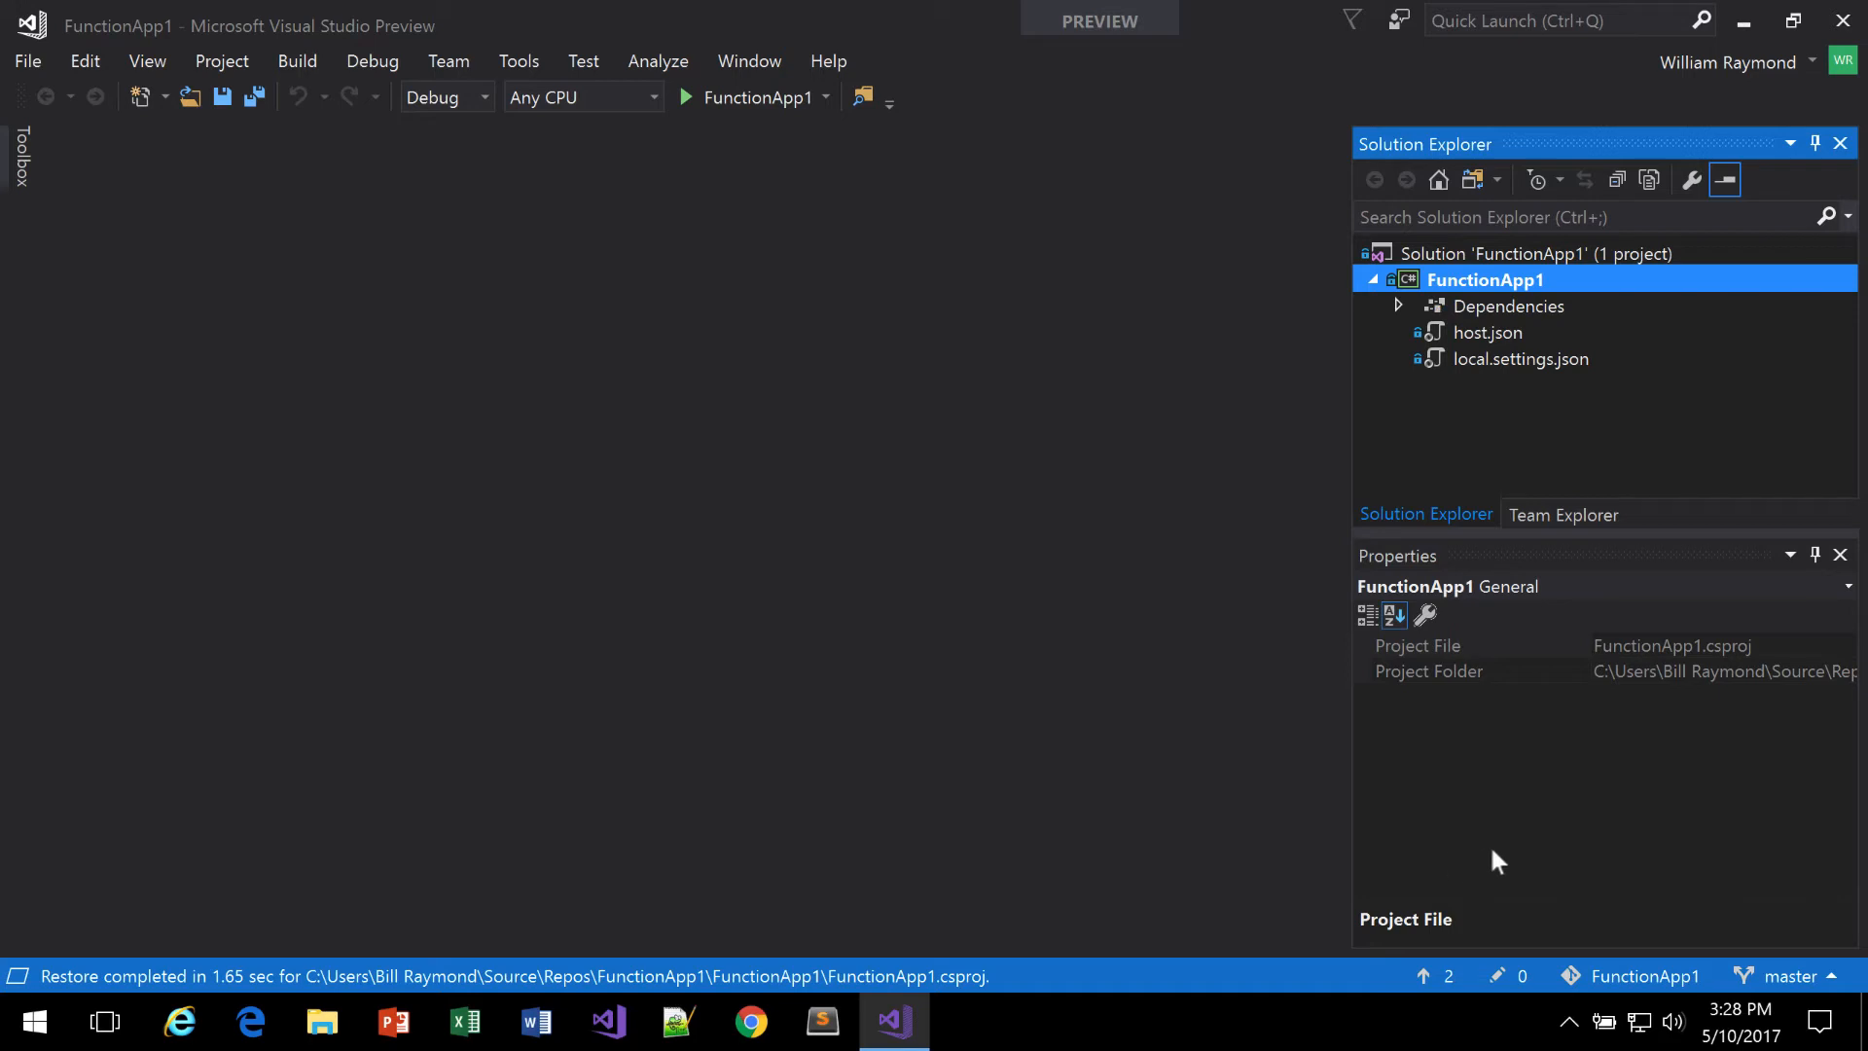
mouse_move(1481, 298)
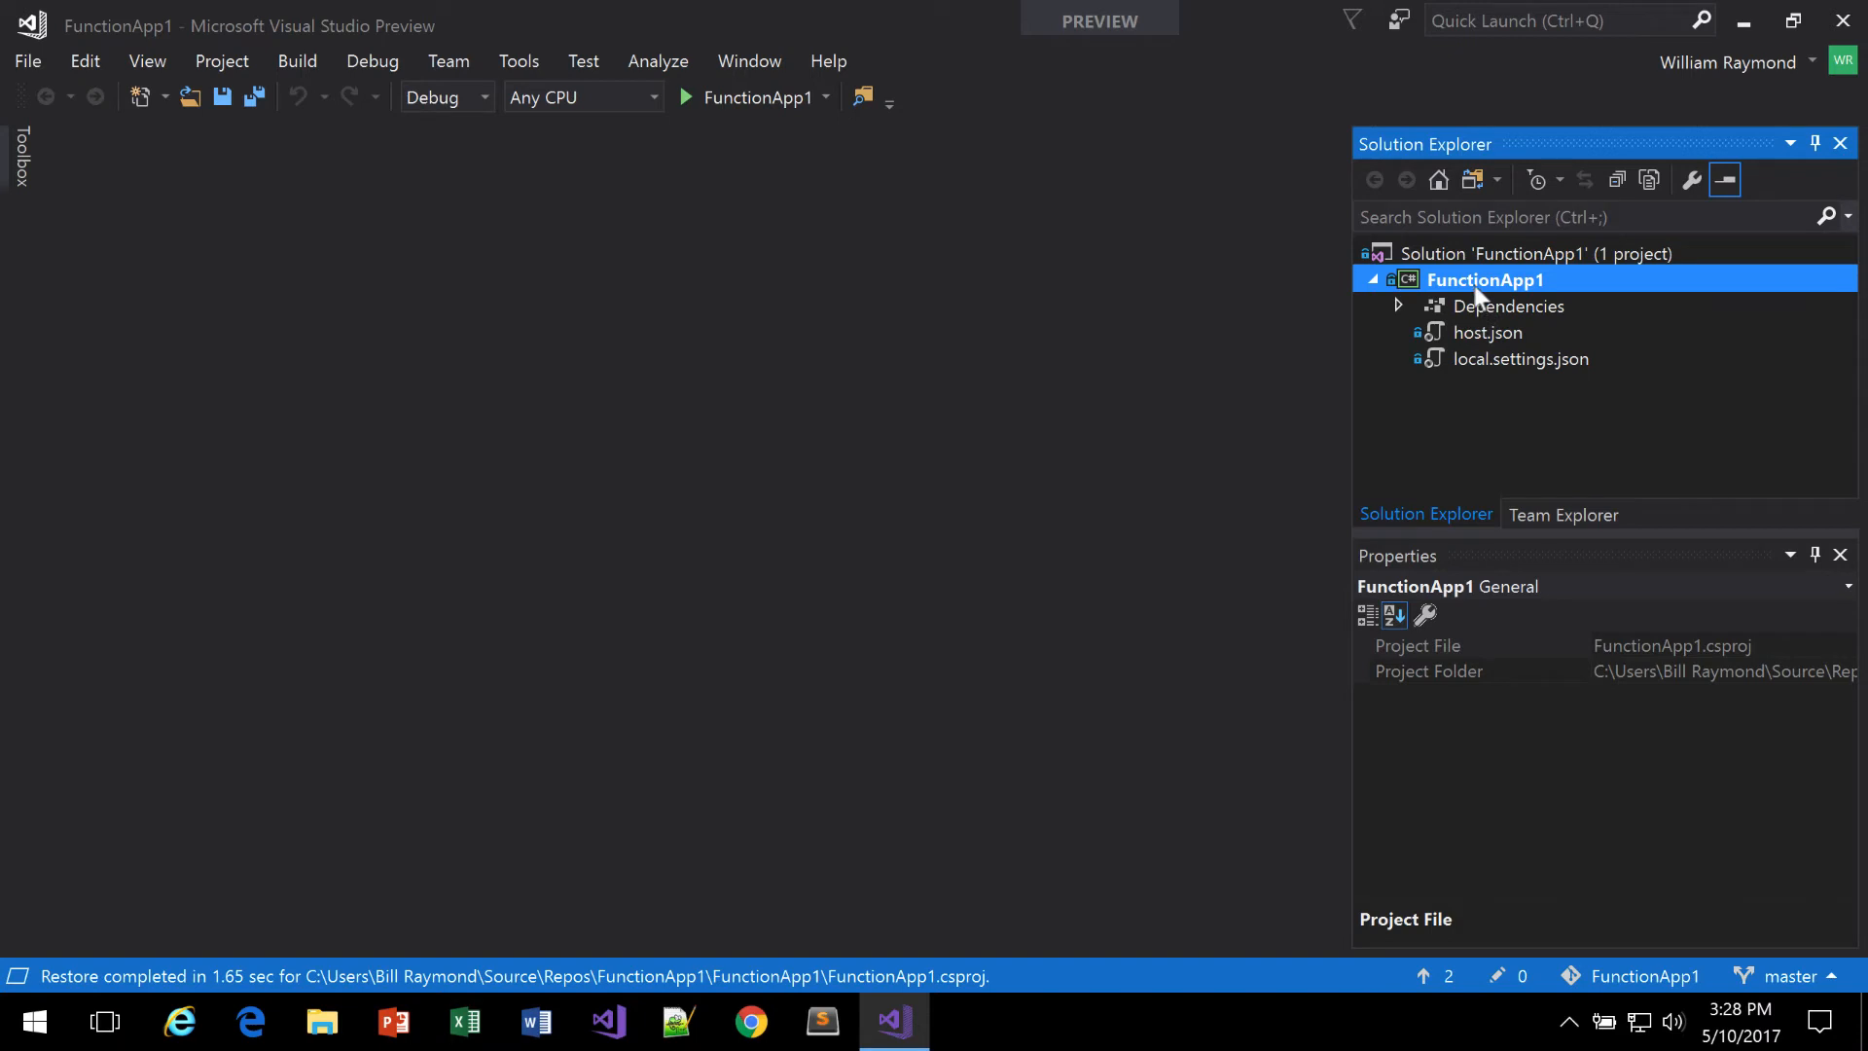
mouse_move(1477, 331)
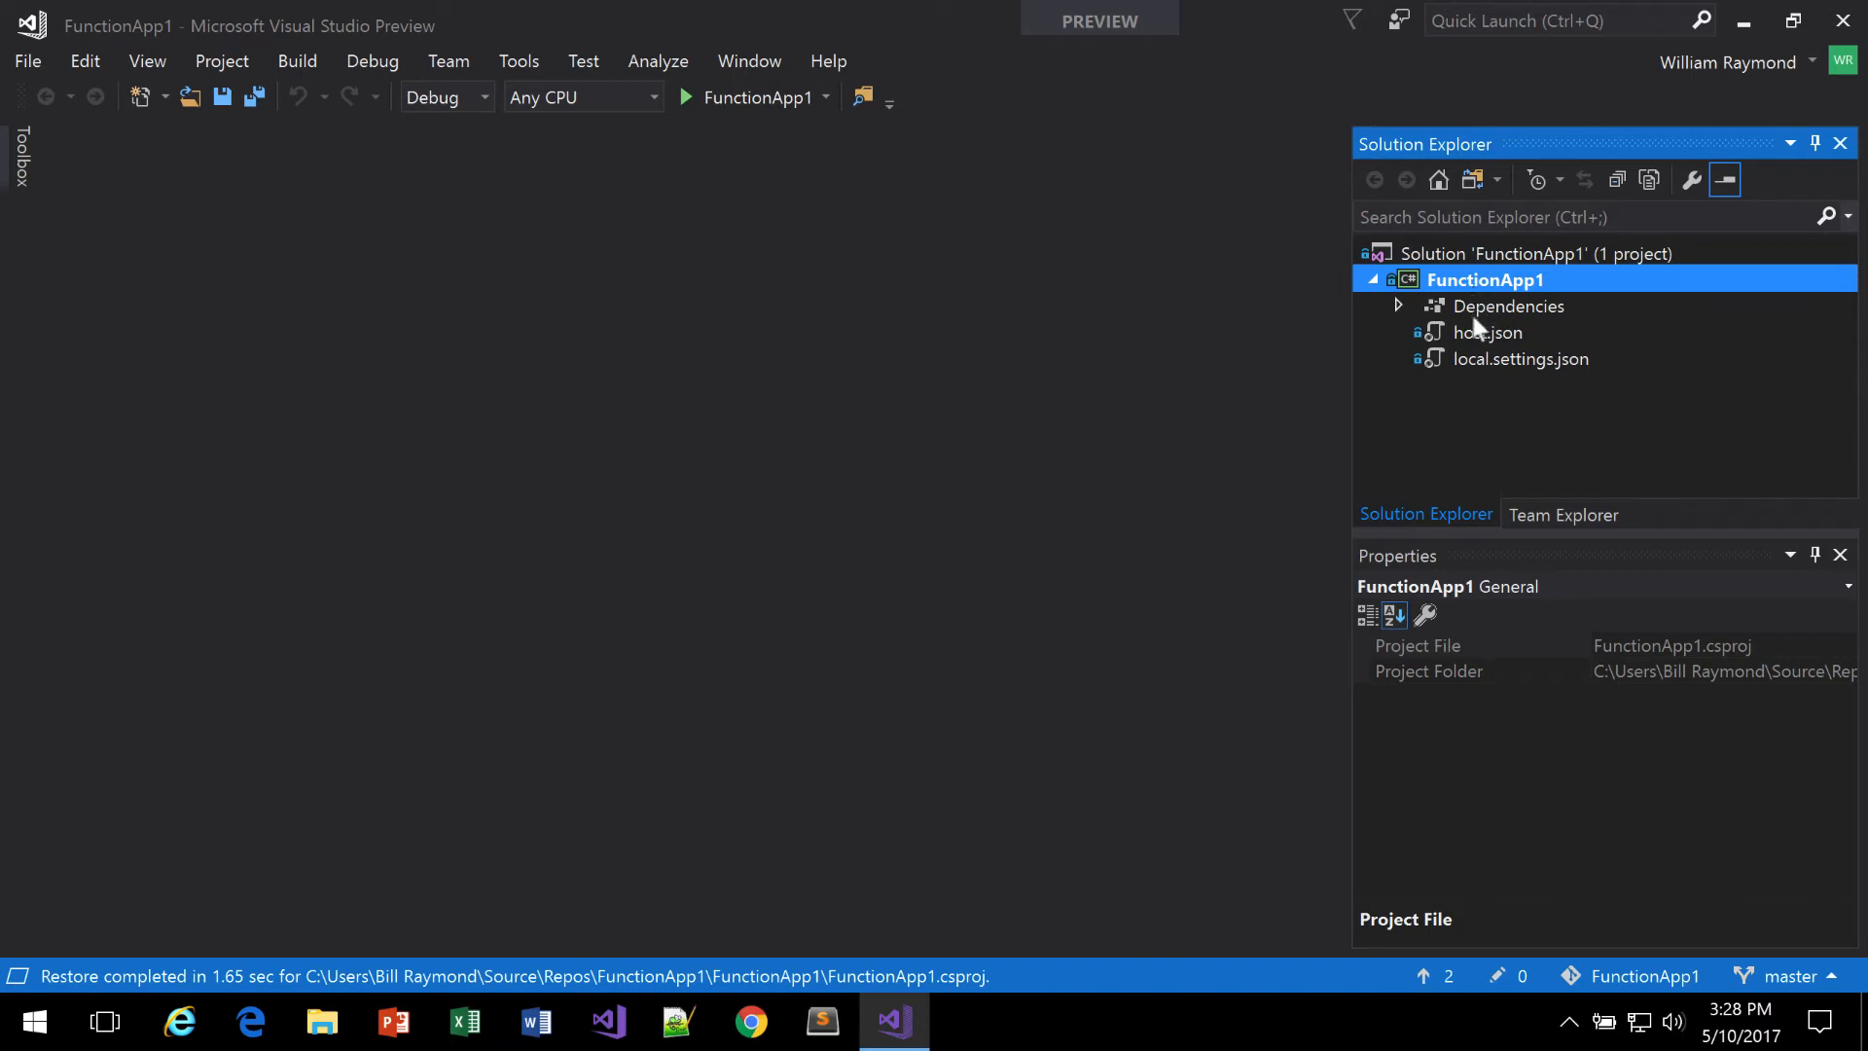
mouse_move(1481, 352)
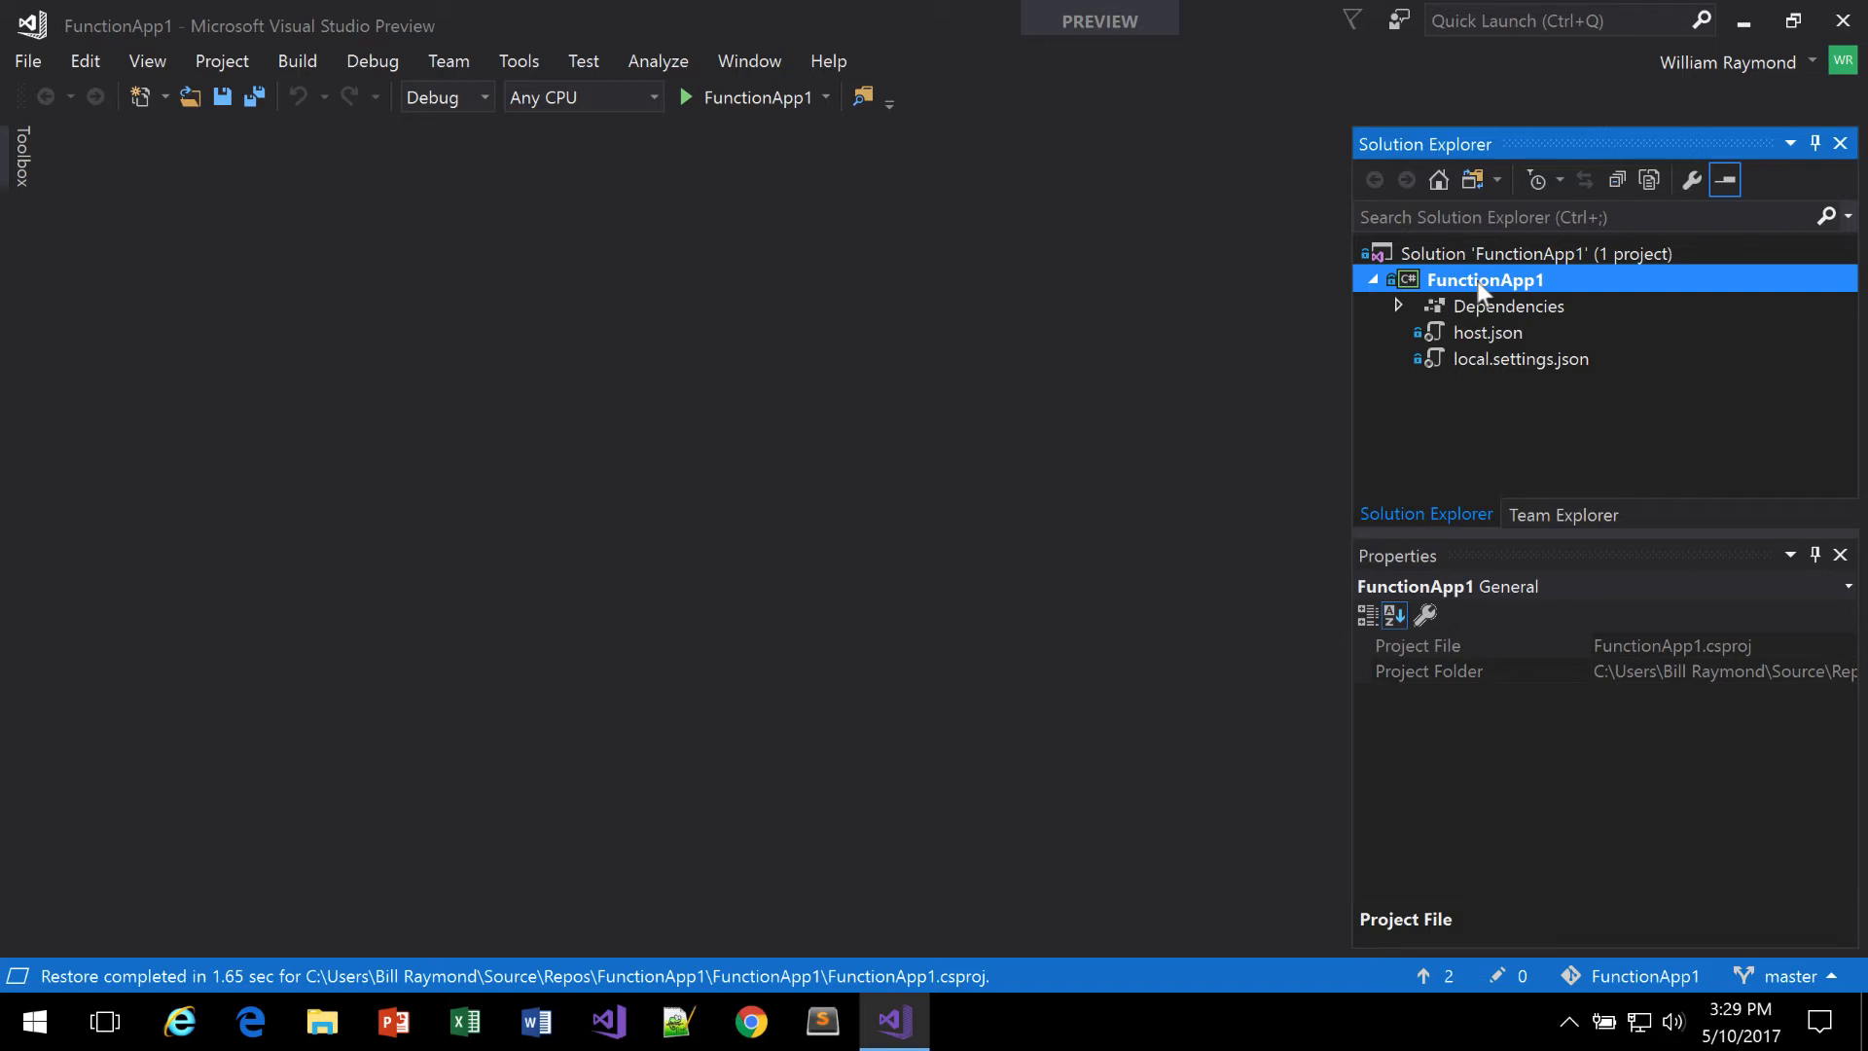
Step: Add a new Azure Function item to FunctionApp1, reaching the trigger template choices
right_click(1485, 278)
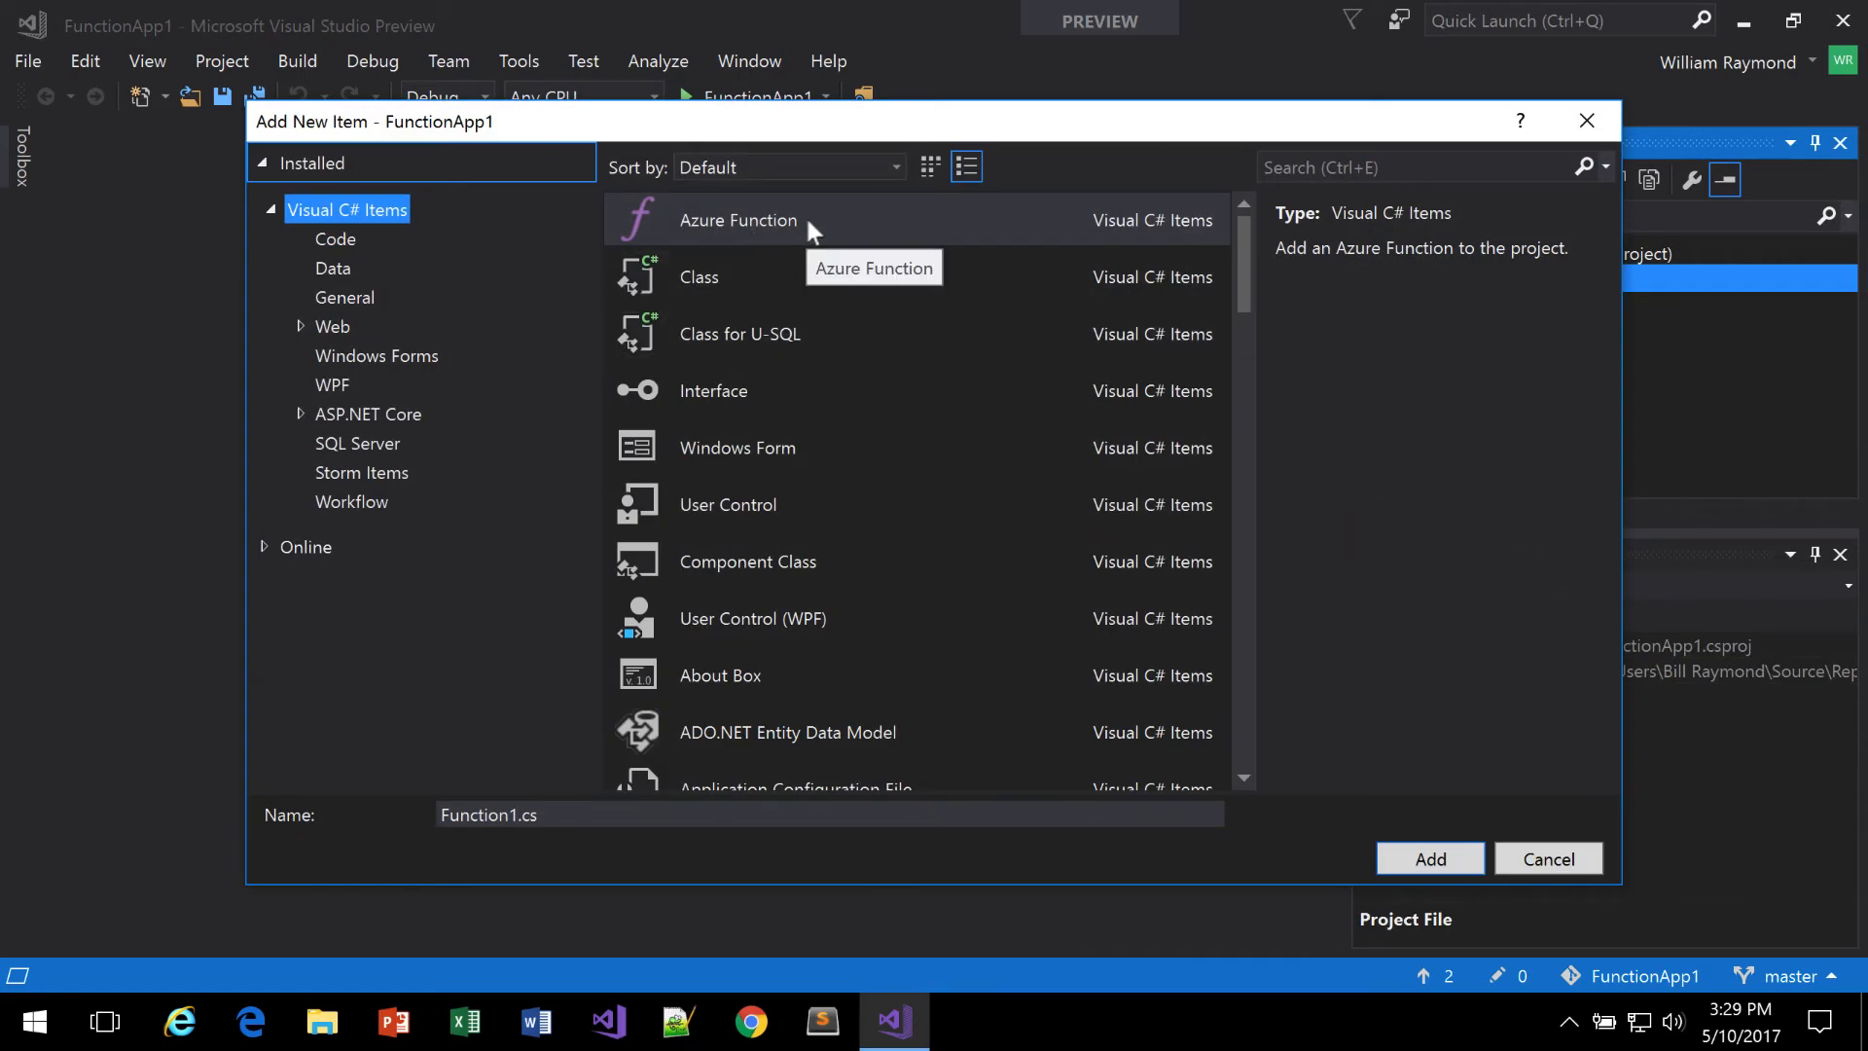
click(1419, 167)
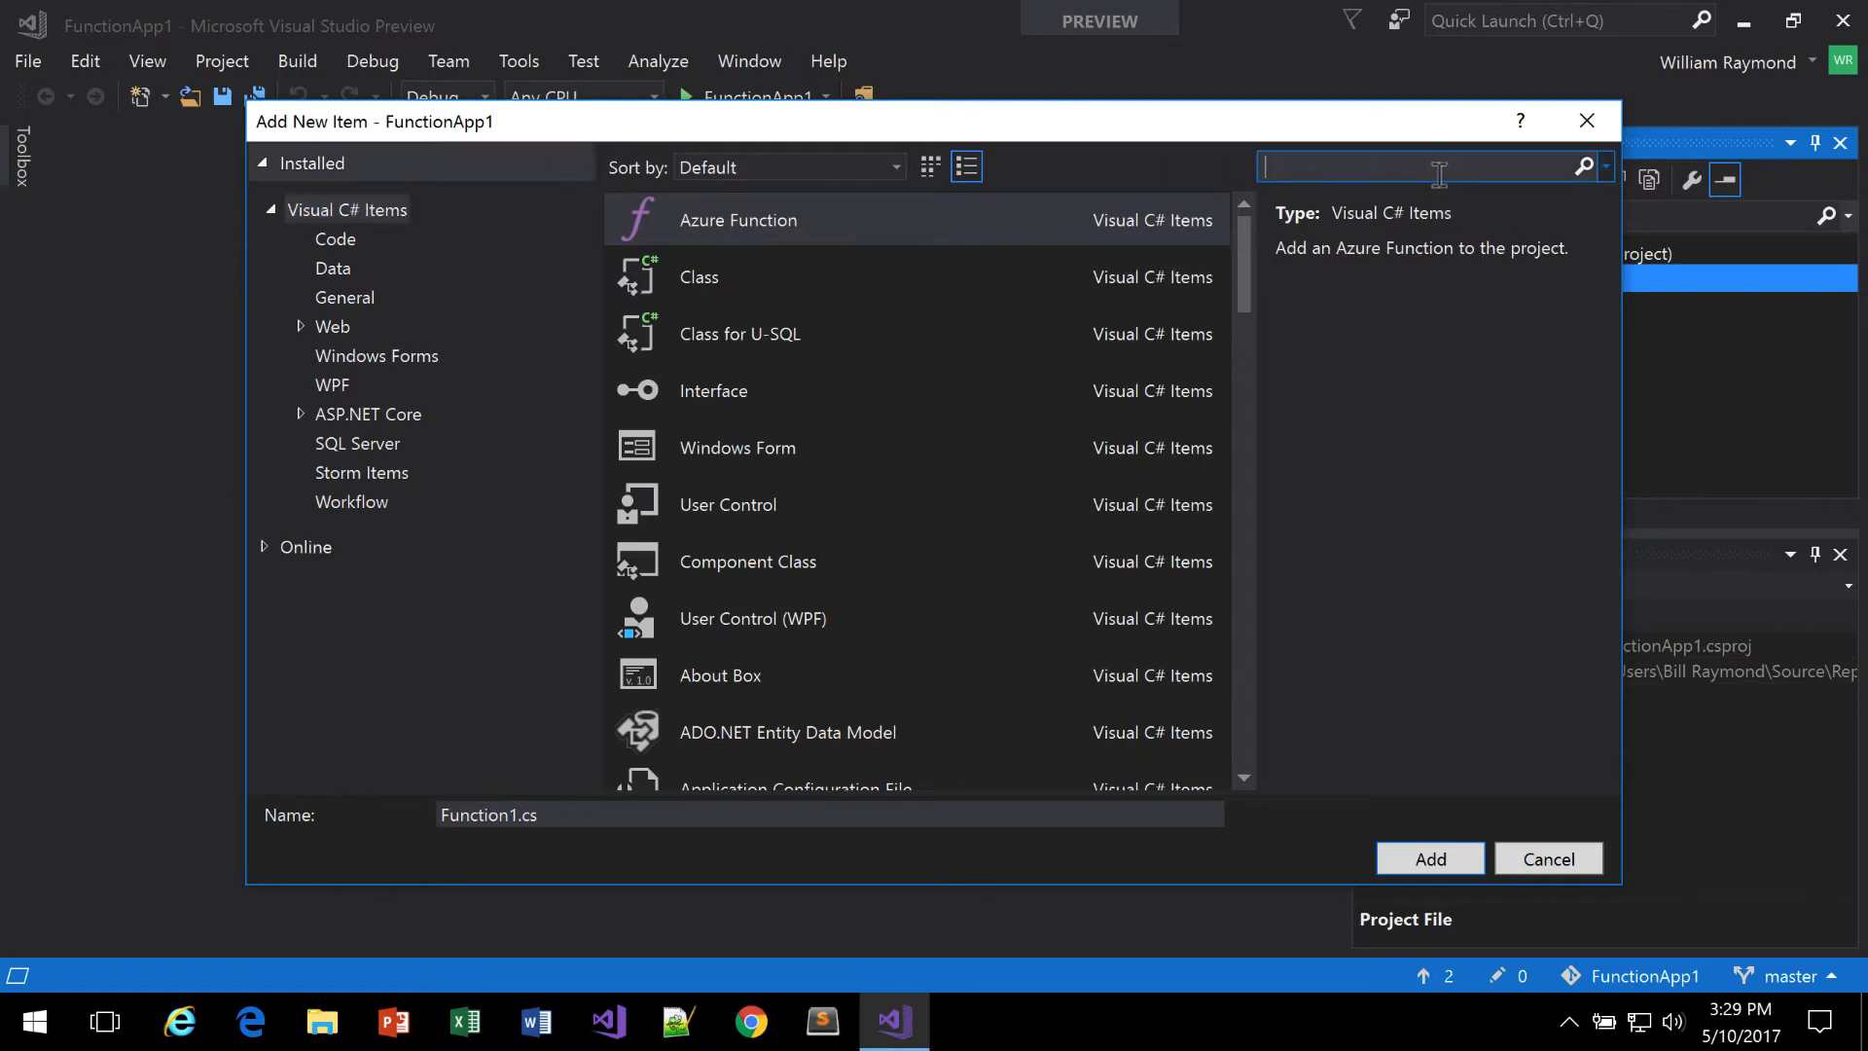
text(azure)
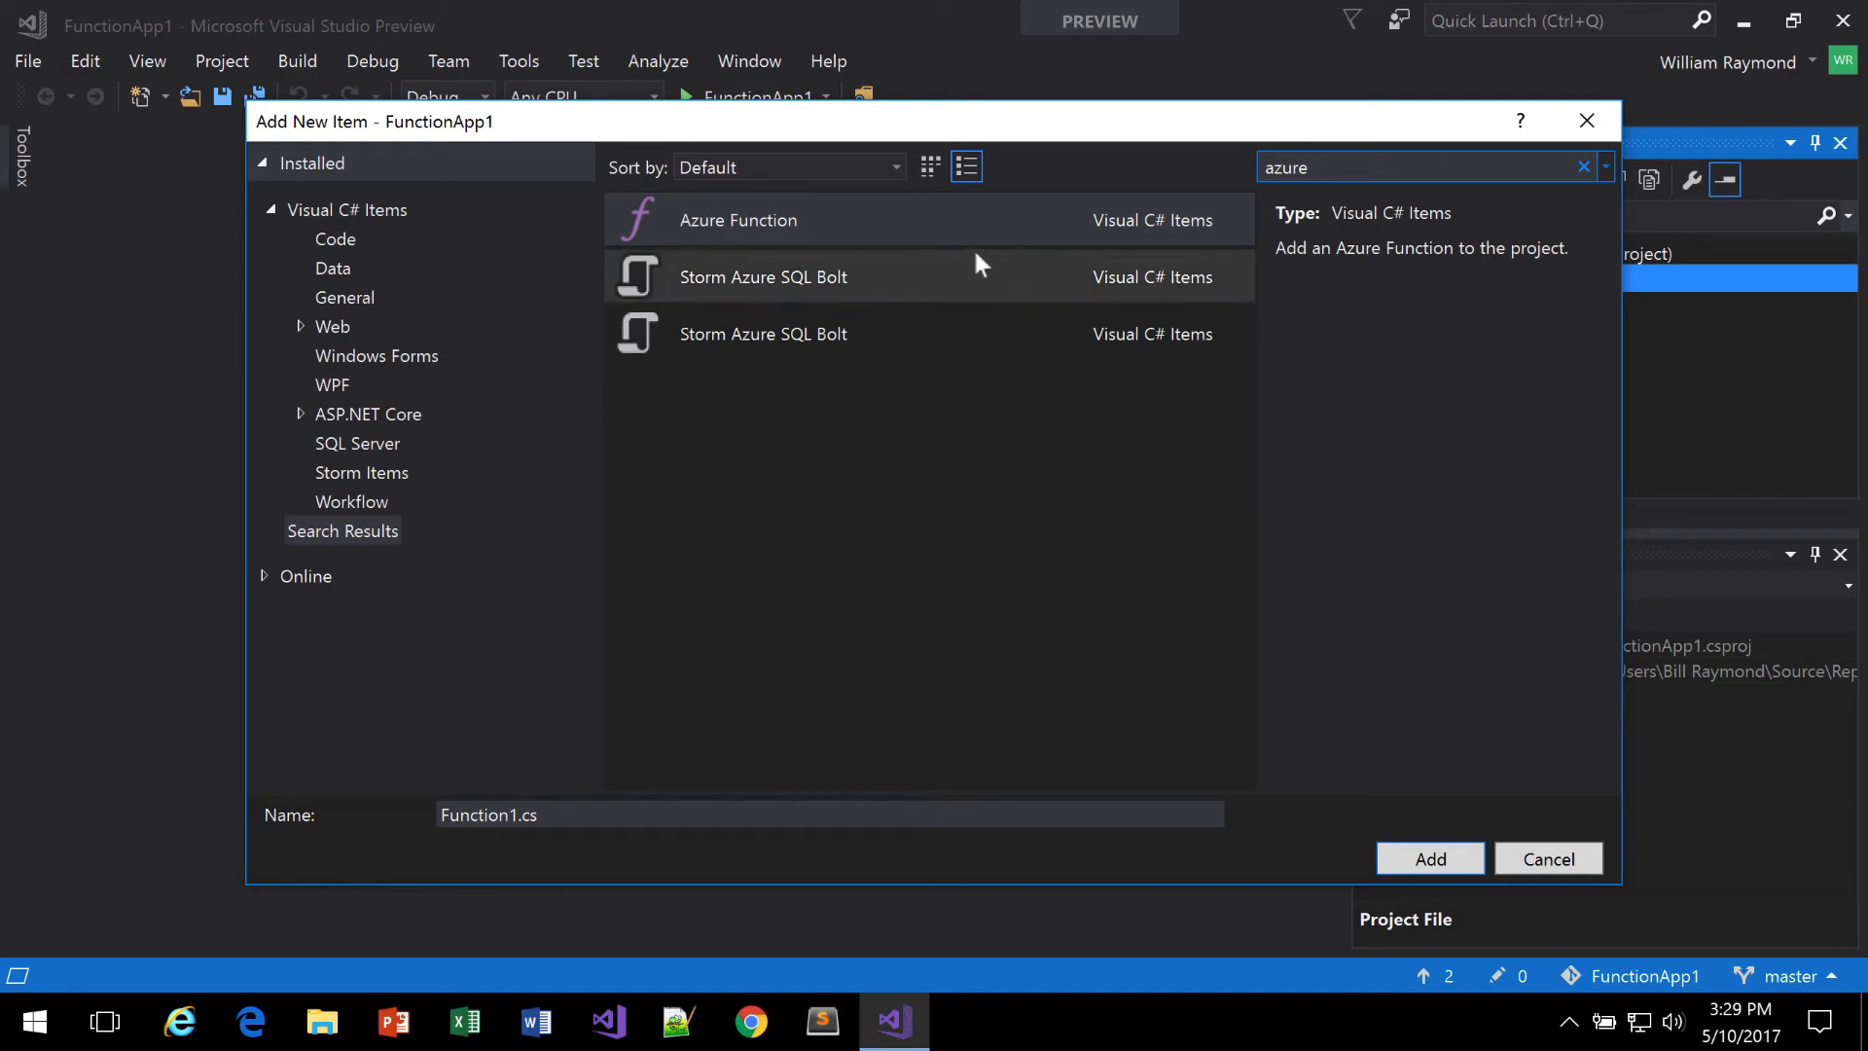
click(737, 220)
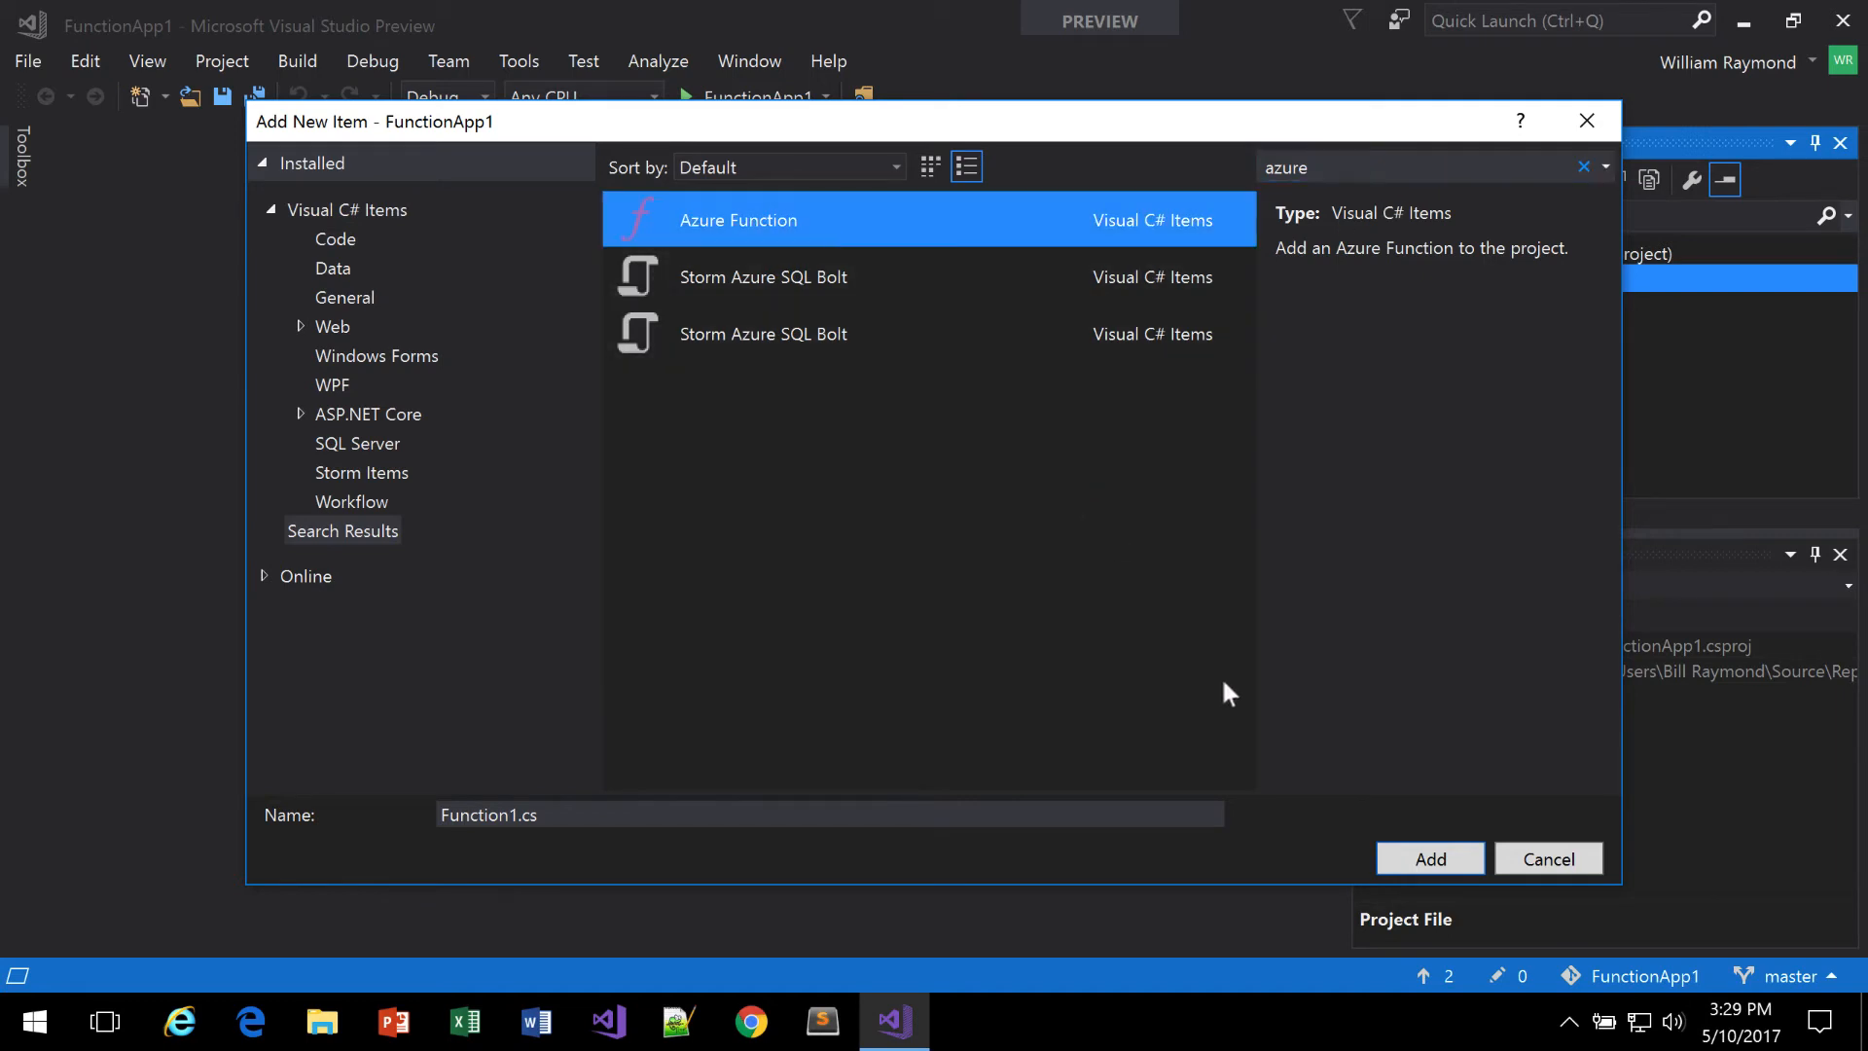
mouse_move(1431, 858)
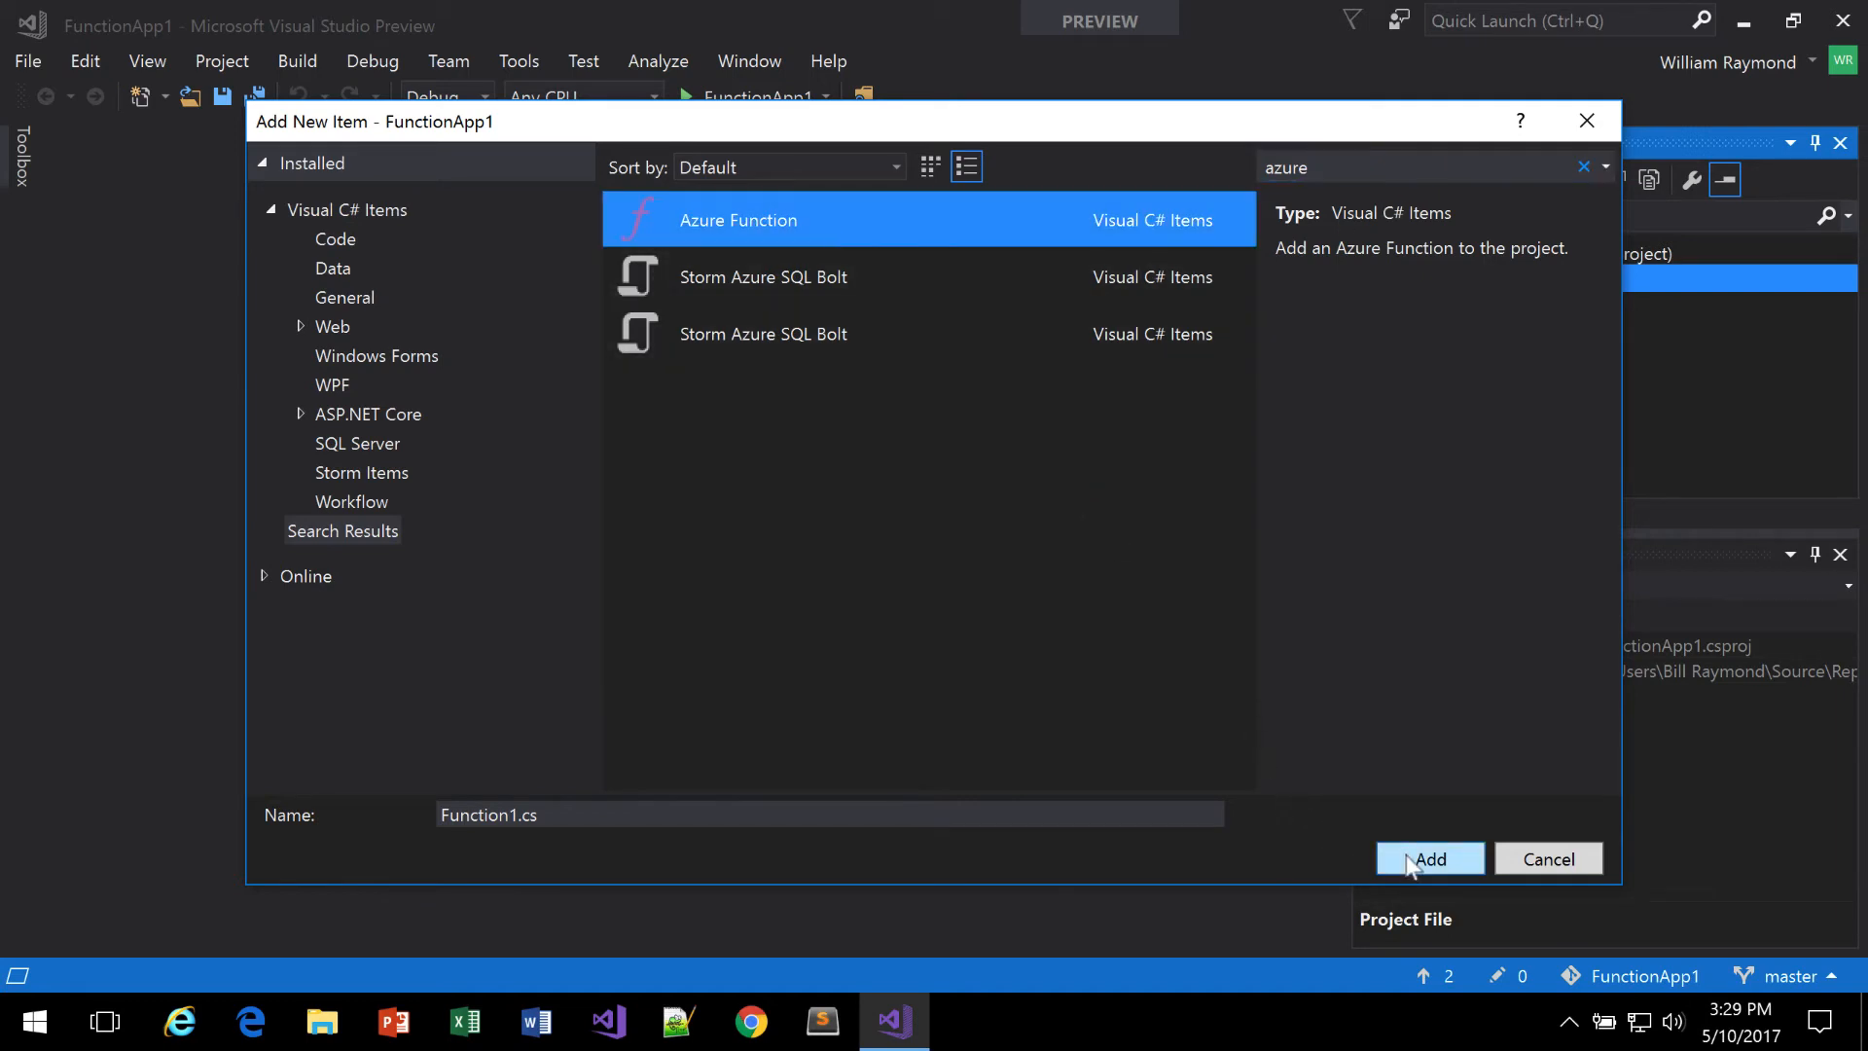
click(1428, 858)
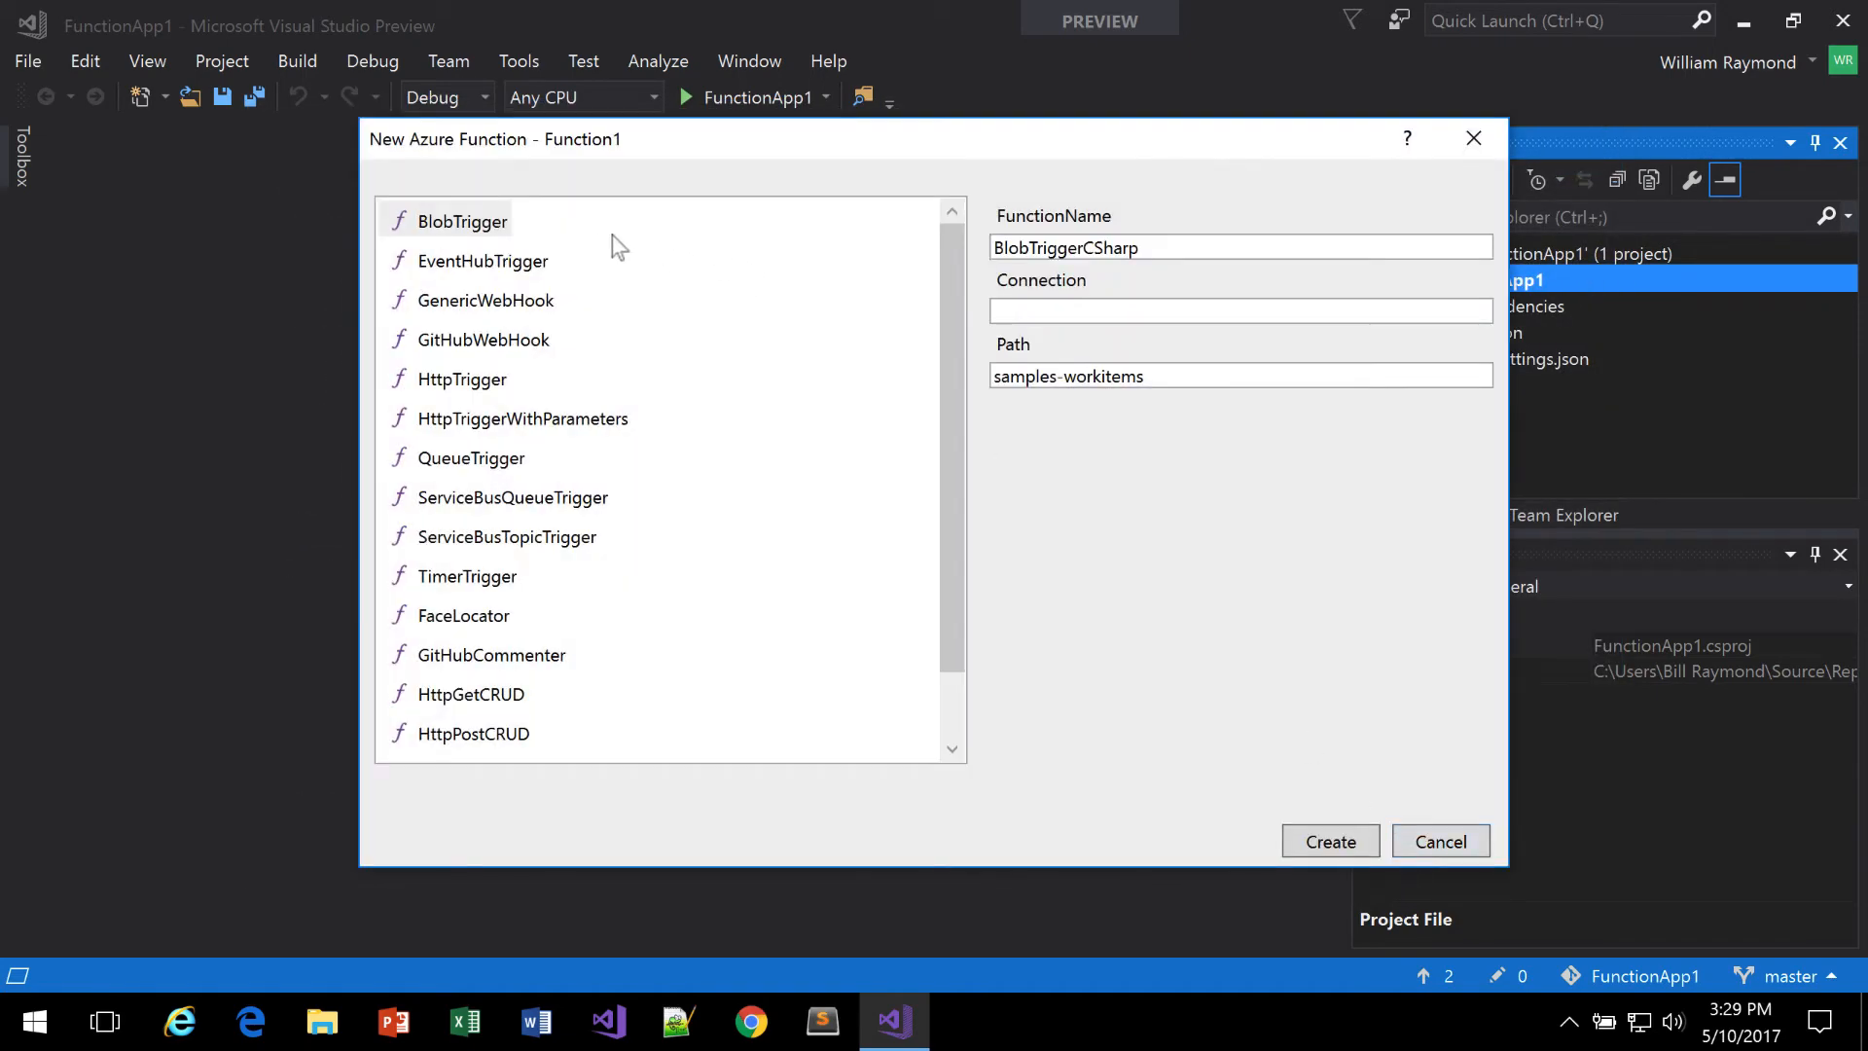
mouse_move(514, 463)
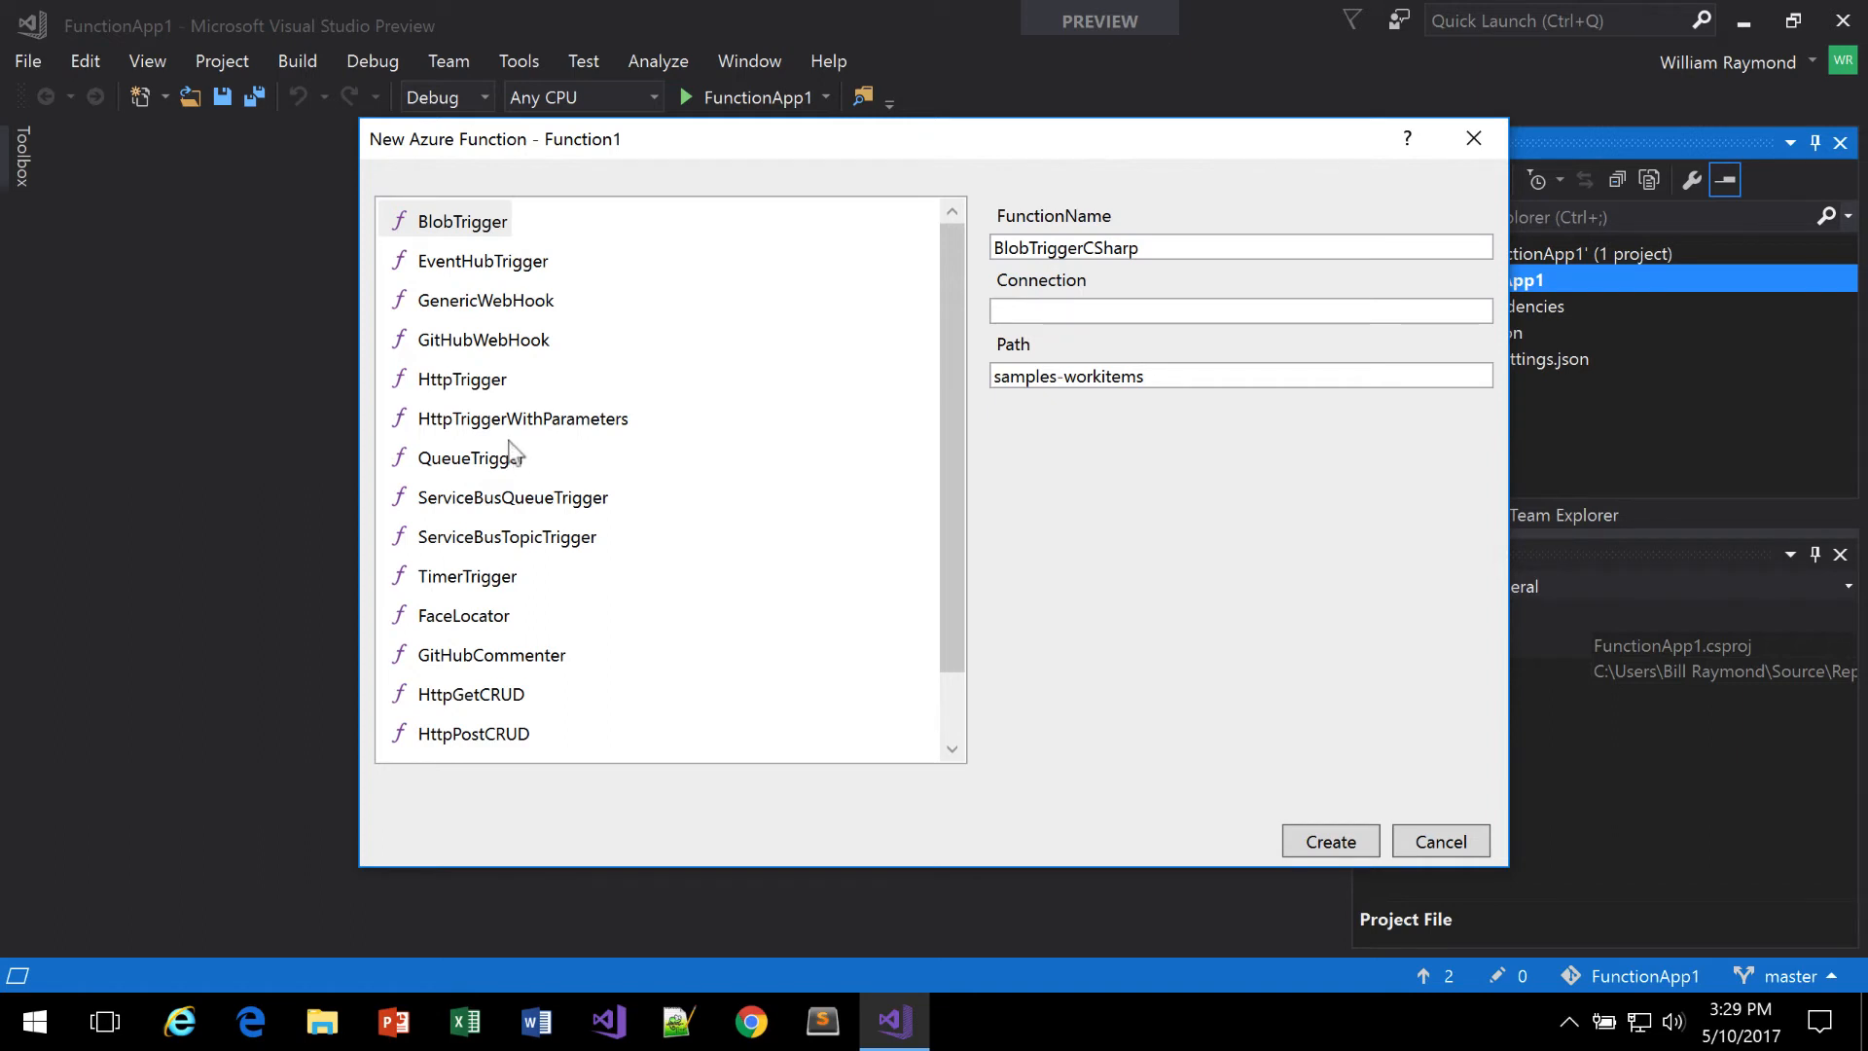
Step: Create the HttpTrigger function HttpTriggerCSharp as Function1.cs
click(461, 379)
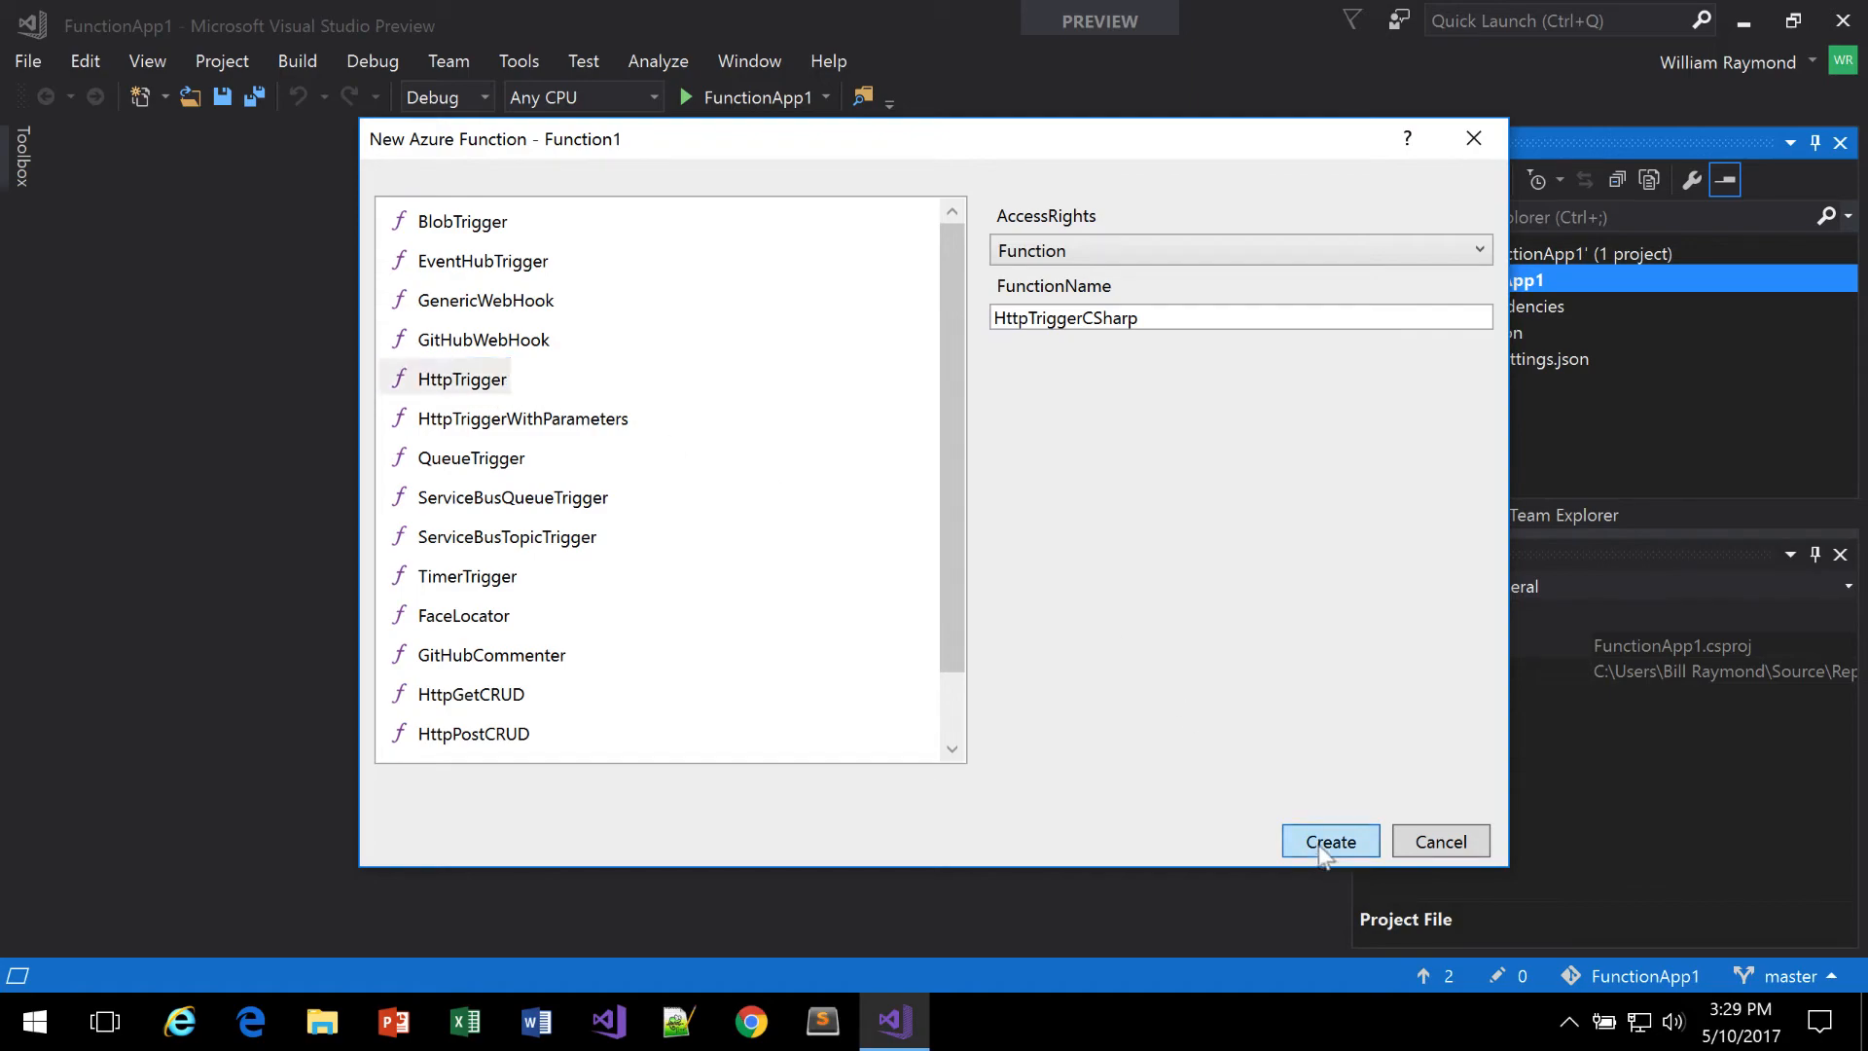
click(1329, 841)
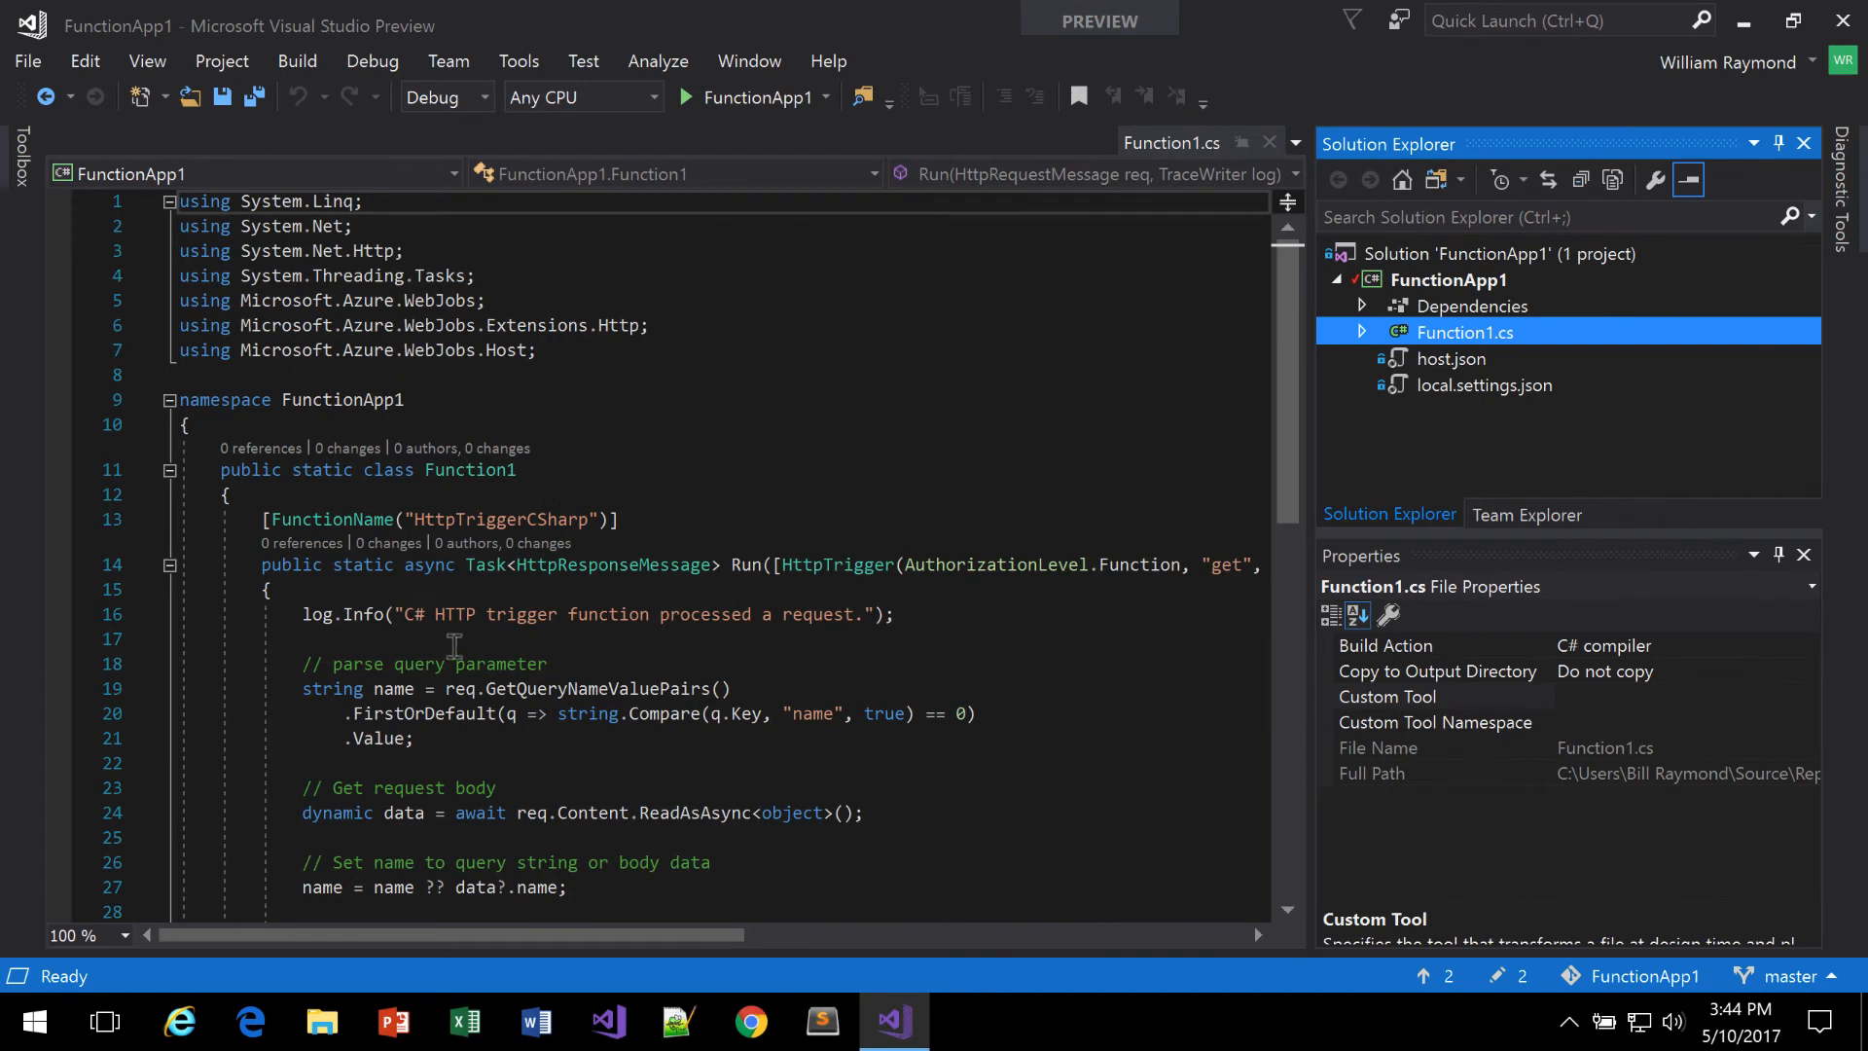
mouse_move(417, 615)
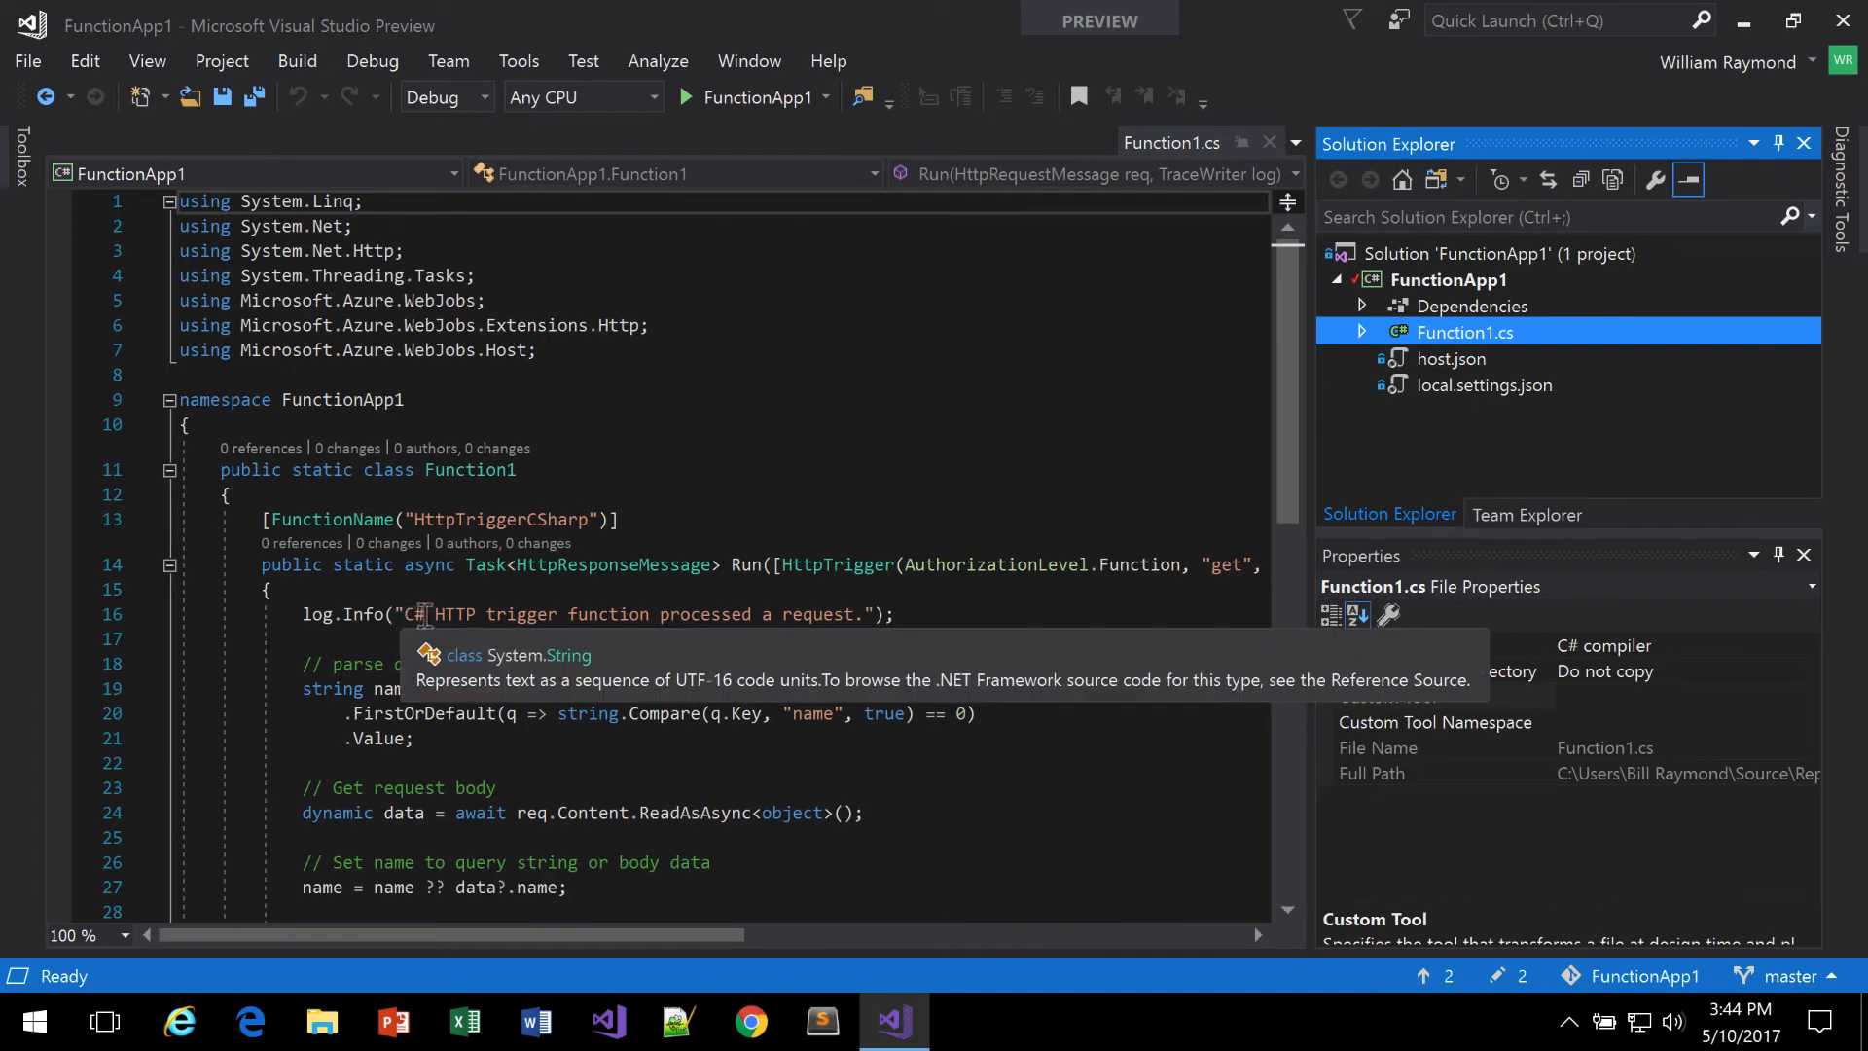
mouse_move(920, 535)
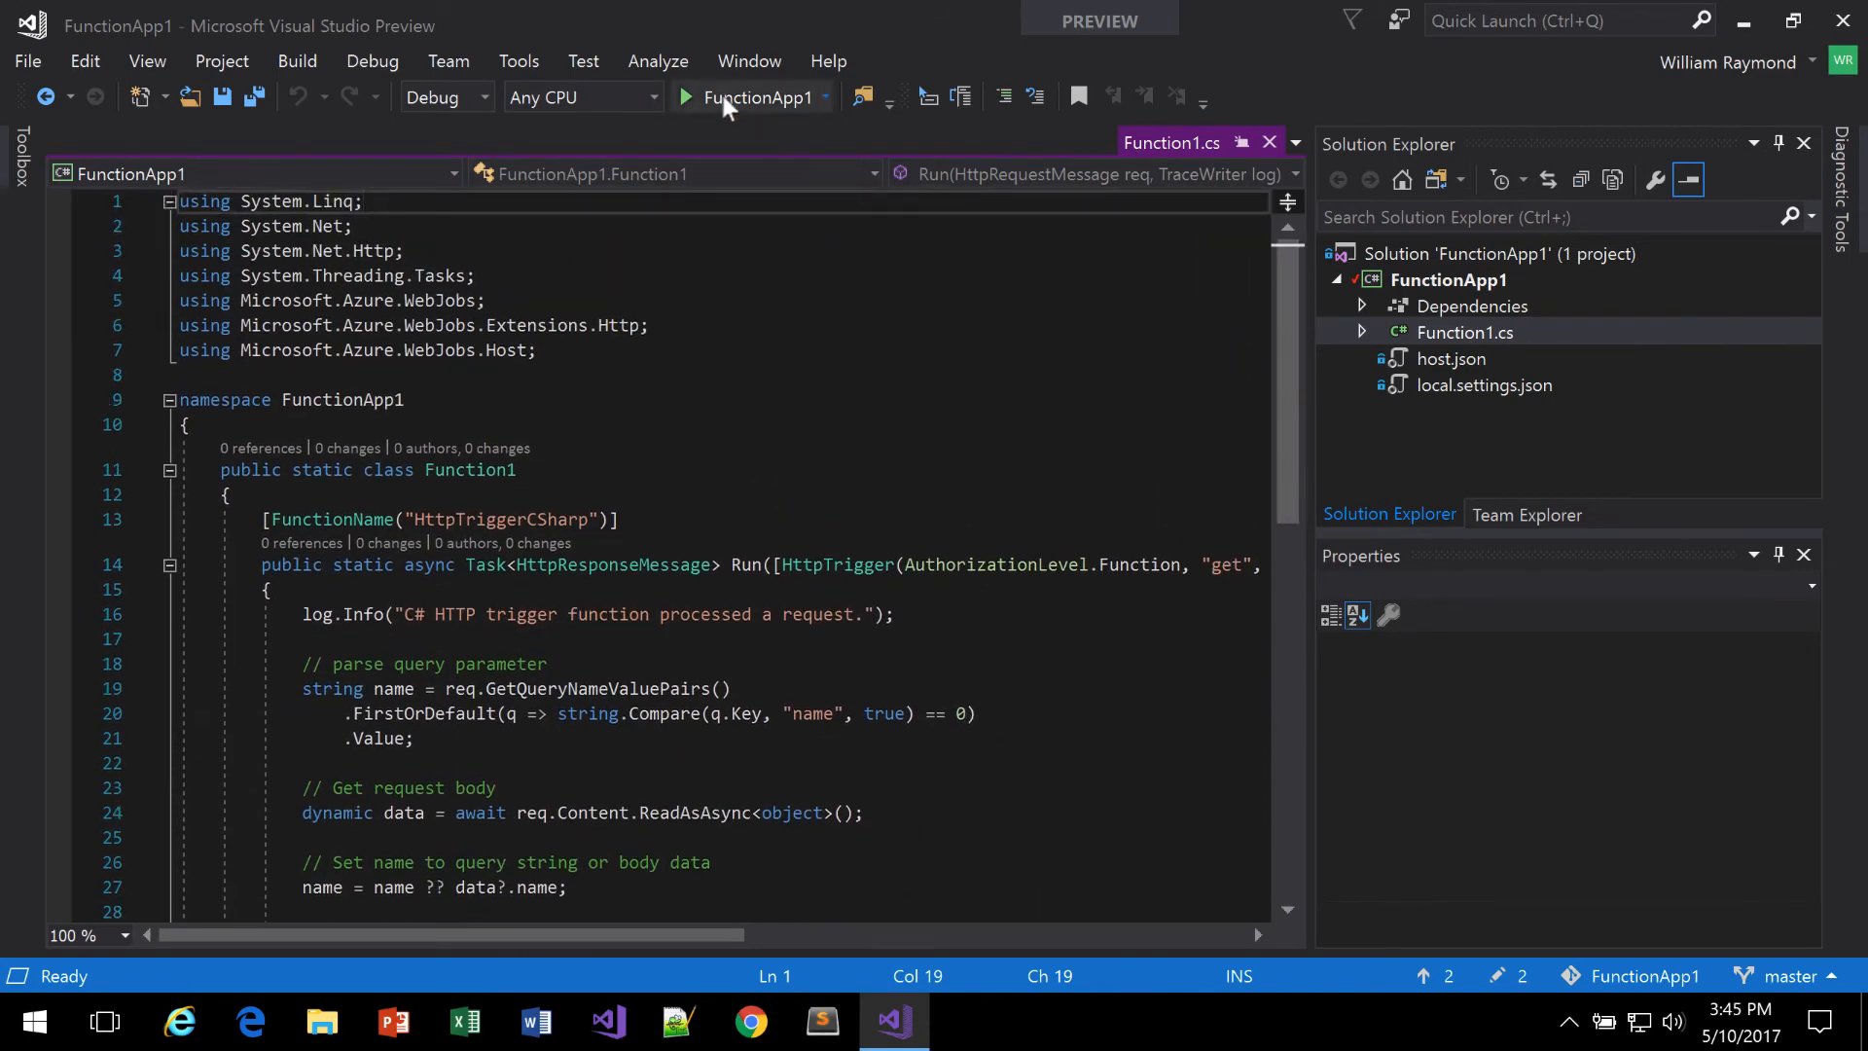
mouse_move(759, 97)
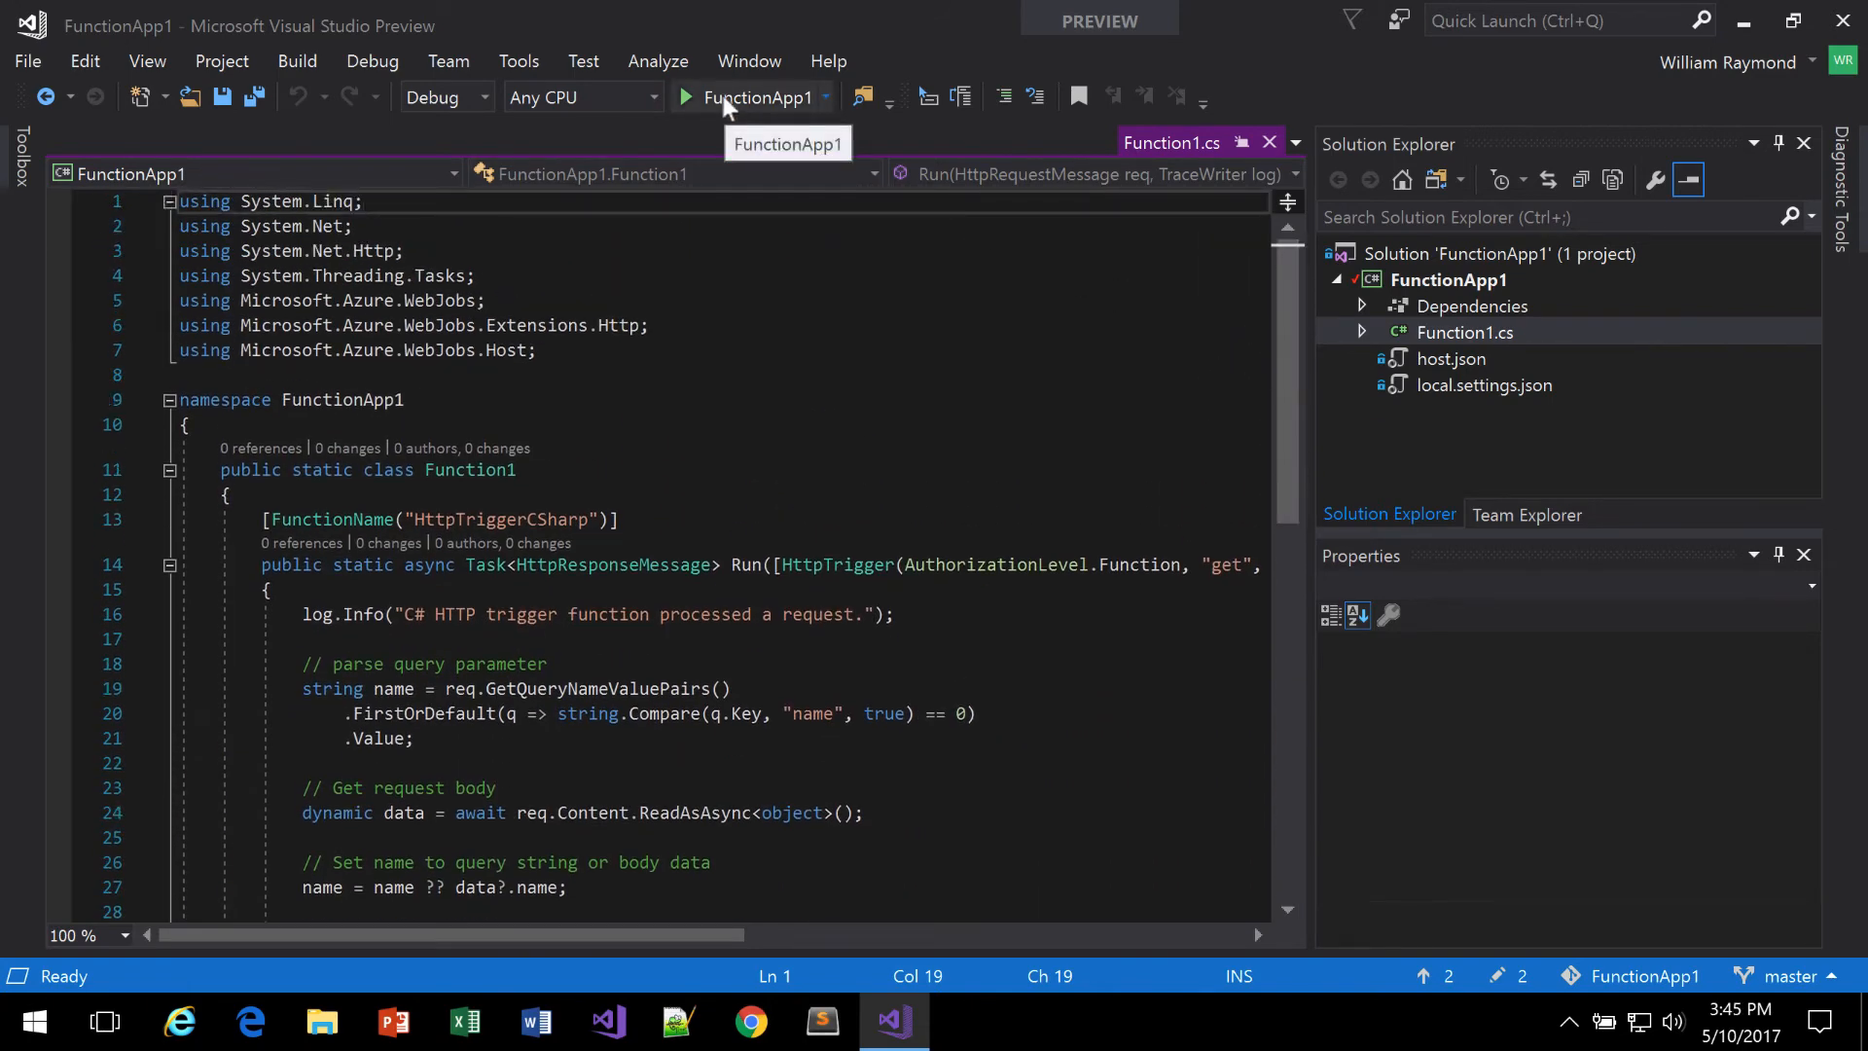
Step: Start FunctionApp1 locally, reaching the Azure Functions CLI tools download prompt
click(685, 97)
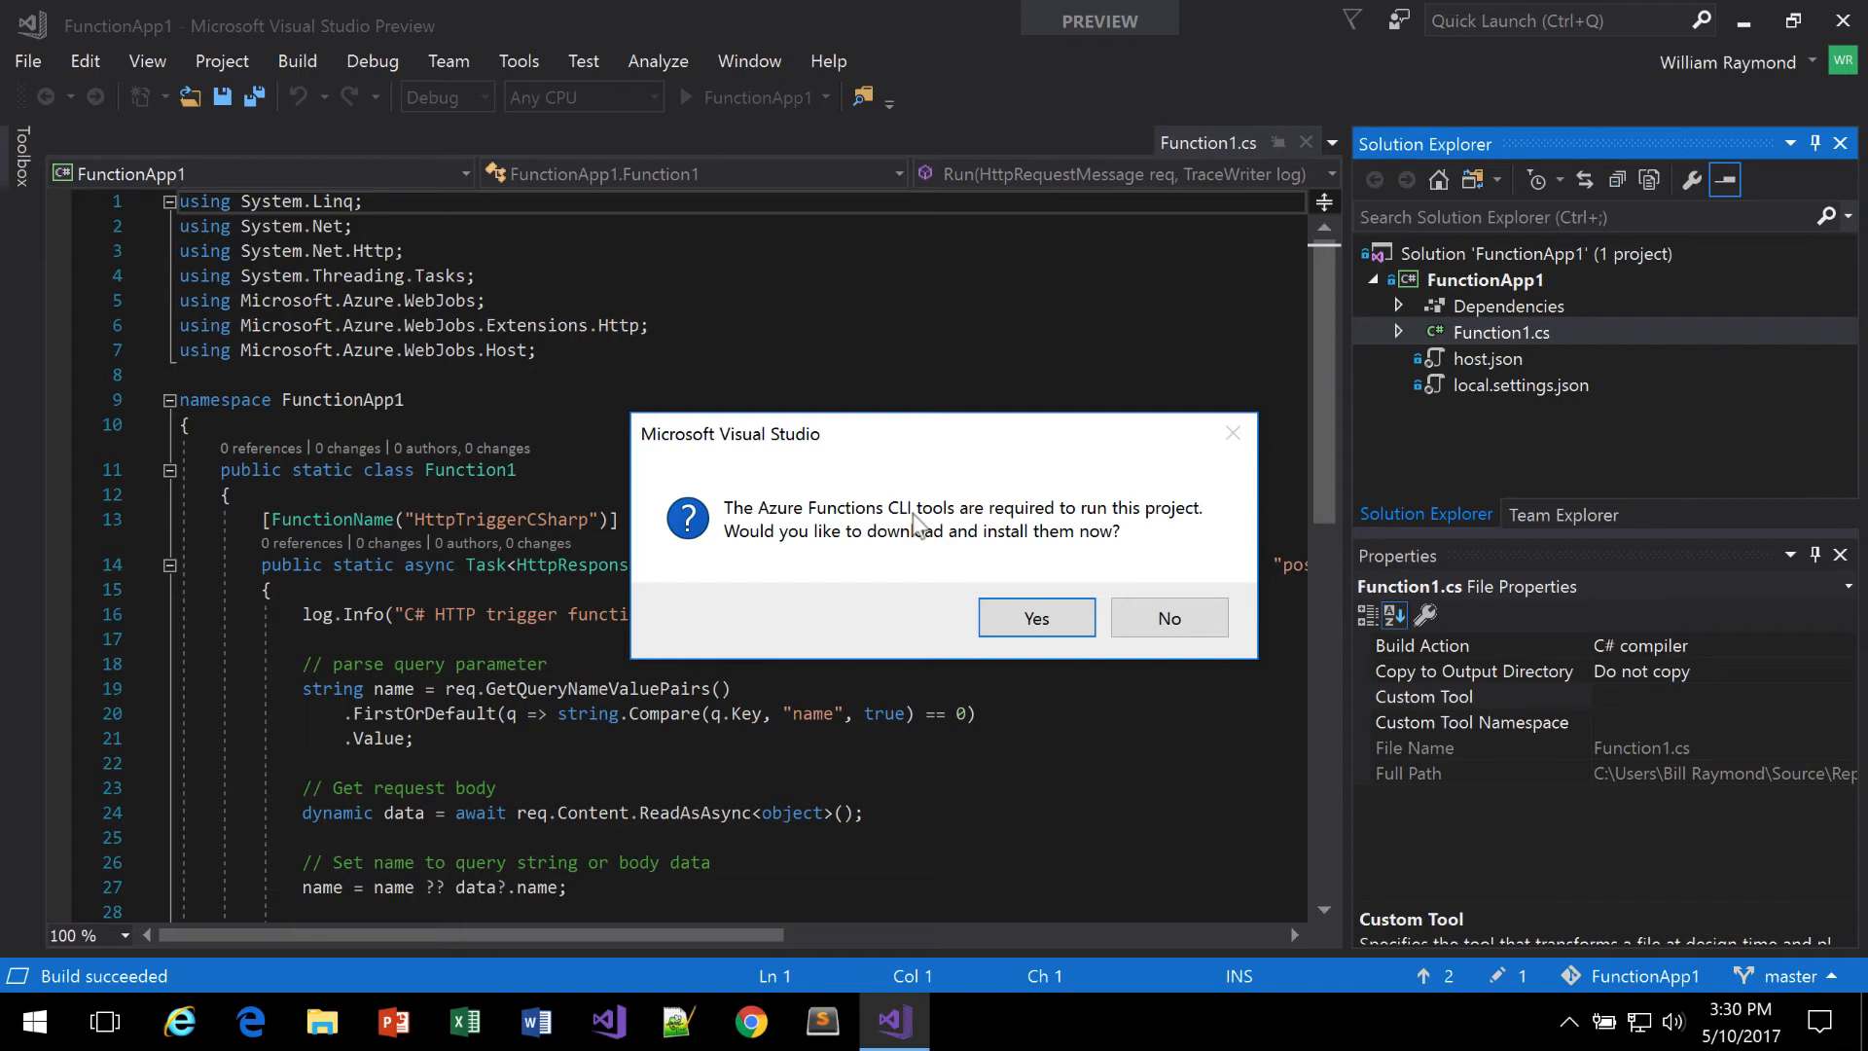
mouse_move(914, 527)
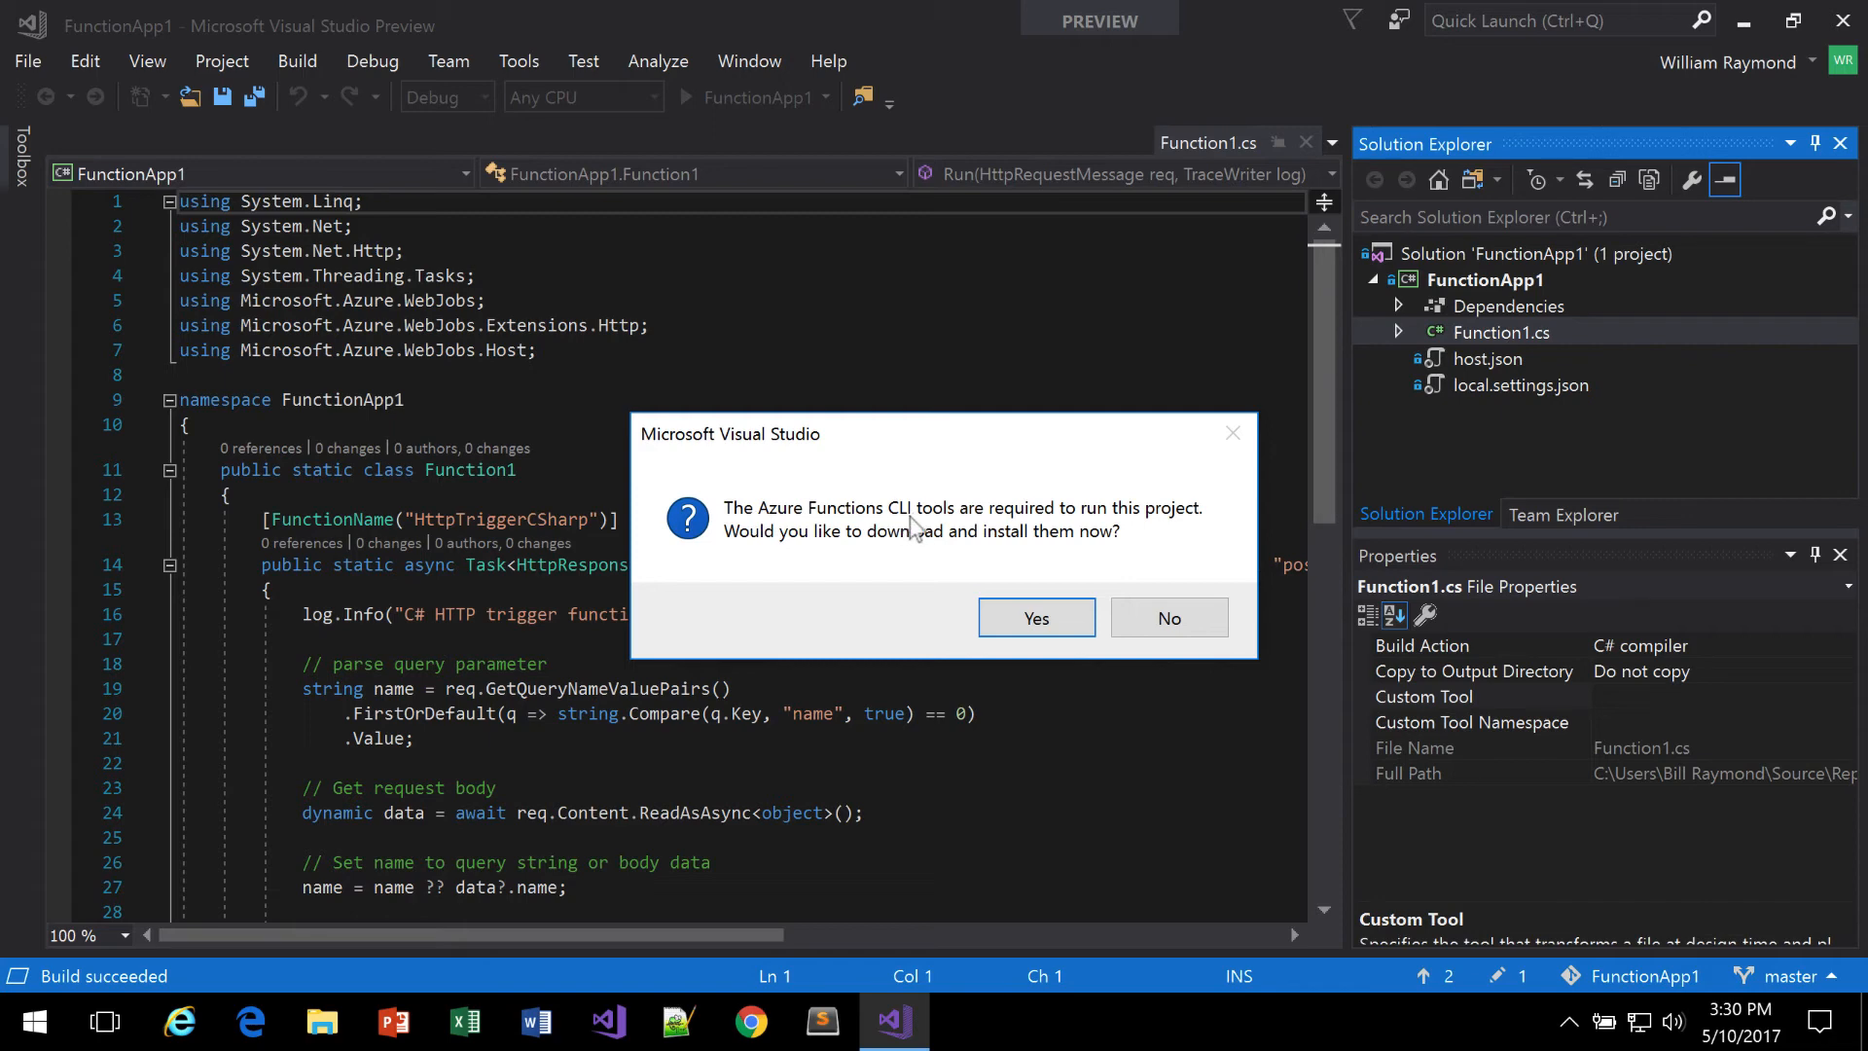
mouse_move(917, 537)
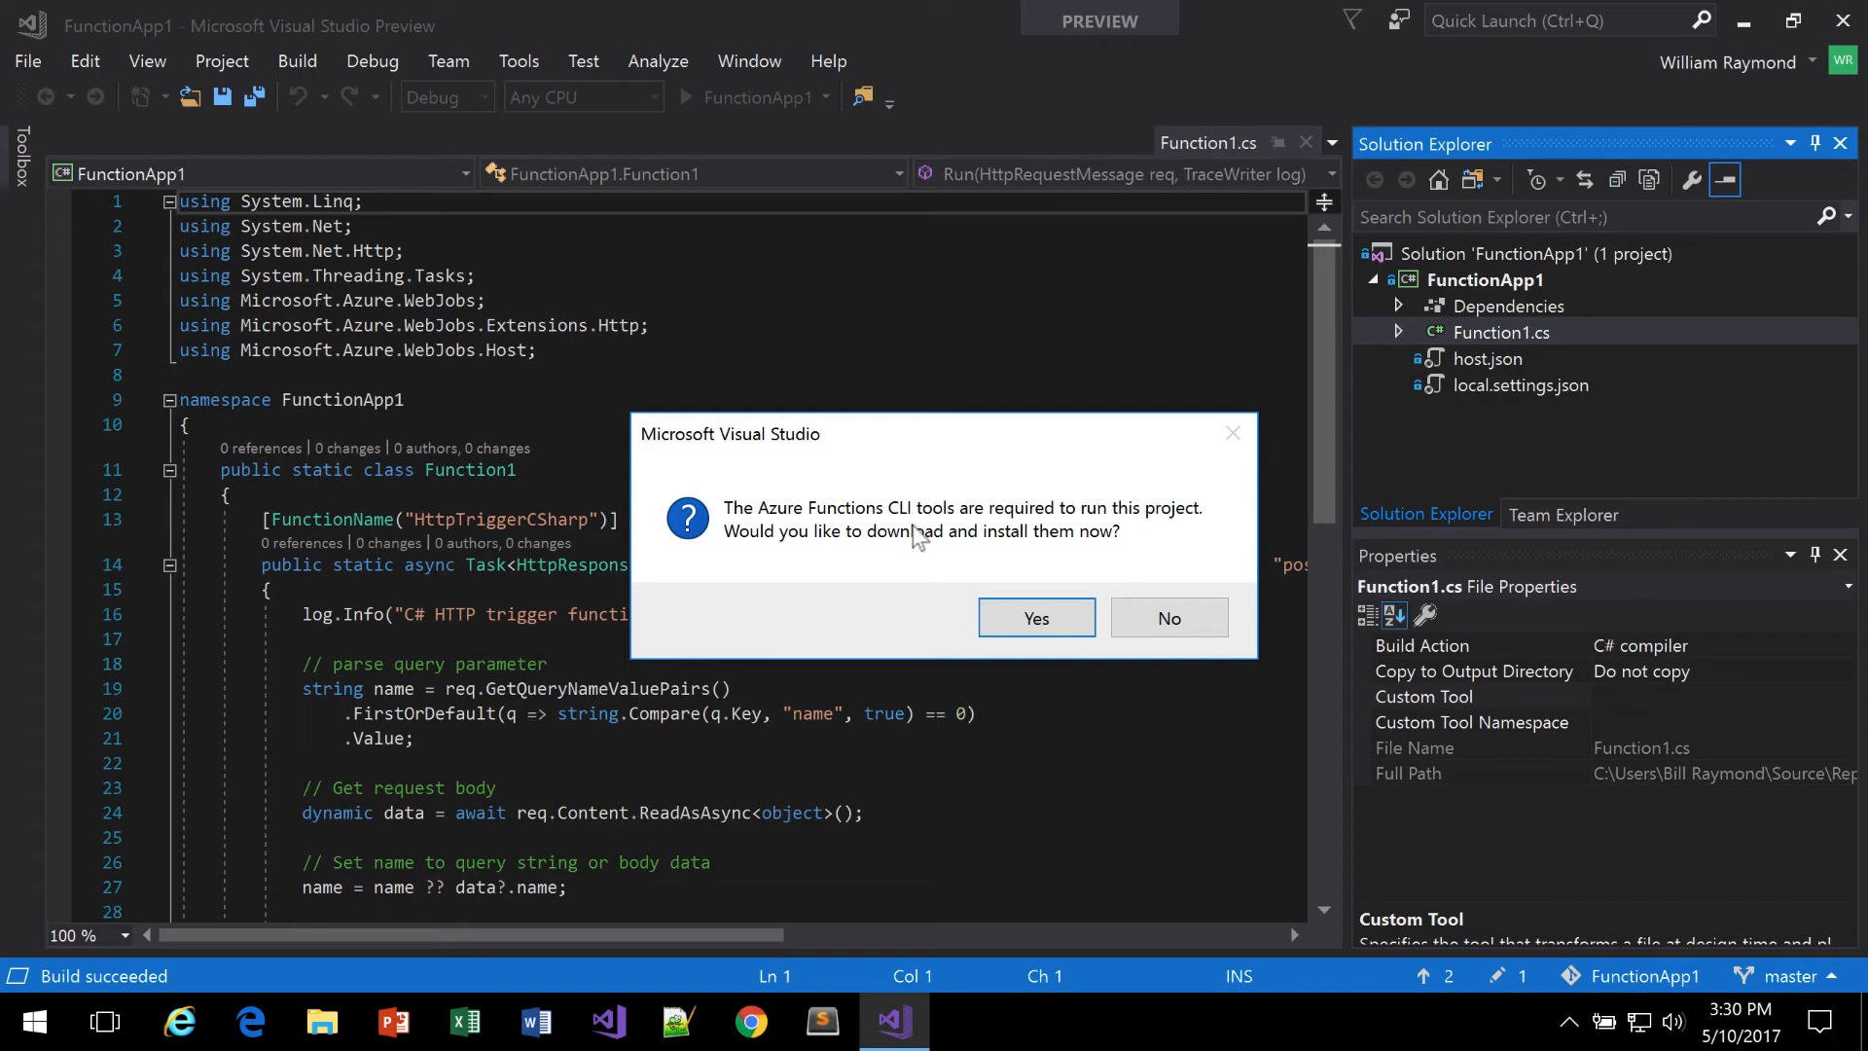
mouse_move(937, 591)
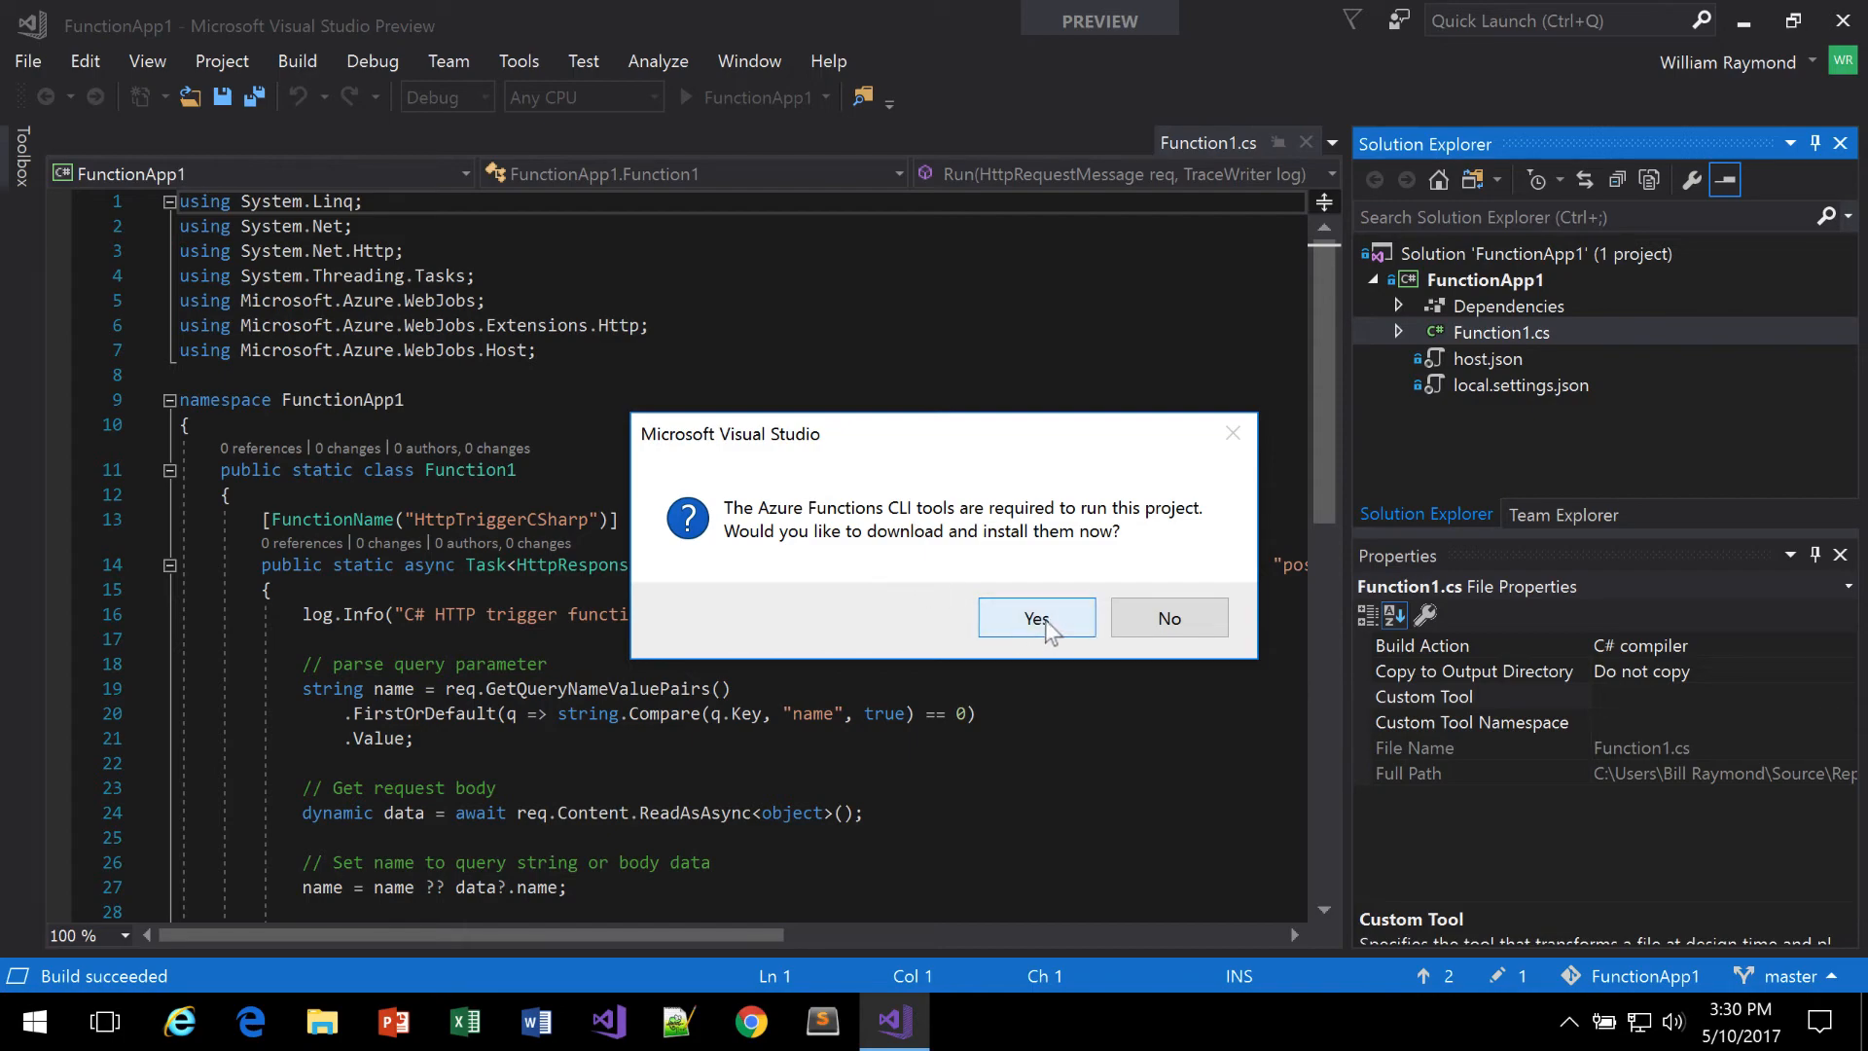
Step: Accept installing the Azure Functions CLI tools and select the HttpTriggerCSharp localhost:7071 endpoint address
click(1036, 618)
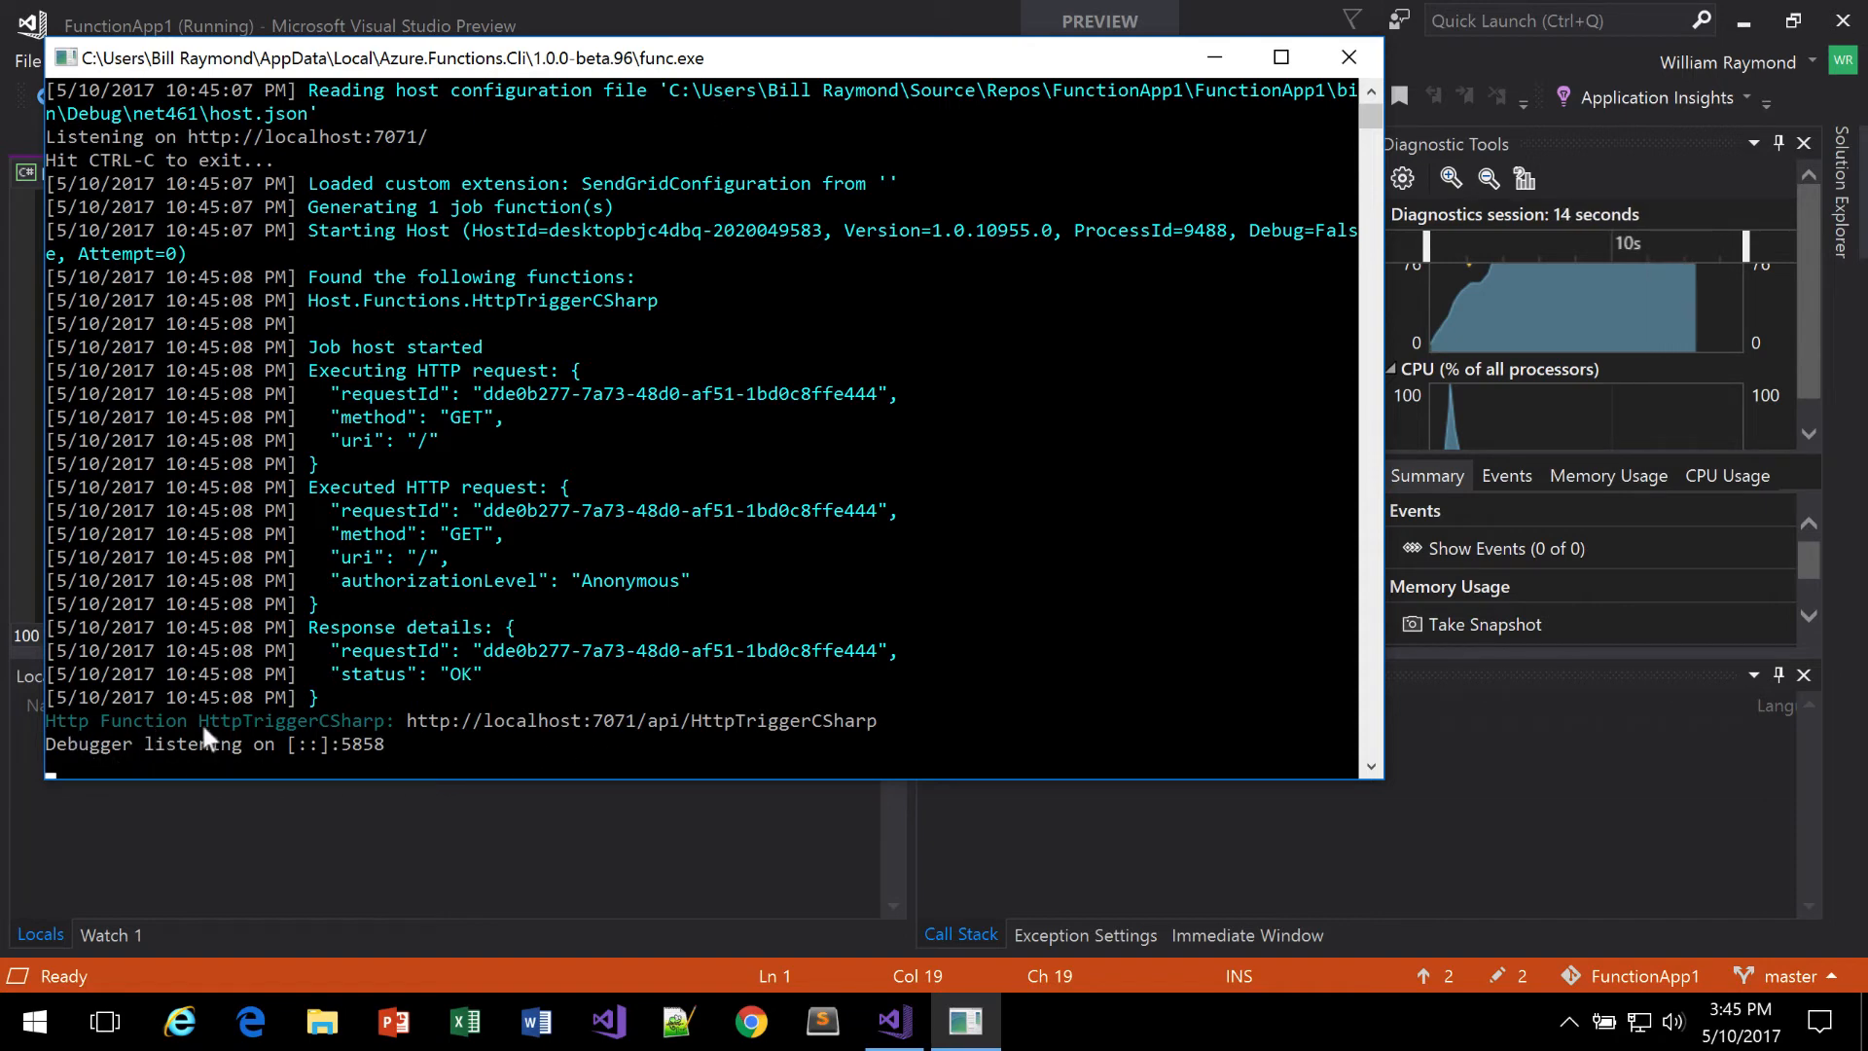
mouse_move(273, 754)
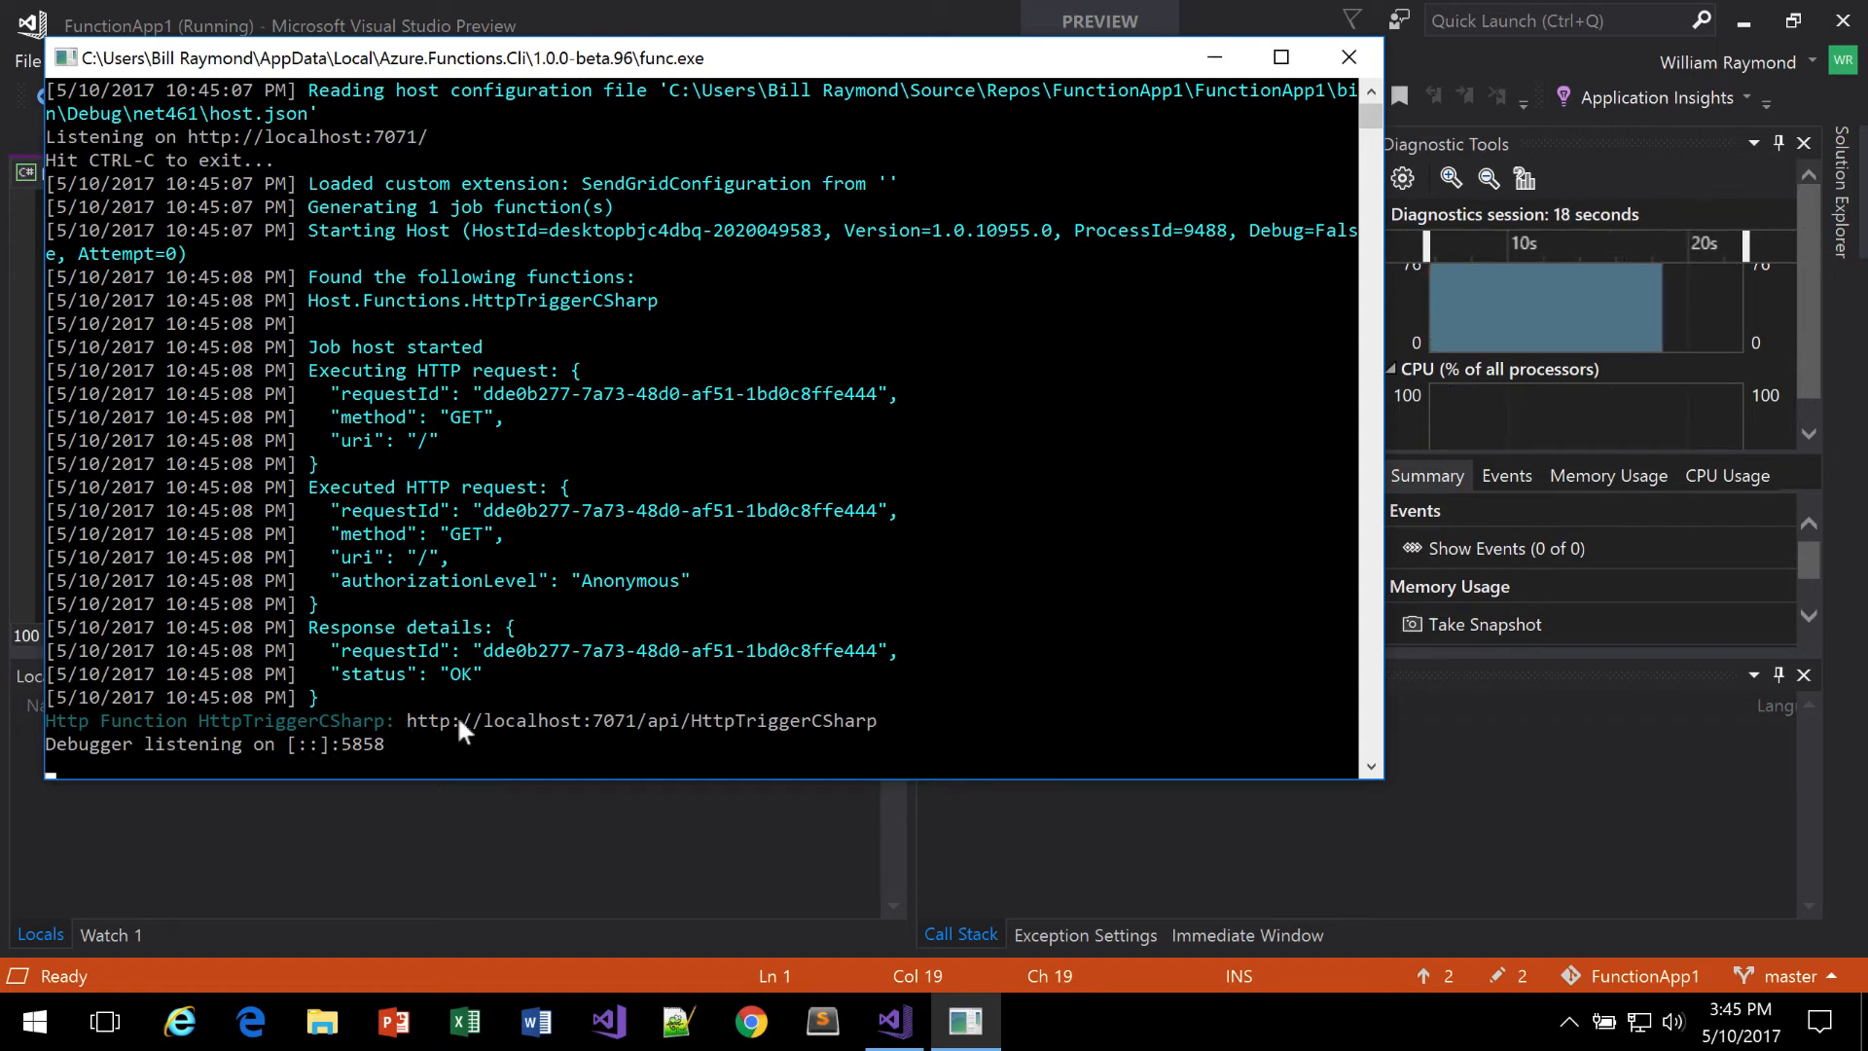
mouse_move(868, 730)
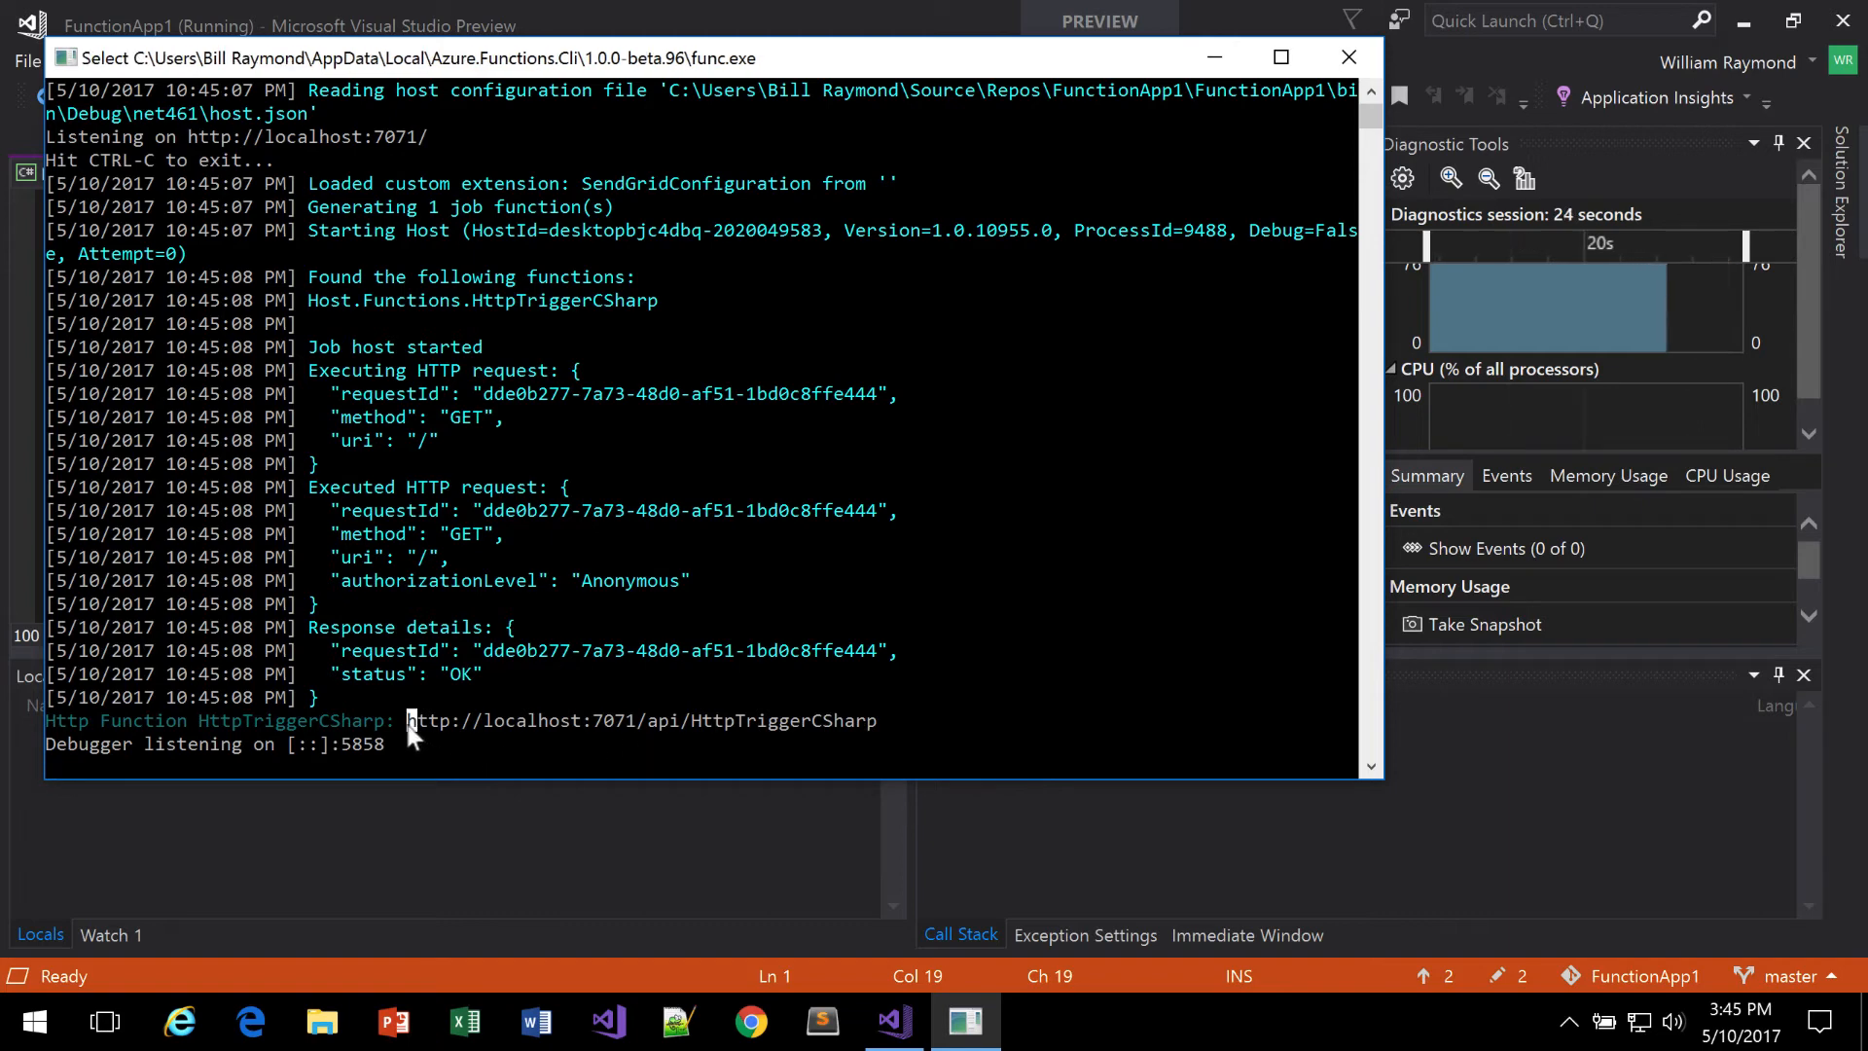
drag(408, 720, 876, 720)
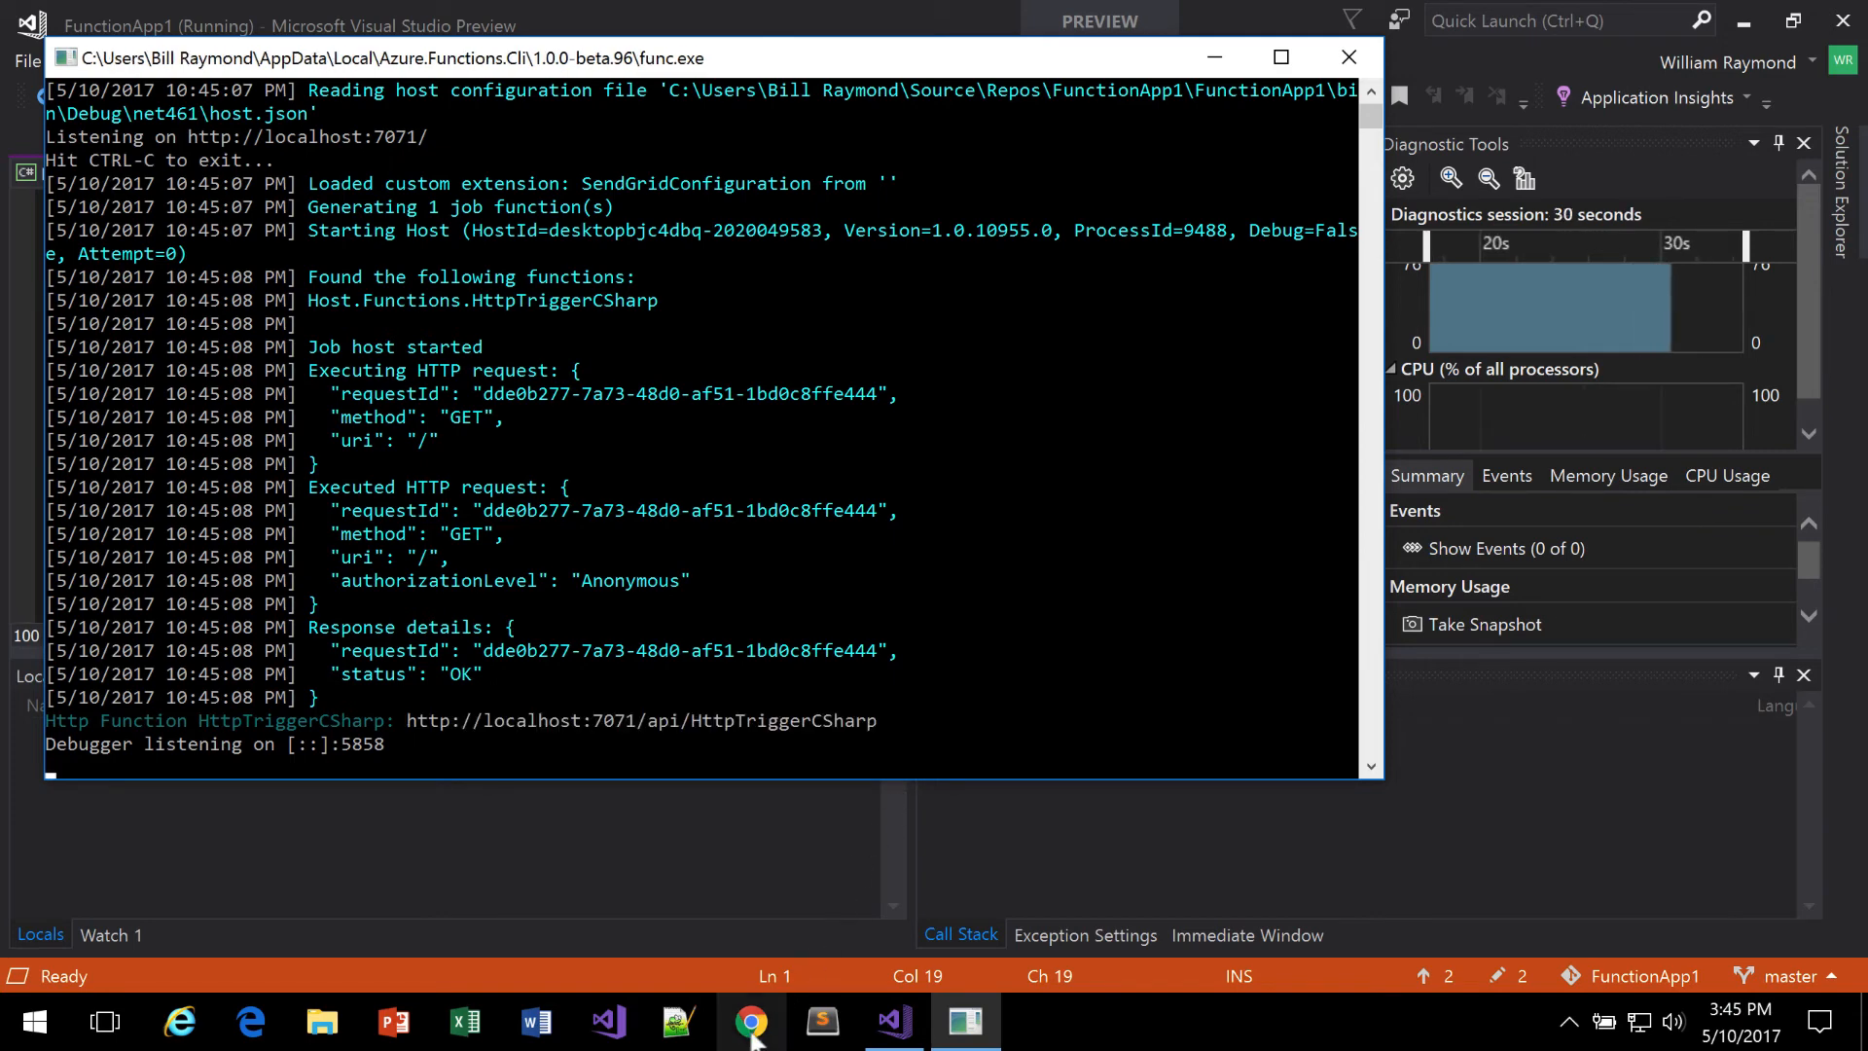
click(747, 1022)
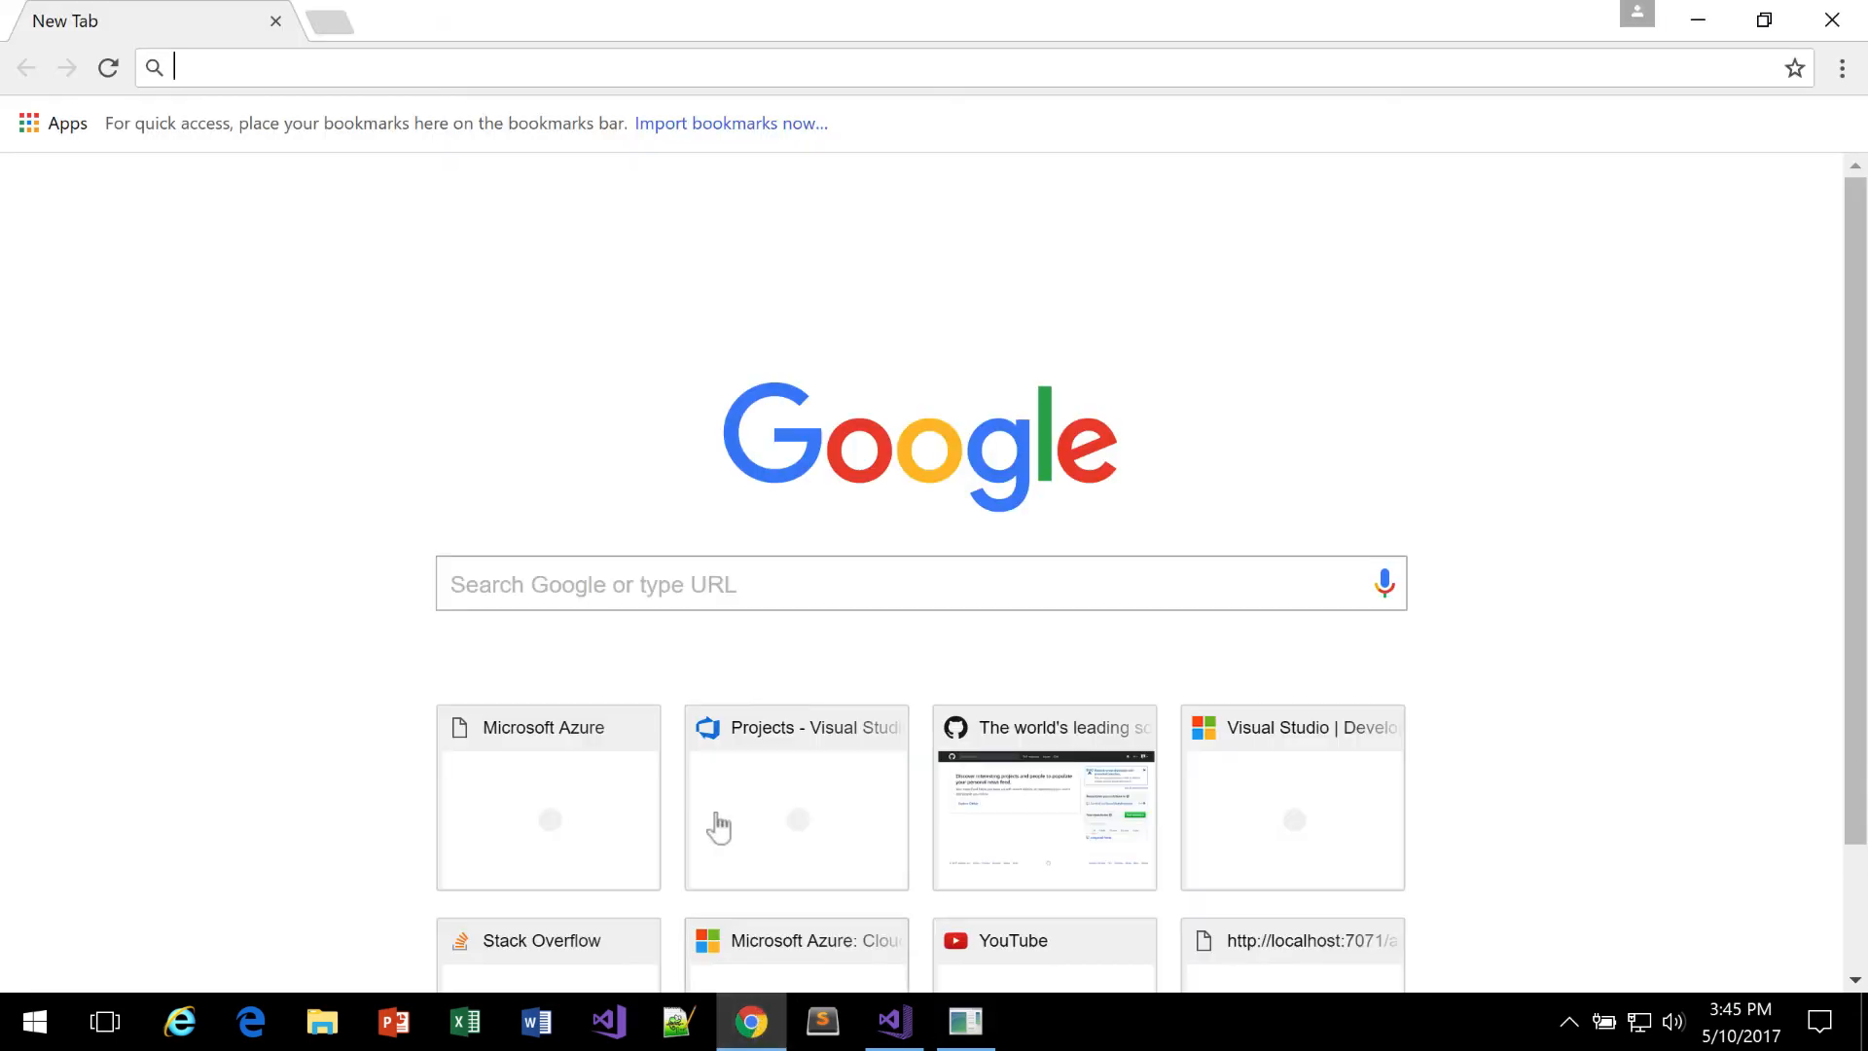
text(http://localhost:7071/api/HttpTriggerCSharp)
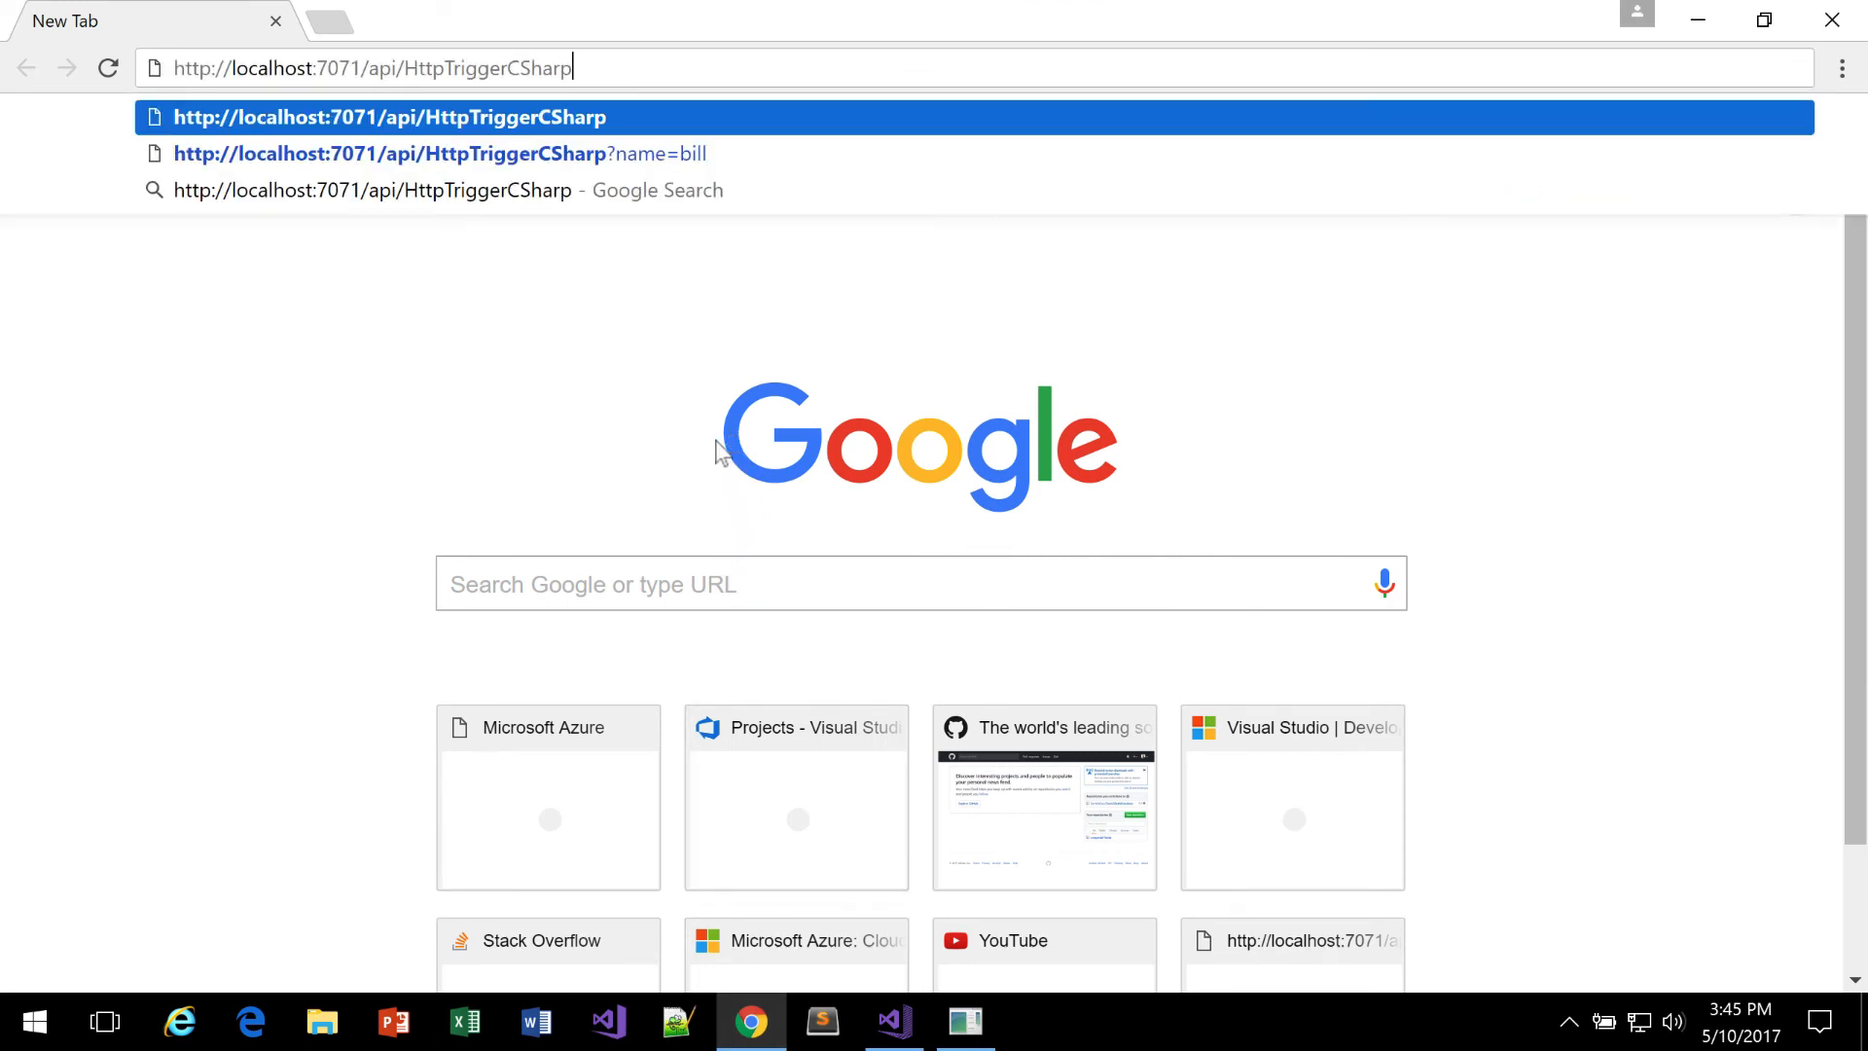
key(Enter)
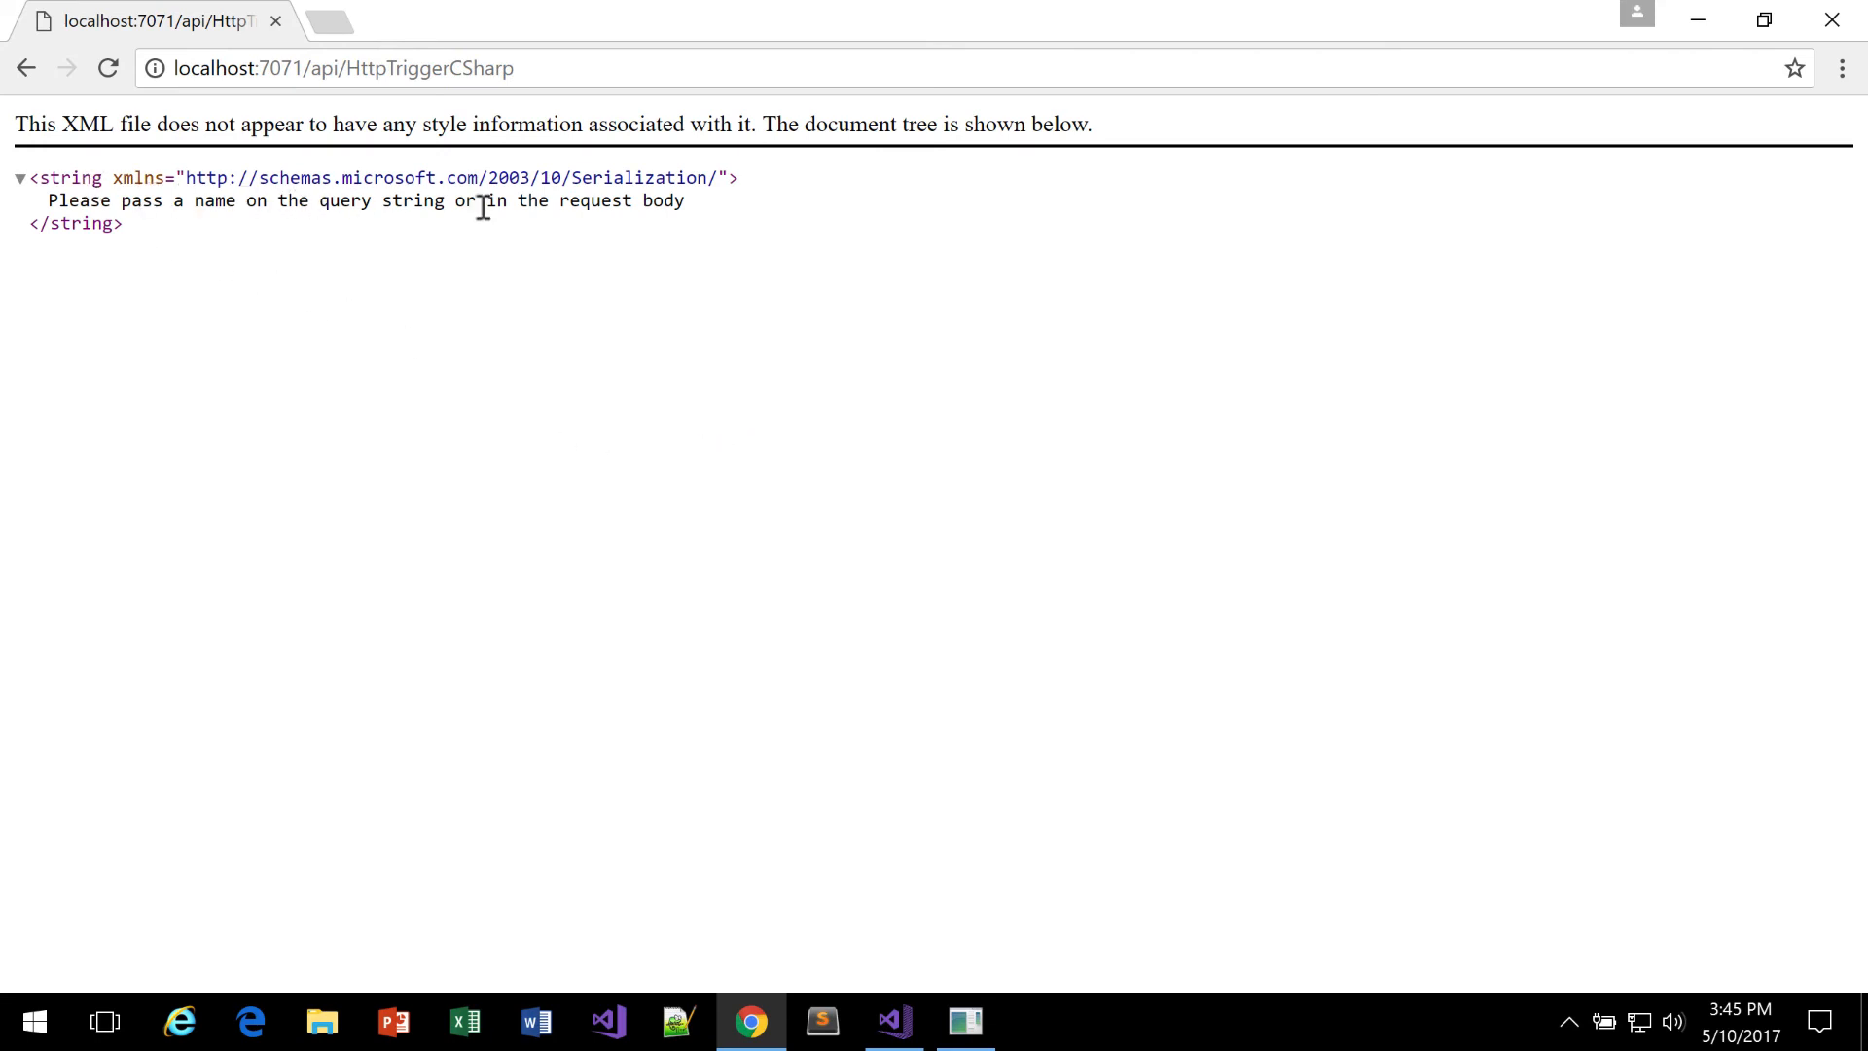
click(347, 68)
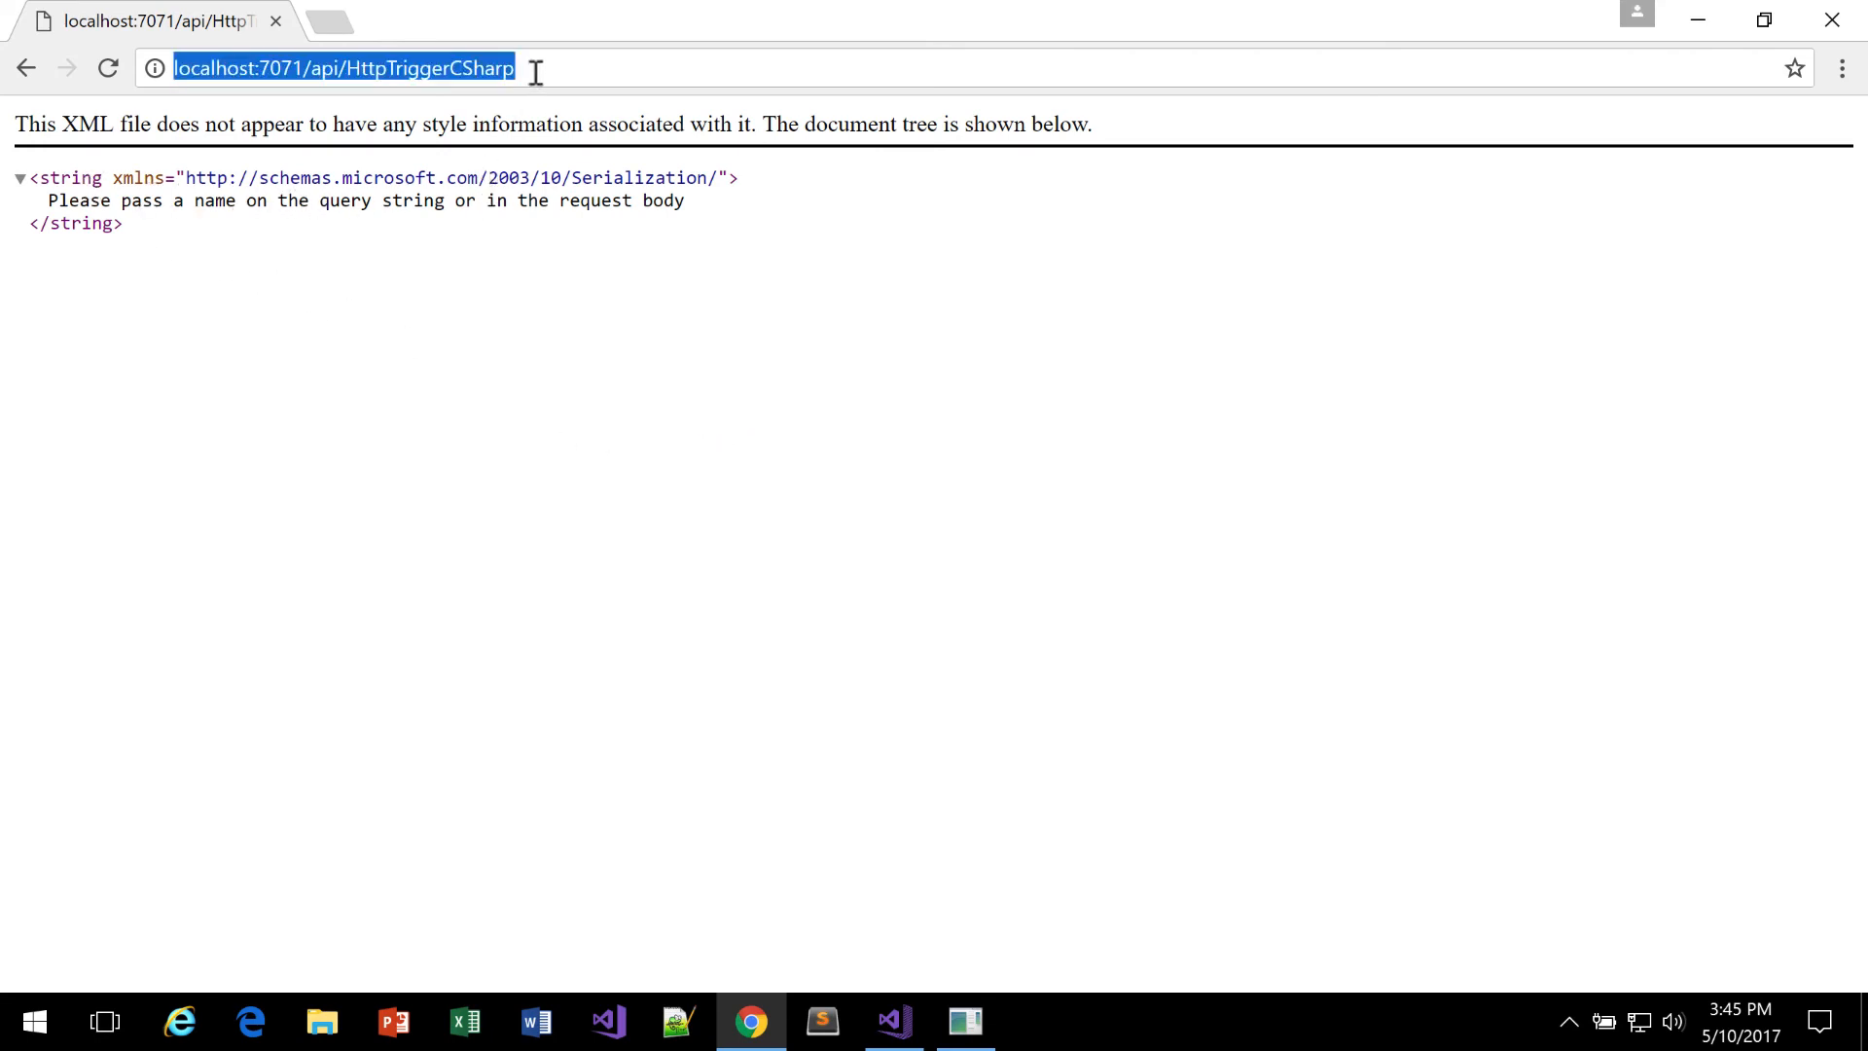
text(?name=bill)
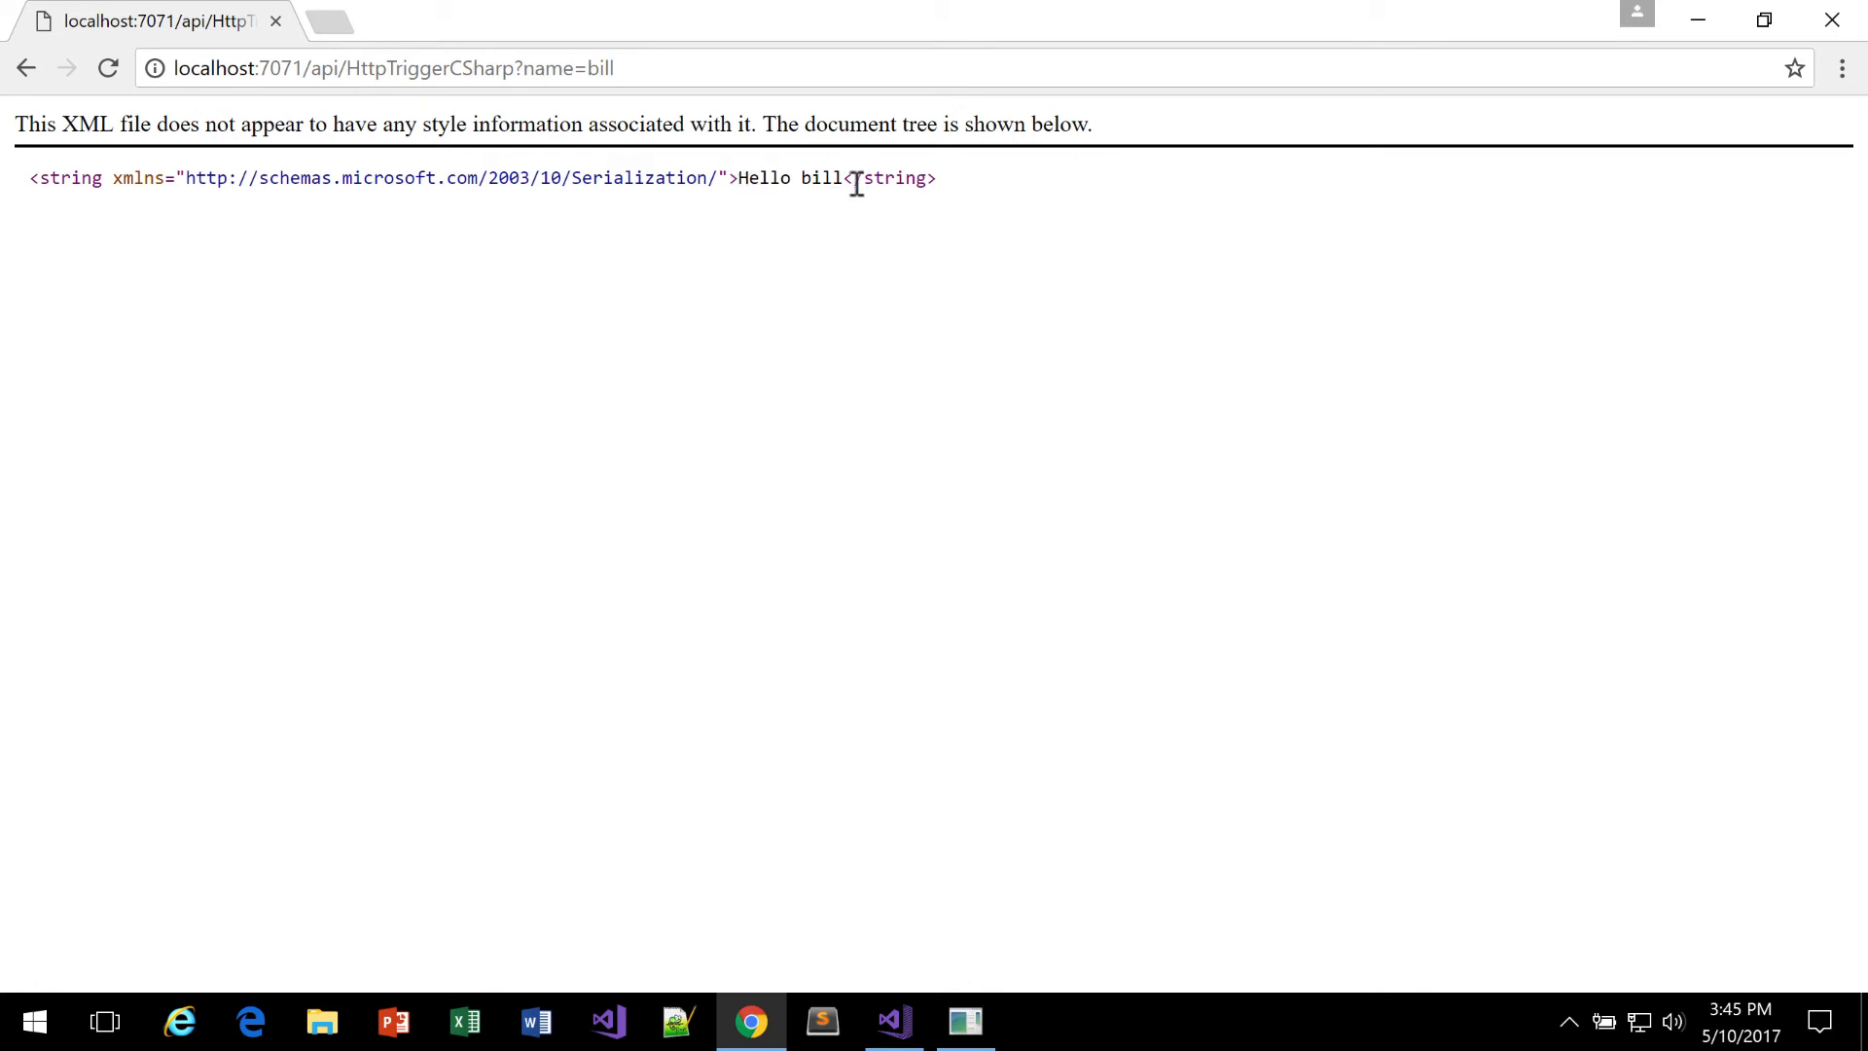
mouse_move(835, 214)
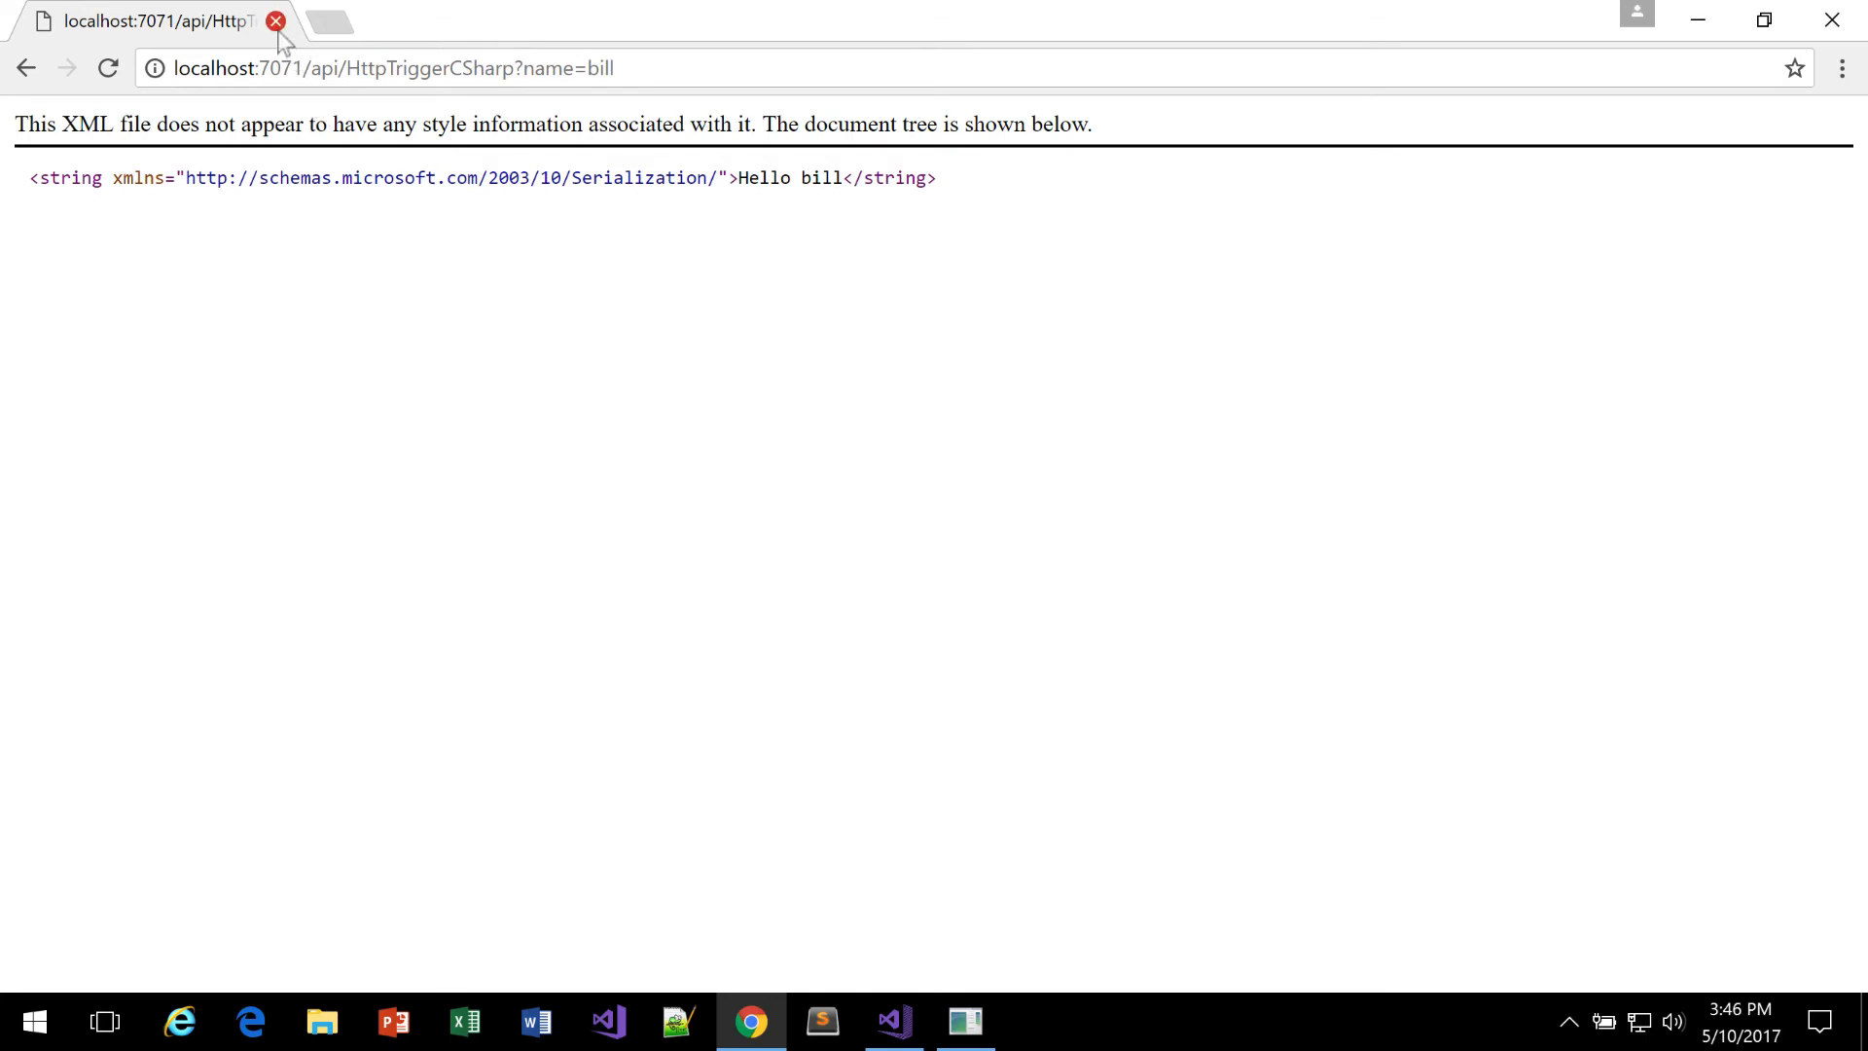
Step: Close the browser tab and add a new Azure Function item to the FunctionApp1 project
click(965, 1021)
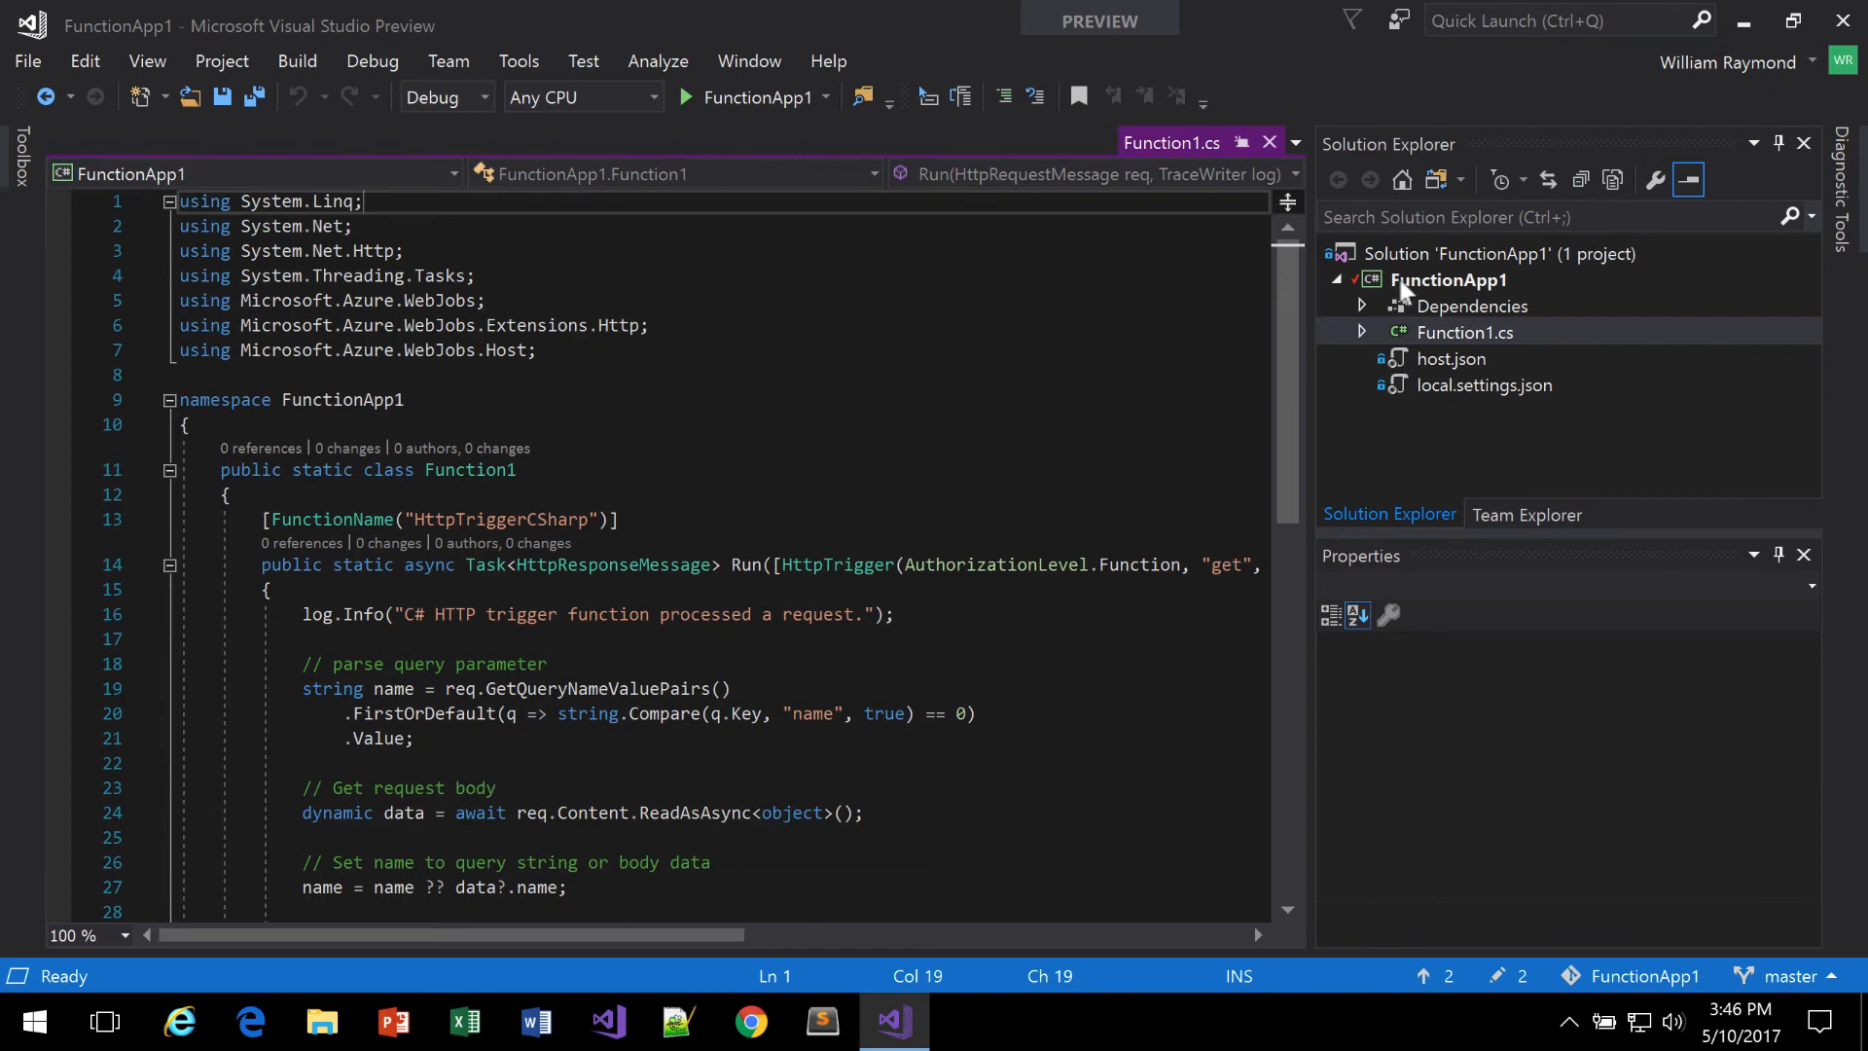
right_click(1448, 278)
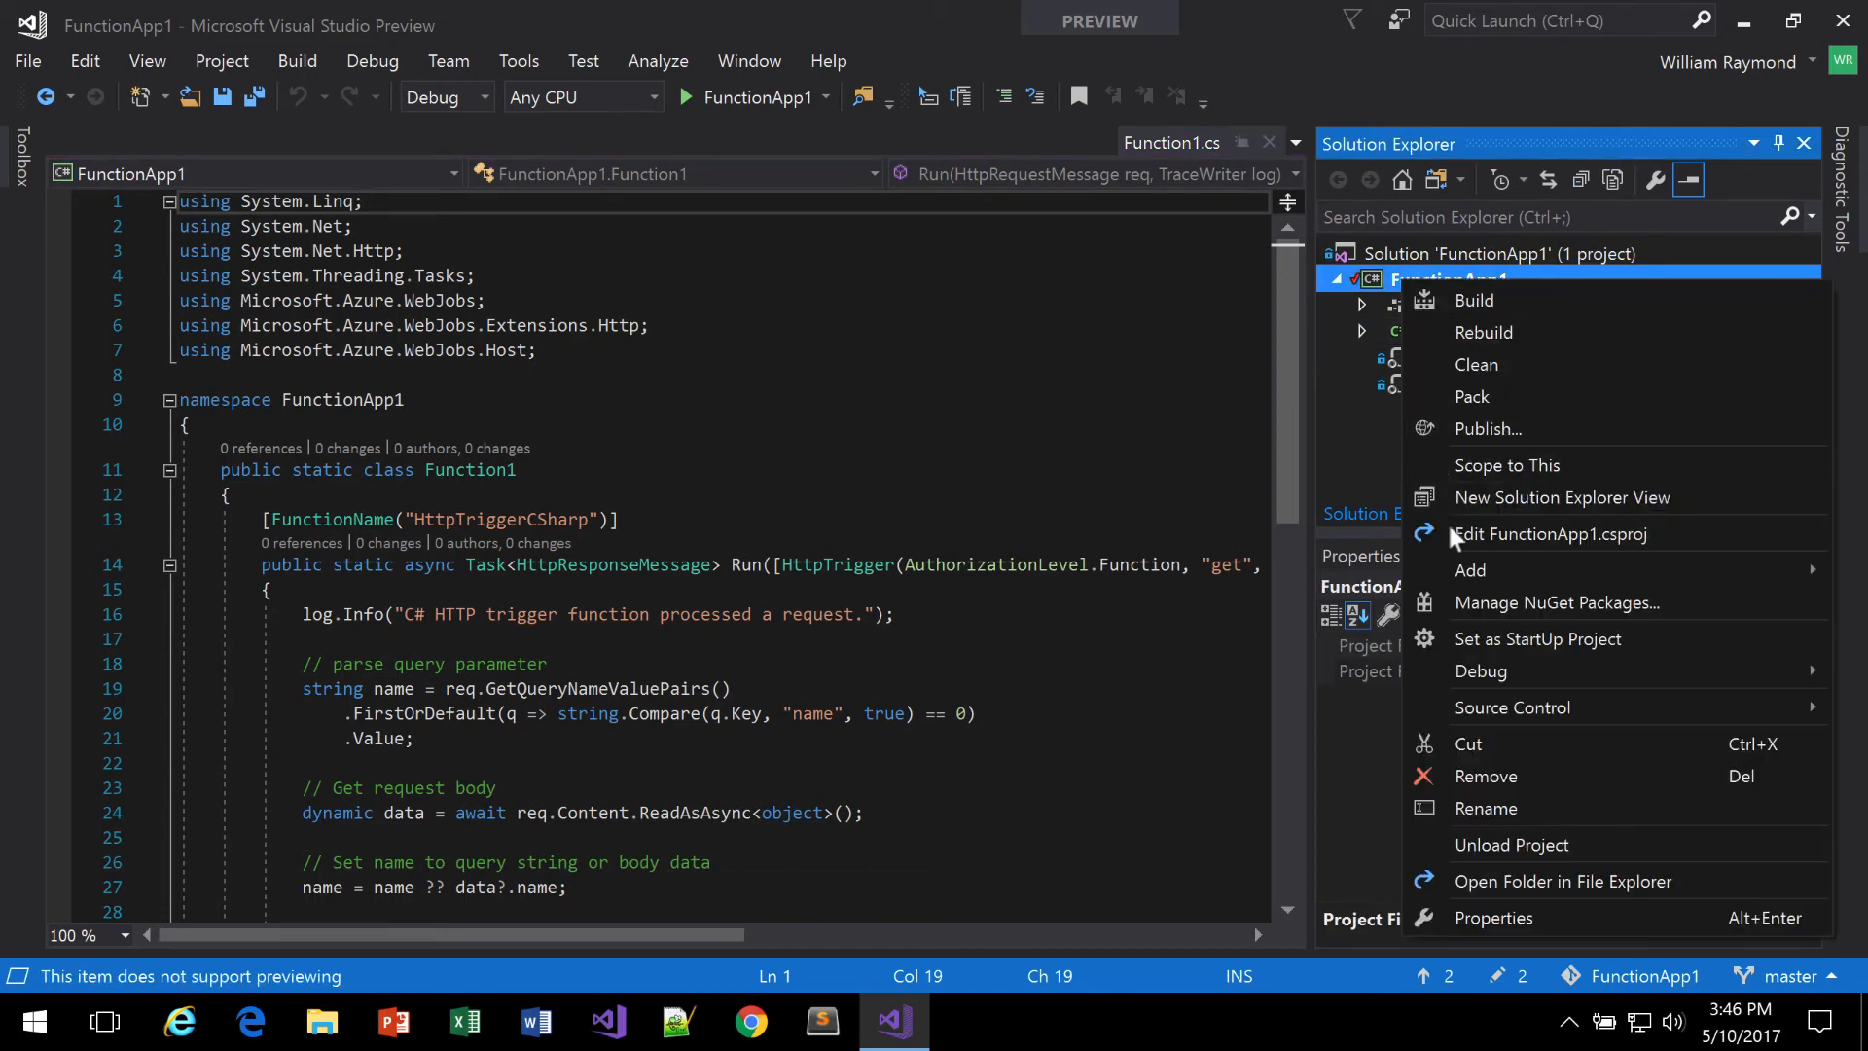
click(1470, 571)
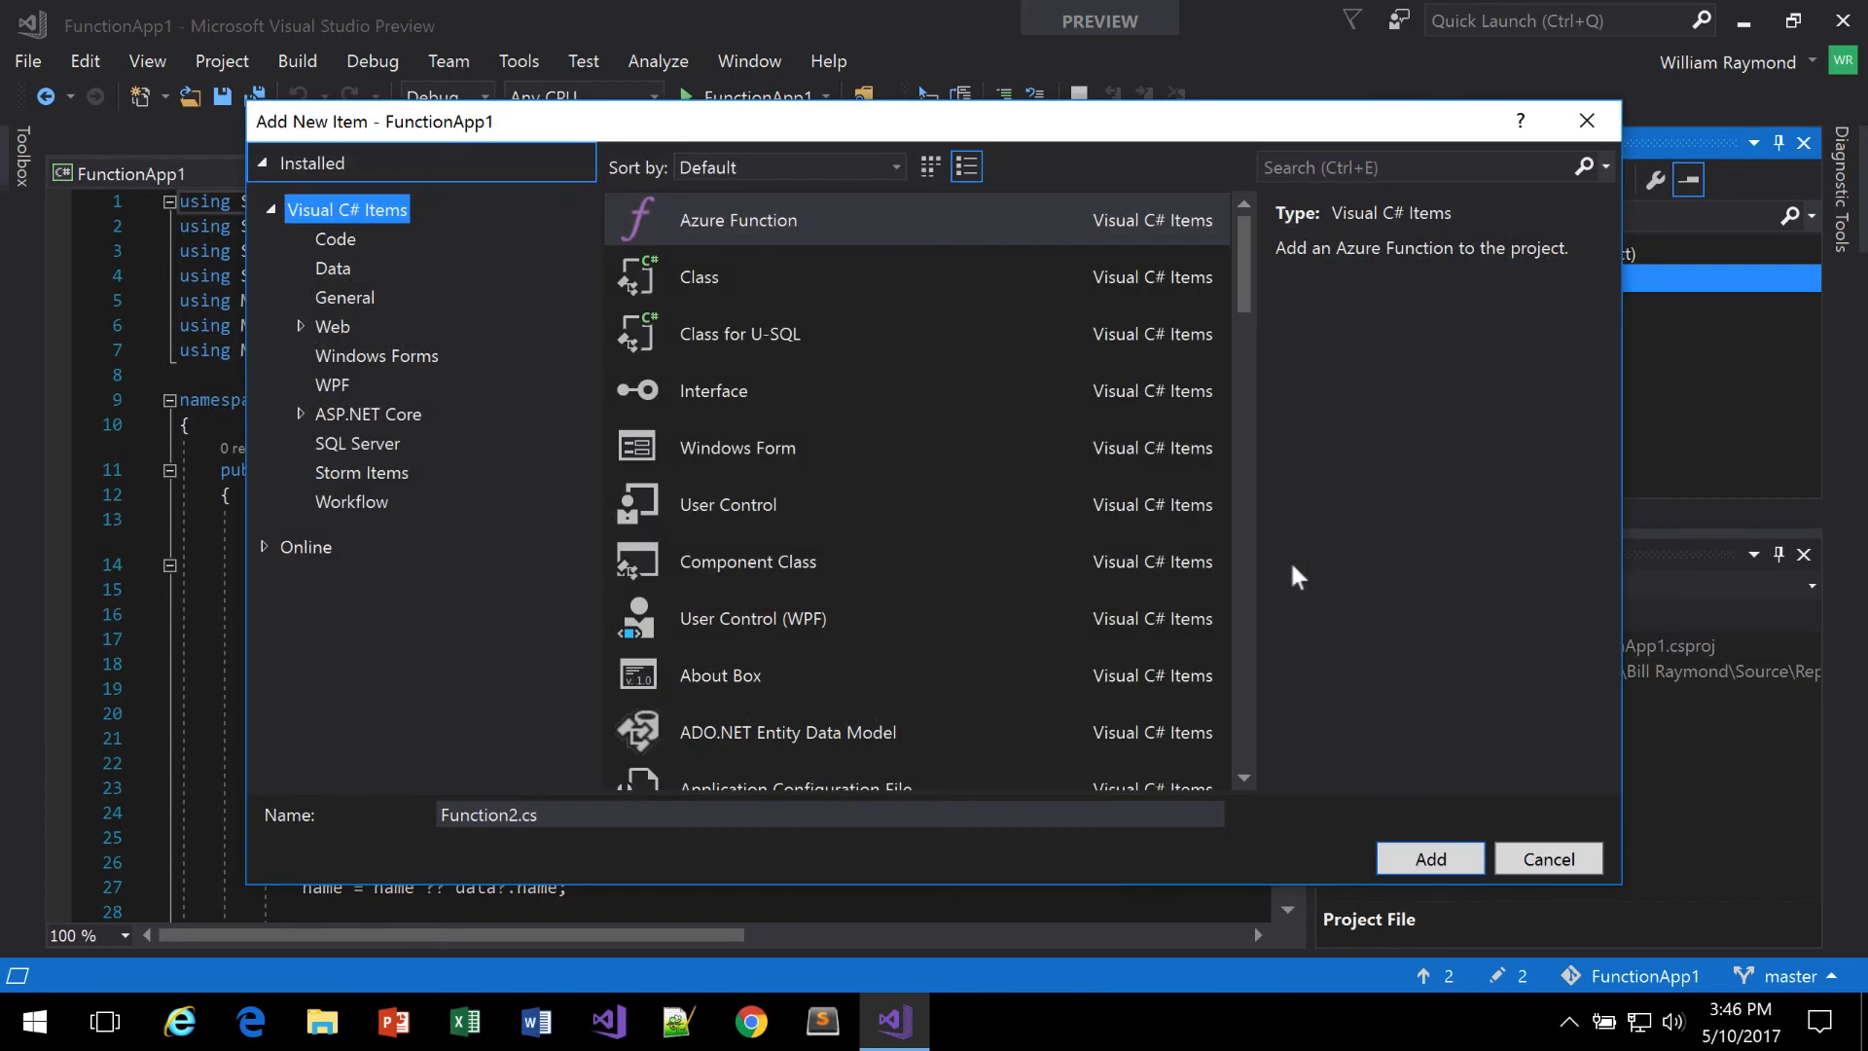
click(735, 220)
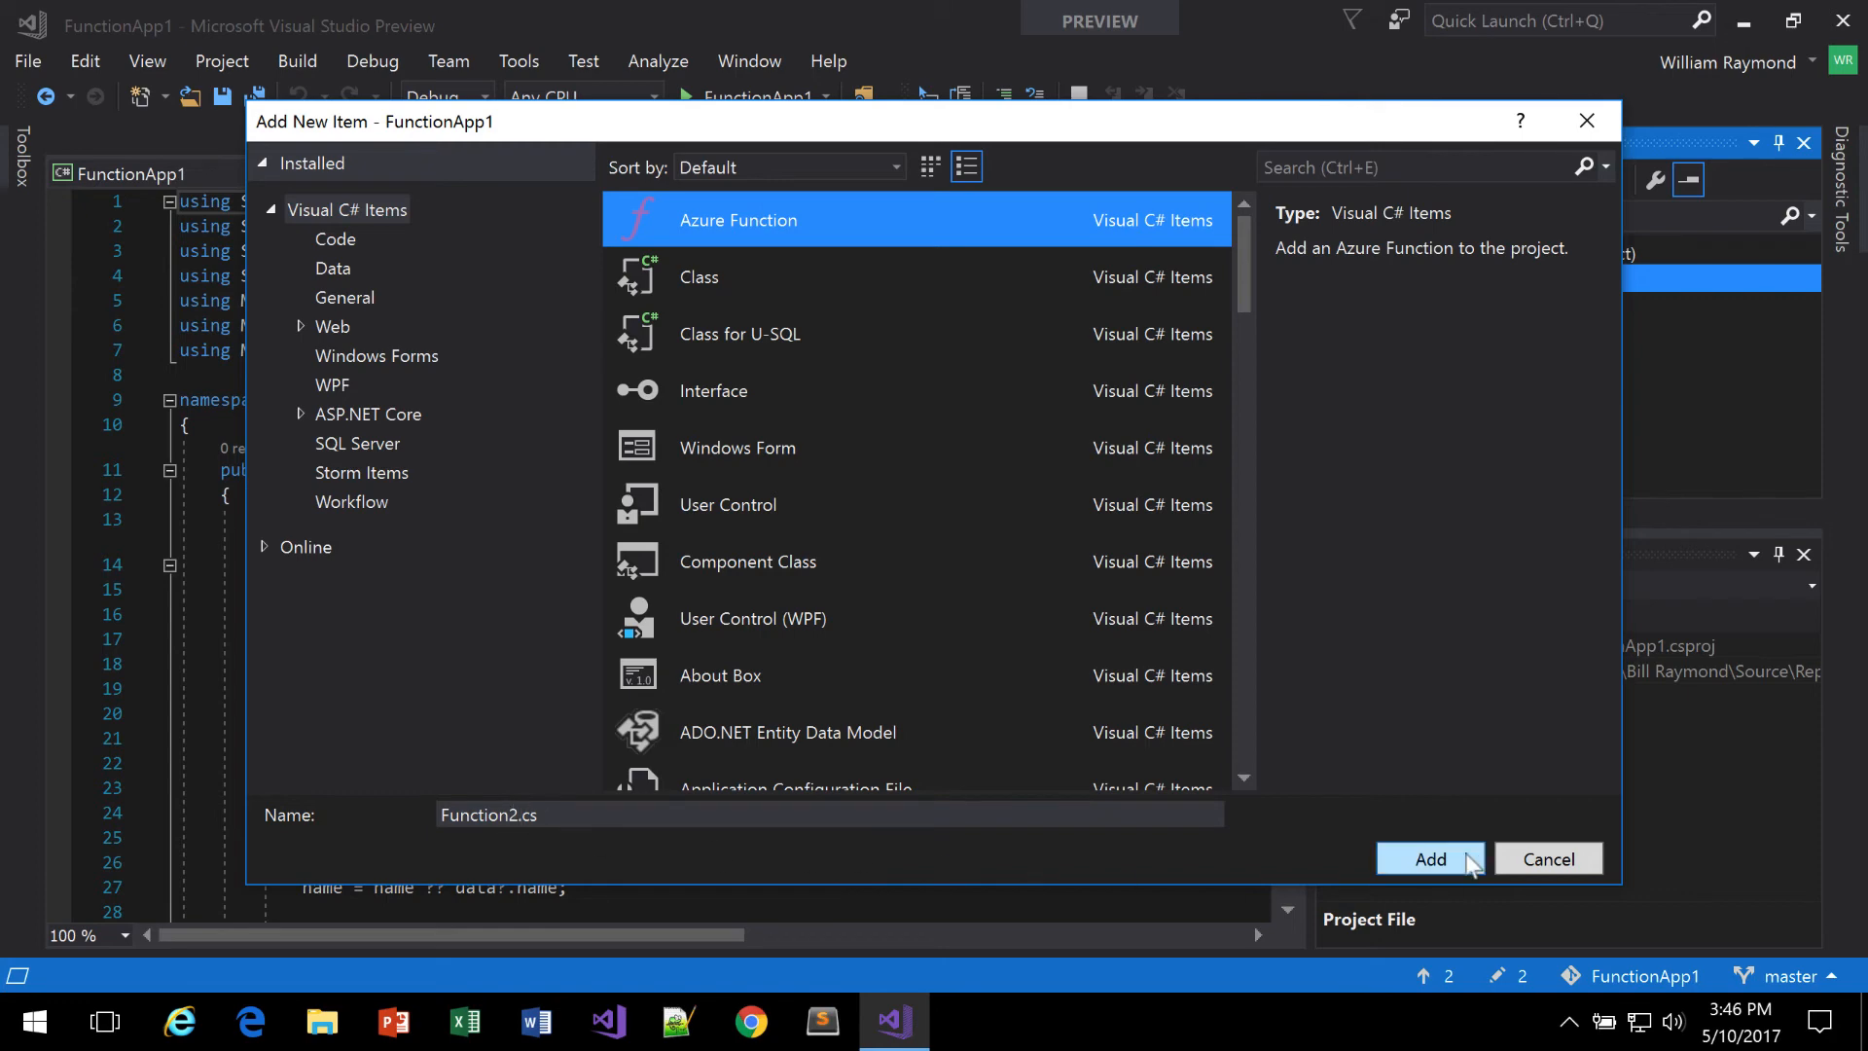
click(1428, 859)
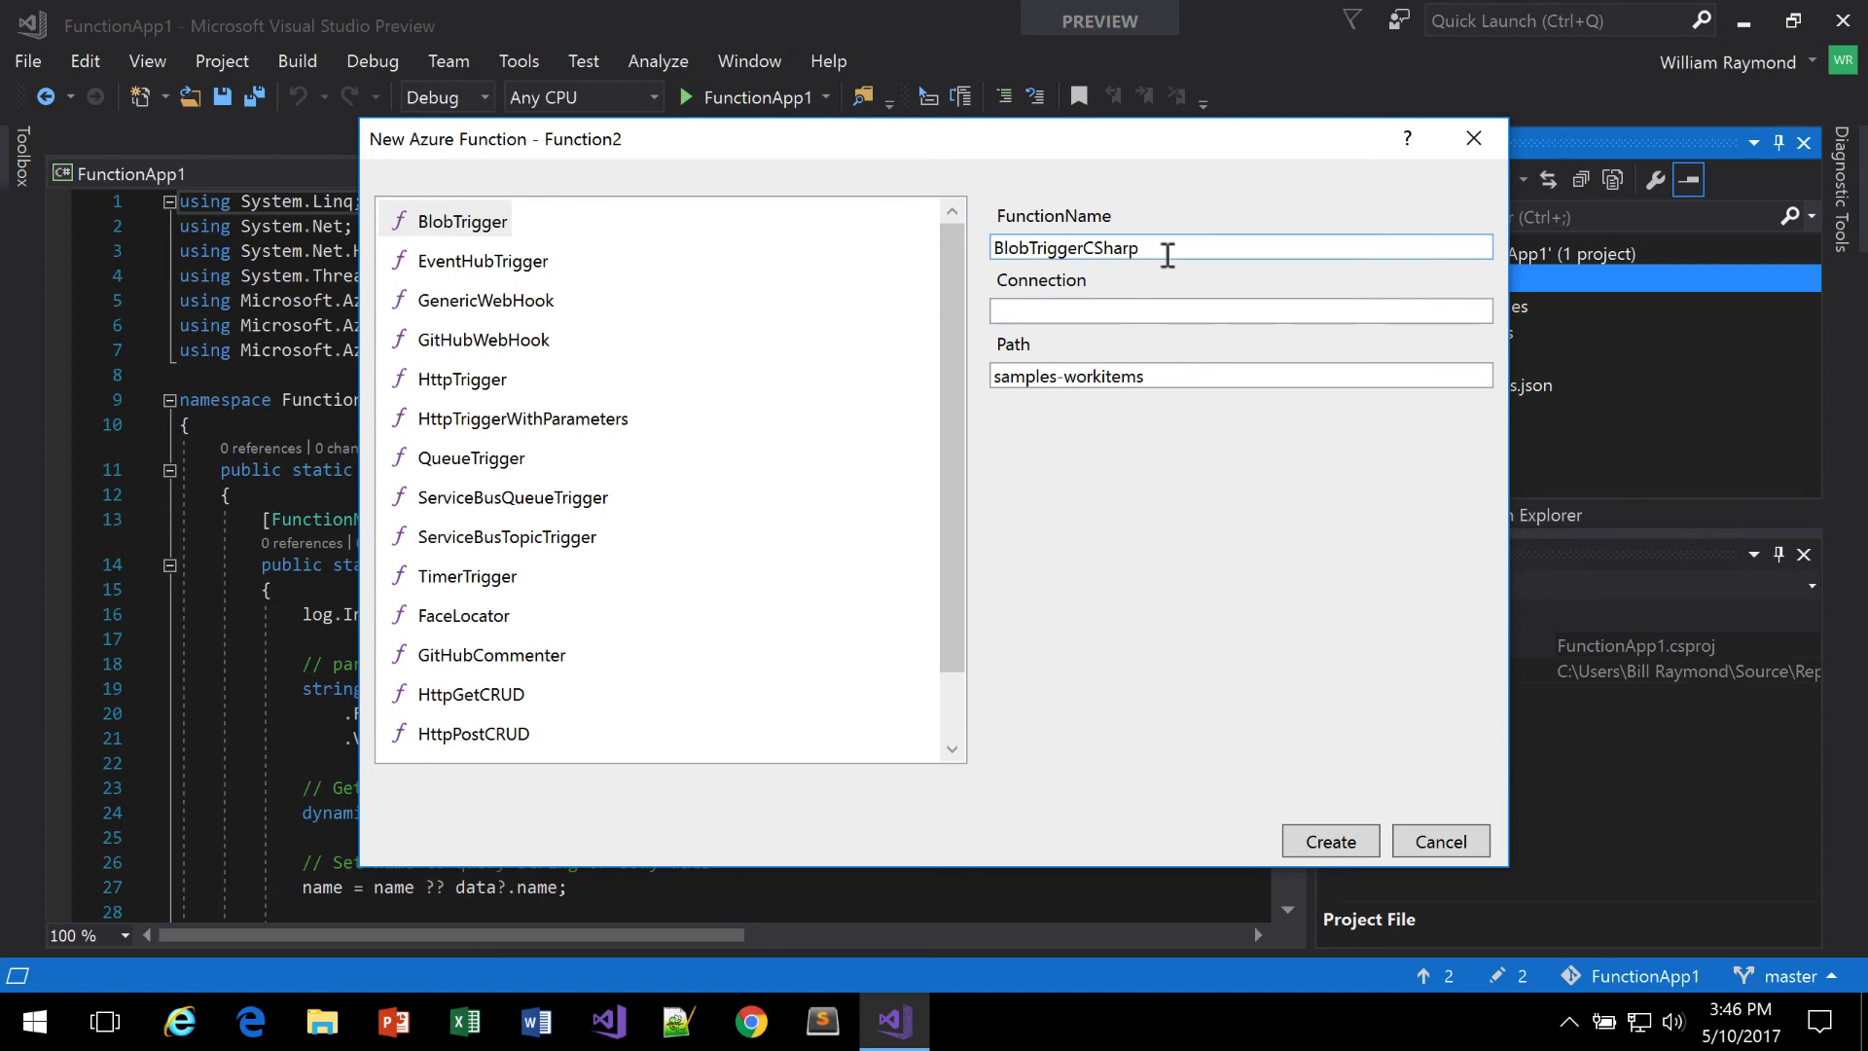
Step: Create HttpTriggerCSharp2 from the HttpTrigger template and run the function app locally
click(463, 377)
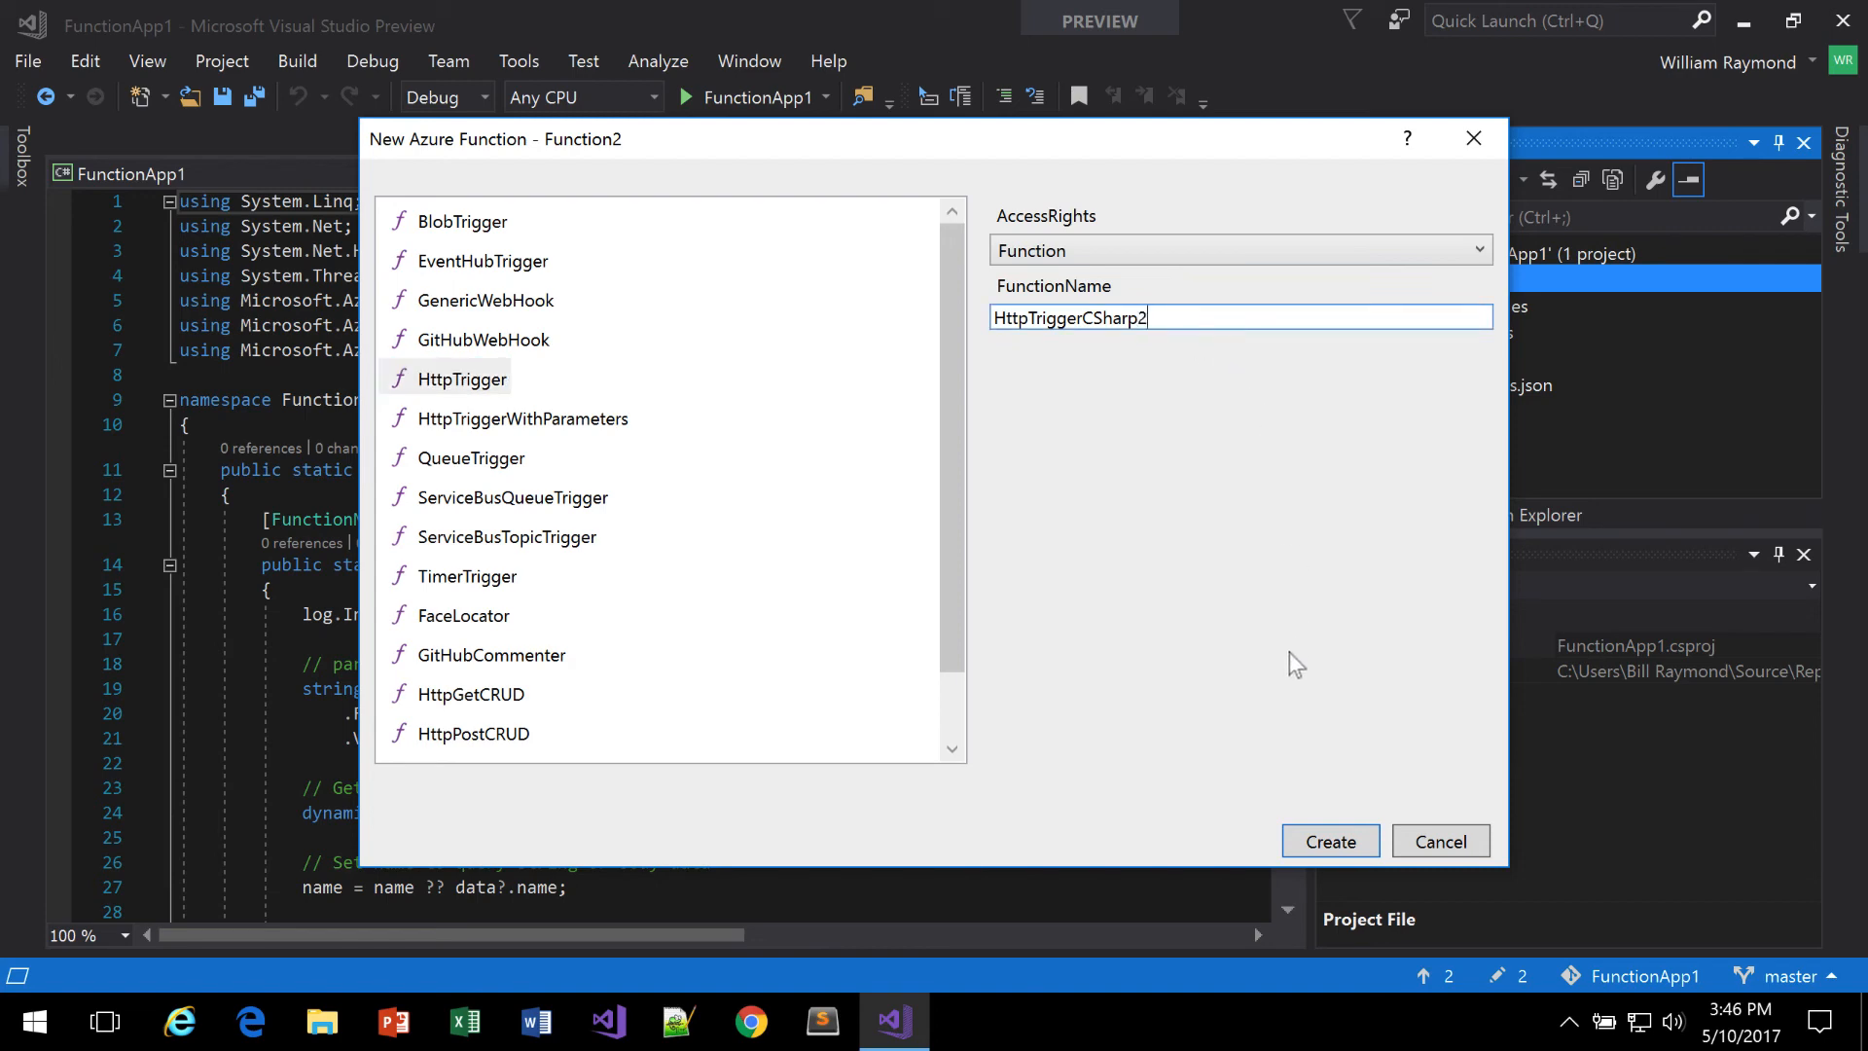
click(1329, 841)
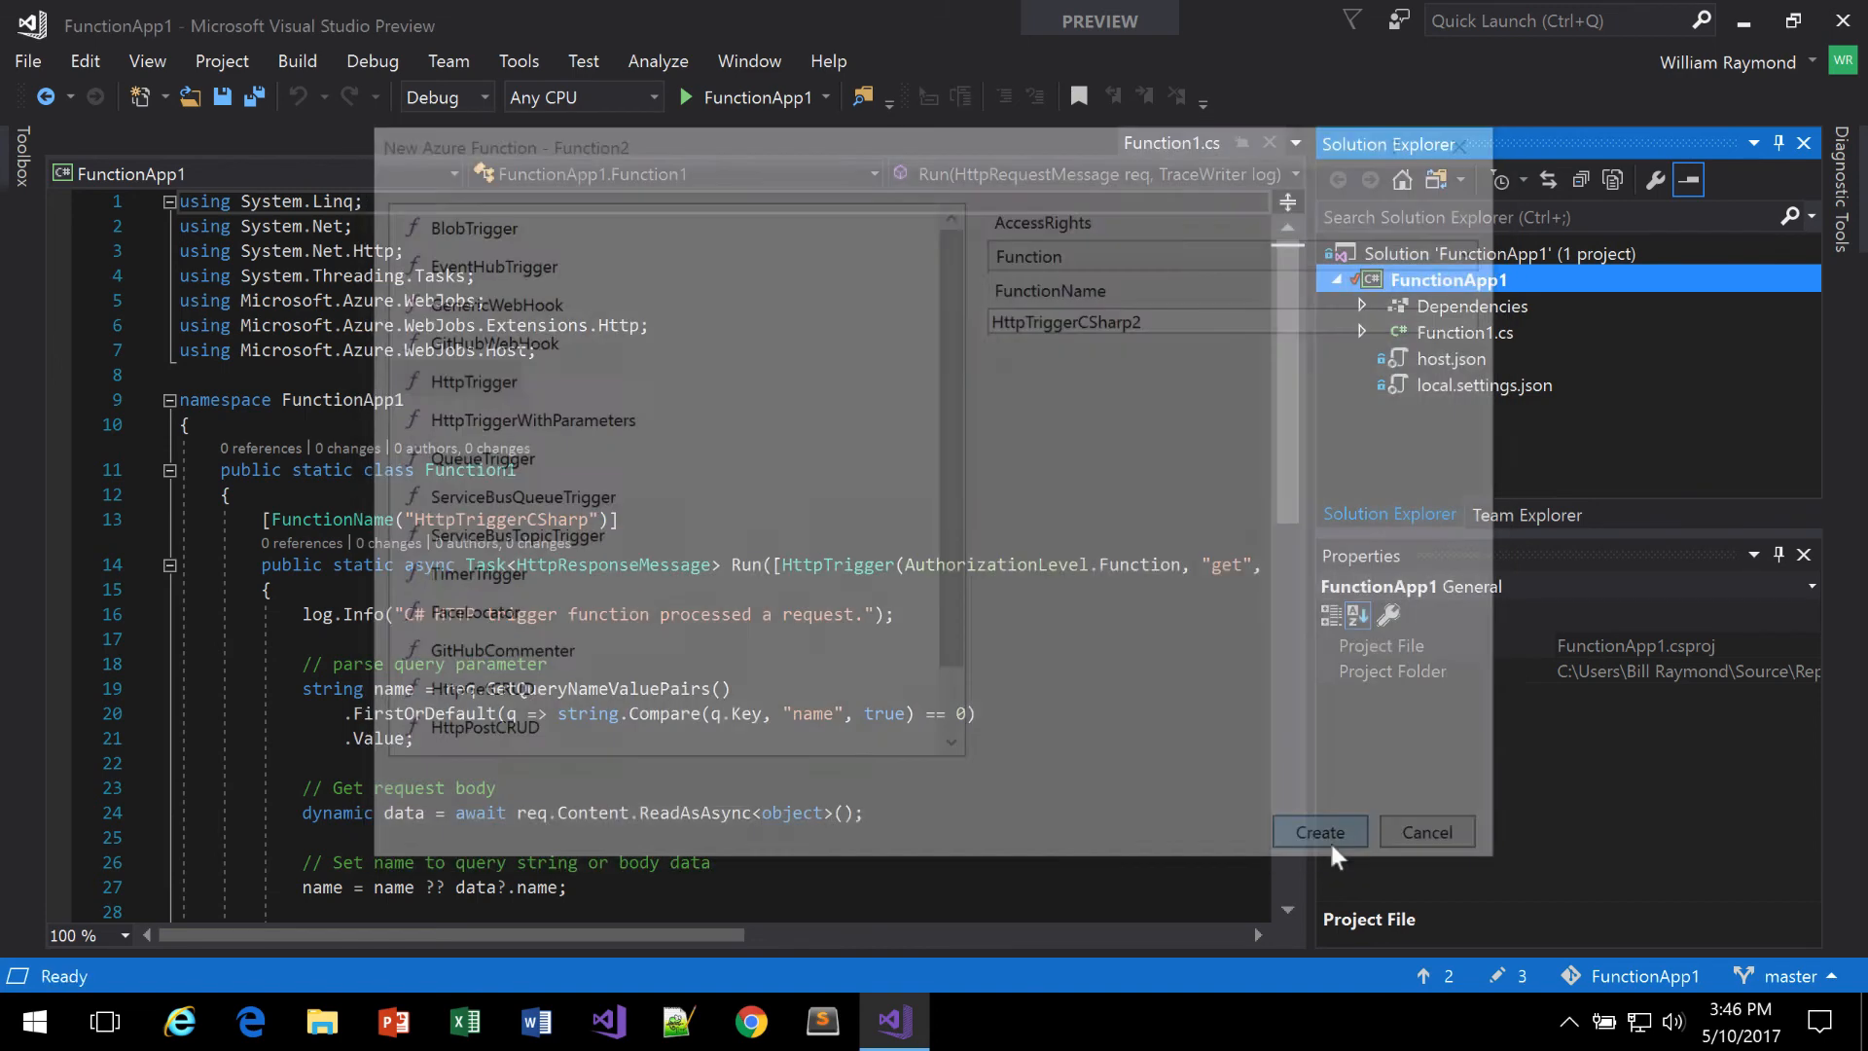
click(1318, 832)
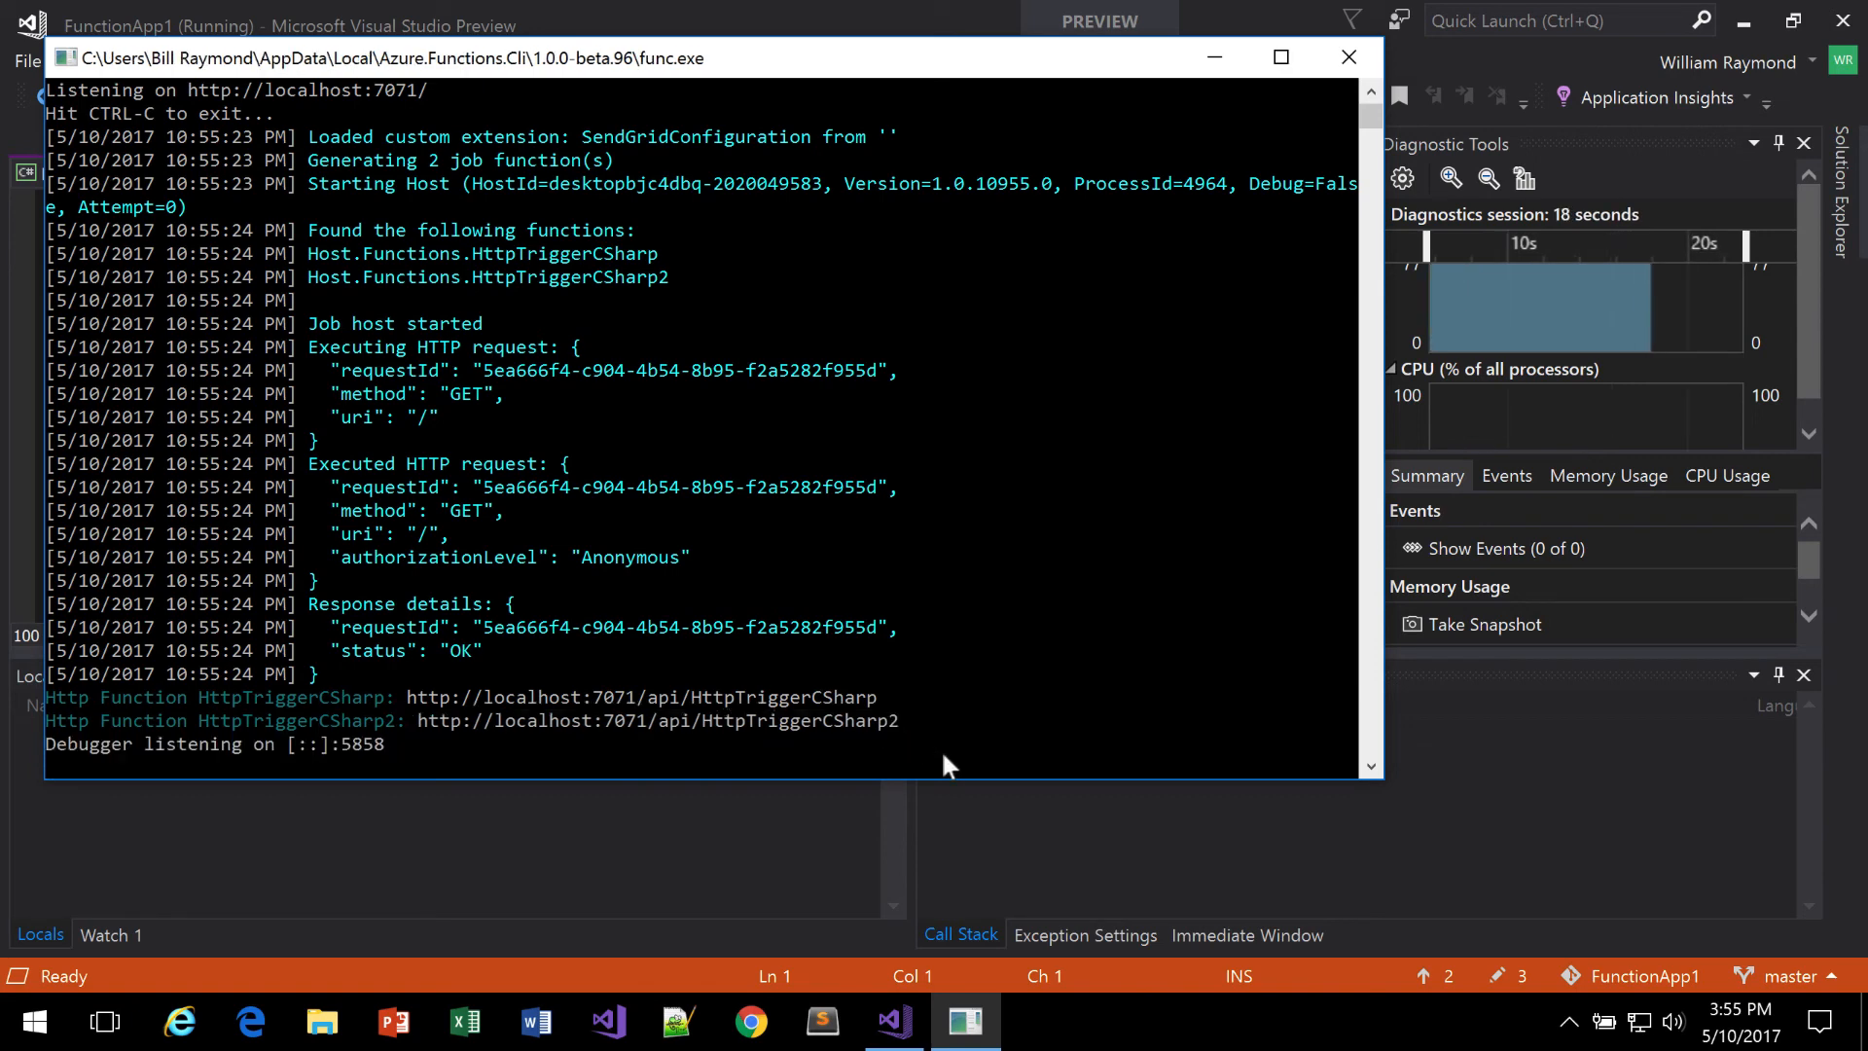
click(749, 1022)
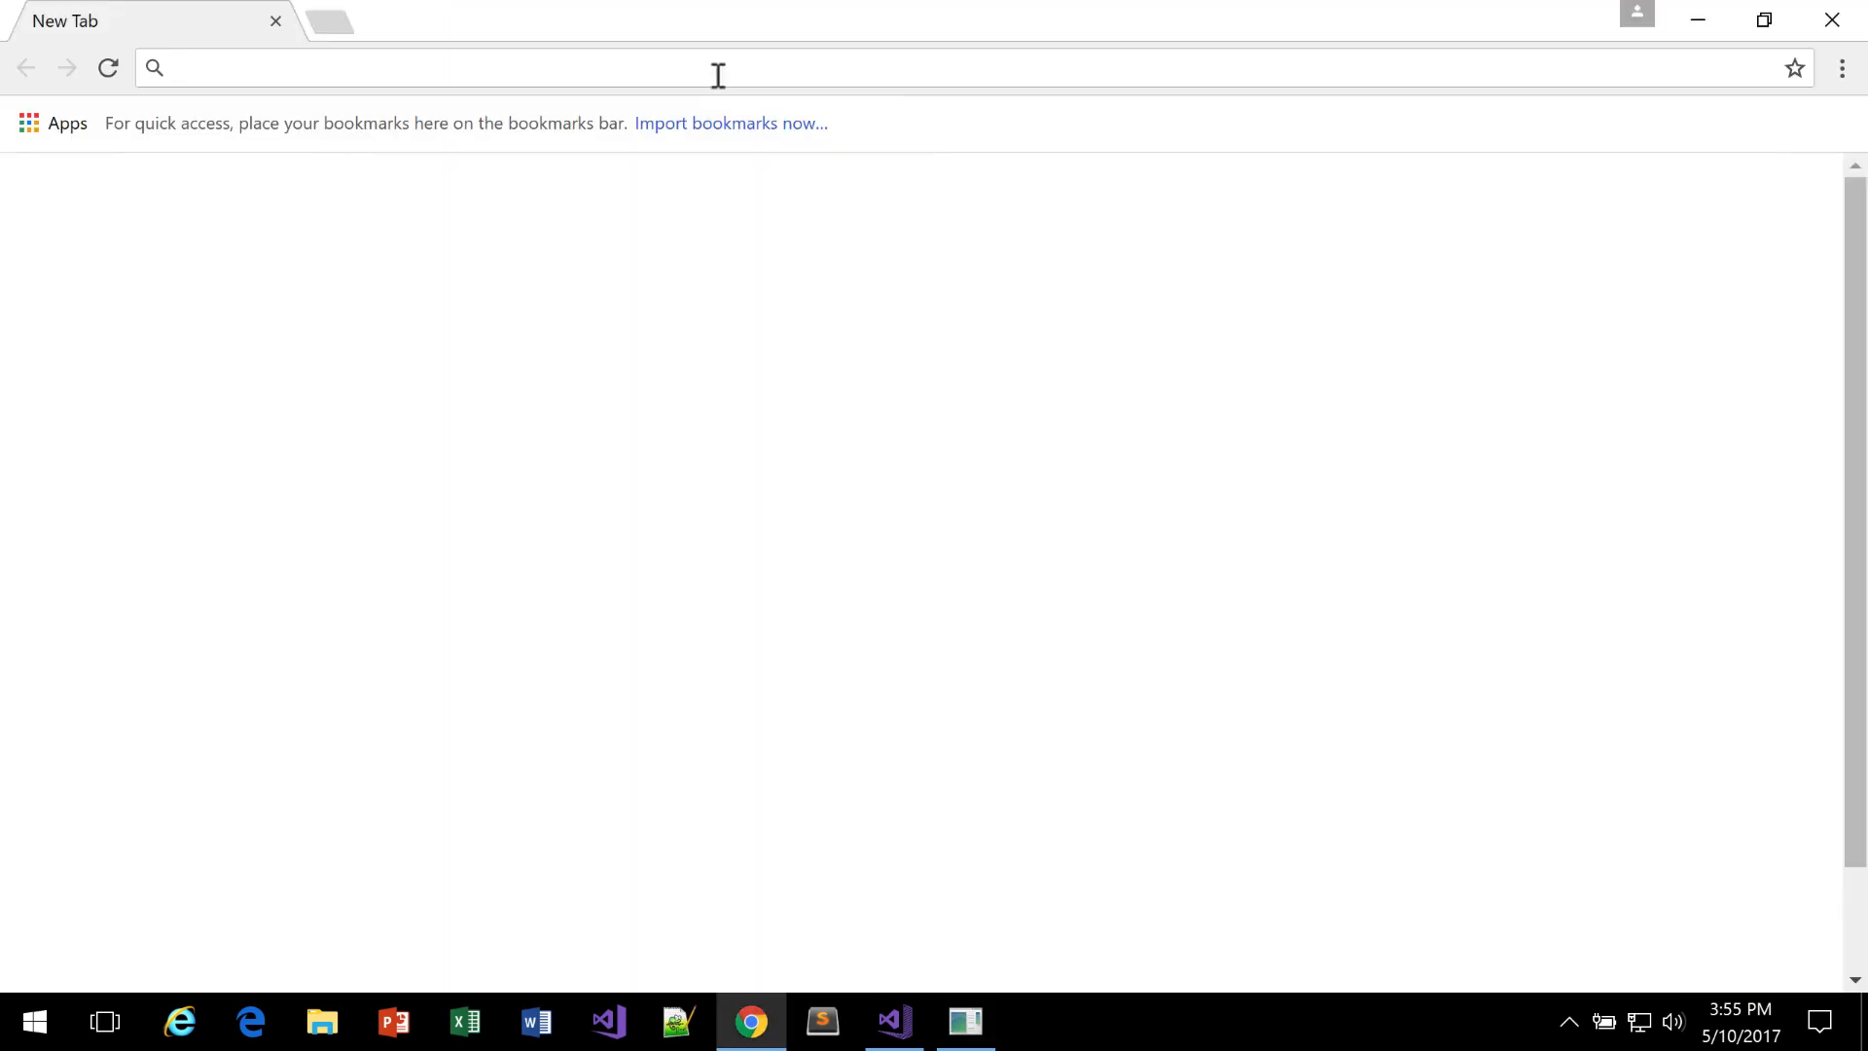
text(http://localhost:7071/api/HttpTriggerCSharp2?)
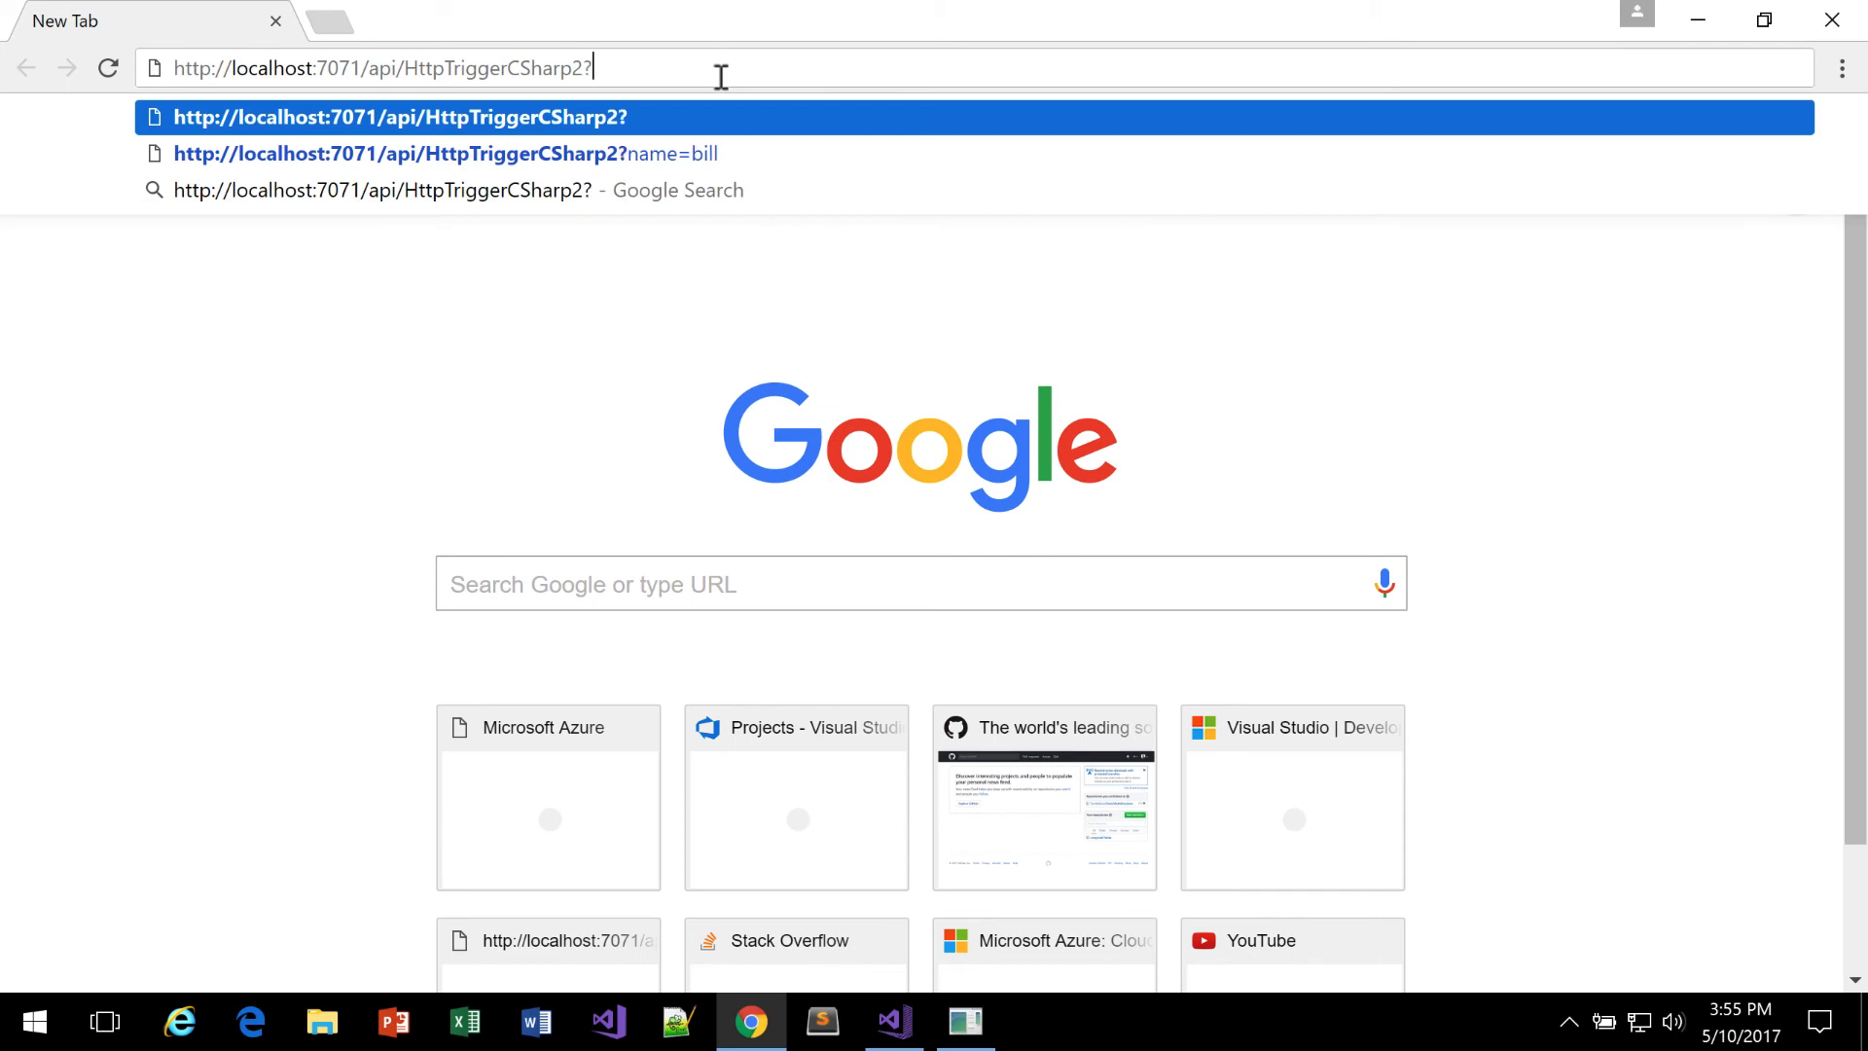
text(name=)
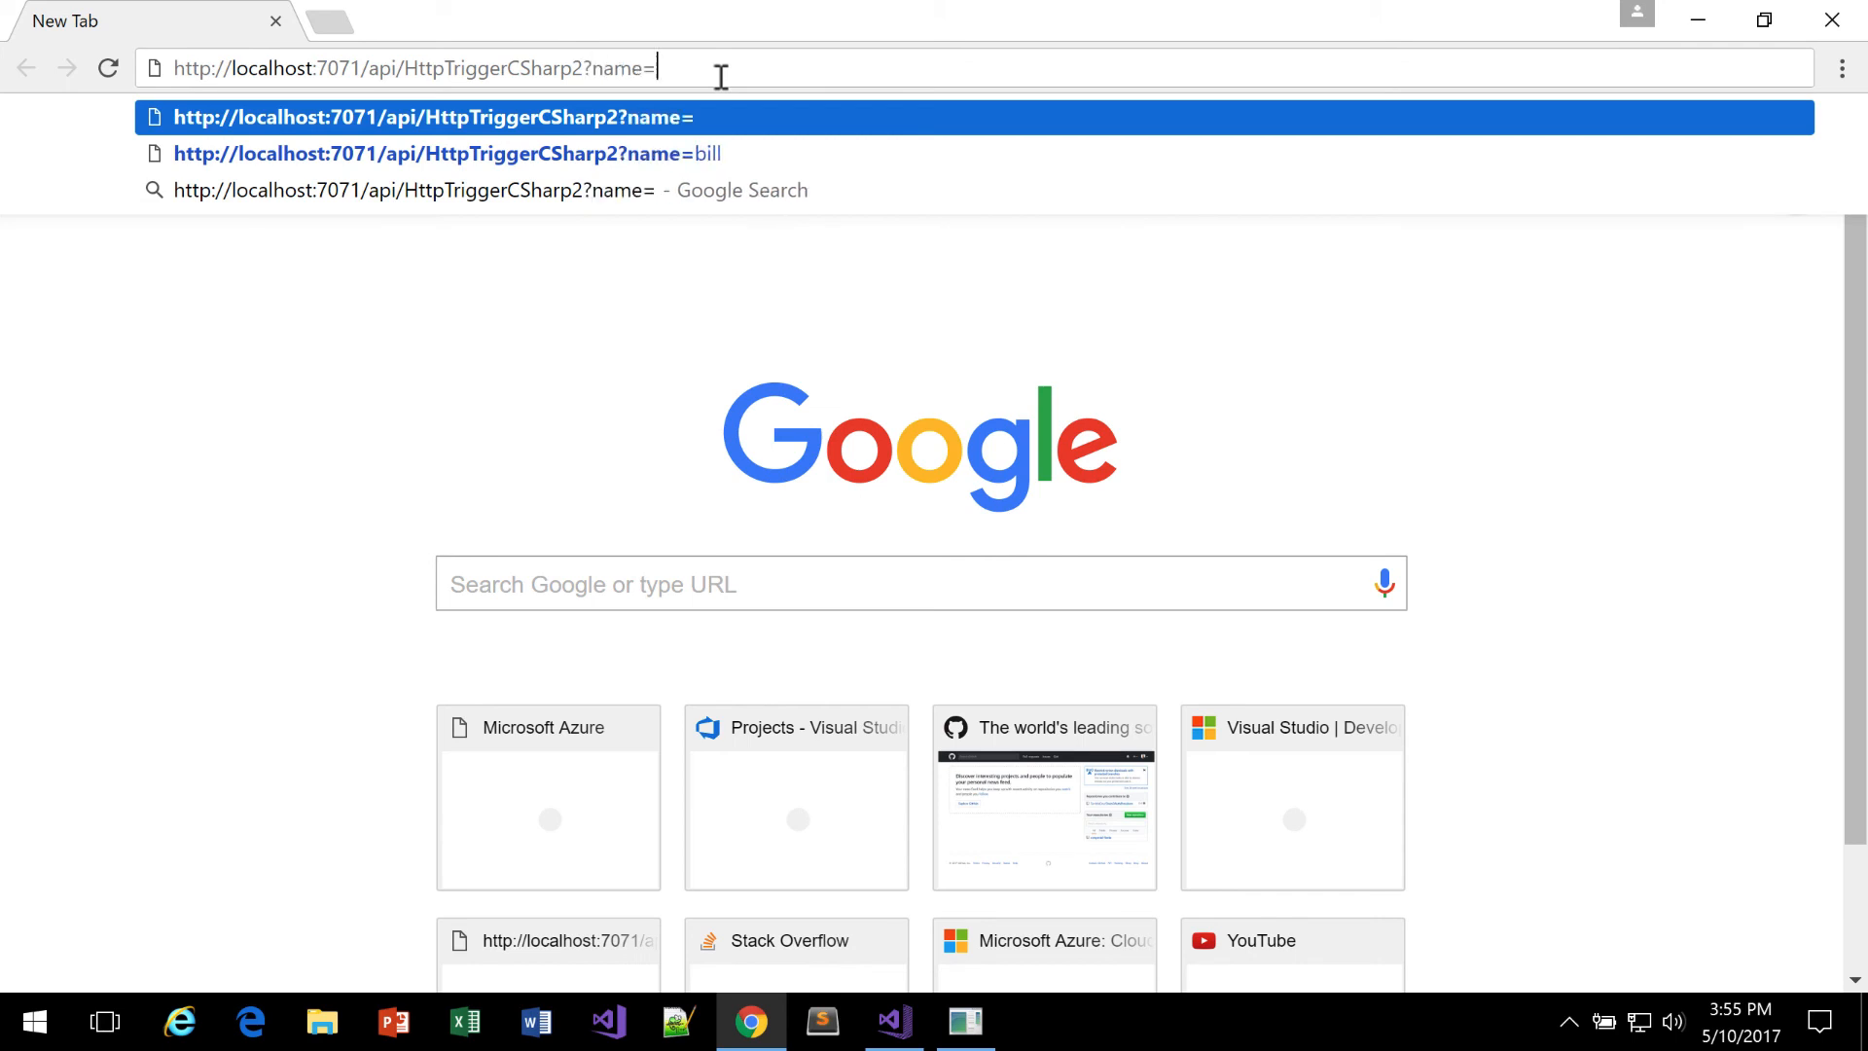
click(446, 152)
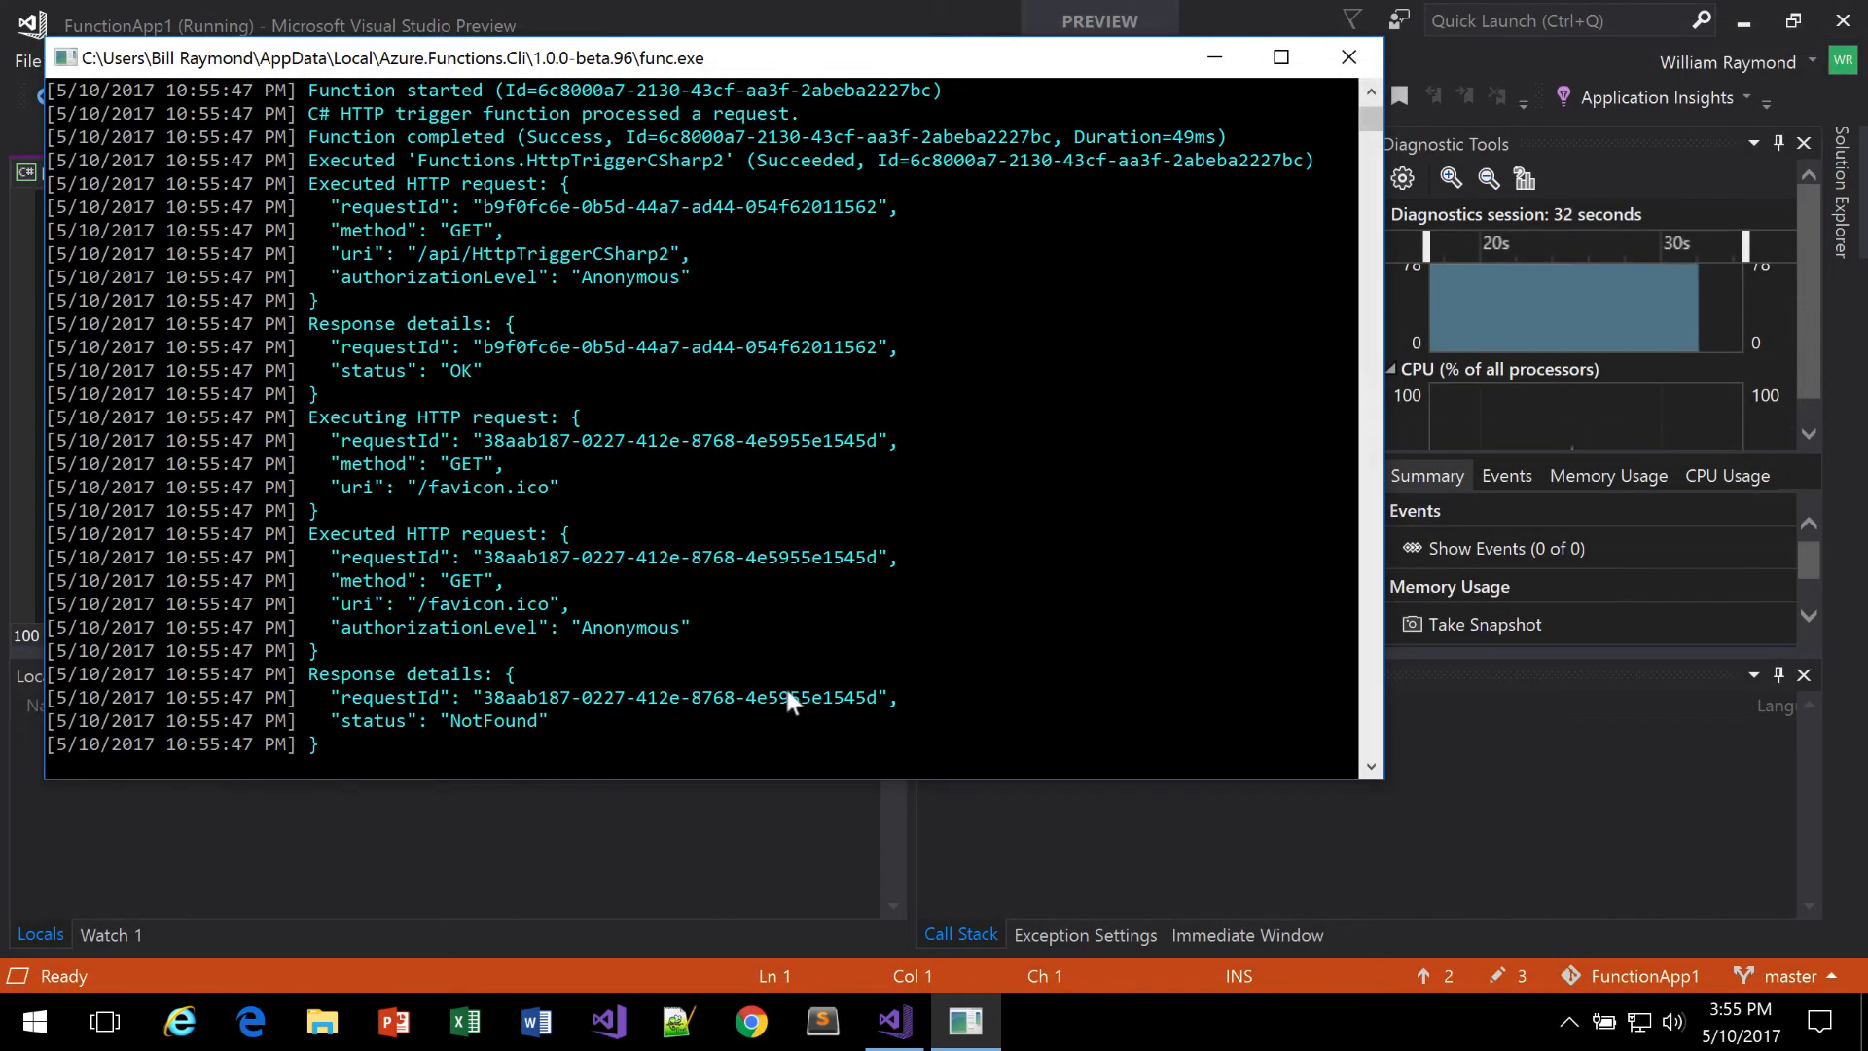
mouse_move(875, 656)
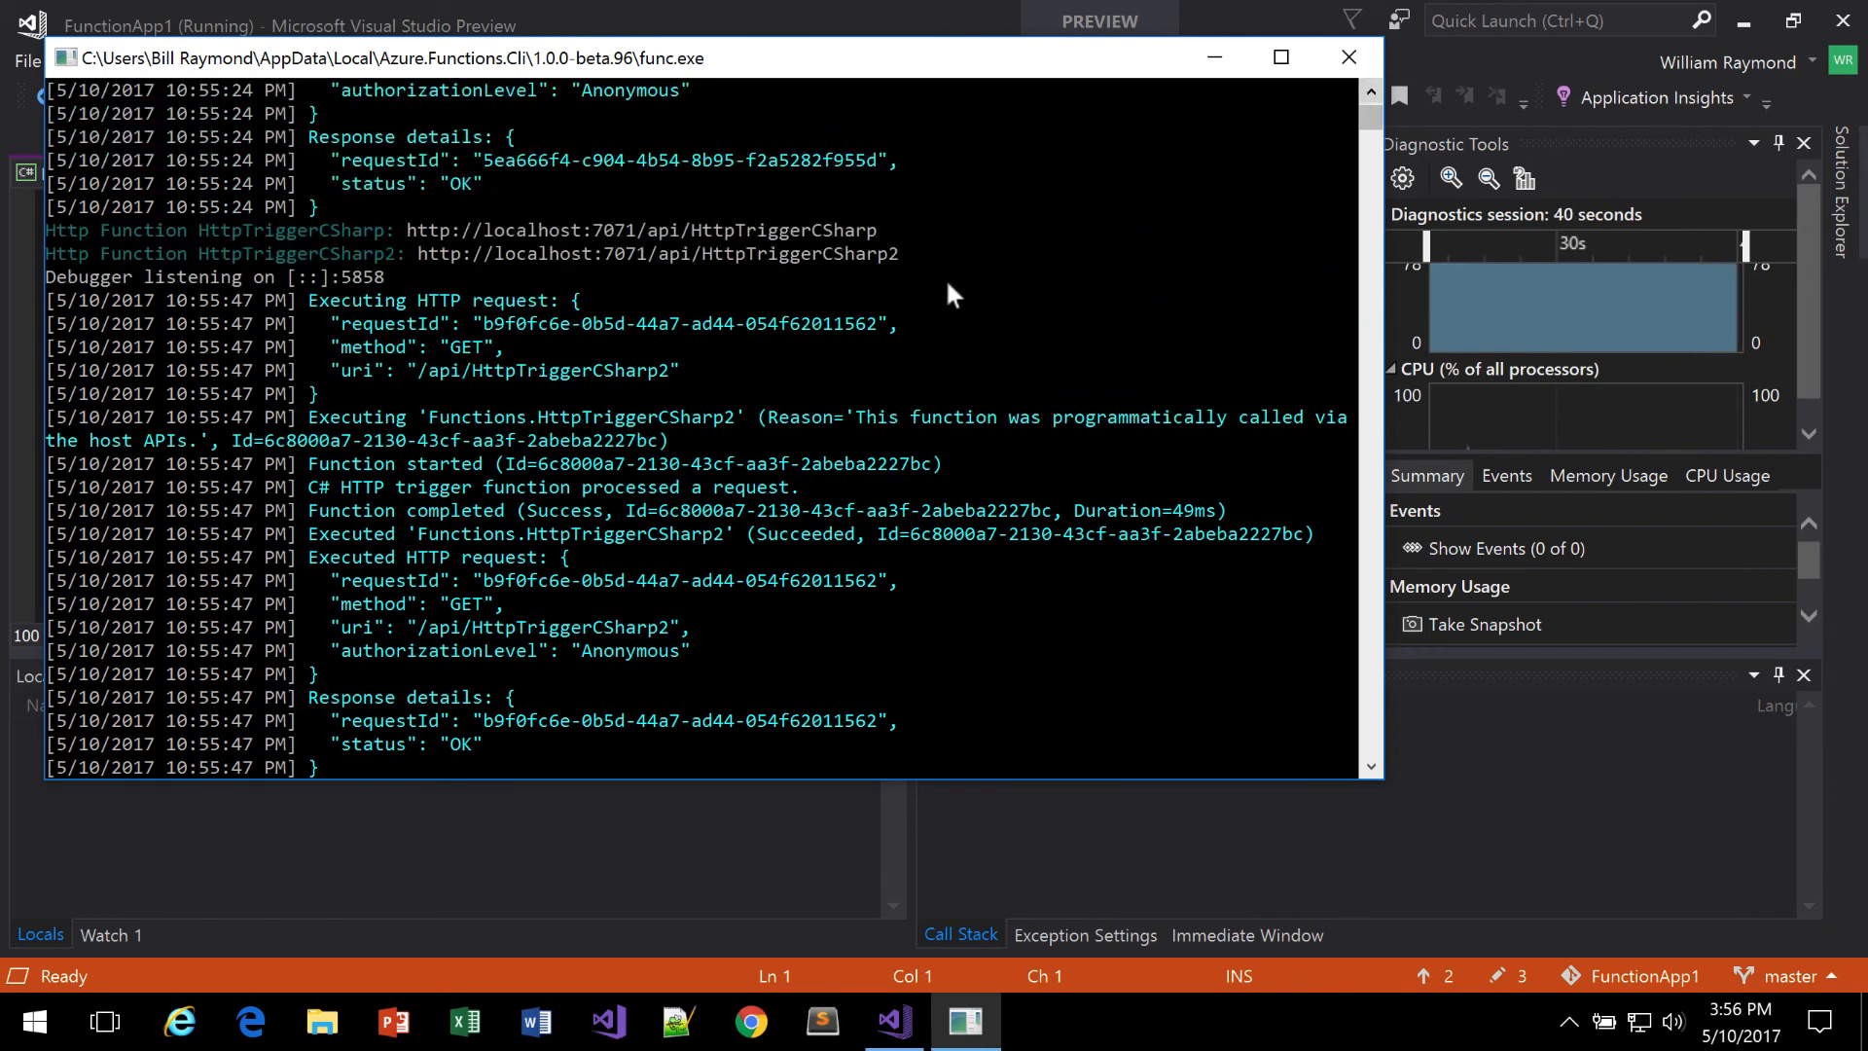
mouse_move(607, 251)
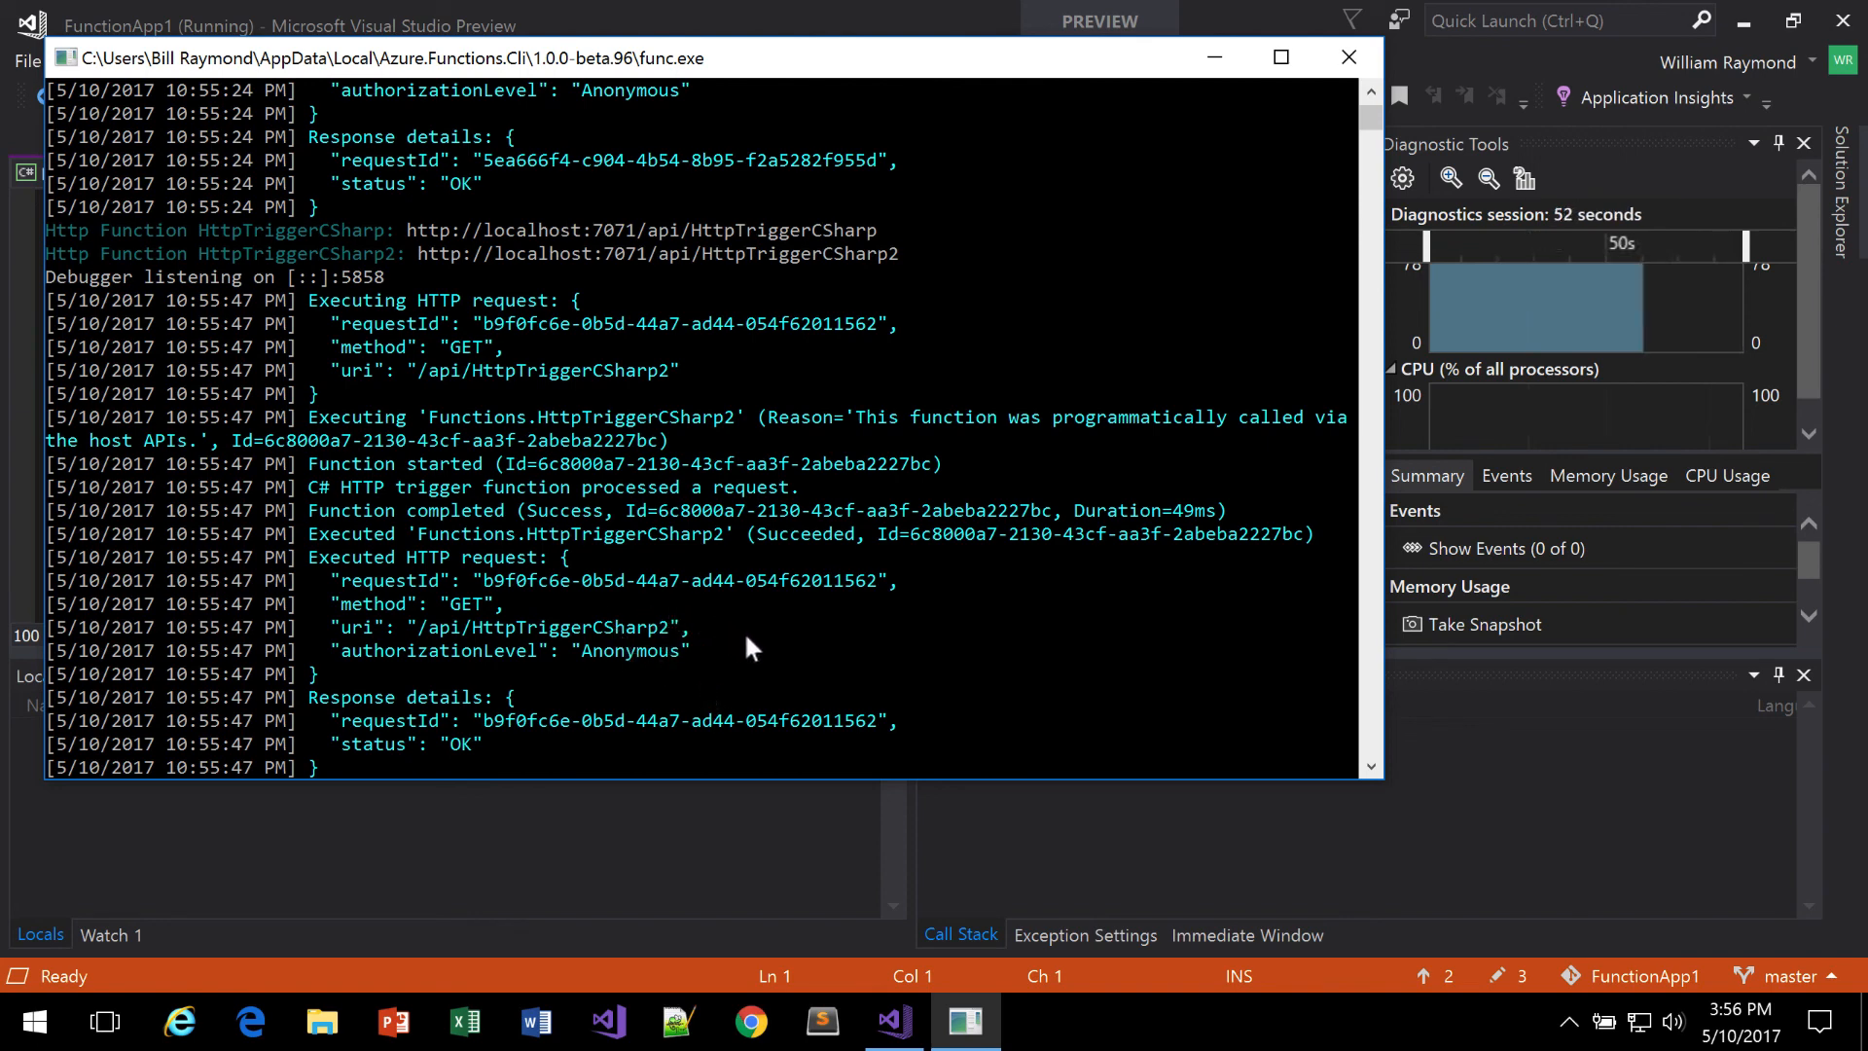
mouse_move(1232, 802)
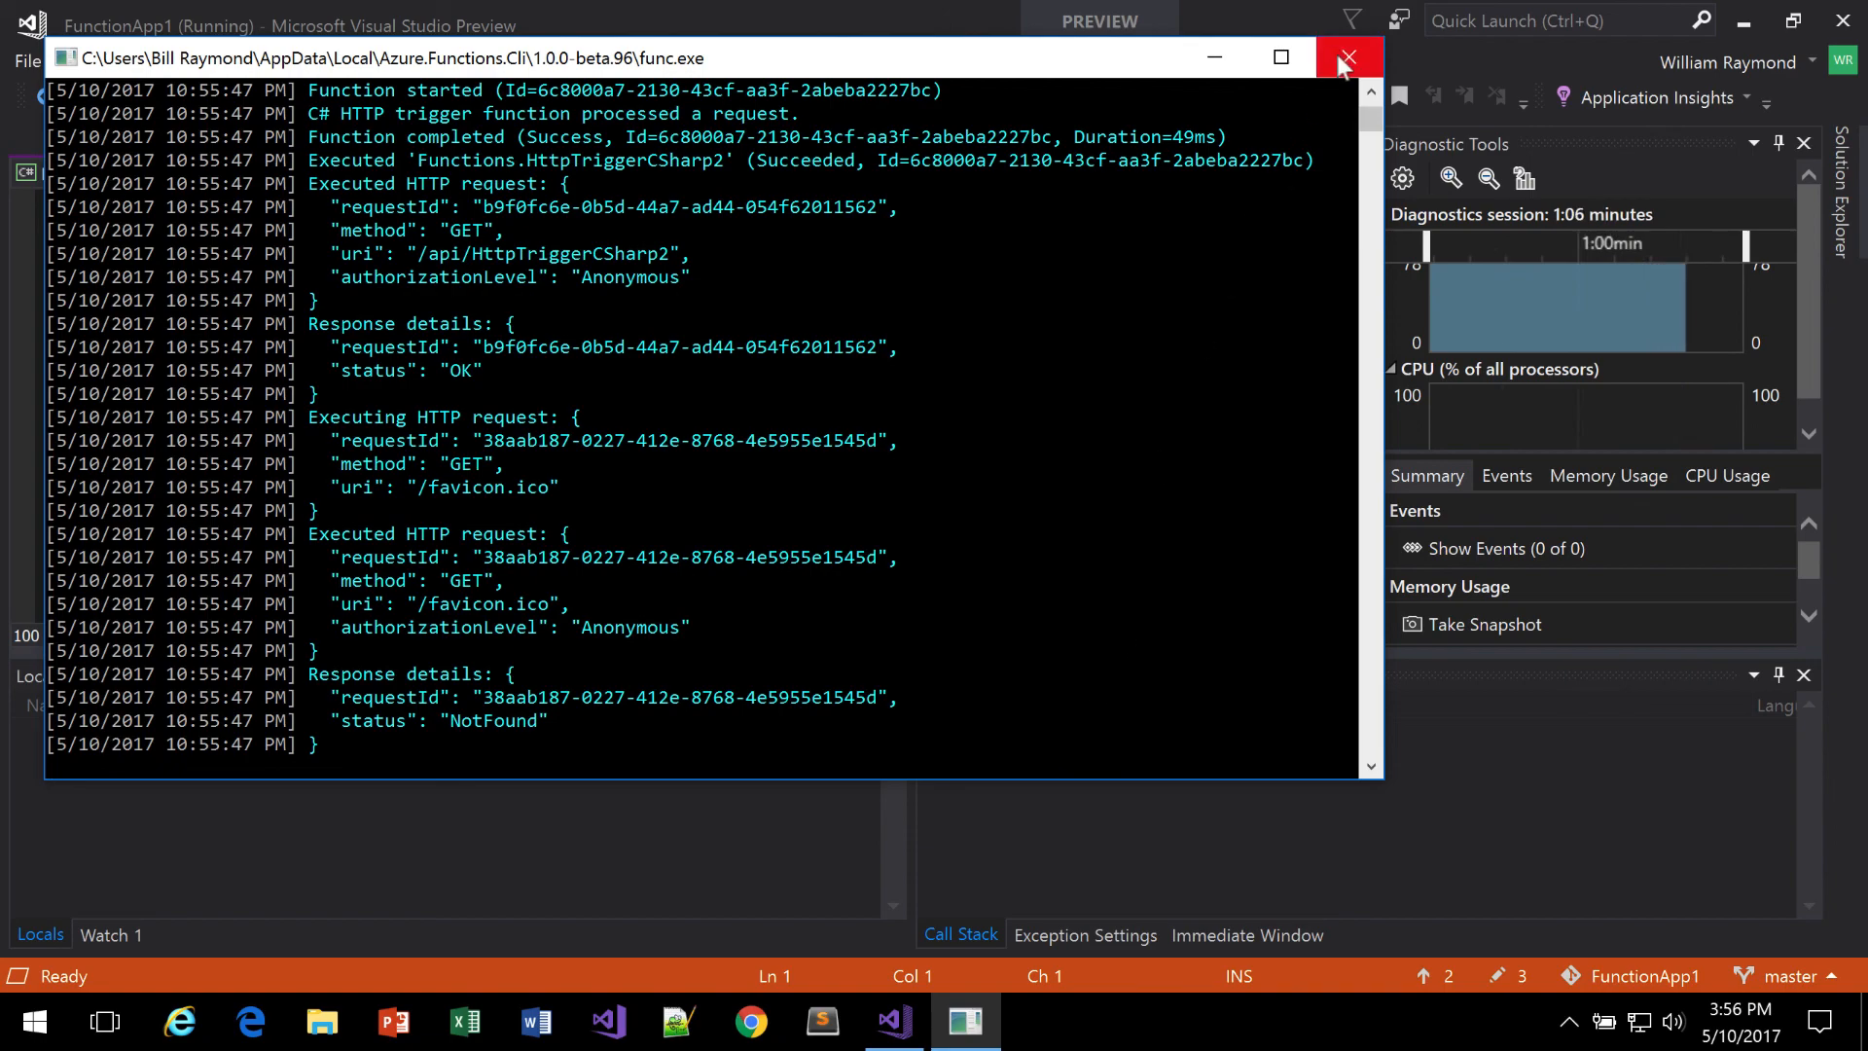
Step: Close the func.exe console window to stop the local Functions host
click(1346, 56)
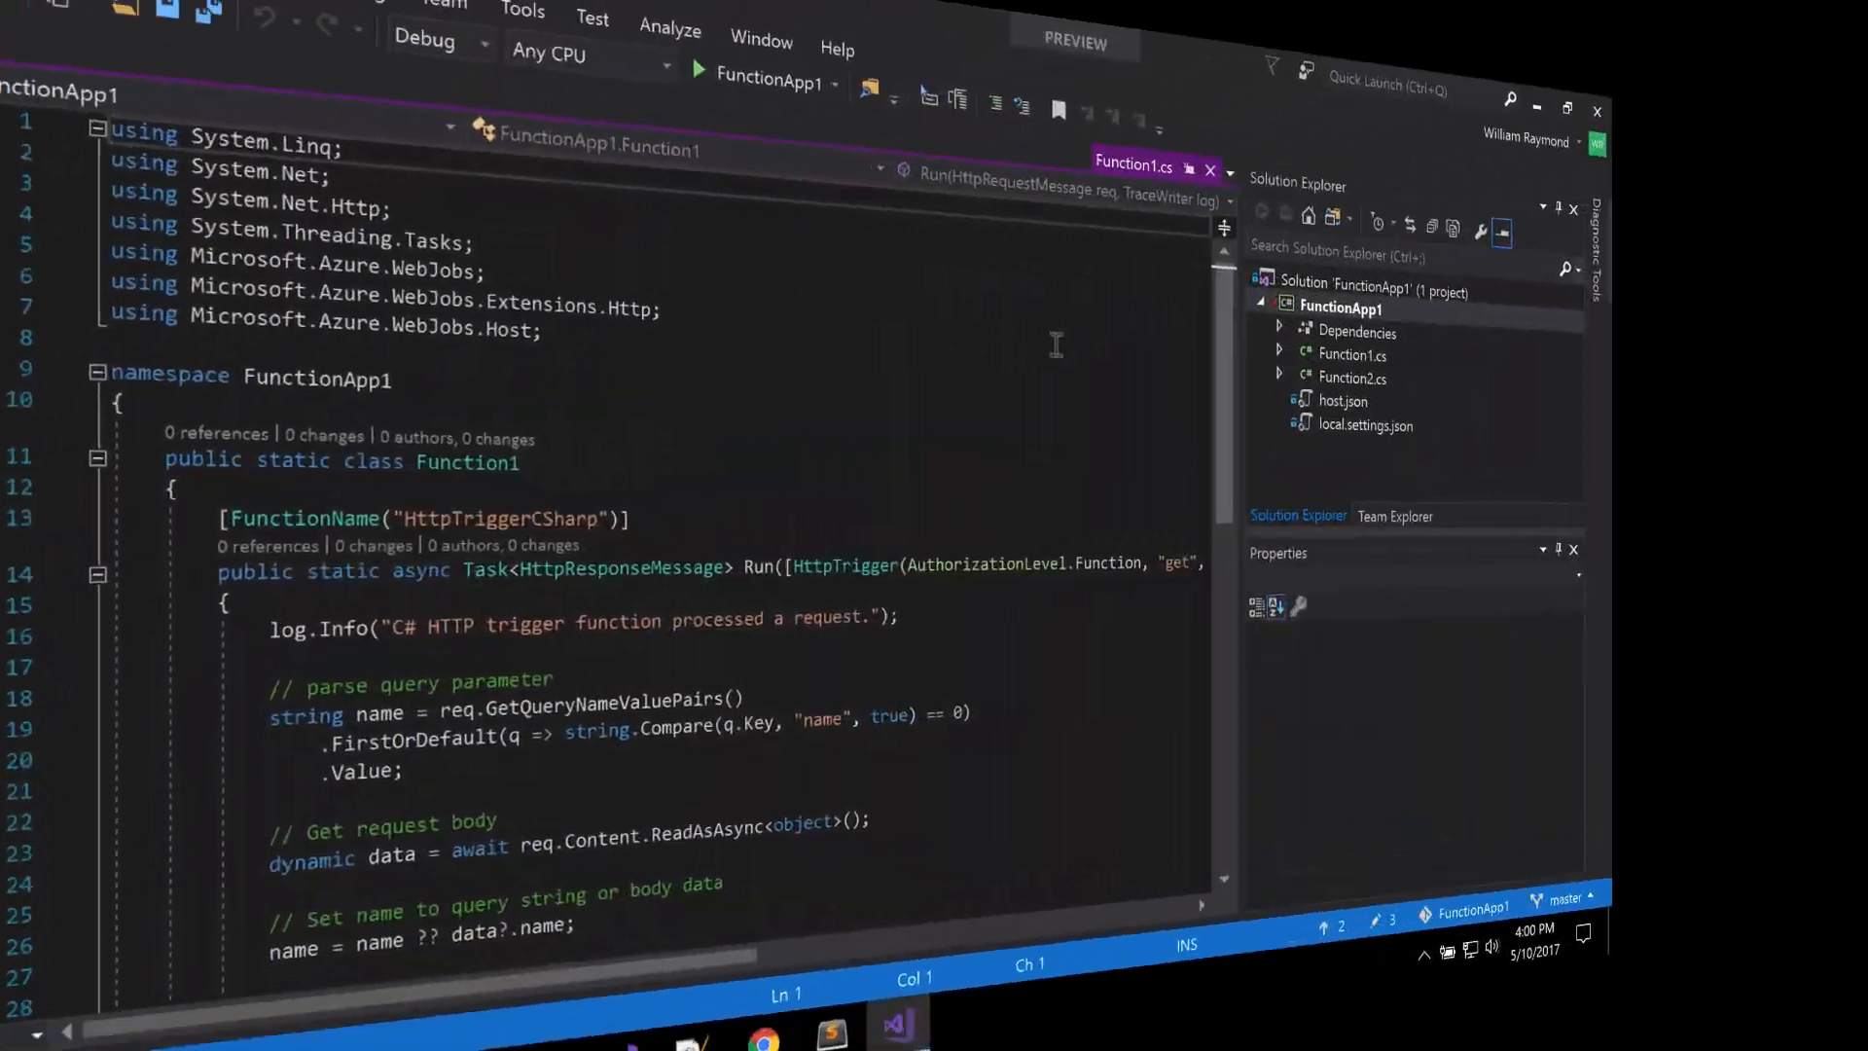